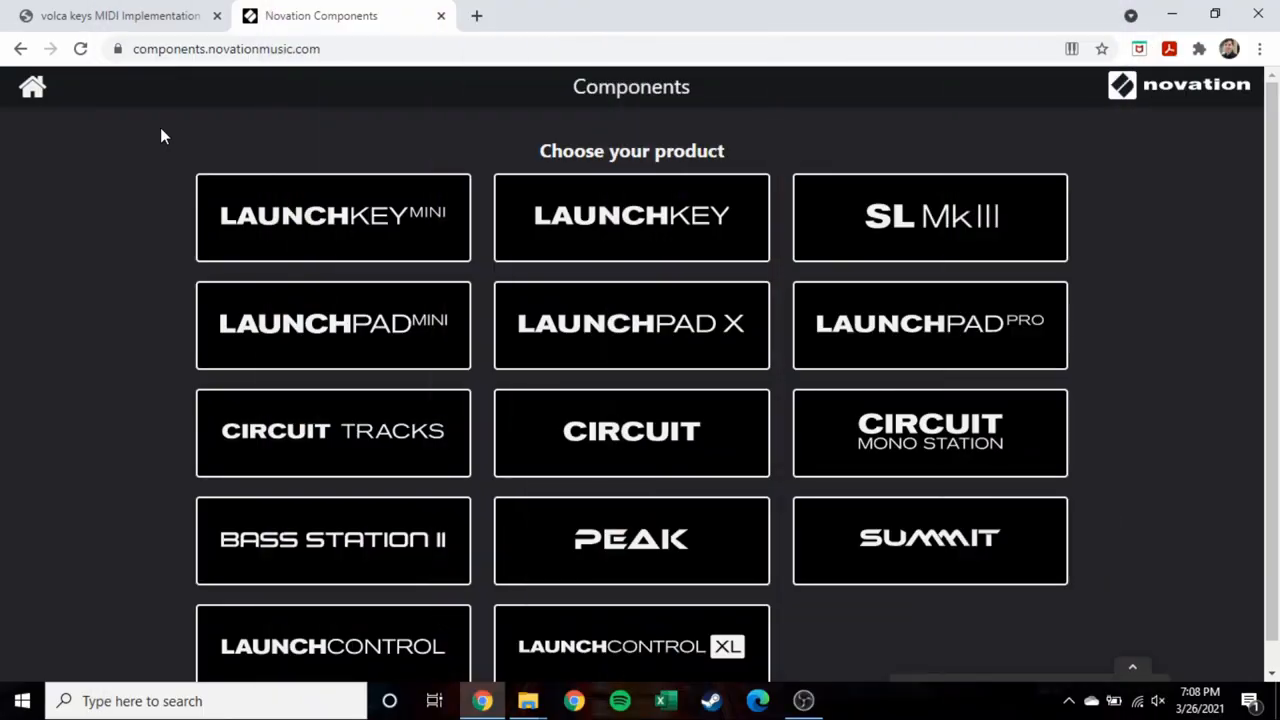
mouse_move(142, 84)
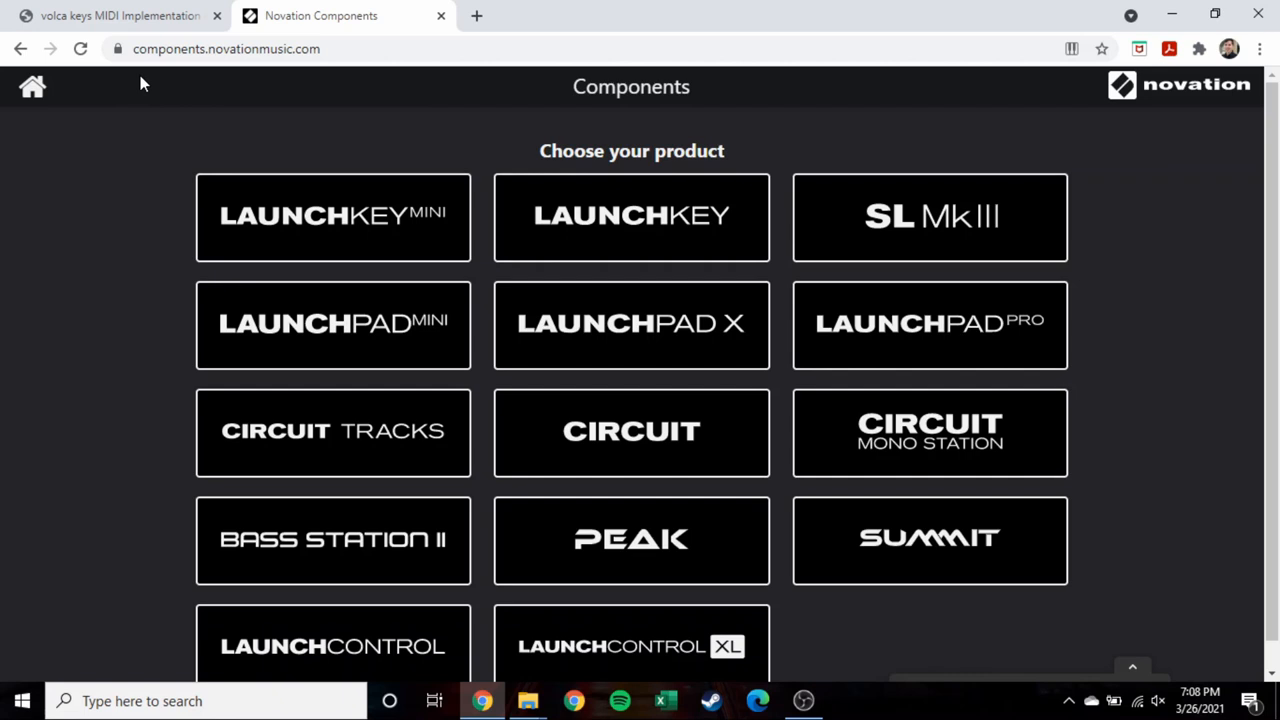
mouse_move(332, 432)
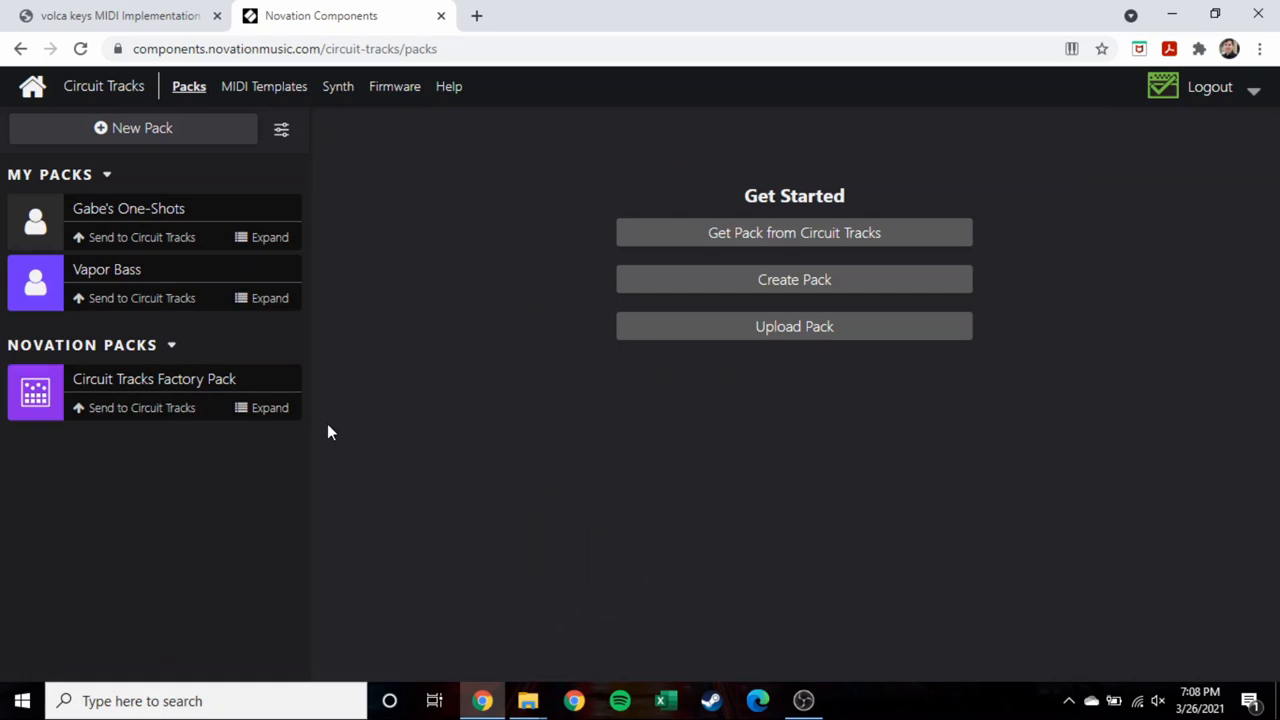
mouse_move(1164, 96)
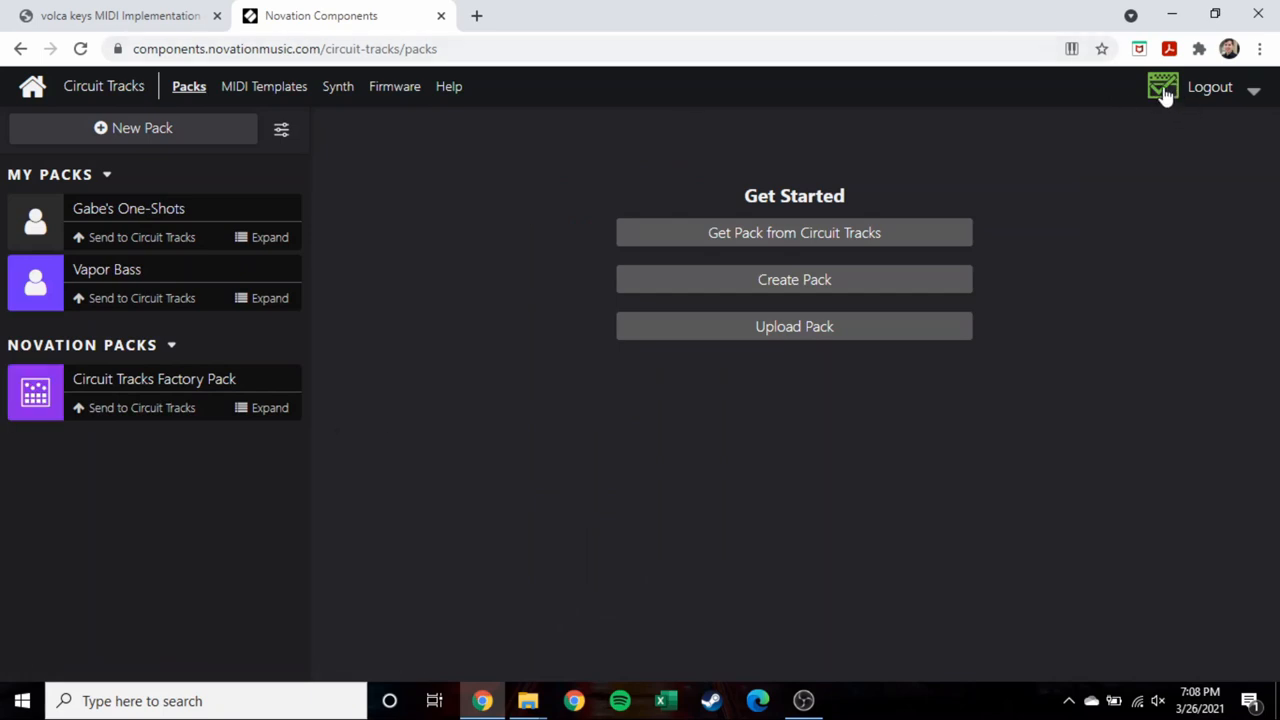
mouse_move(760, 160)
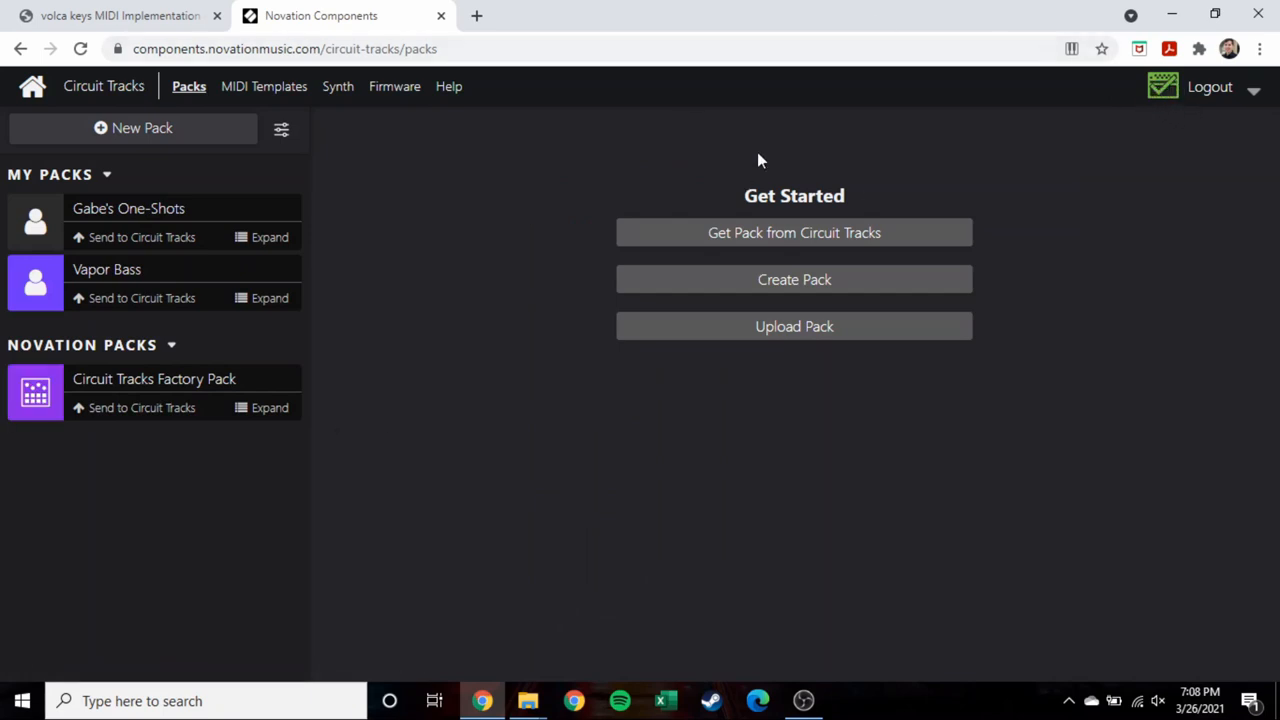
mouse_move(314, 216)
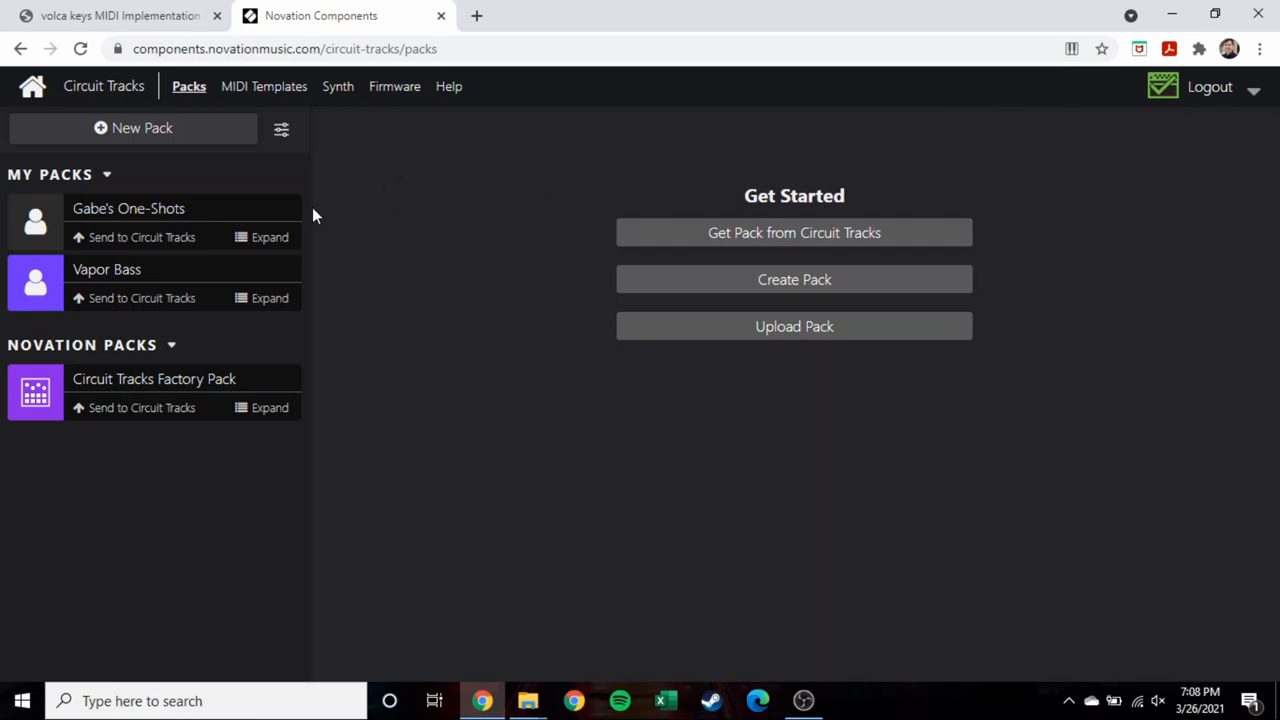
mouse_move(140, 298)
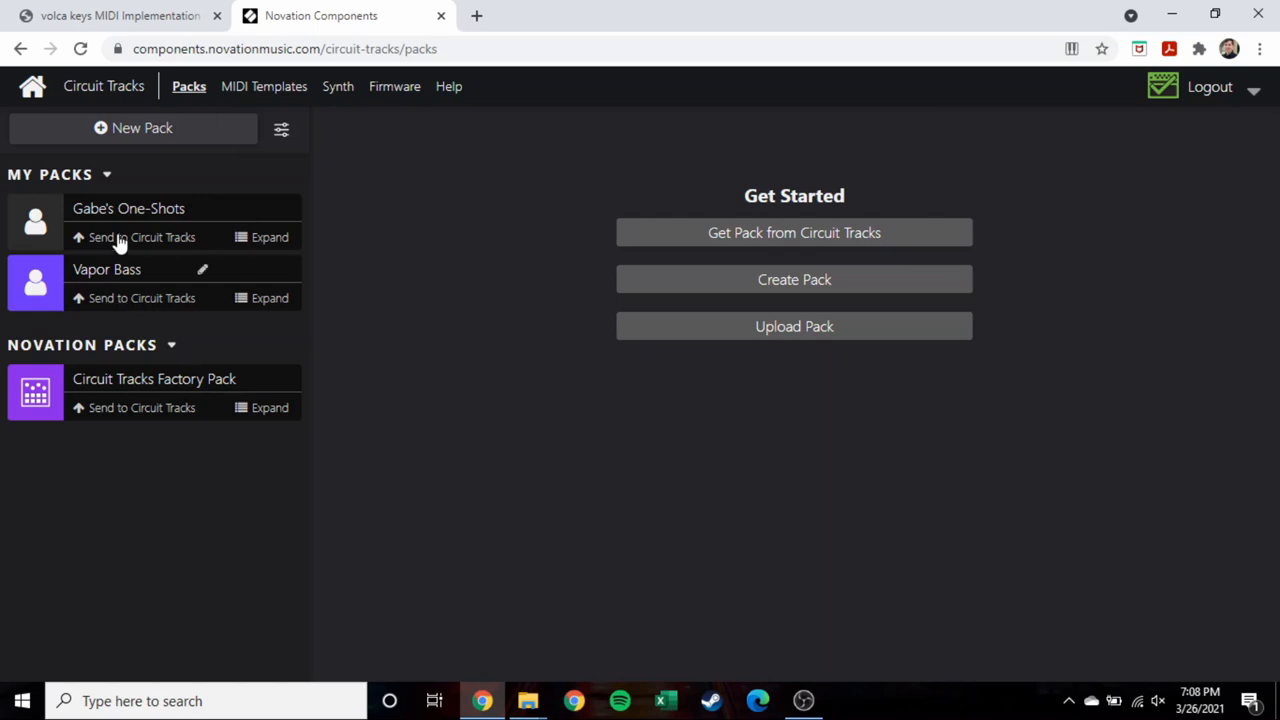
mouse_move(400, 176)
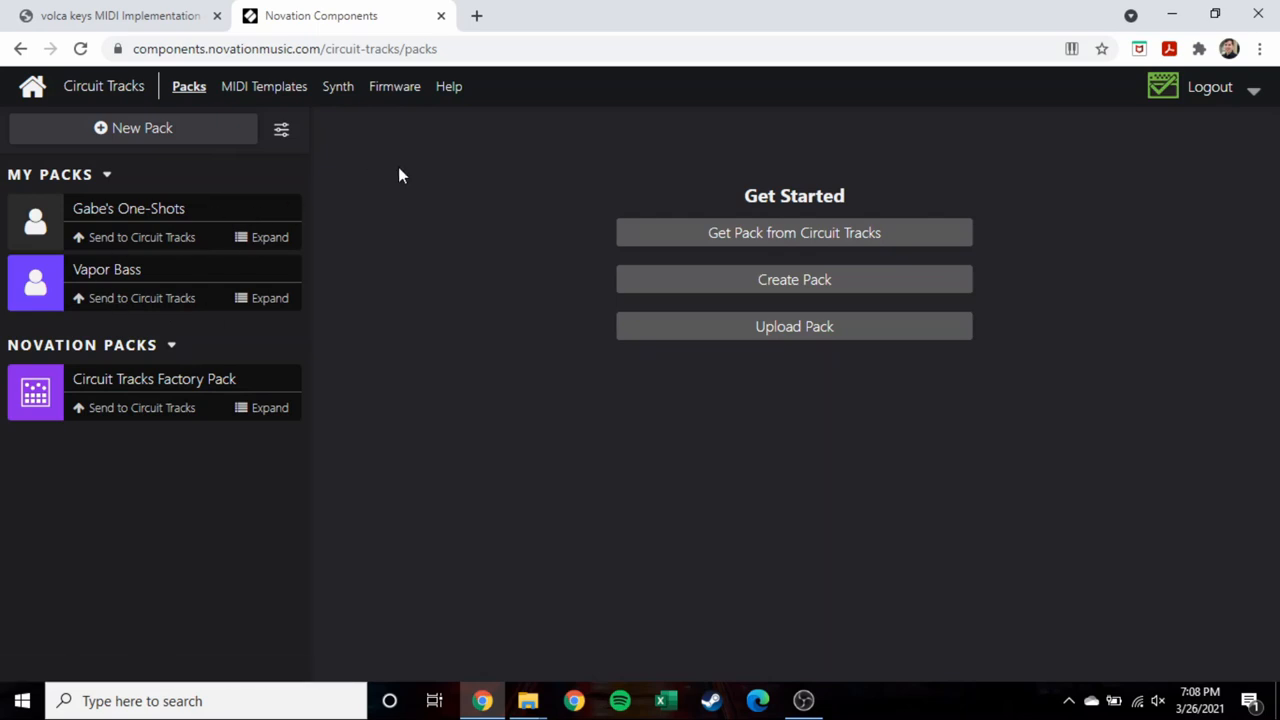
mouse_move(794, 326)
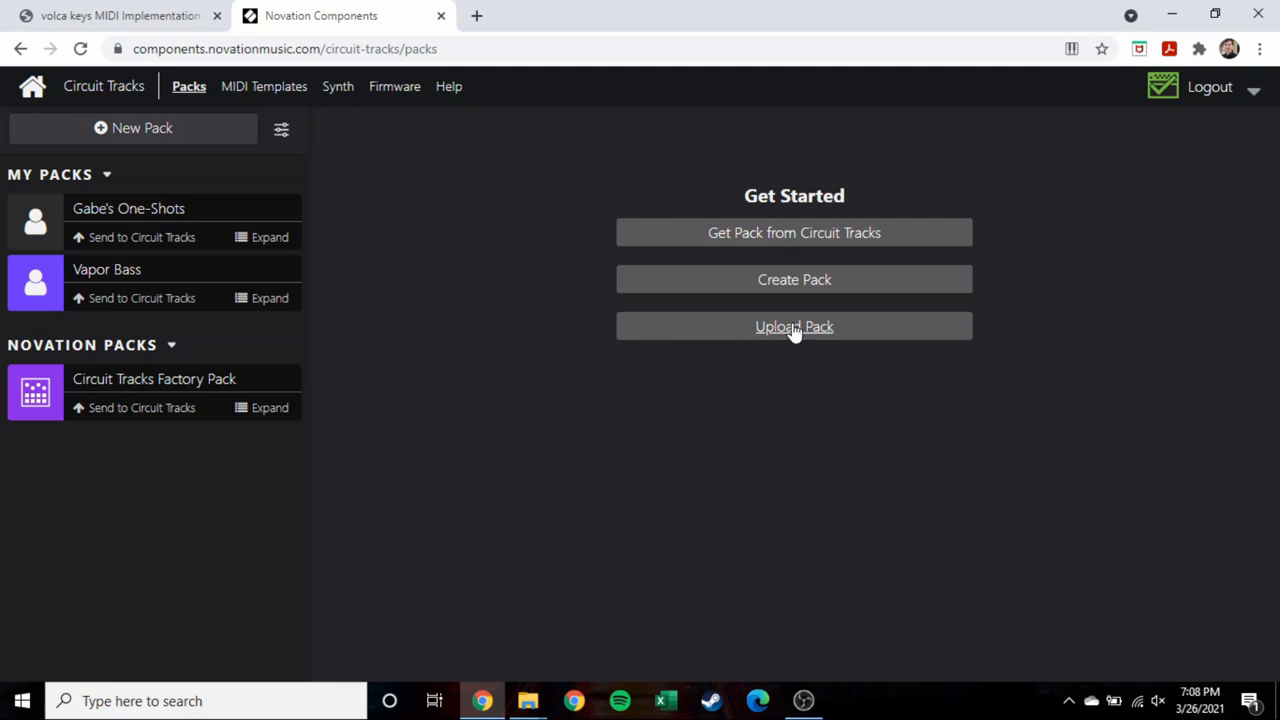
Upload Delorean Dream-Tracks.circuittrackspack from the Novation Circuit Tracks classic and reboot folder.
left_click(794, 326)
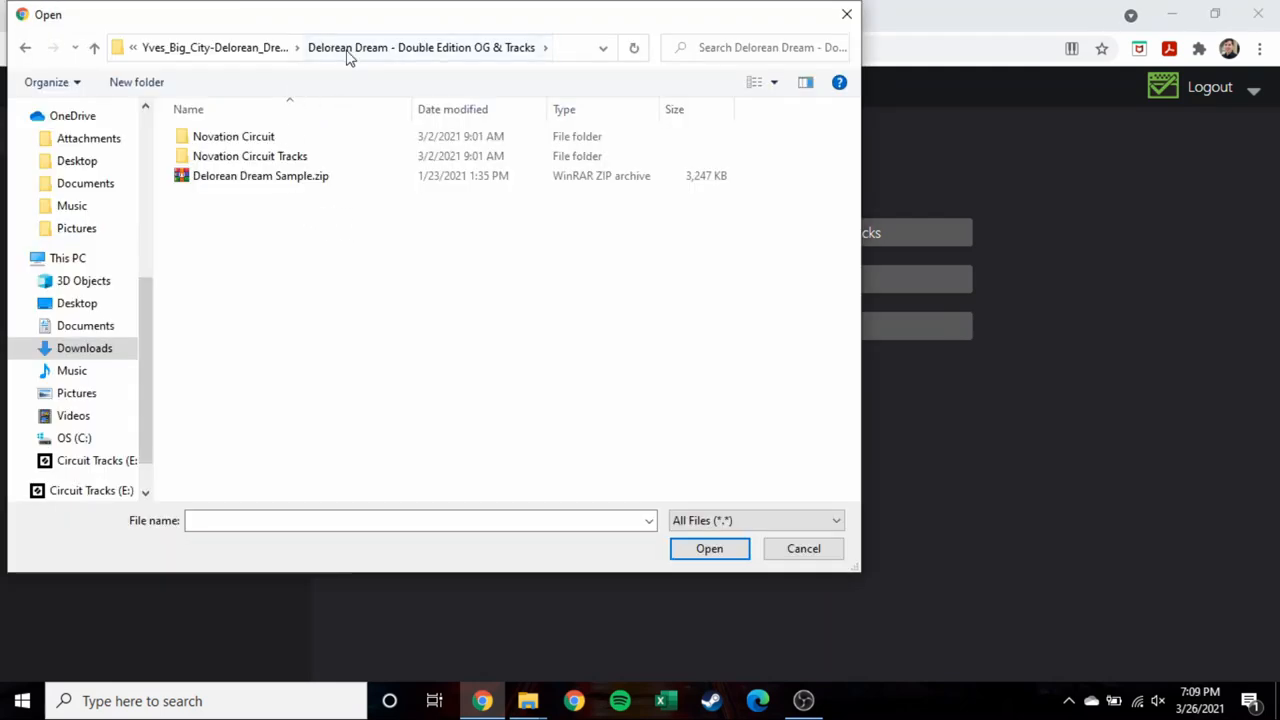
mouse_move(416, 246)
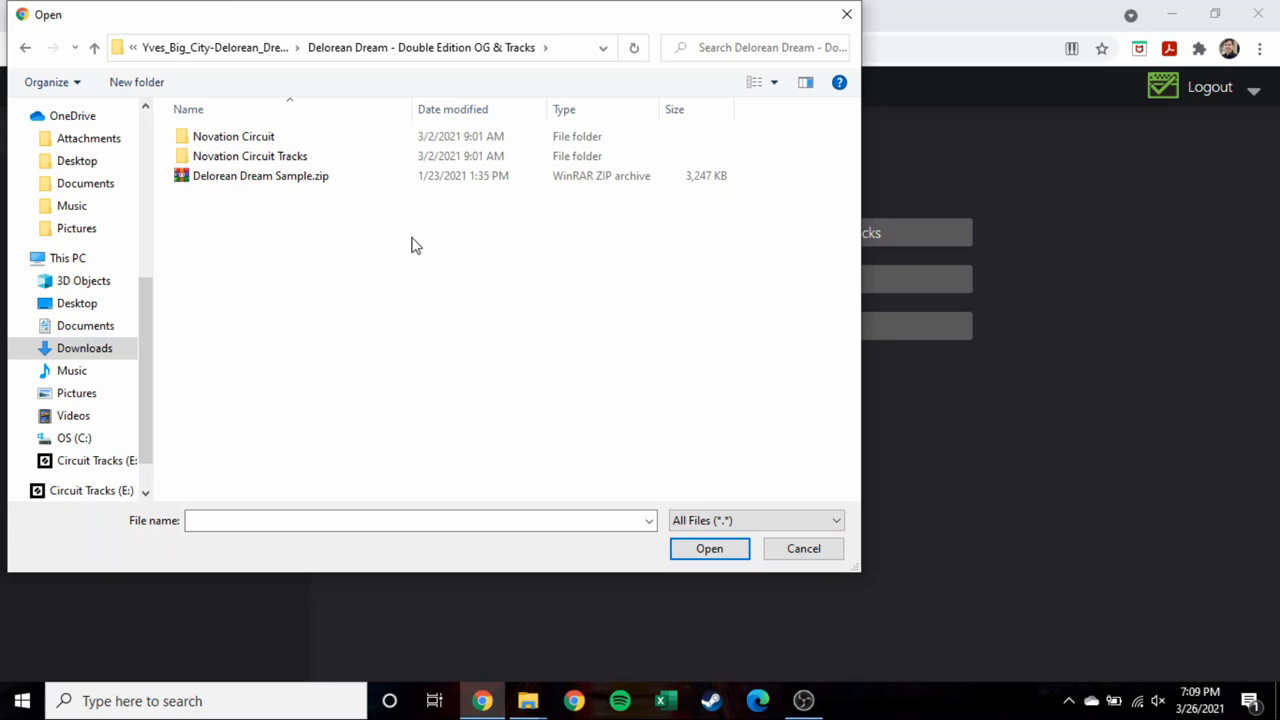
left_click(250, 156)
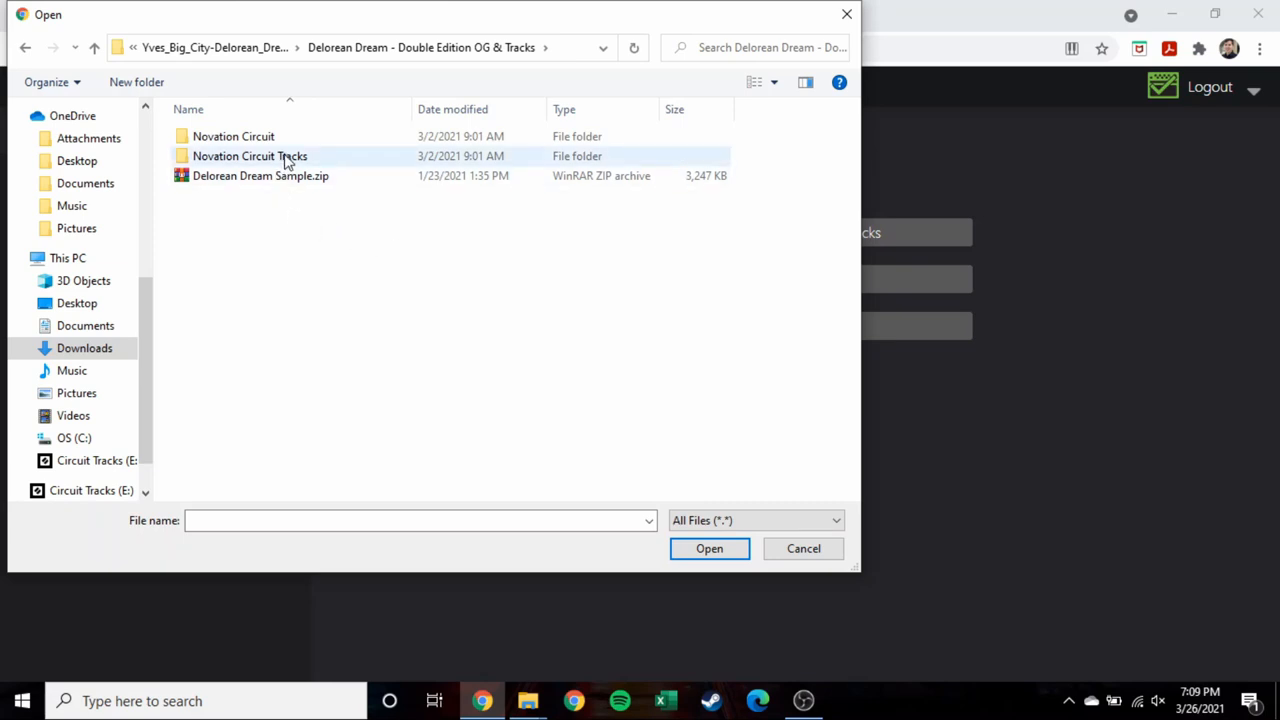
double_click(250, 156)
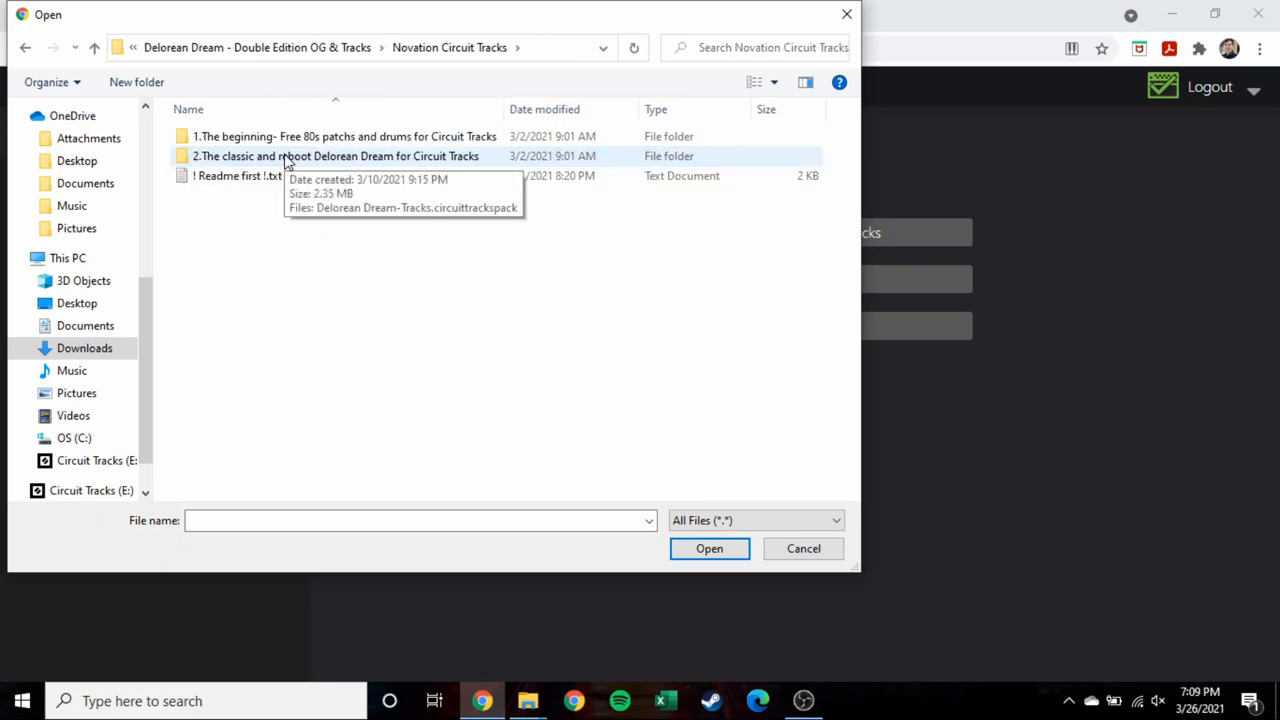
double_click(336, 156)
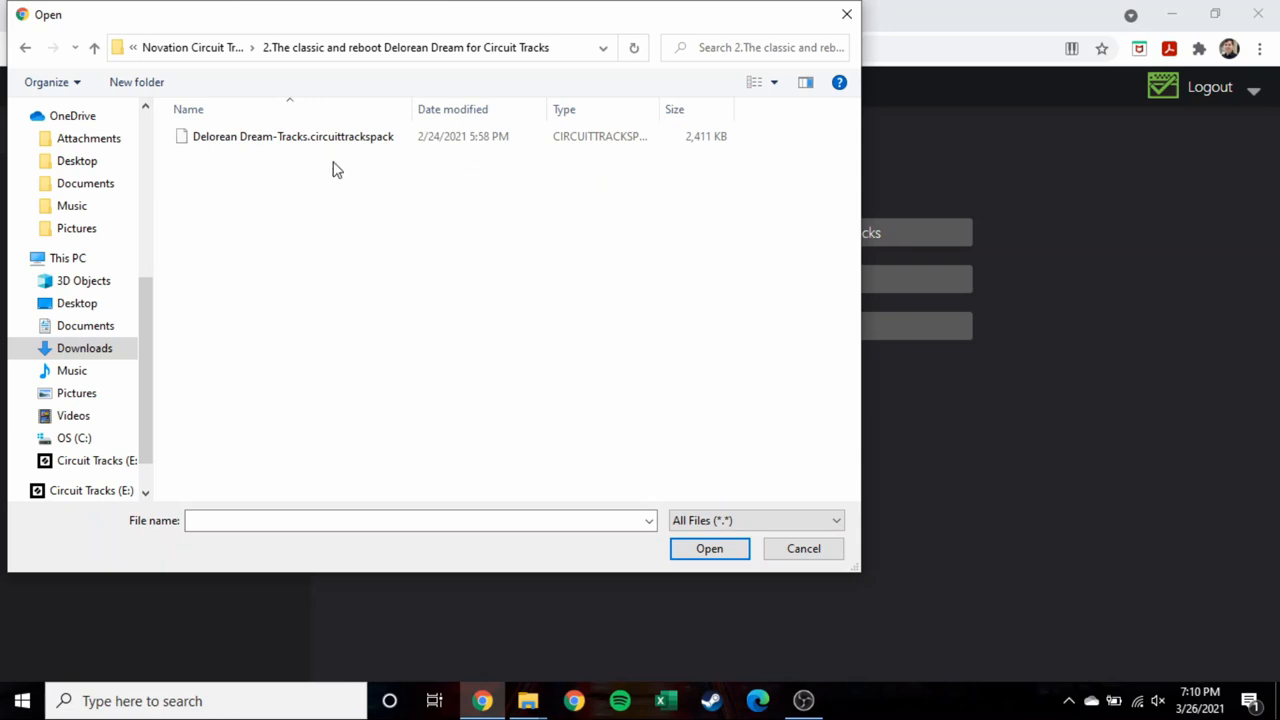
left_click(292, 136)
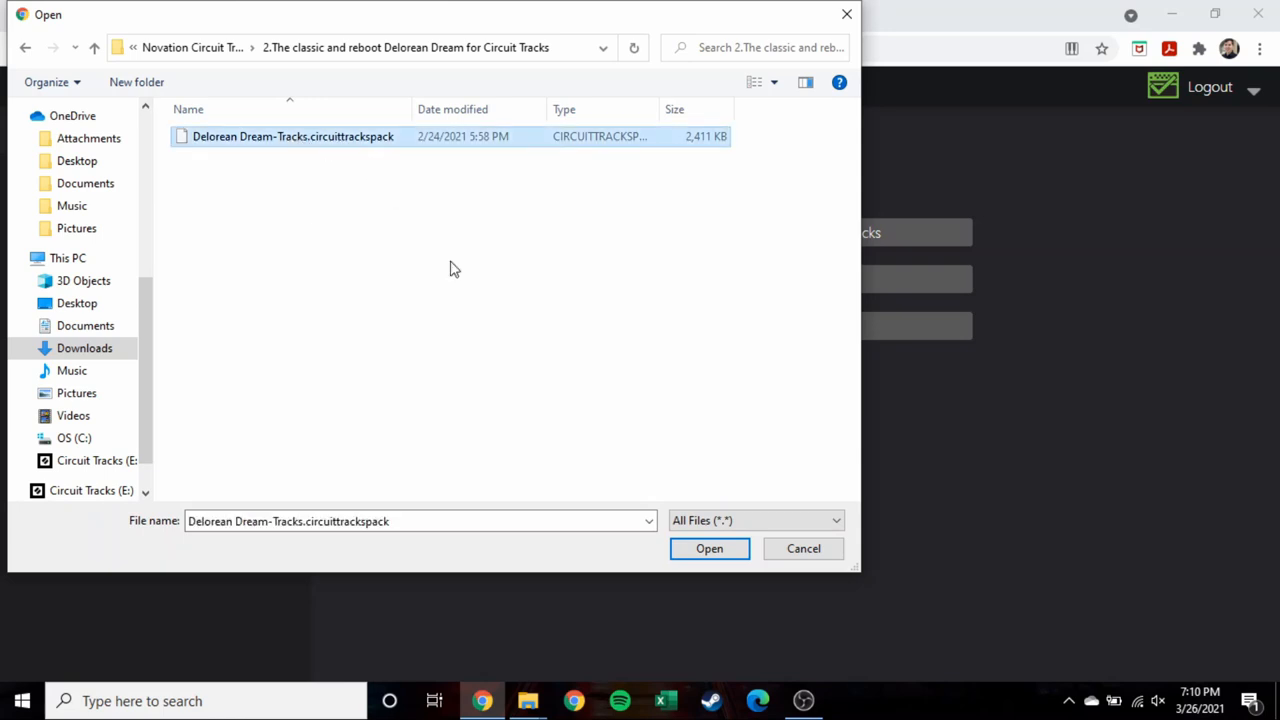
mouse_move(390, 260)
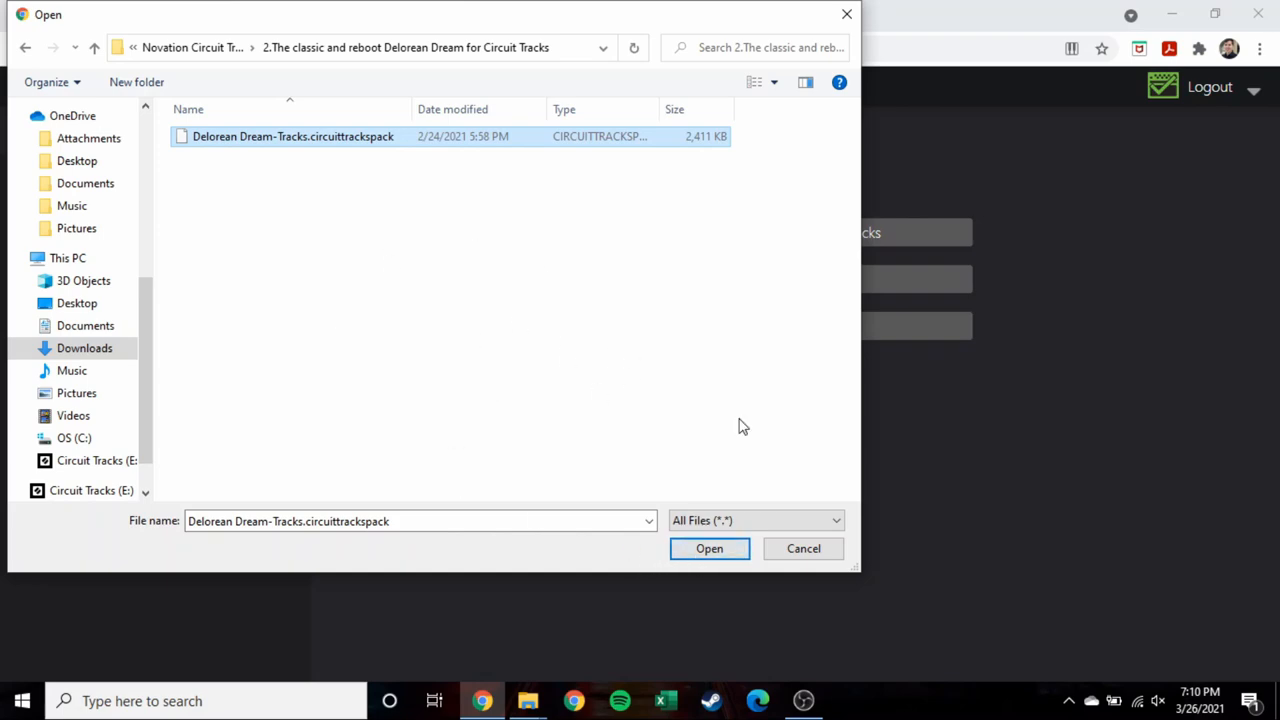
left_click(708, 548)
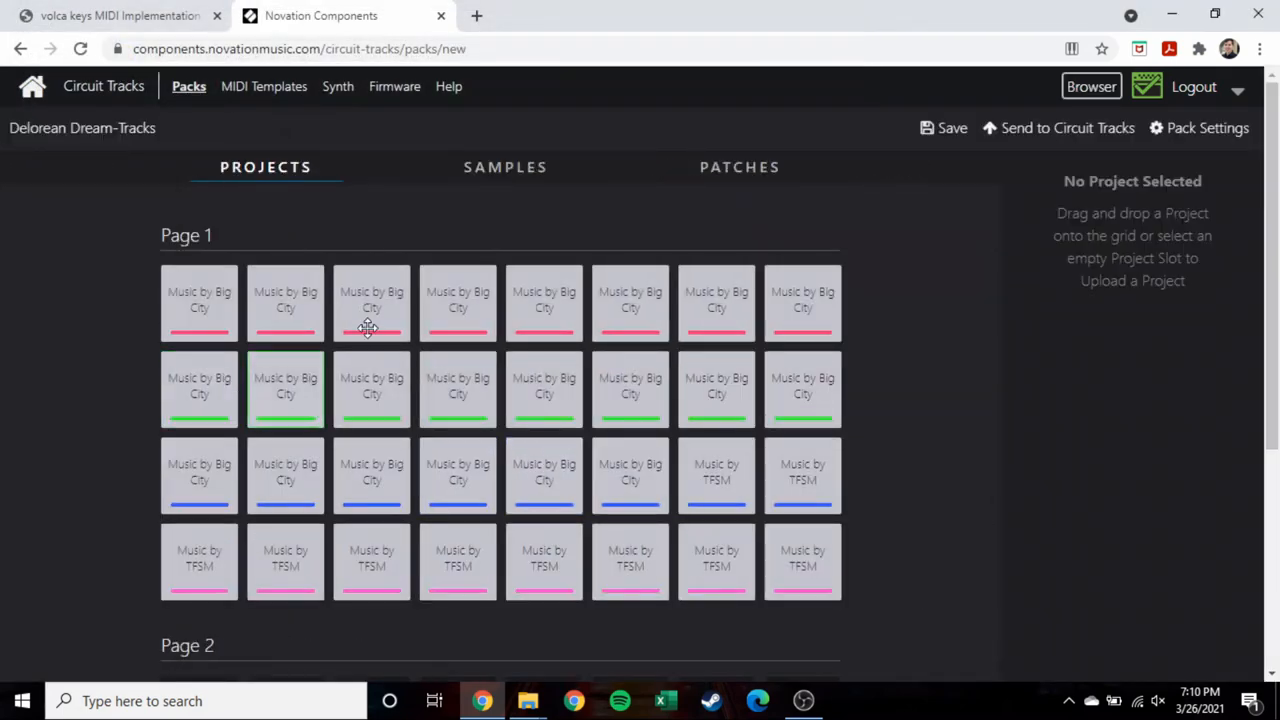
Browse the loaded pack's Samples and Patches pages to review its contents.
left_click(504, 168)
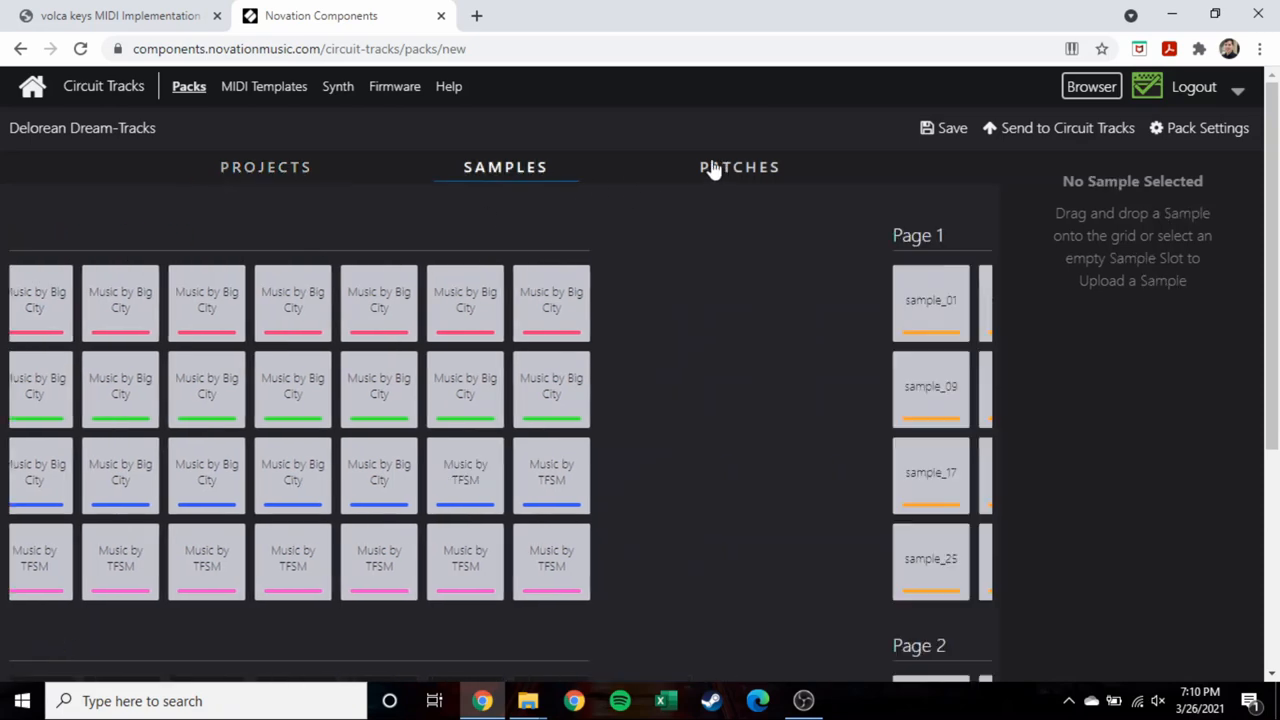
left_click(740, 168)
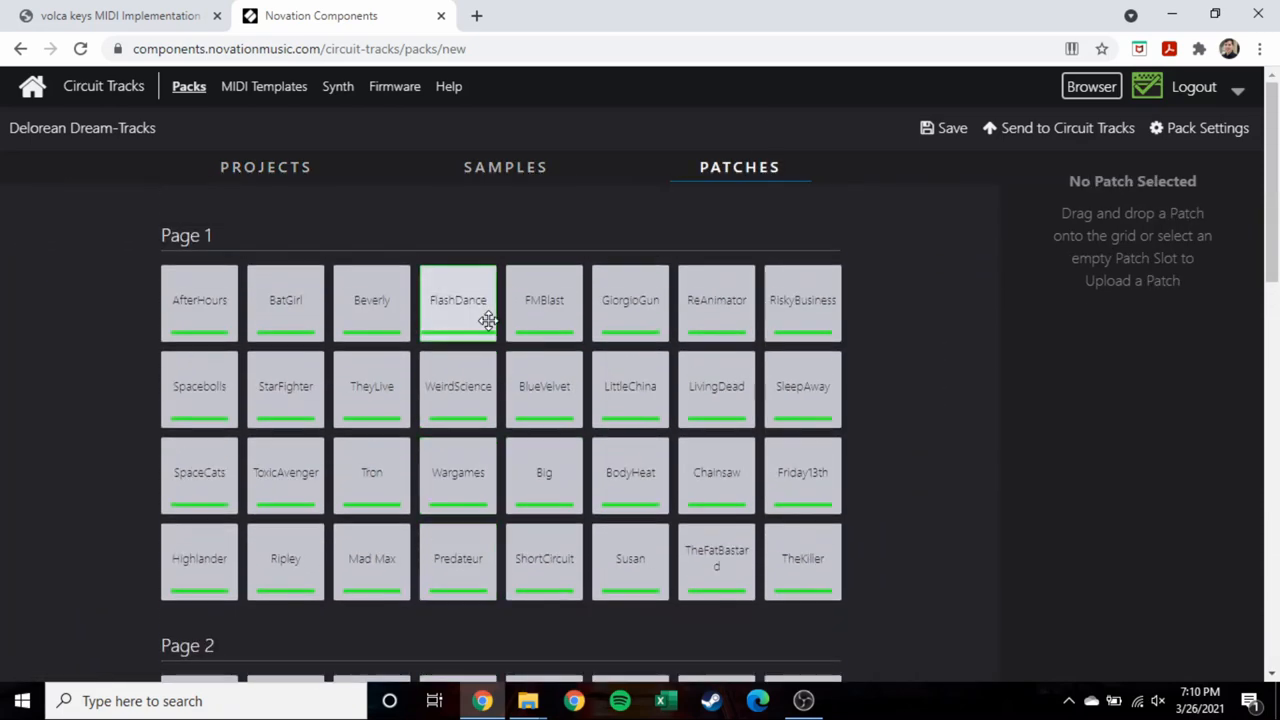
mouse_move(436, 356)
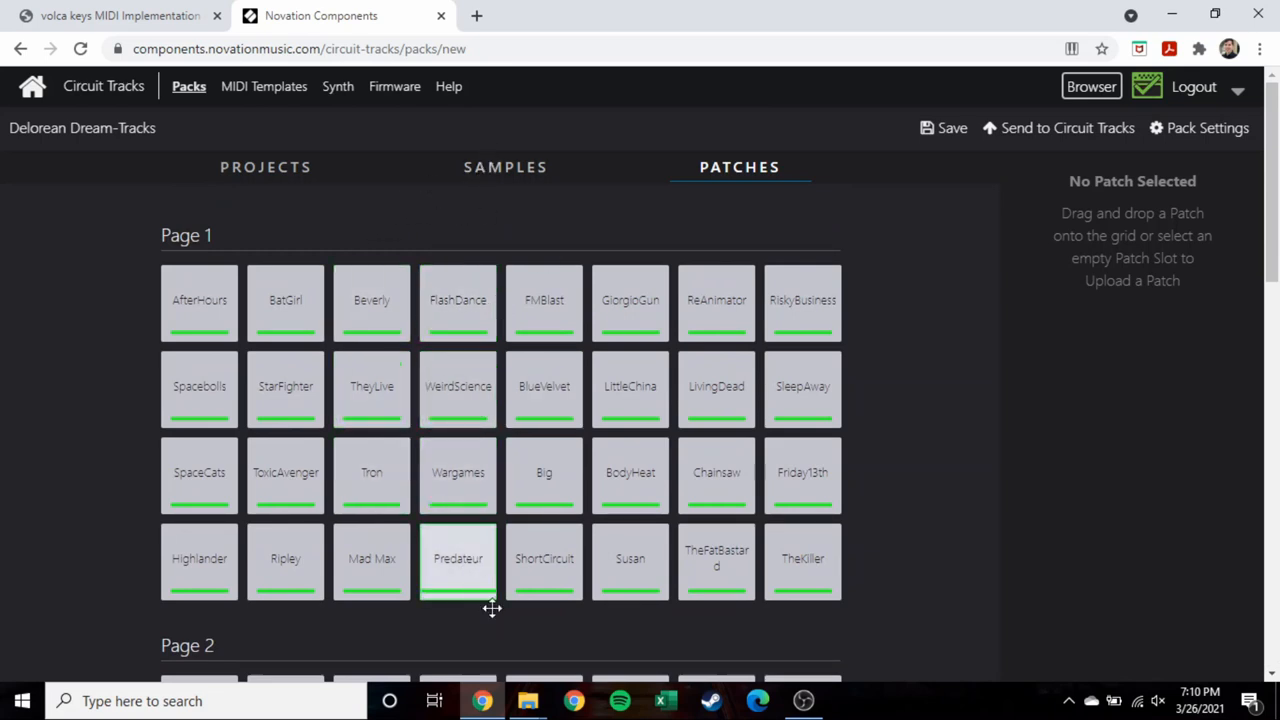
left_click(504, 168)
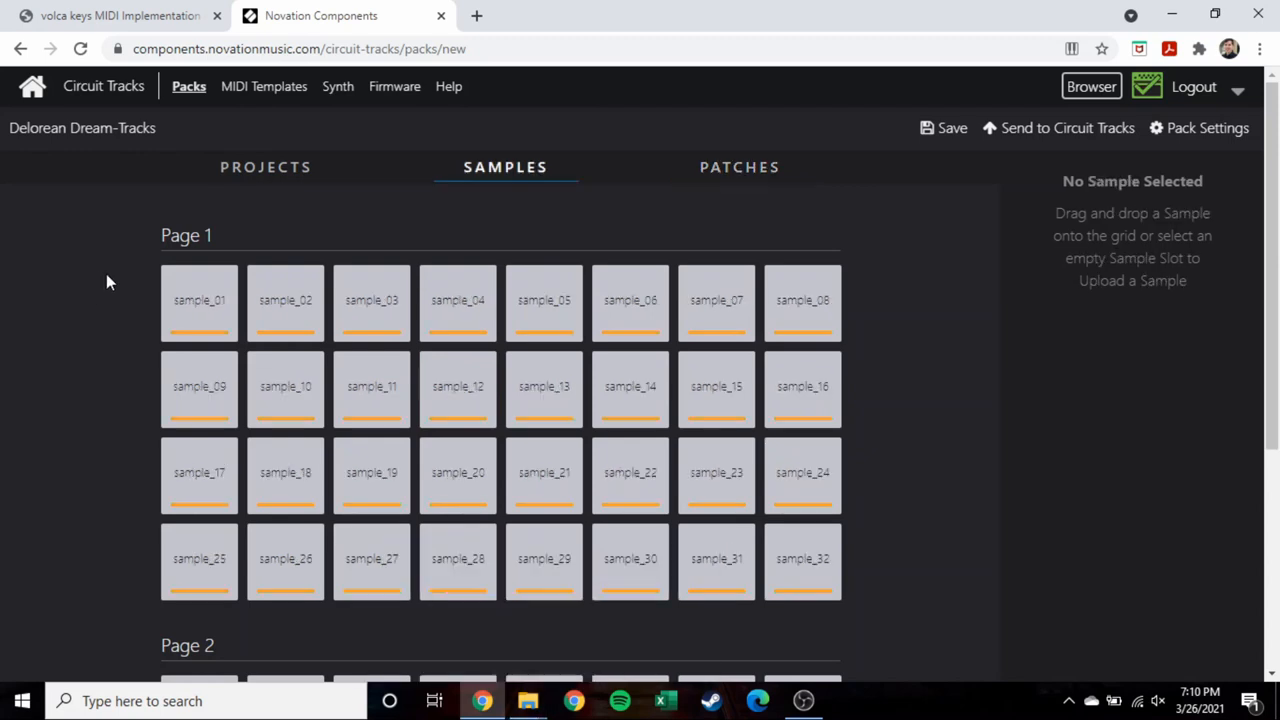
mouse_move(490, 184)
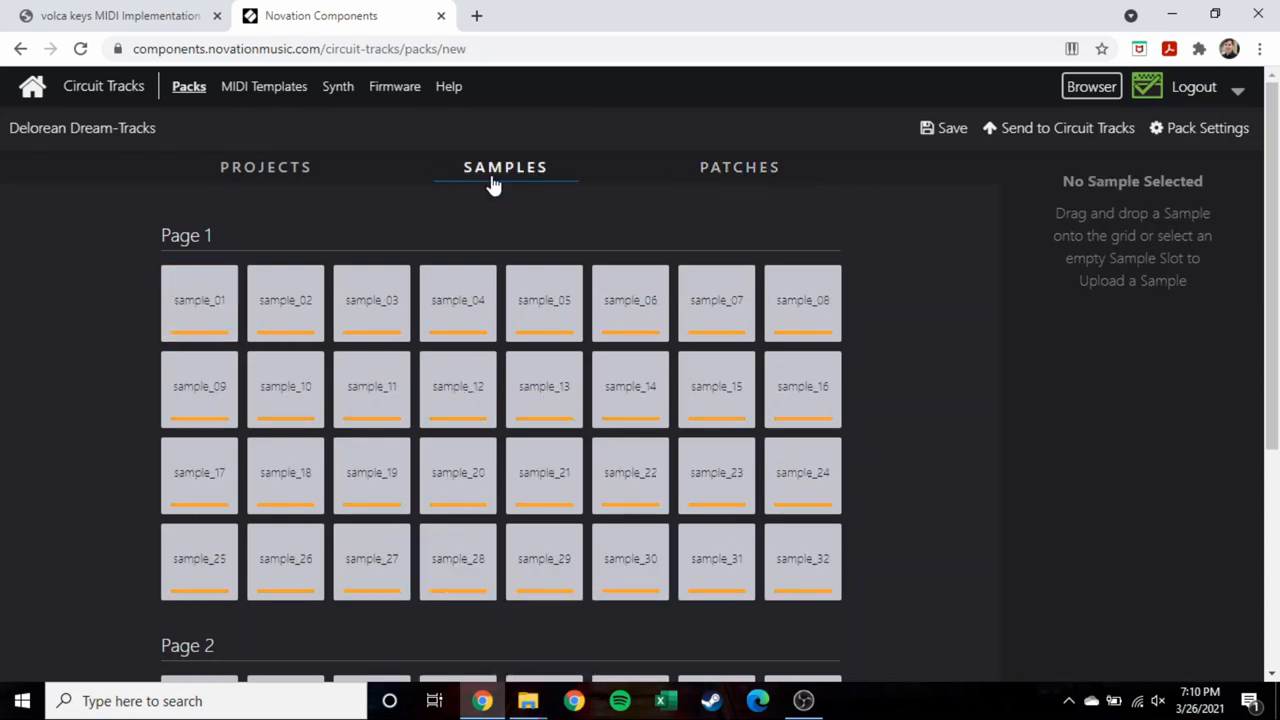
left_click(740, 168)
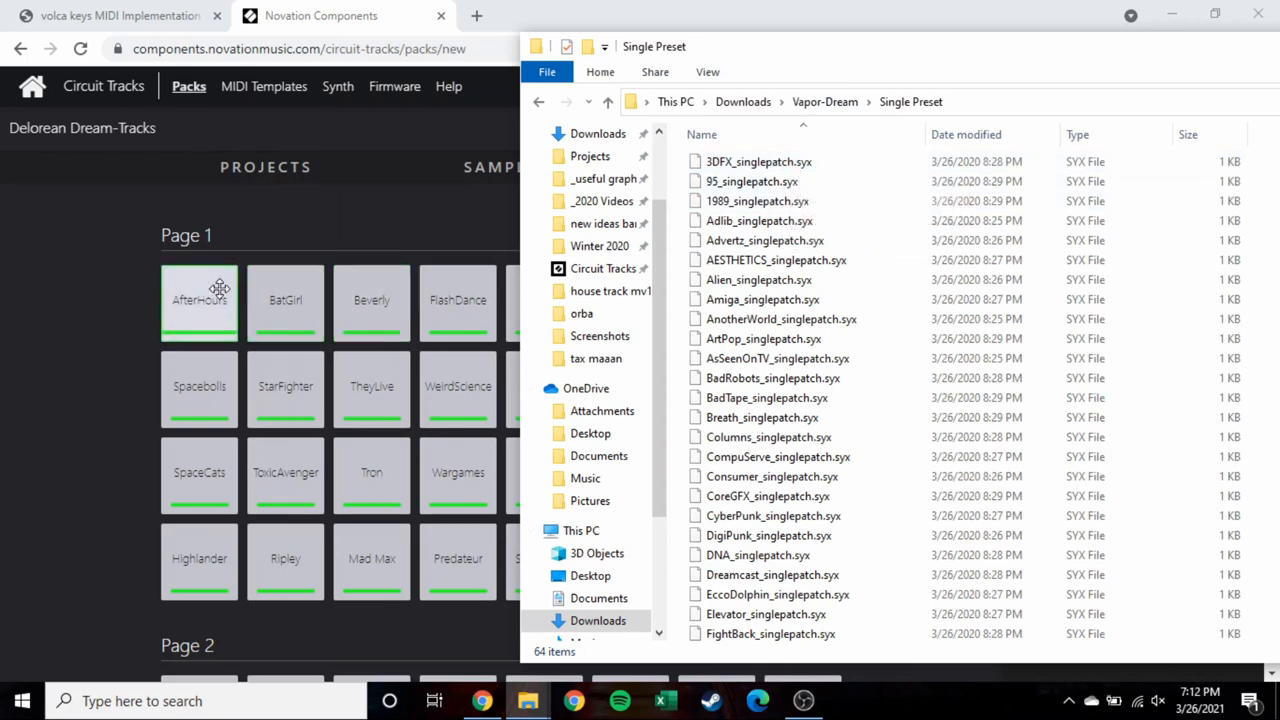
Drop 3DFX_singlepatch.syx onto Patch slot 1, then return to the sample slots.
left_click_drag(758, 160, 360, 196)
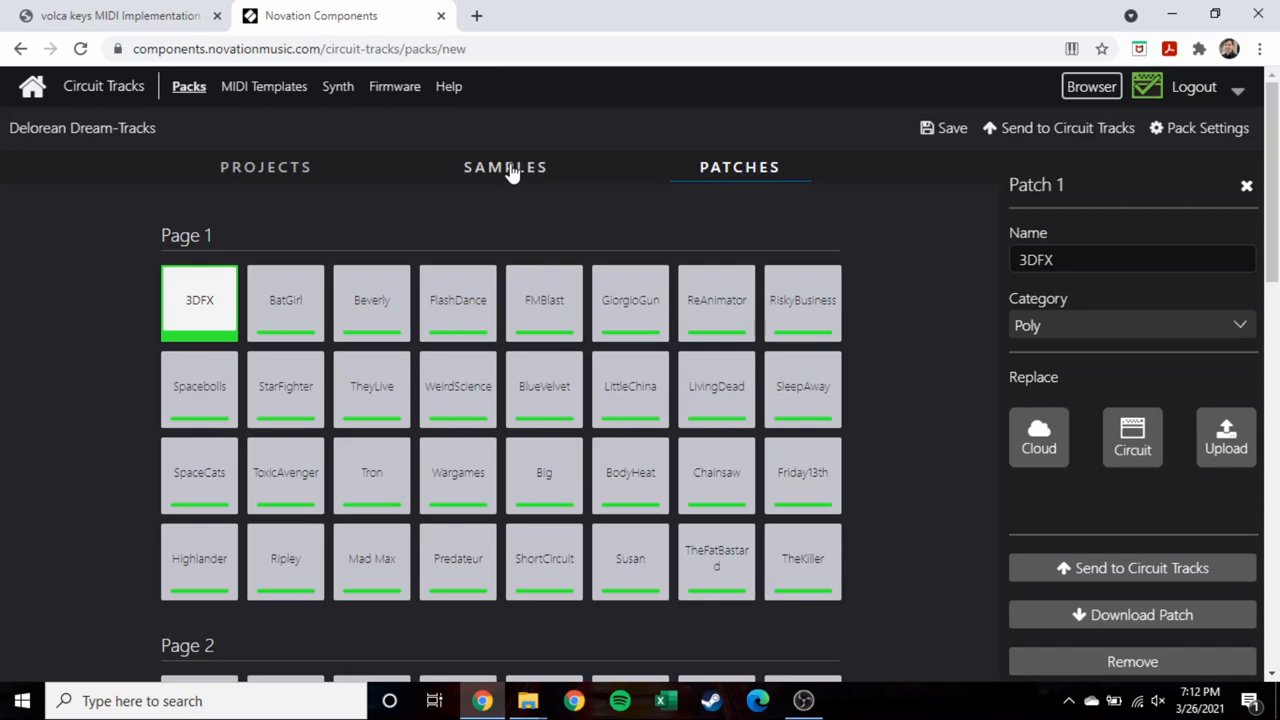
left_click(504, 168)
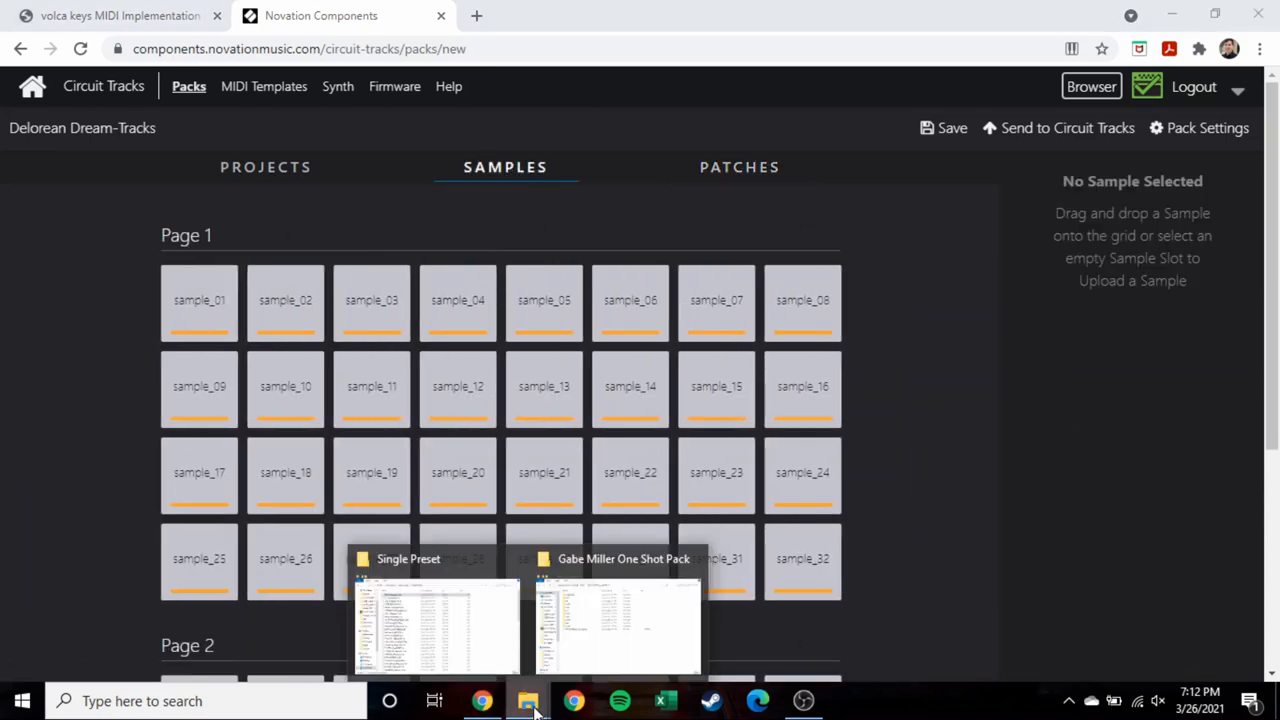
In the one-shot pack's Kicks folder, select the first kick sample for slot 1.
left_click(616, 620)
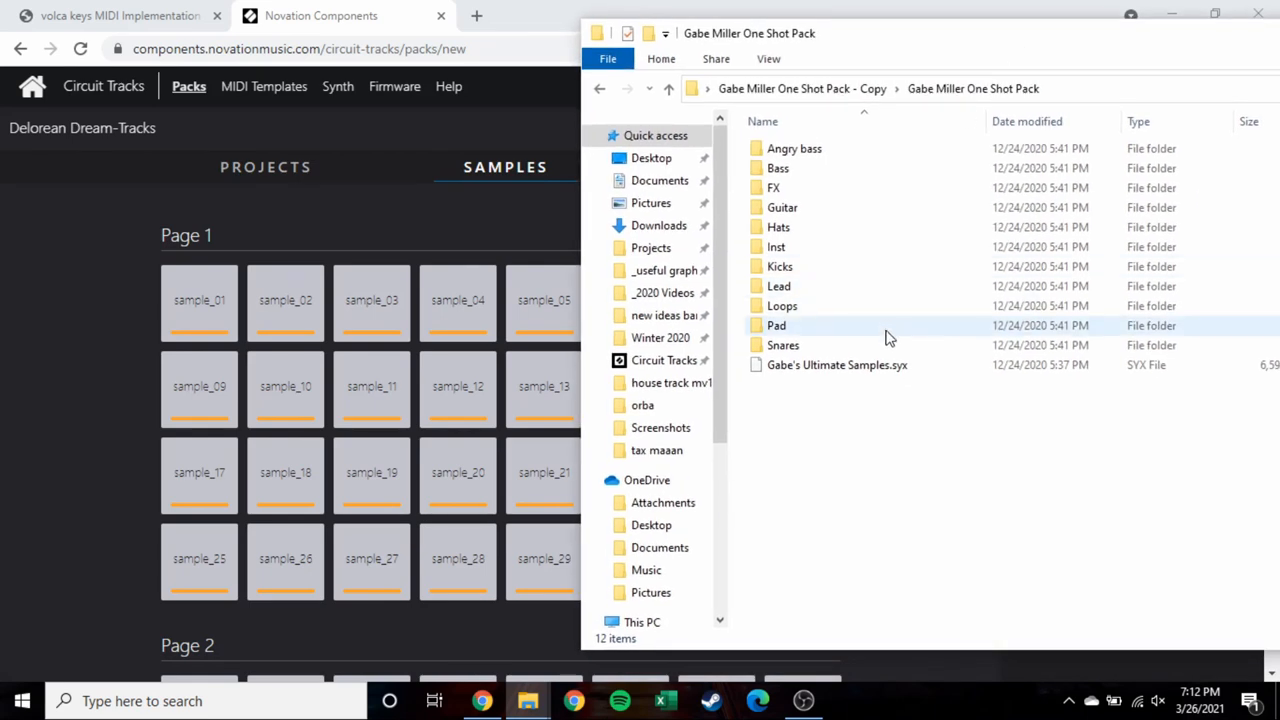
mouse_move(800, 248)
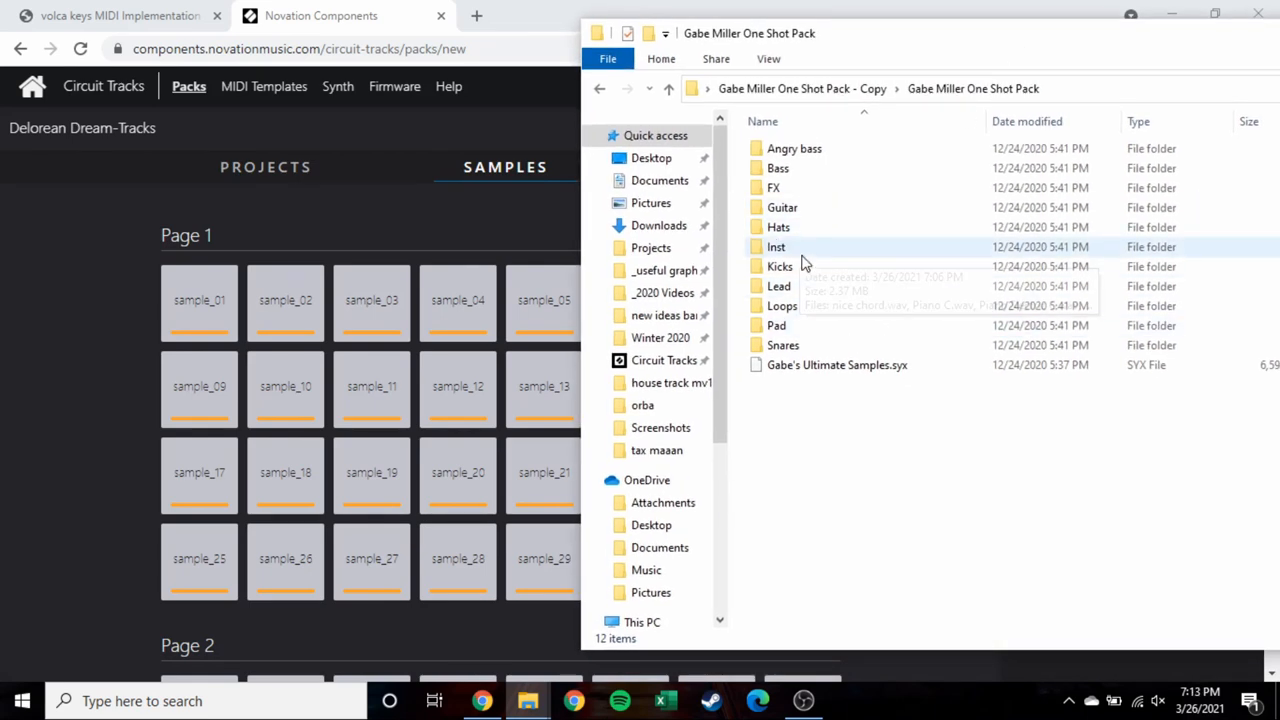
double_click(780, 266)
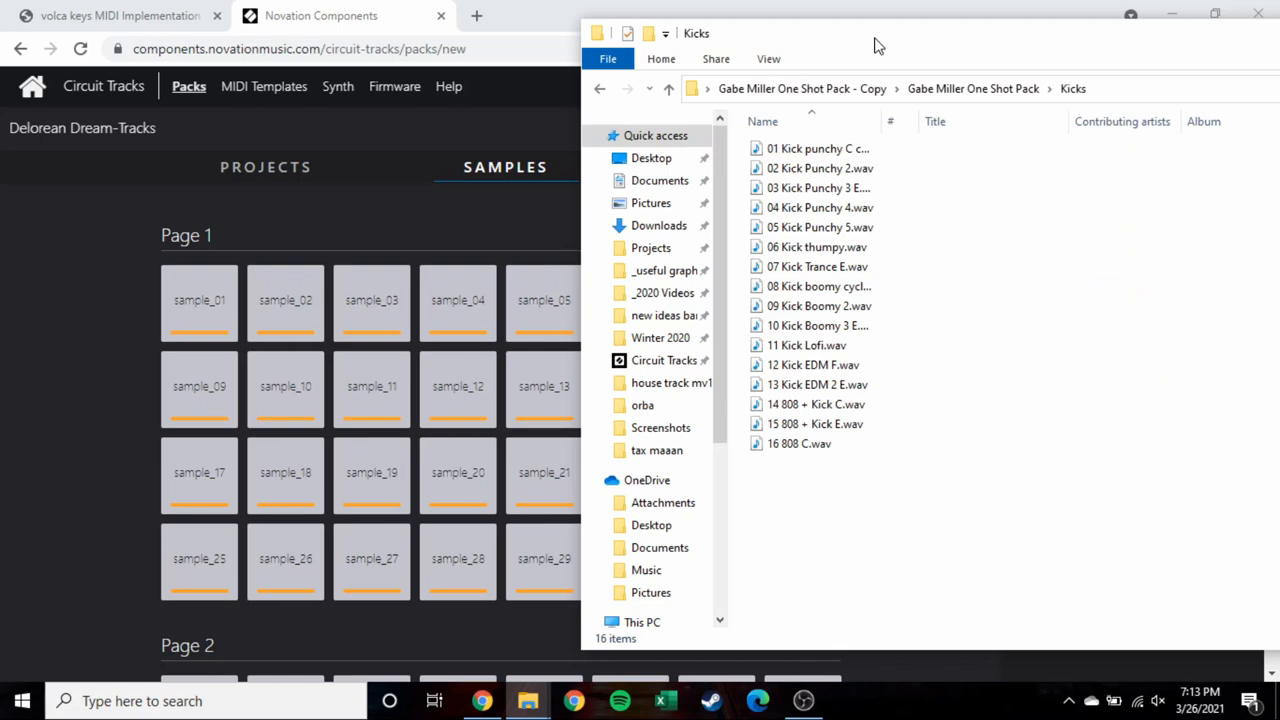
left_click(818, 148)
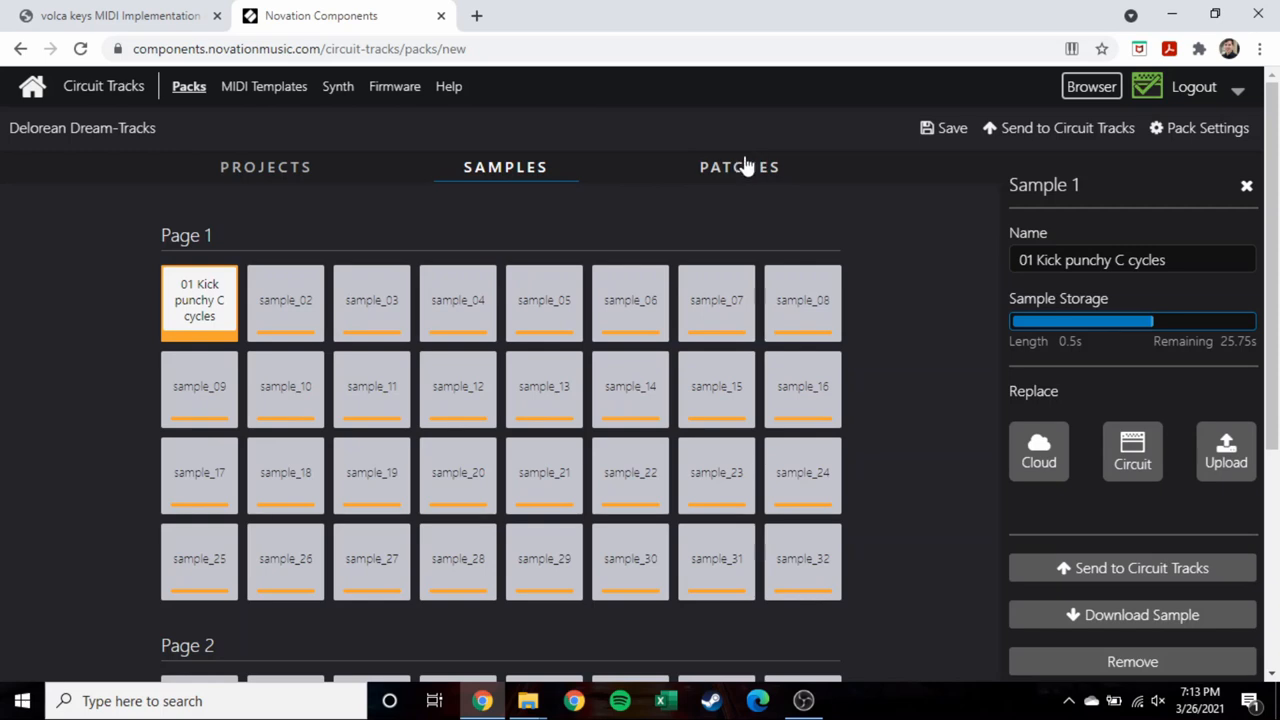
mouse_move(736, 172)
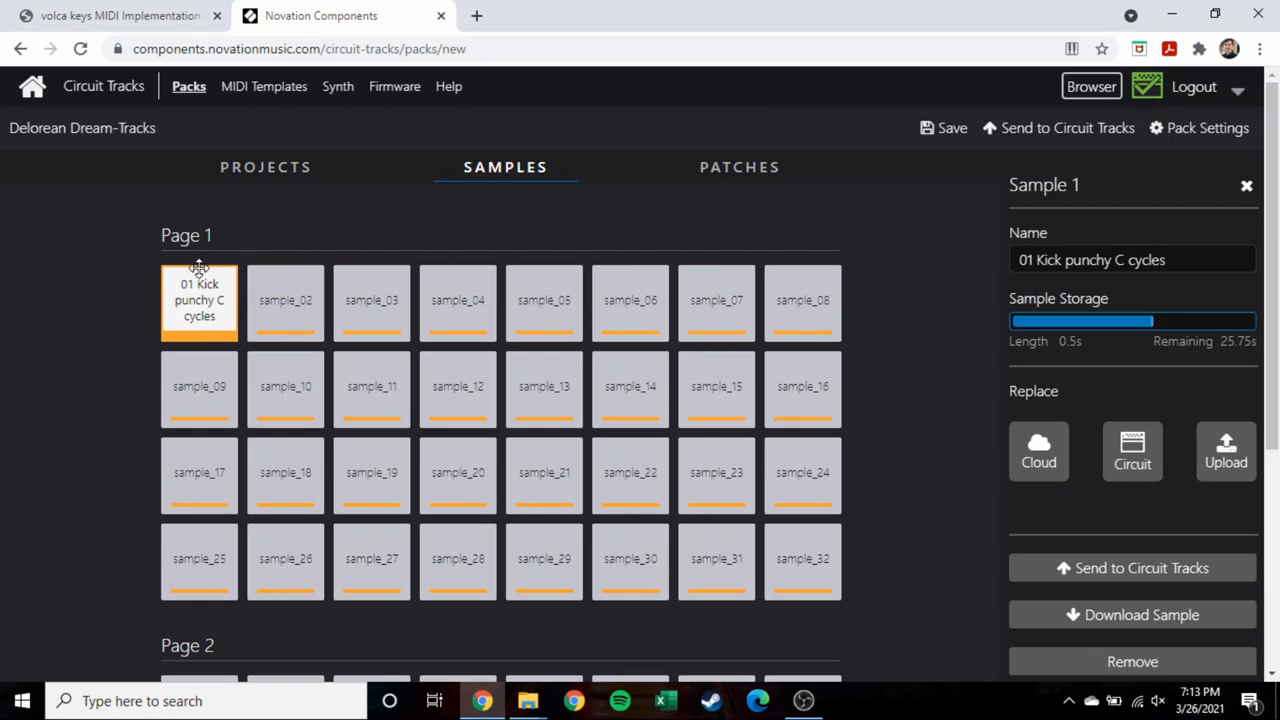
mouse_move(950, 342)
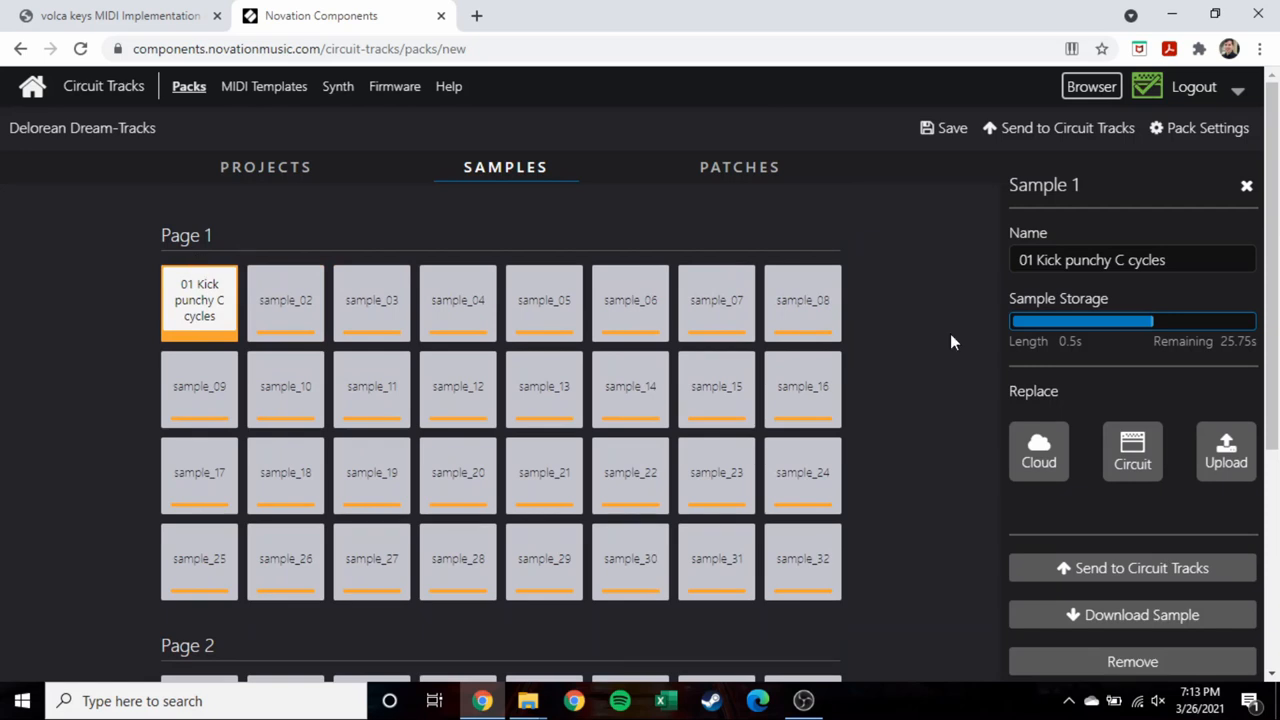
mouse_move(952, 338)
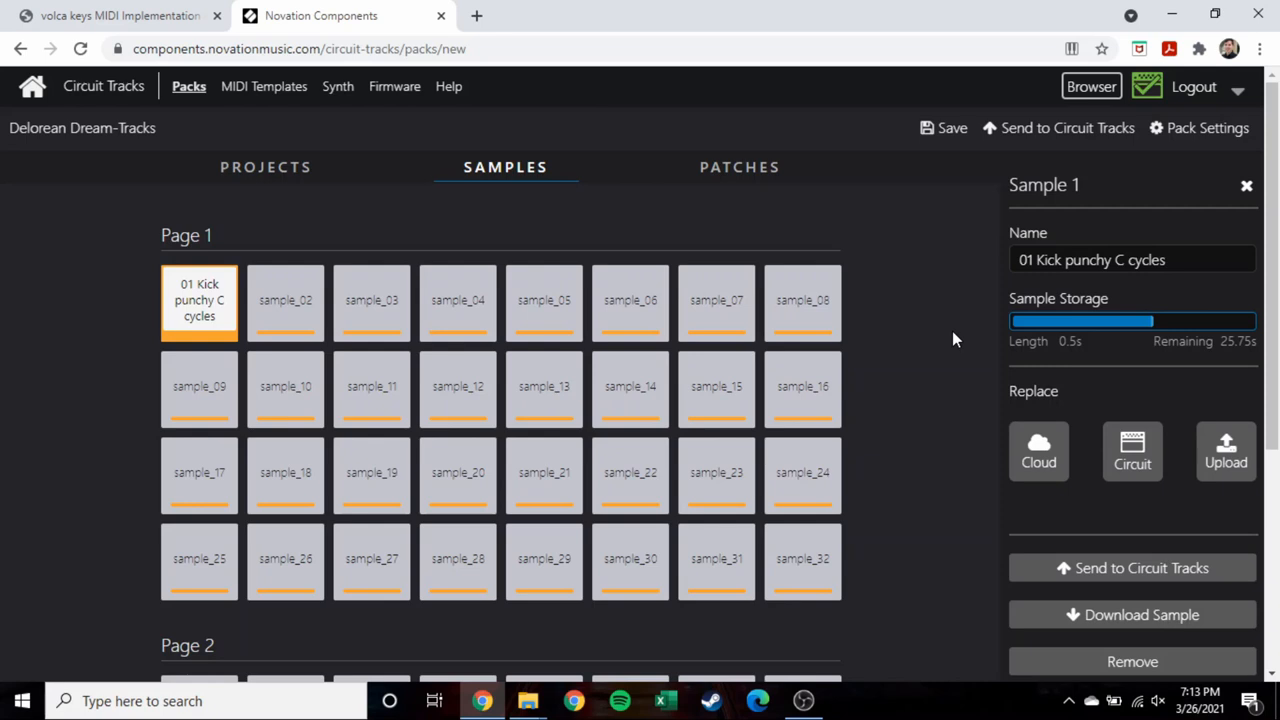
scroll("down", 3)
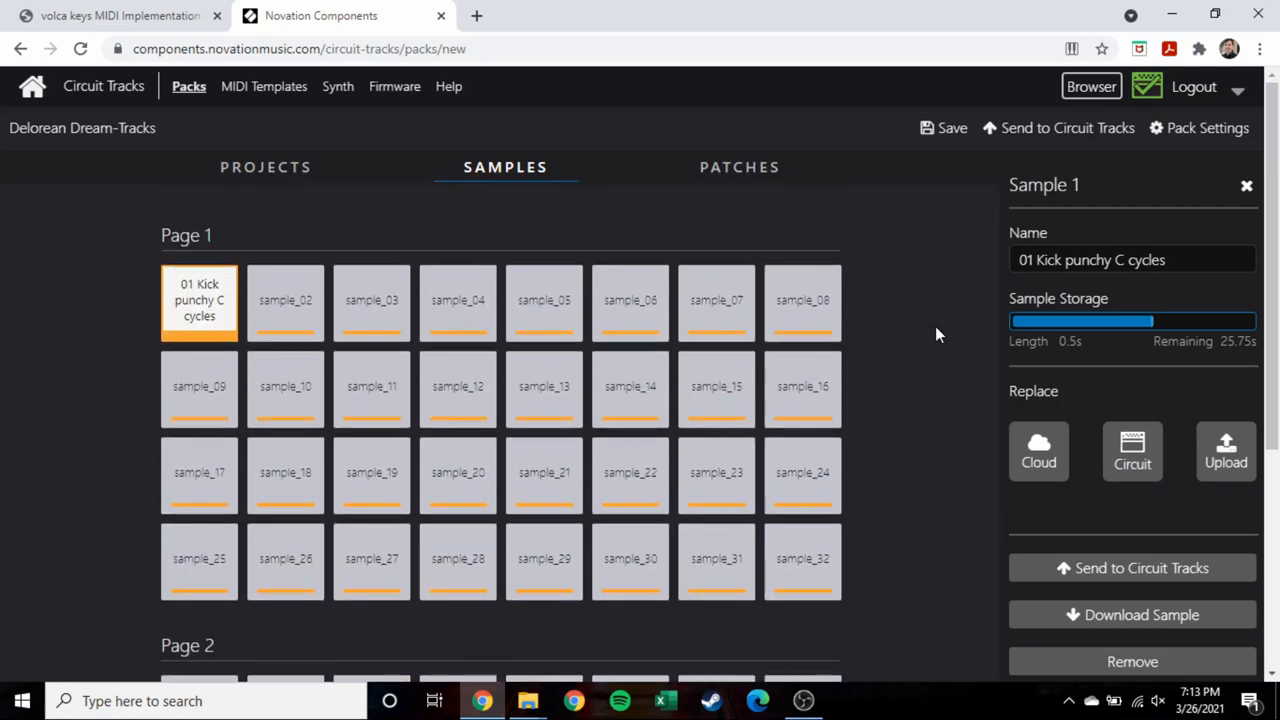
mouse_move(1042, 324)
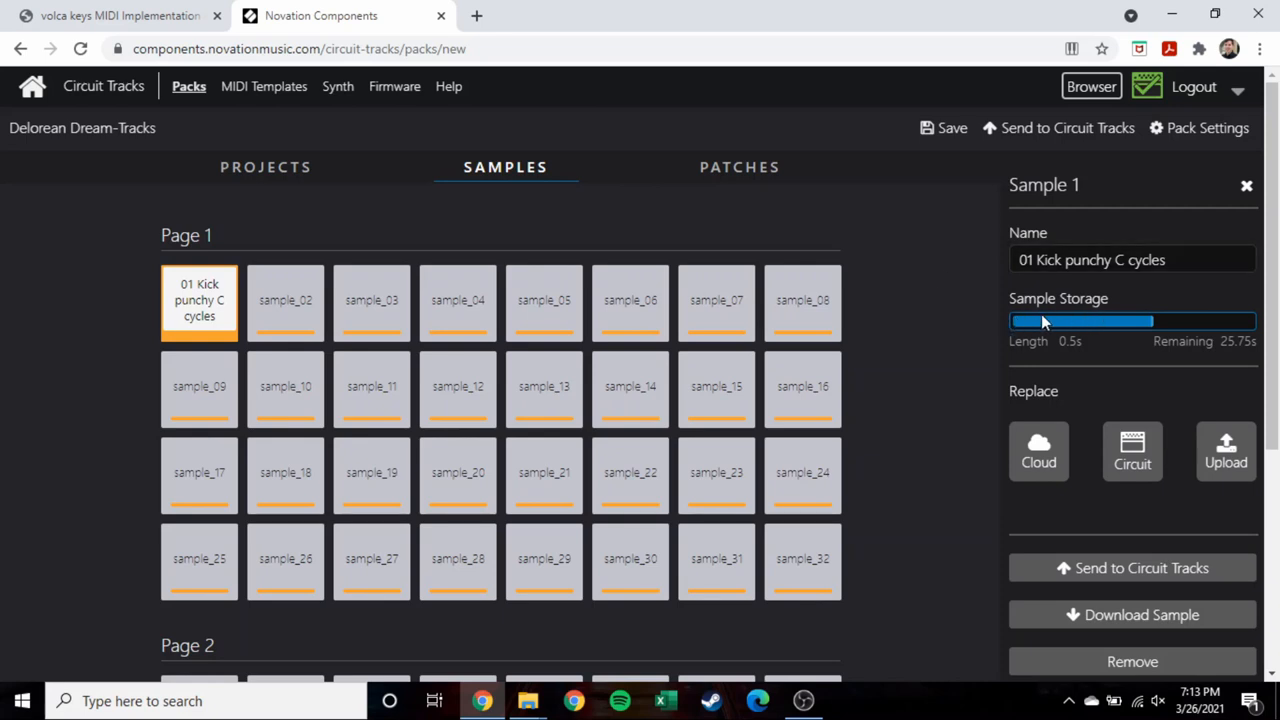
mouse_move(1108, 340)
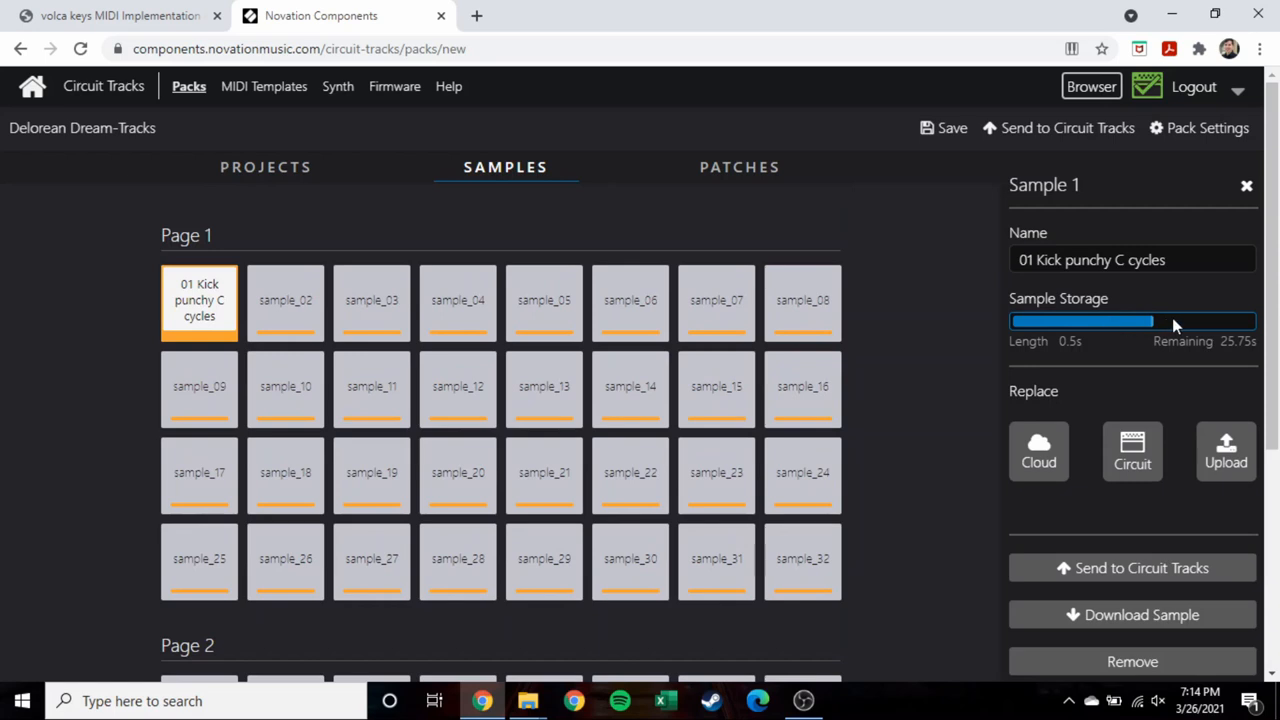
mouse_move(948, 332)
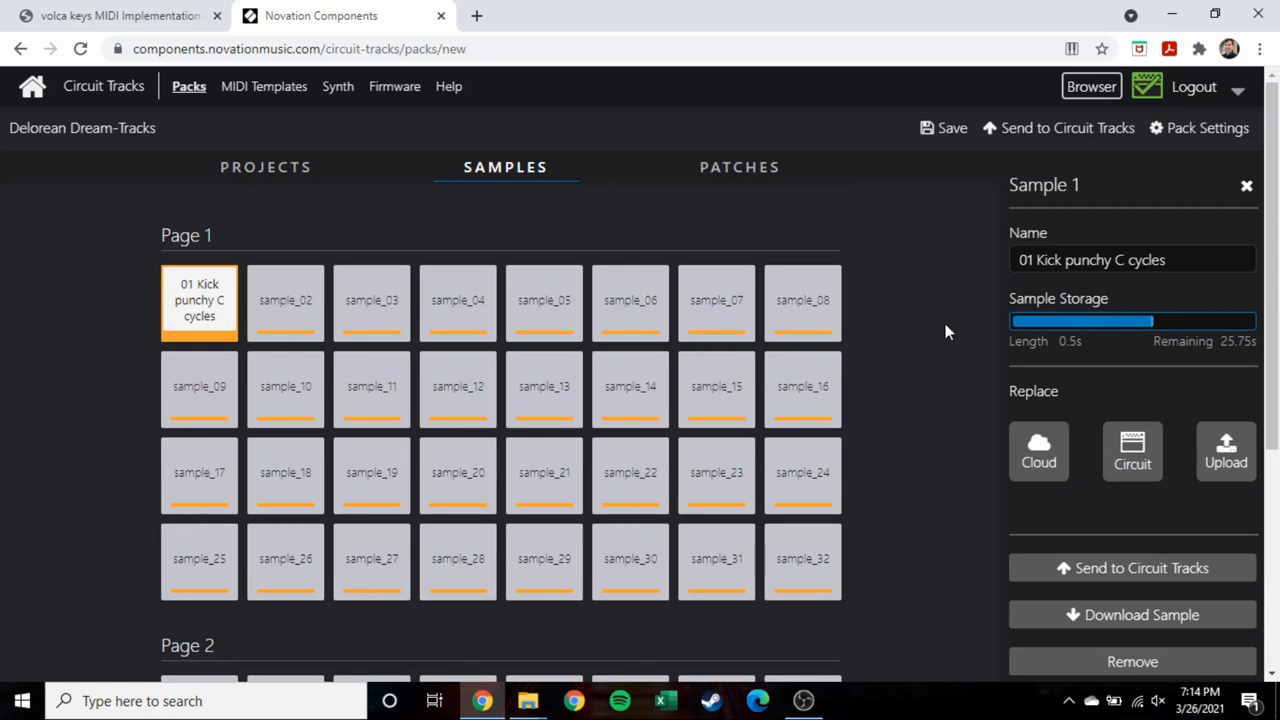
scroll("down", 3)
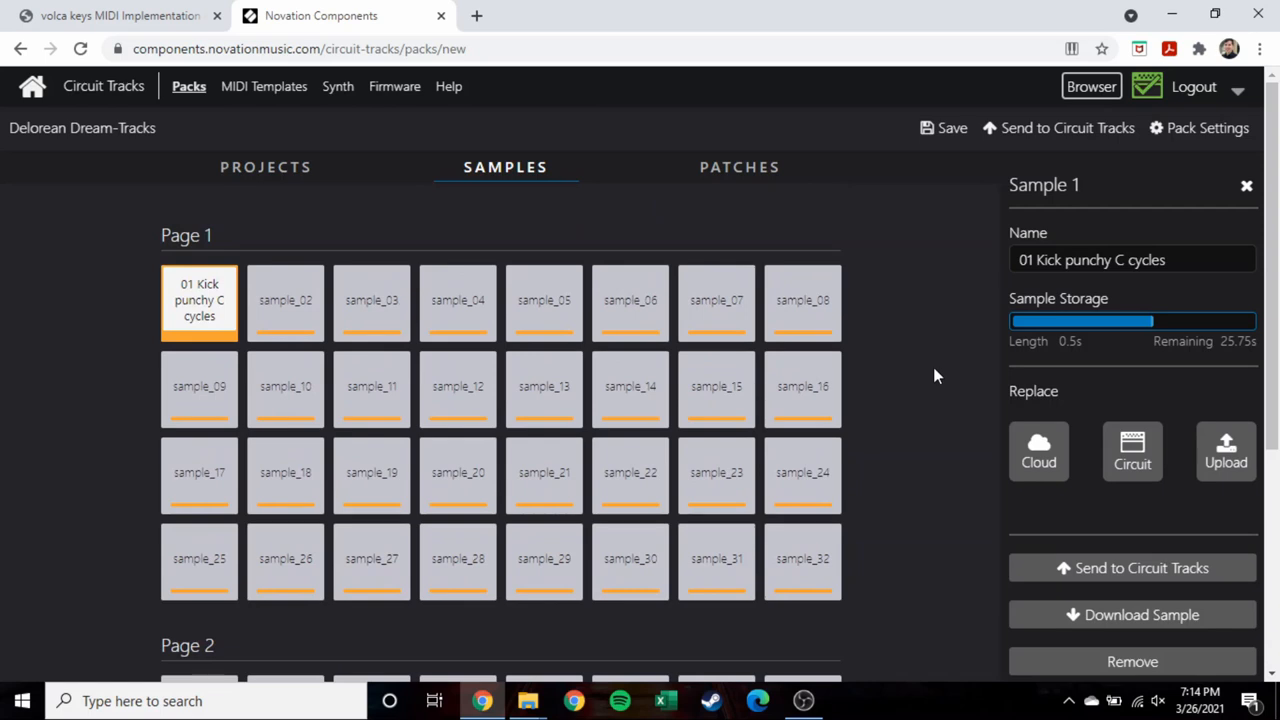
mouse_move(640, 362)
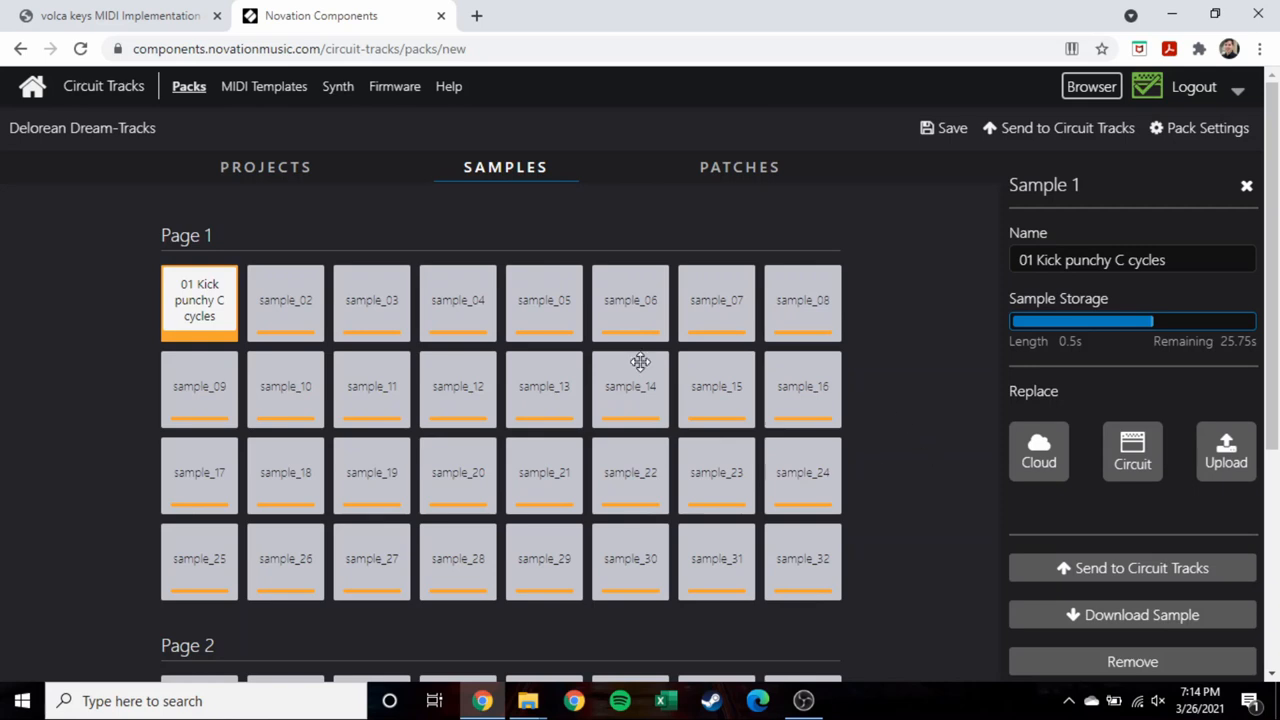
mouse_move(924, 262)
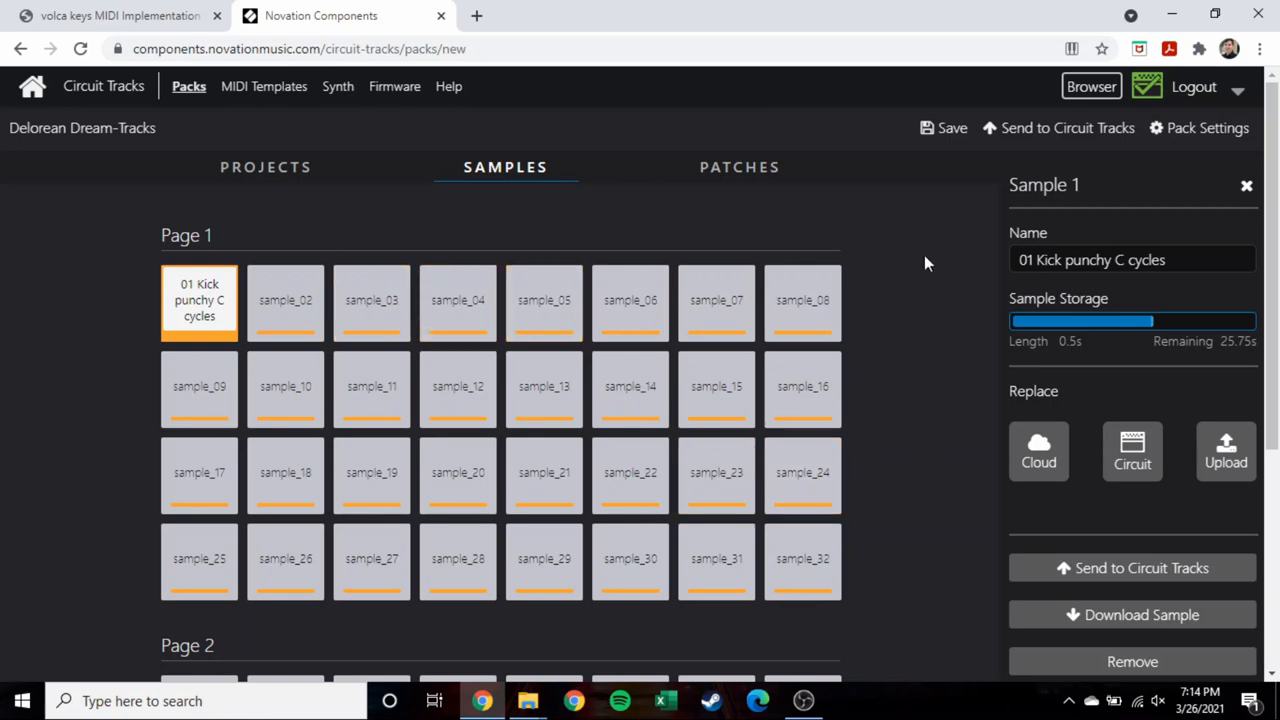
mouse_move(898, 212)
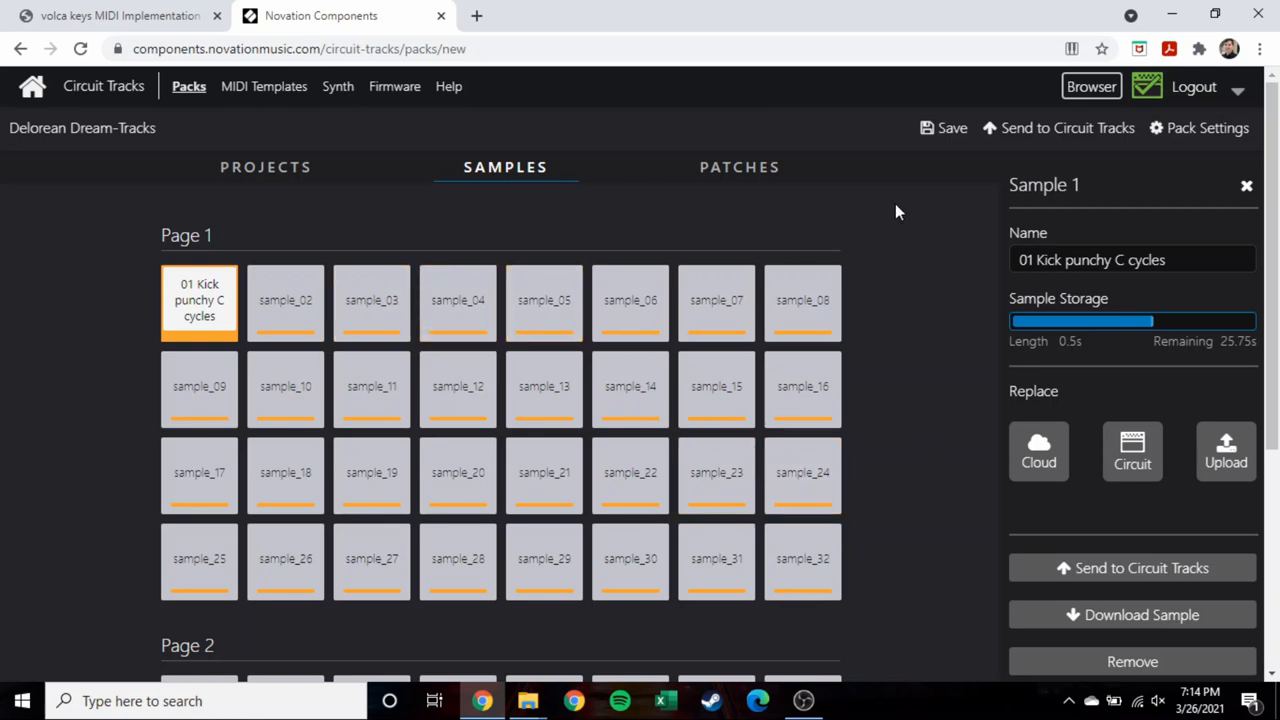
mouse_move(866, 284)
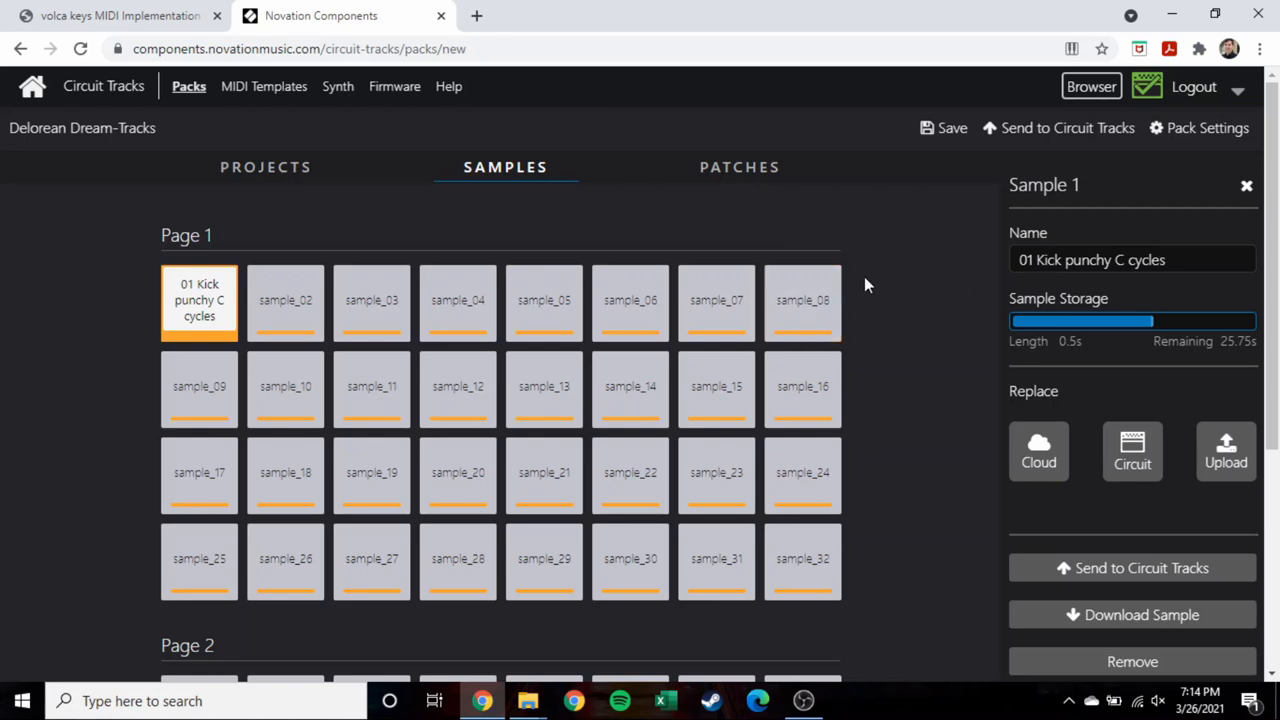
mouse_move(854, 268)
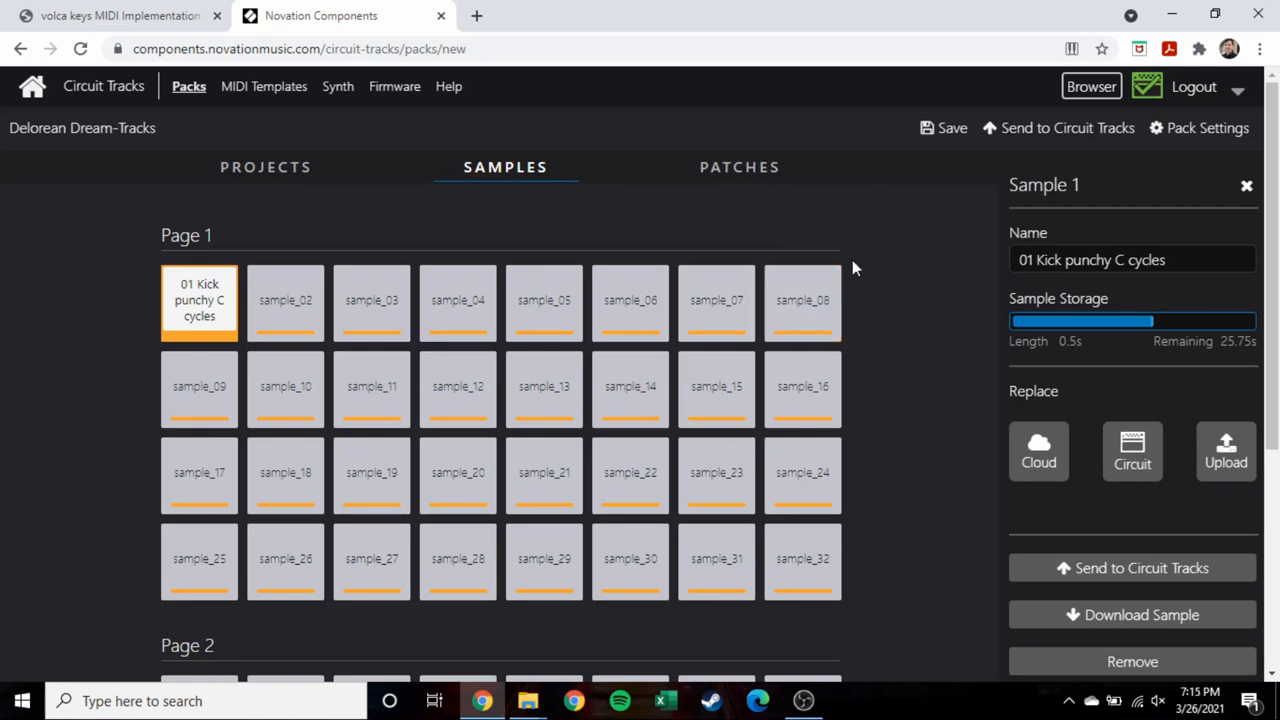
mouse_move(892, 248)
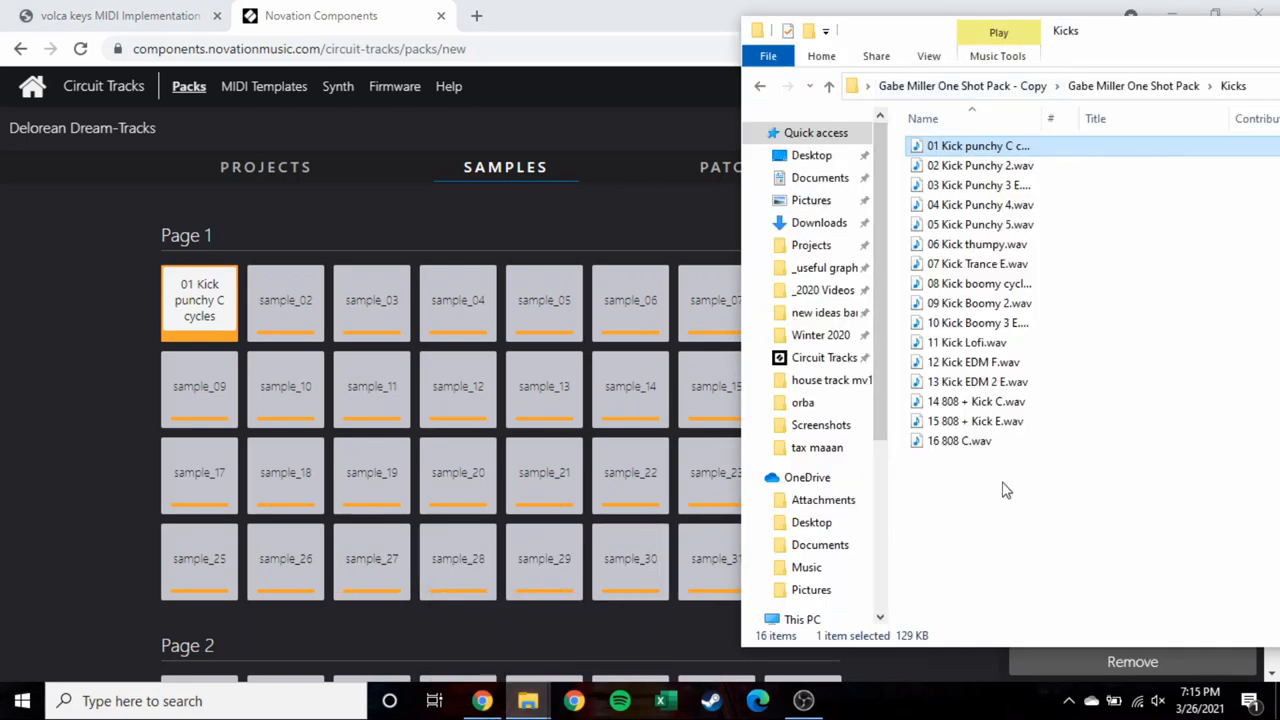
mouse_move(1008, 482)
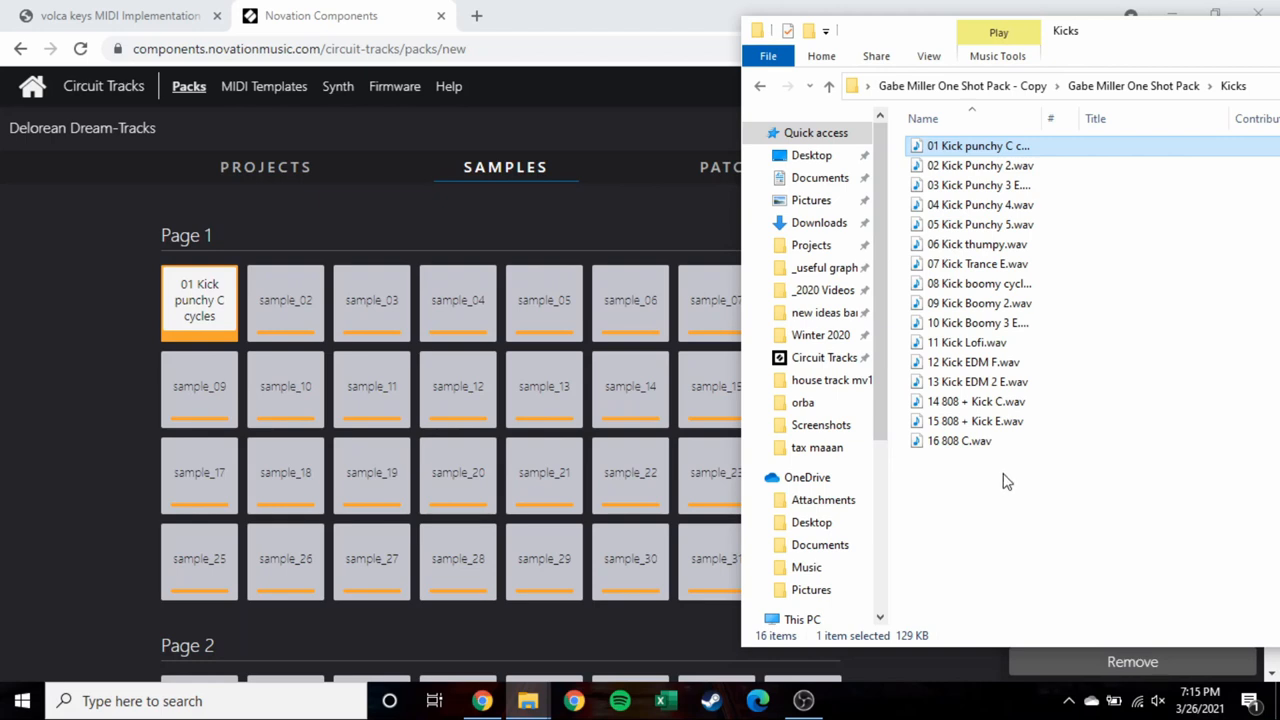
mouse_move(1010, 490)
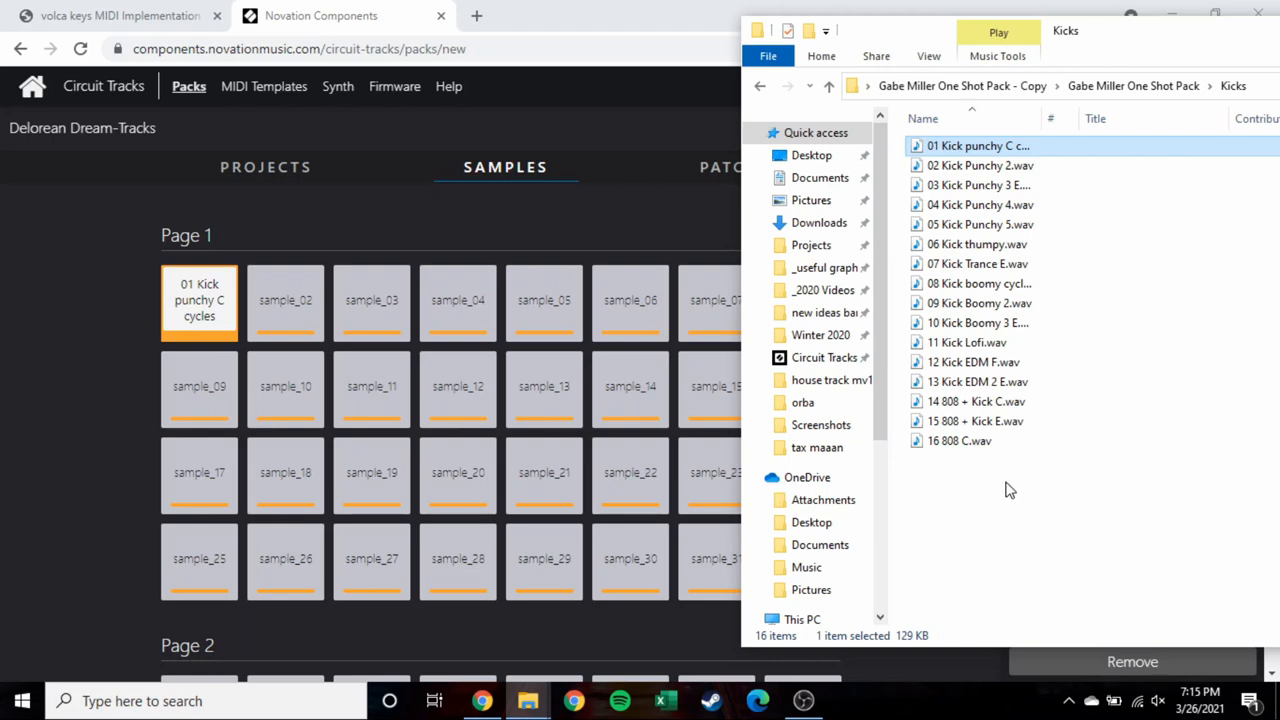
Select all sixteen kick files in the Kicks folder for slots 1–16.
key("ctrl+a")
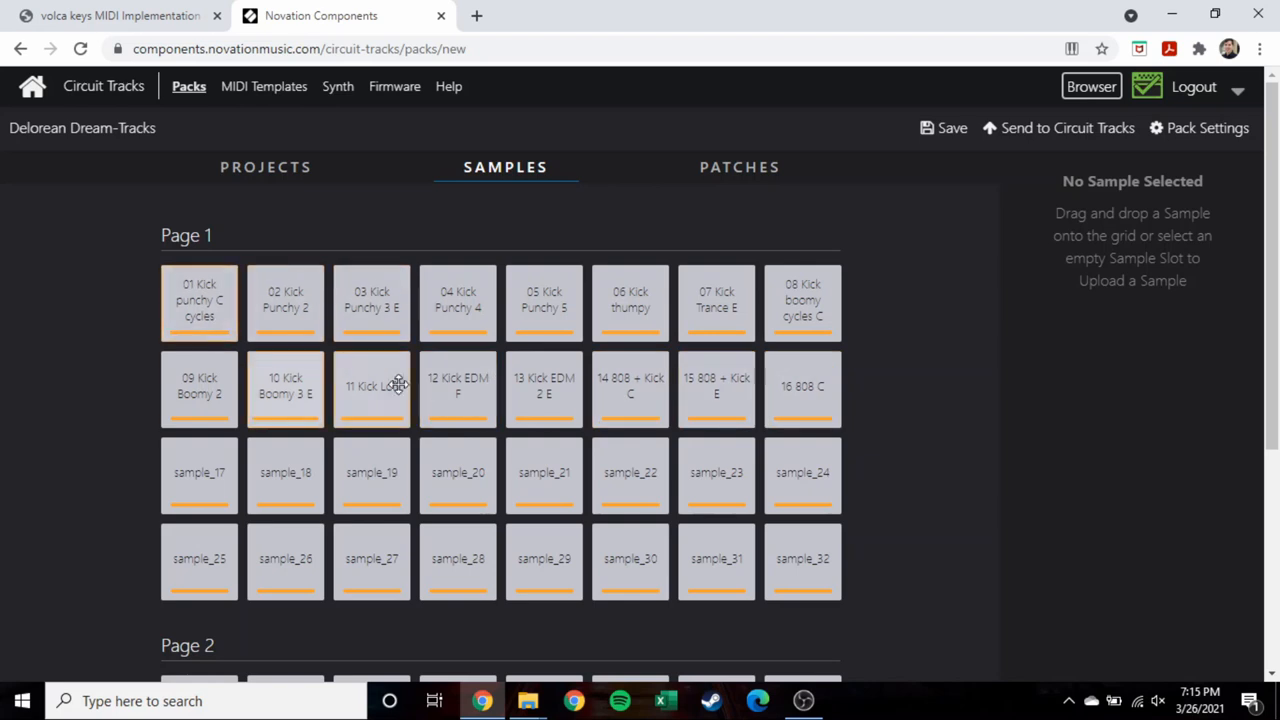
Select slot 17 and all sixteen Snares files to fill slots 17–32.
left_click(200, 472)
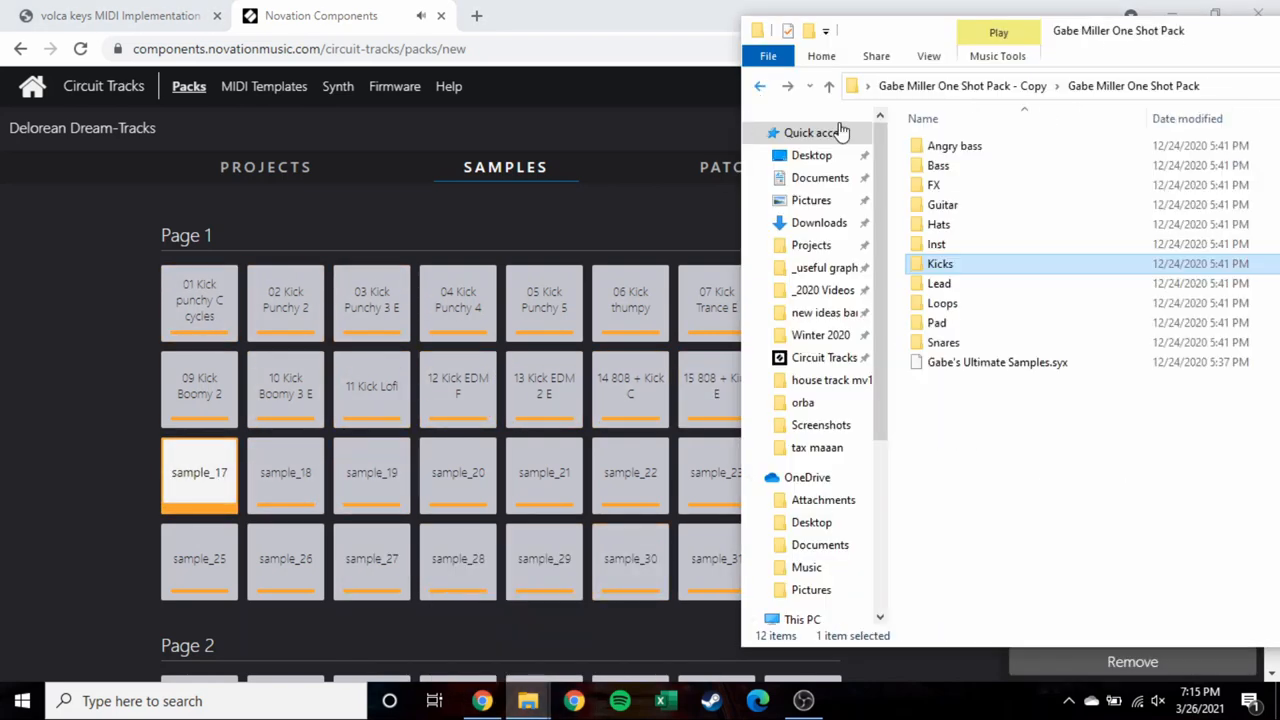
double_click(944, 342)
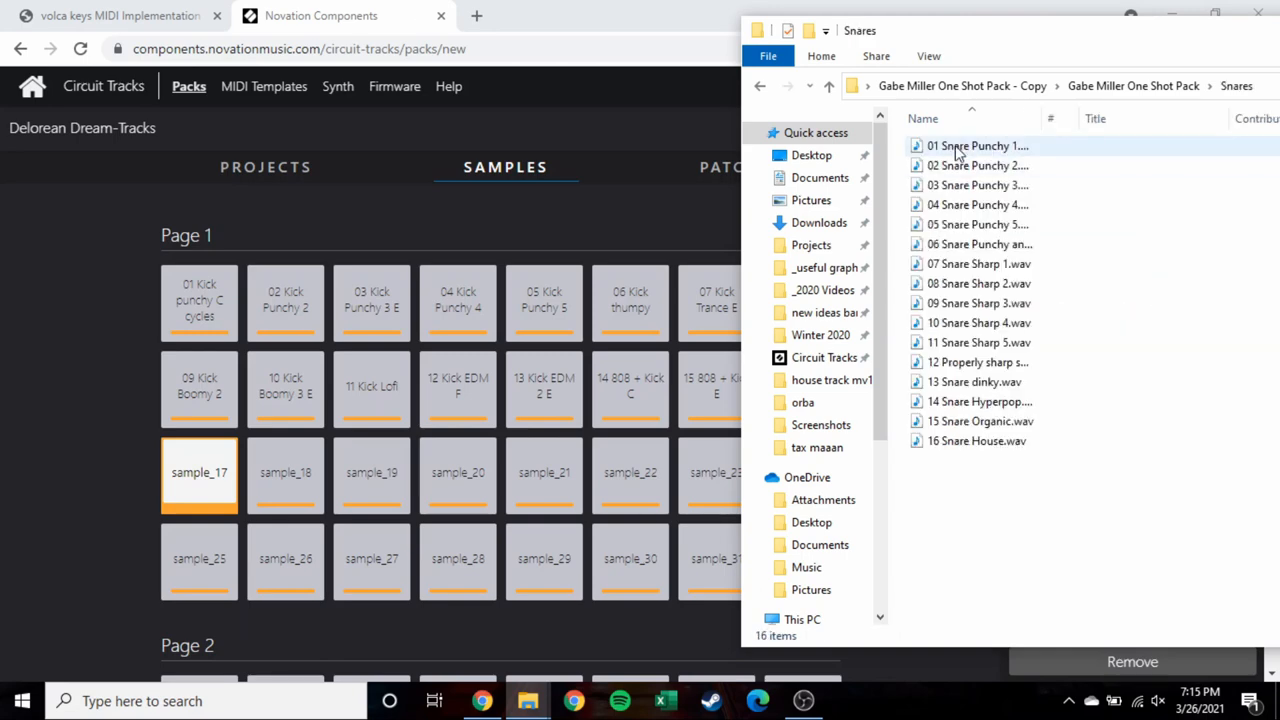
left_click(978, 400)
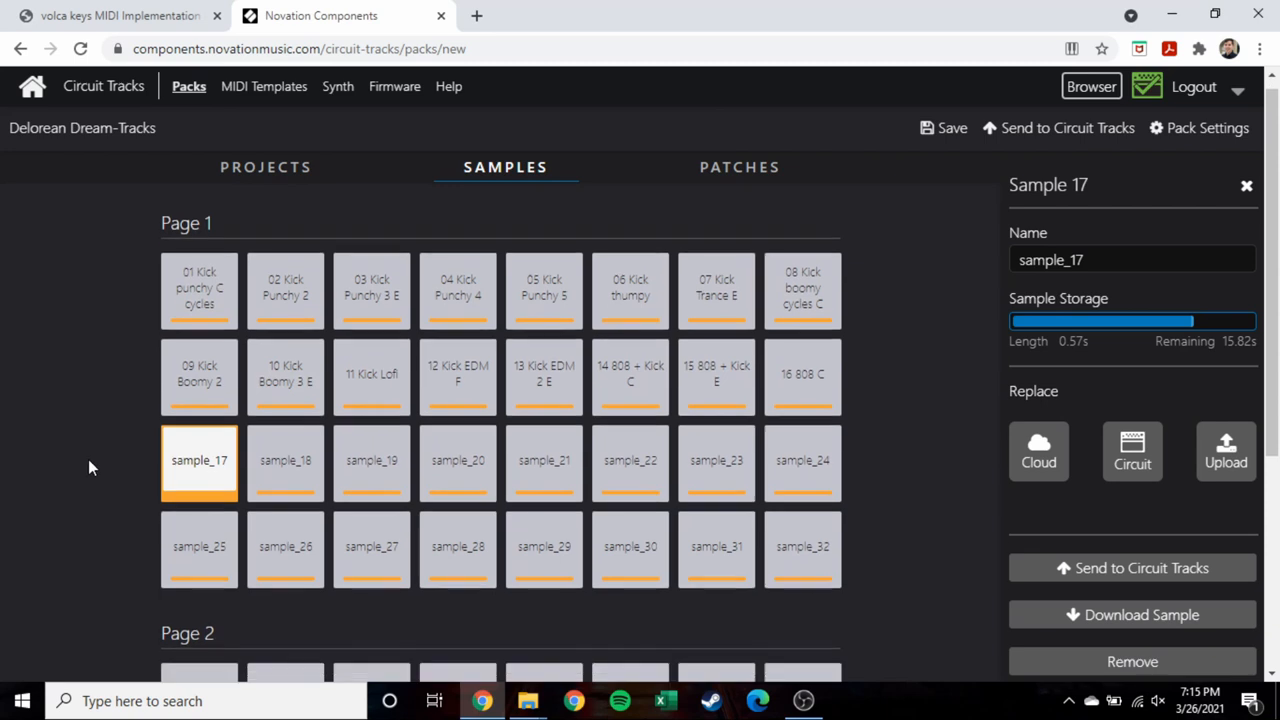
scroll("down", 3)
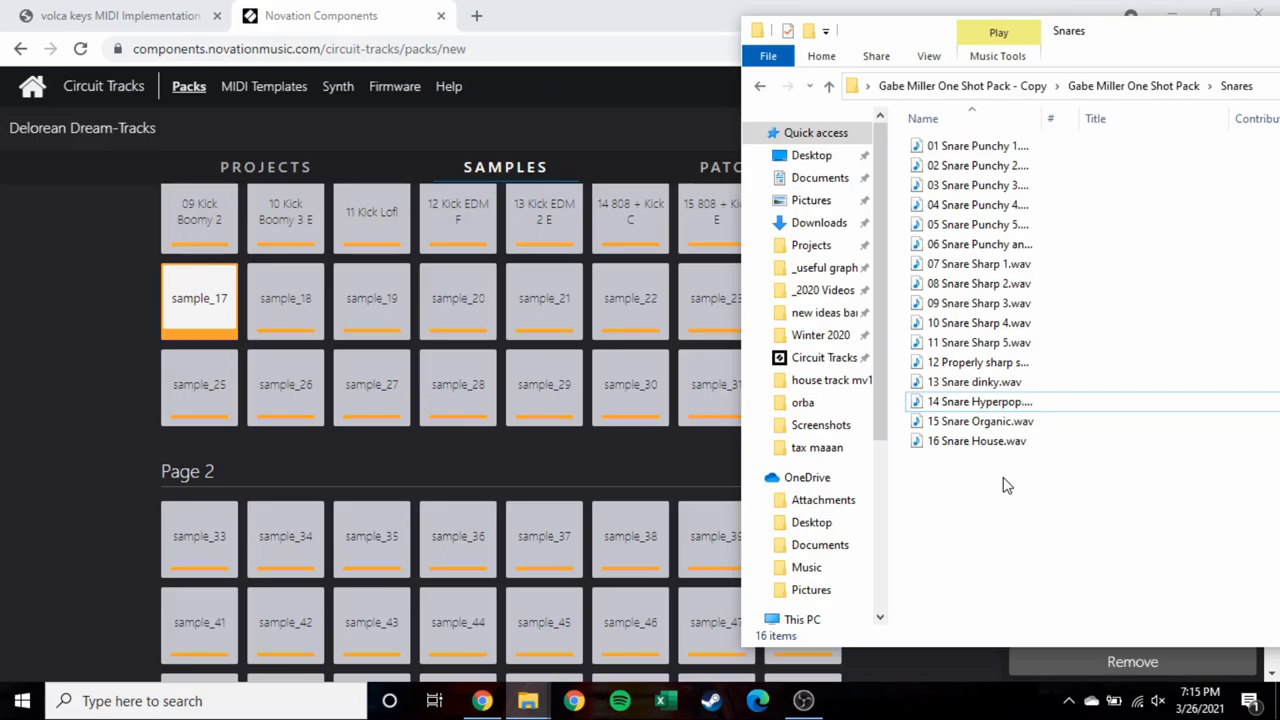
key("ctrl+a")
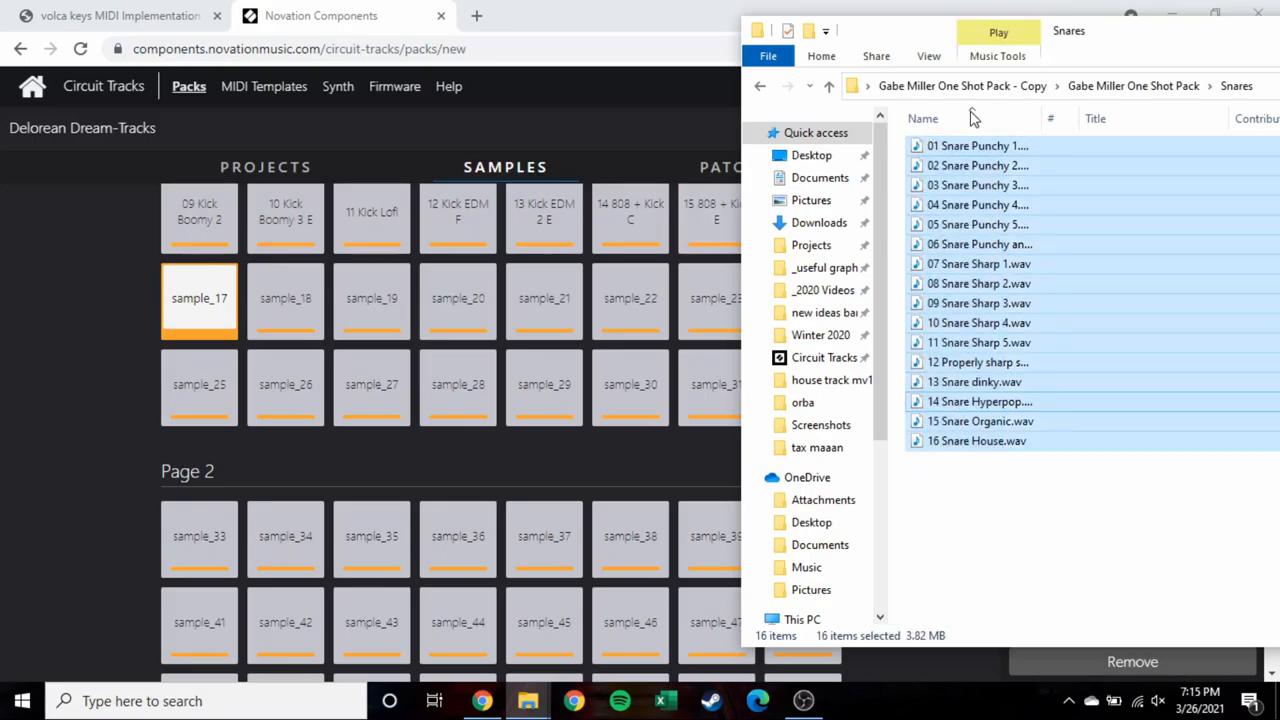
mouse_move(978, 146)
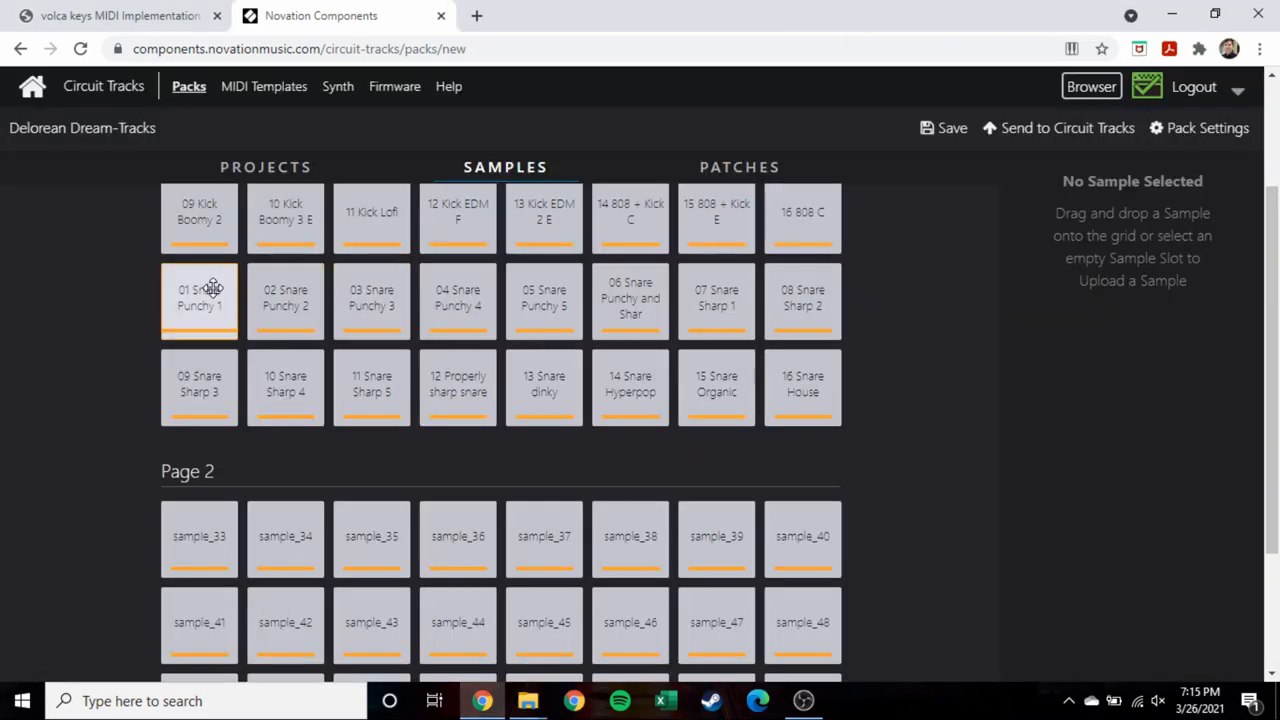
scroll("up", 3)
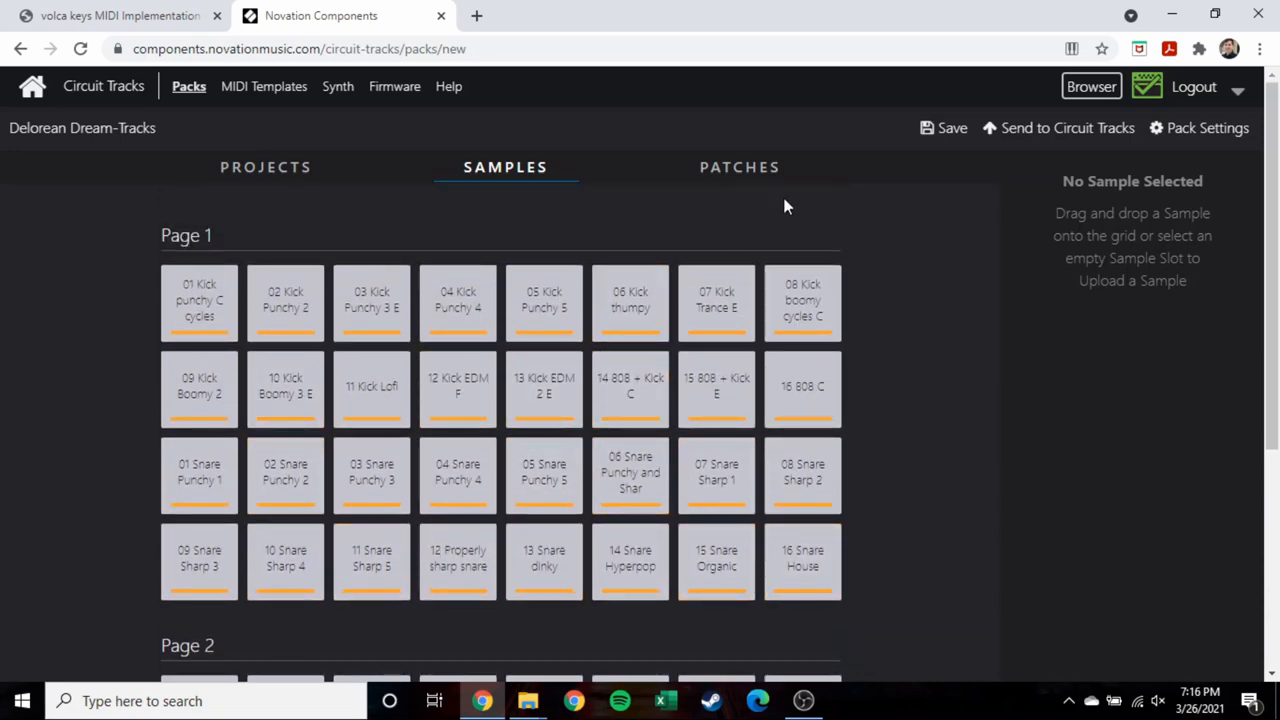
Select all 64 Vapor-Dream single-preset files for the pack's patch slots.
left_click(740, 168)
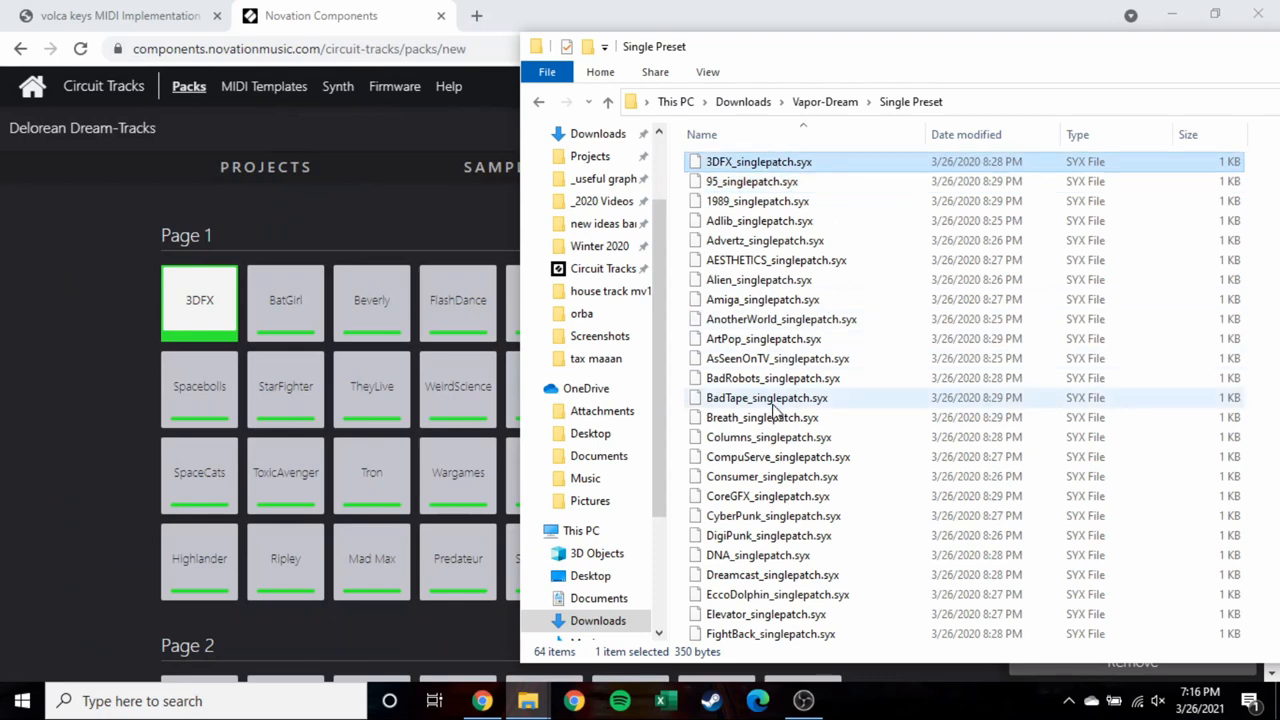
scroll("down", 3)
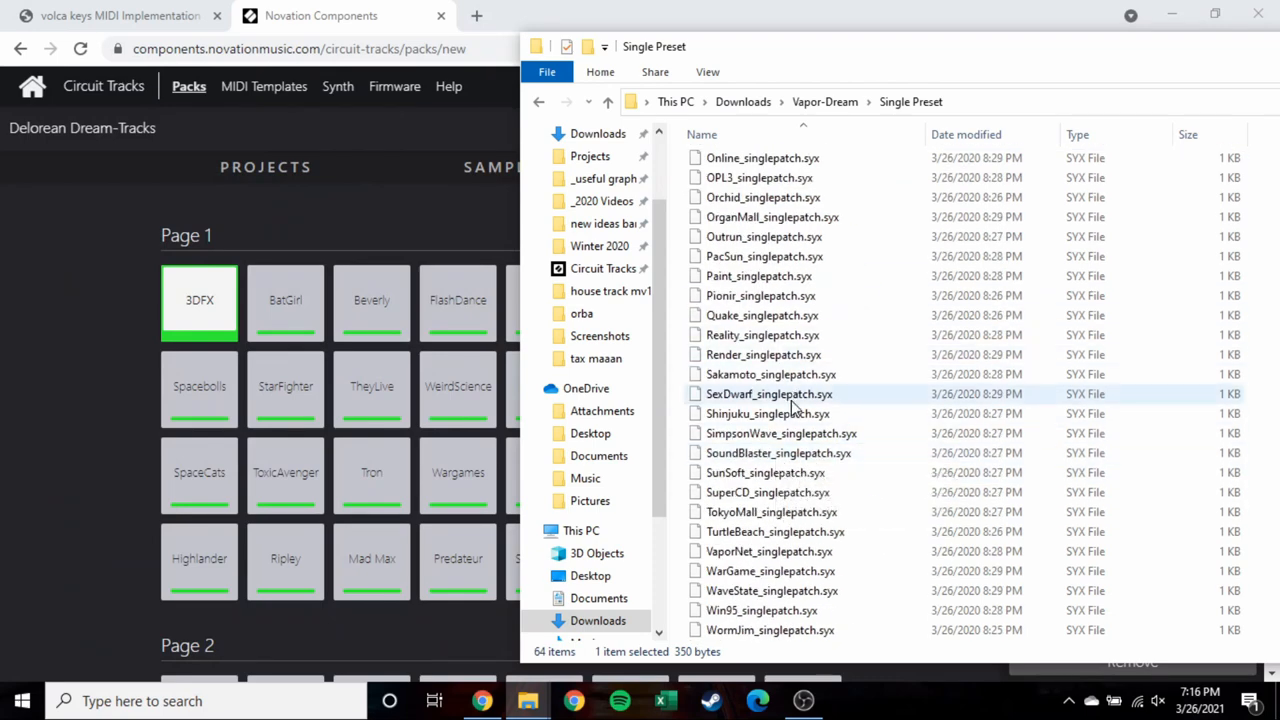
key("ctrl+a")
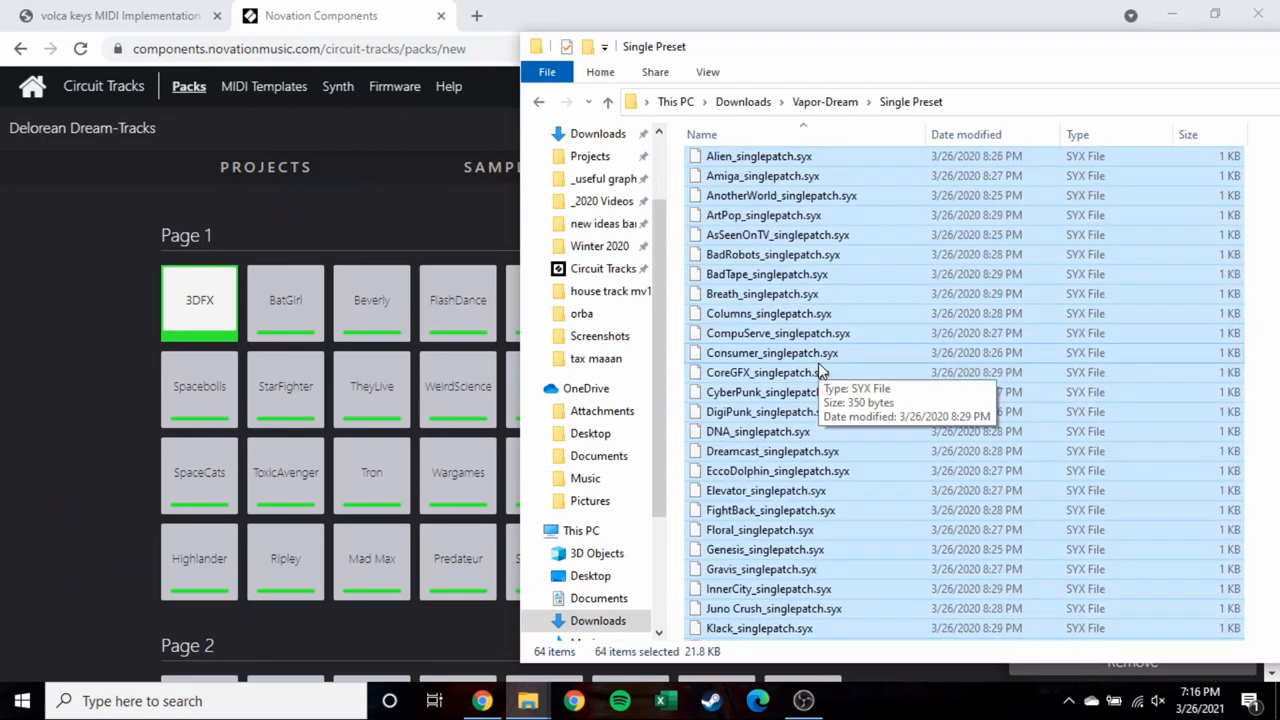
left_click(720, 134)
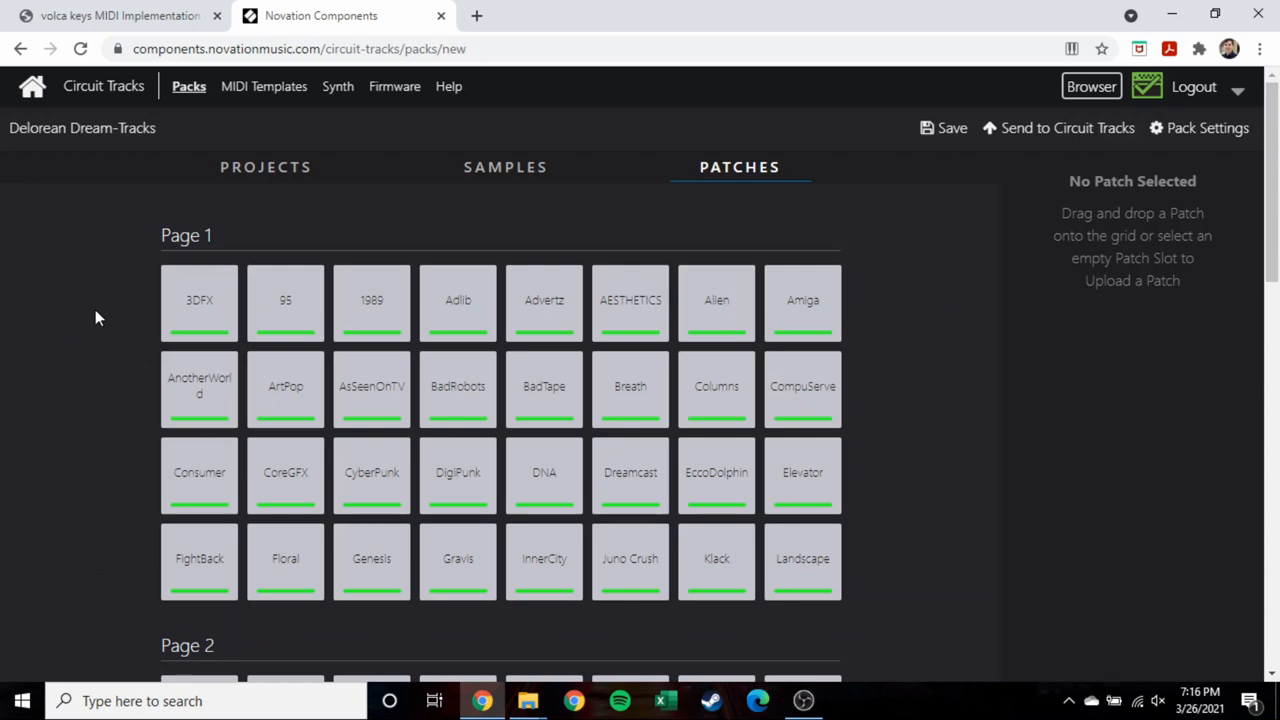
Review the patch pages with patch 91, Blood Sport (Bell), open in the side panel.
scroll("down", 3)
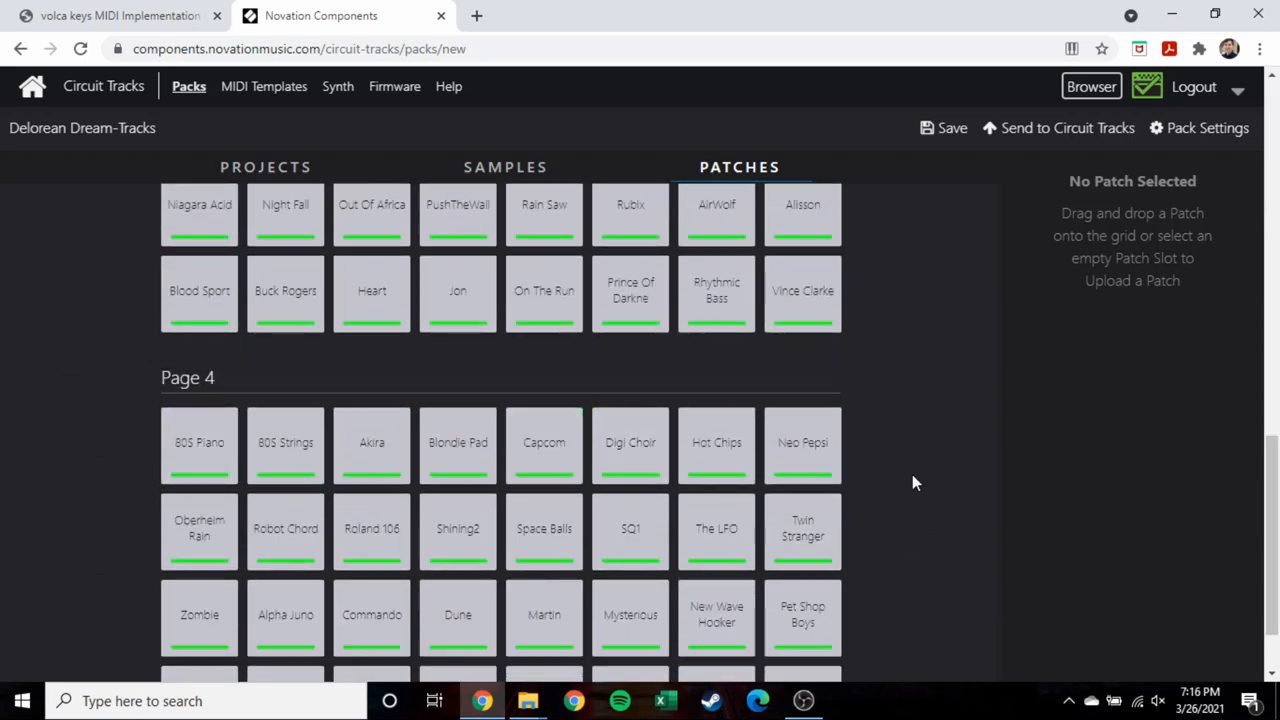
left_click(284, 292)
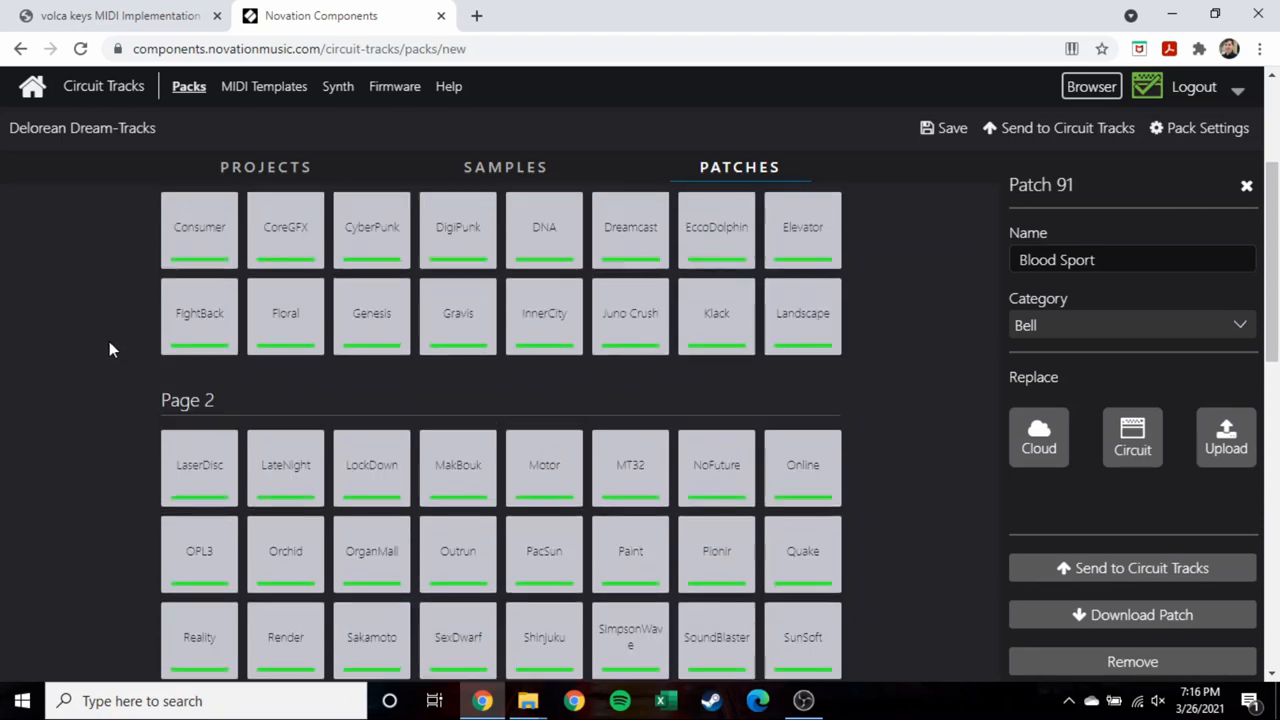
scroll("up", 3)
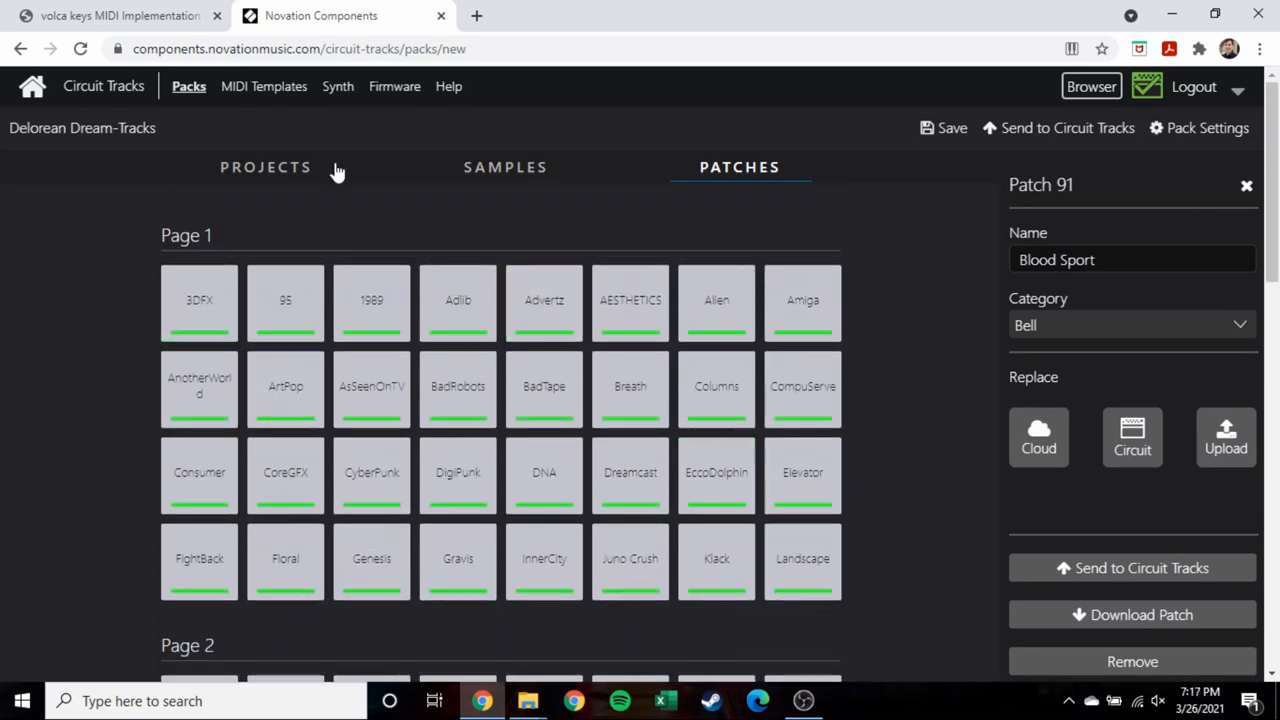
mouse_move(416, 252)
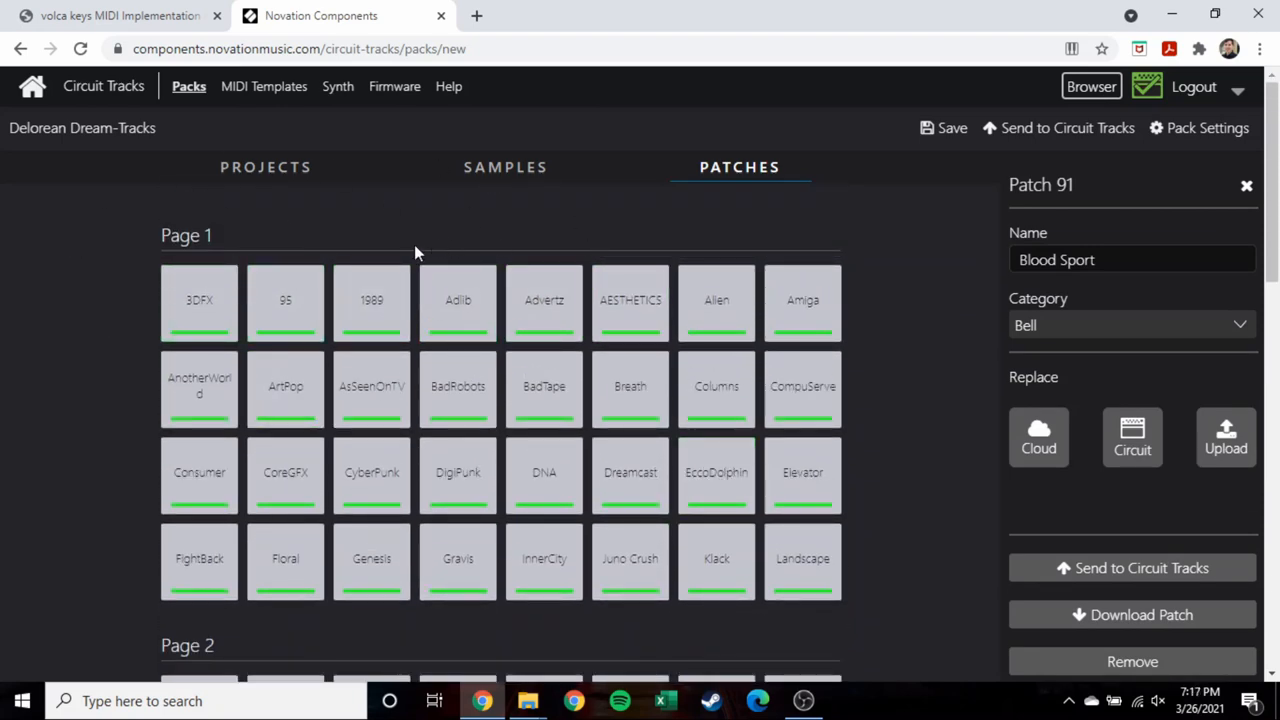
In Pack Settings give the pack a green colour and rename it 'Delorean Dream 2'.
left_click(1206, 128)
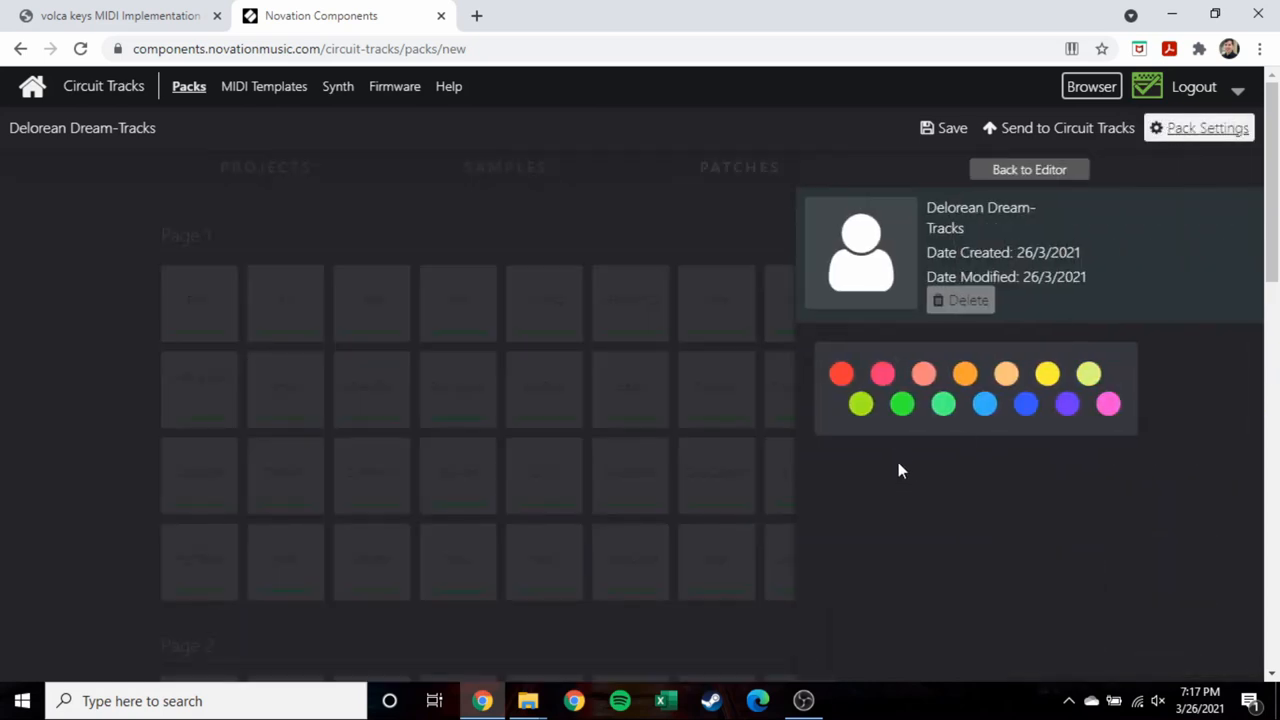
left_click(900, 404)
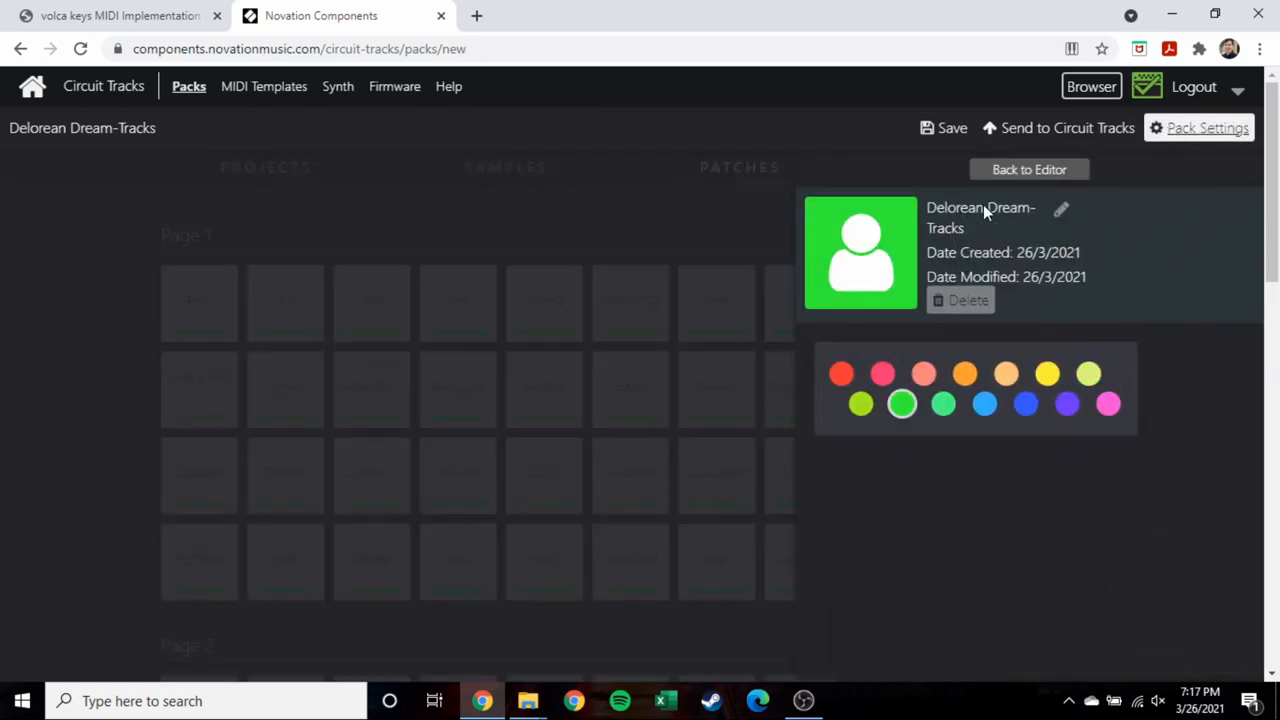
left_click(1060, 208)
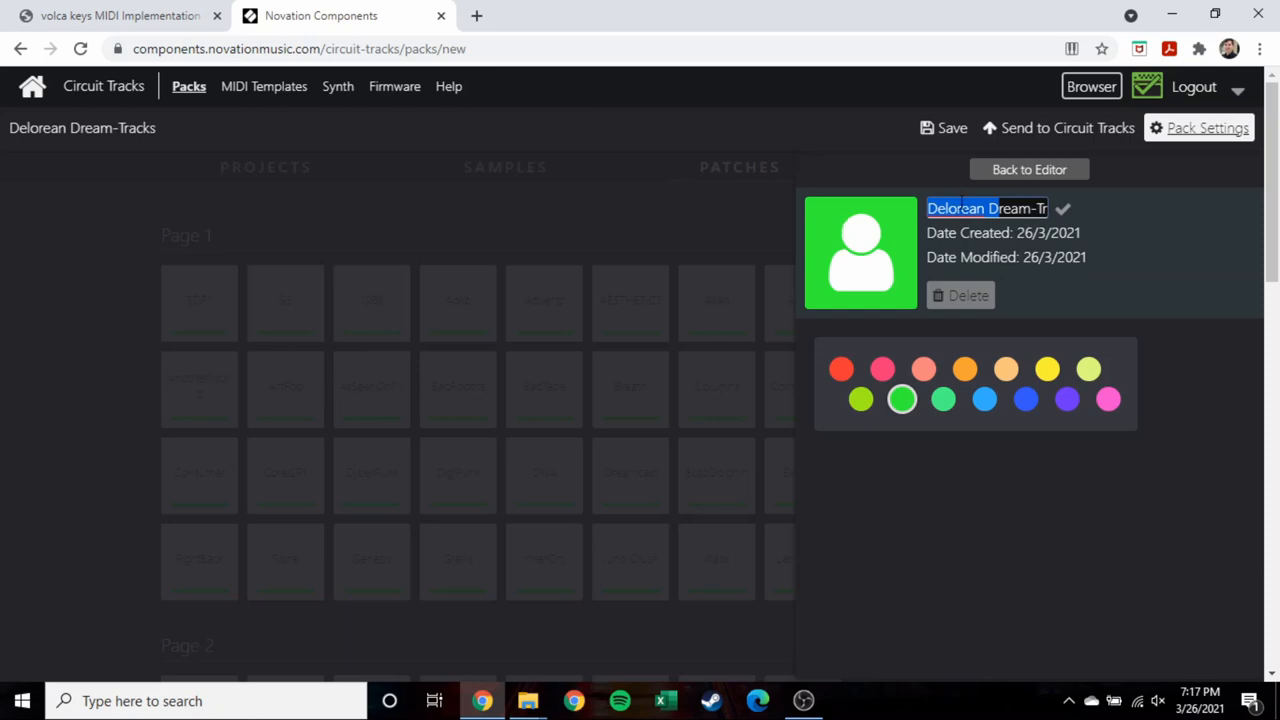
type("Delorean Dream 2")
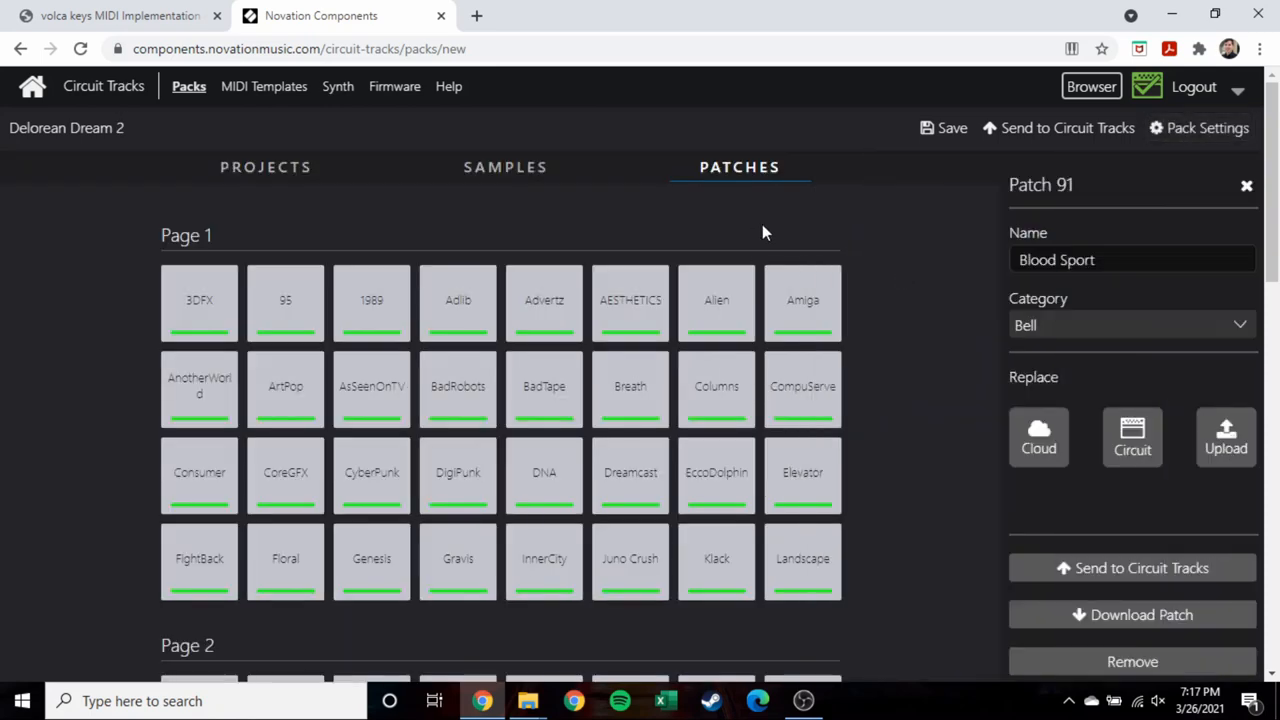
left_click(1068, 128)
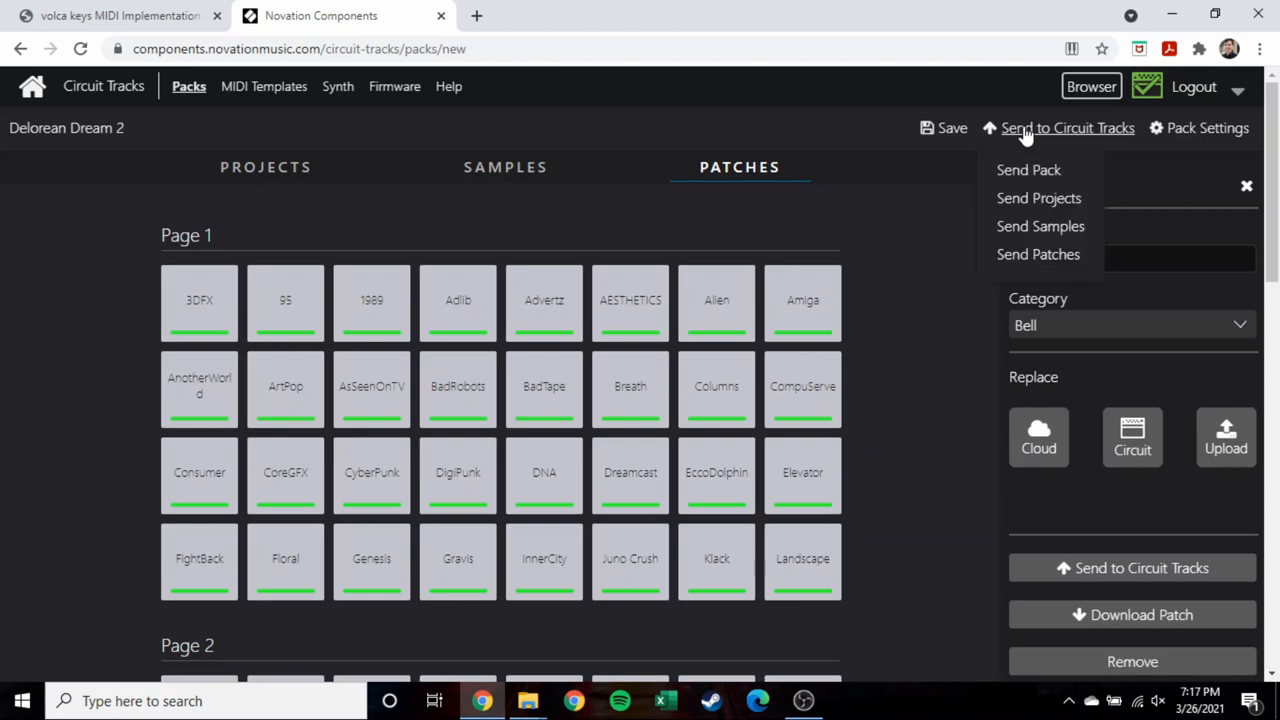
Choose Send Pack to list Circuit Tracks pack slots to overwrite.
left_click(1028, 168)
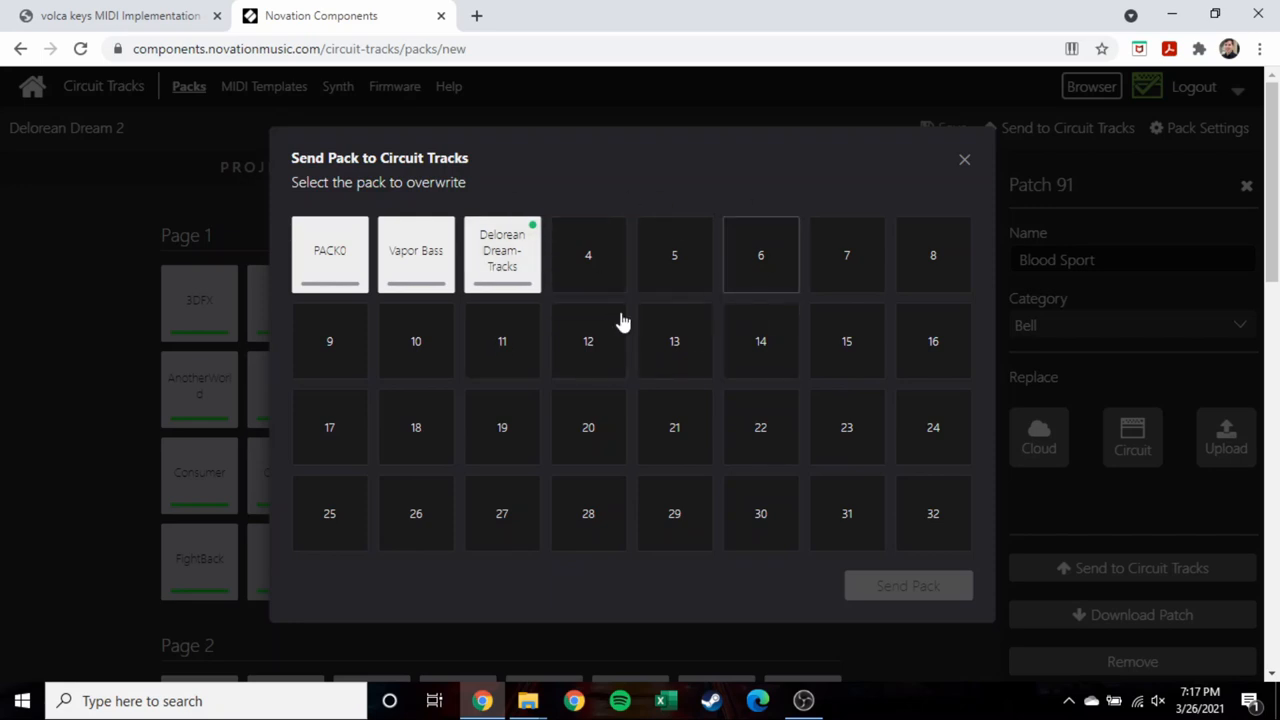
mouse_move(670, 186)
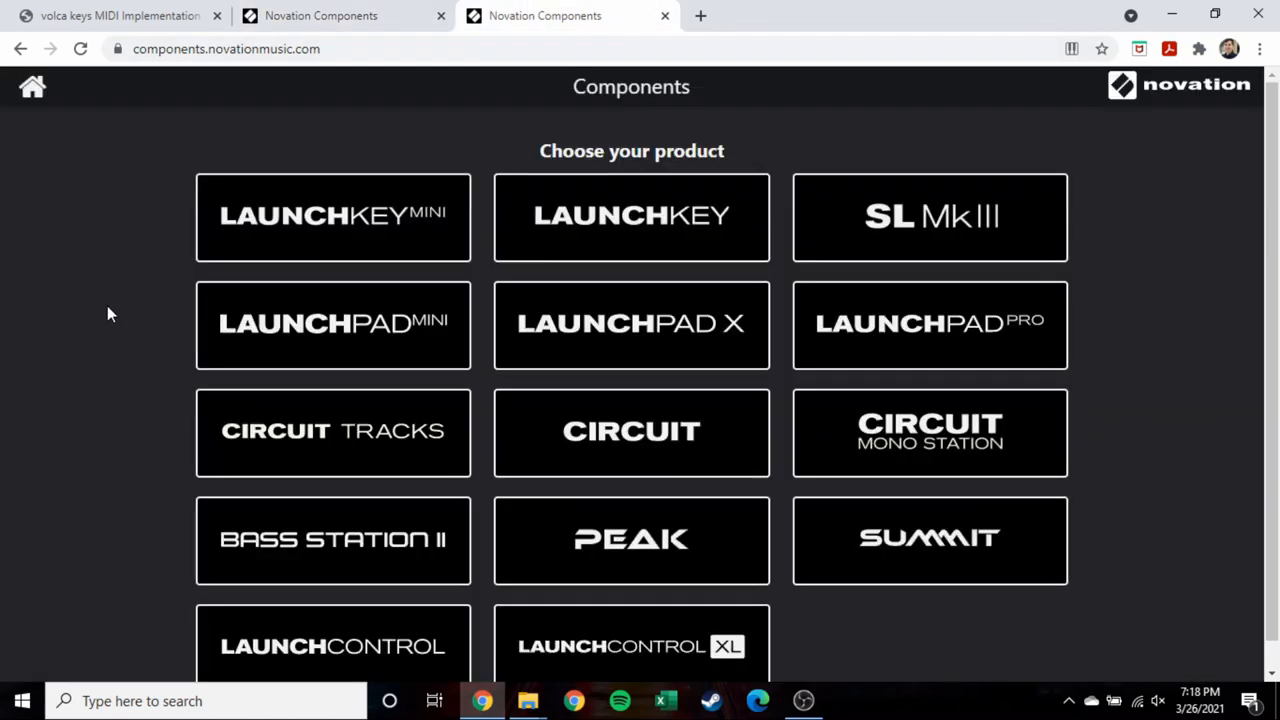
mouse_move(80, 308)
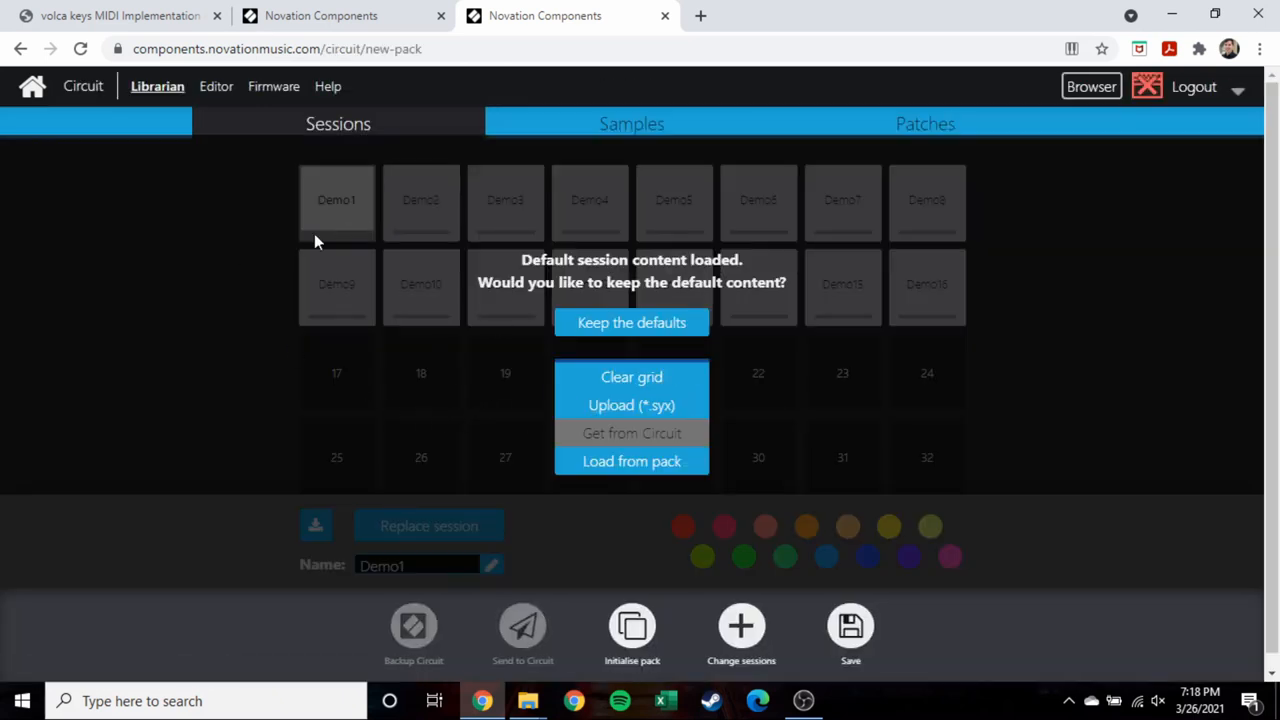
In the original Circuit librarian, upload the OG Delorean Dream Classic Pack .circuitpack file.
left_click(1092, 86)
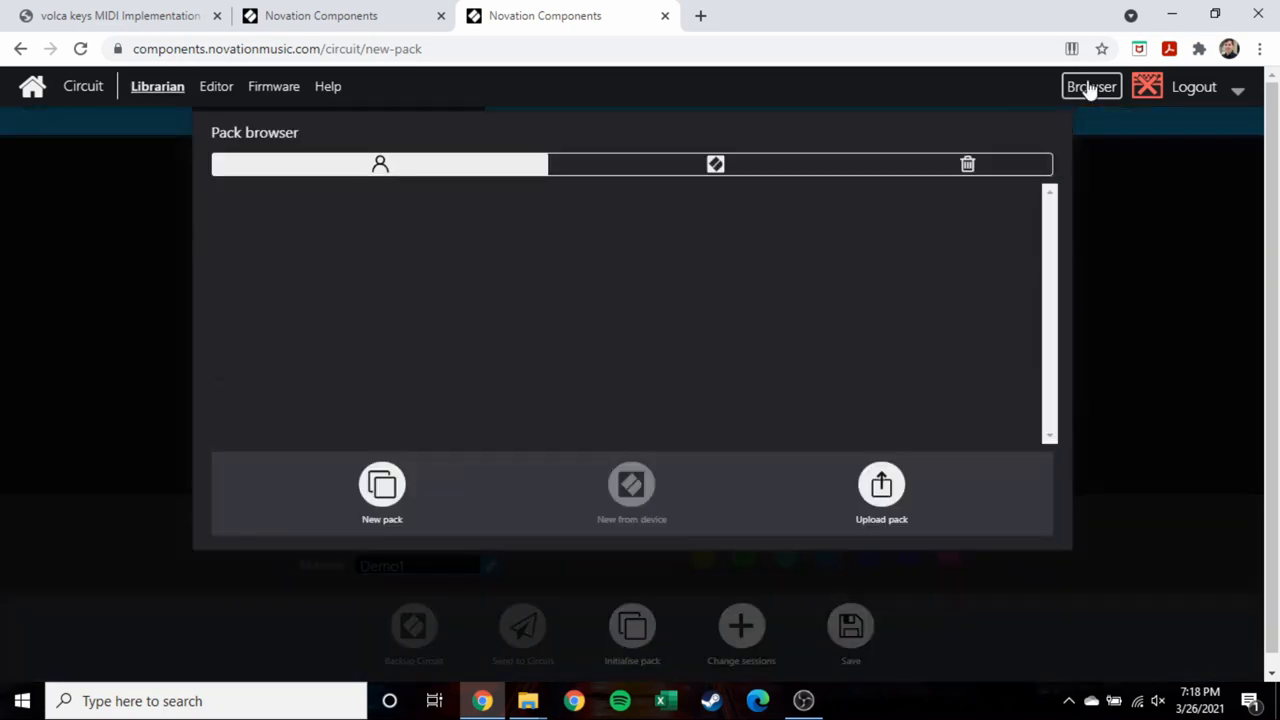
left_click(1092, 86)
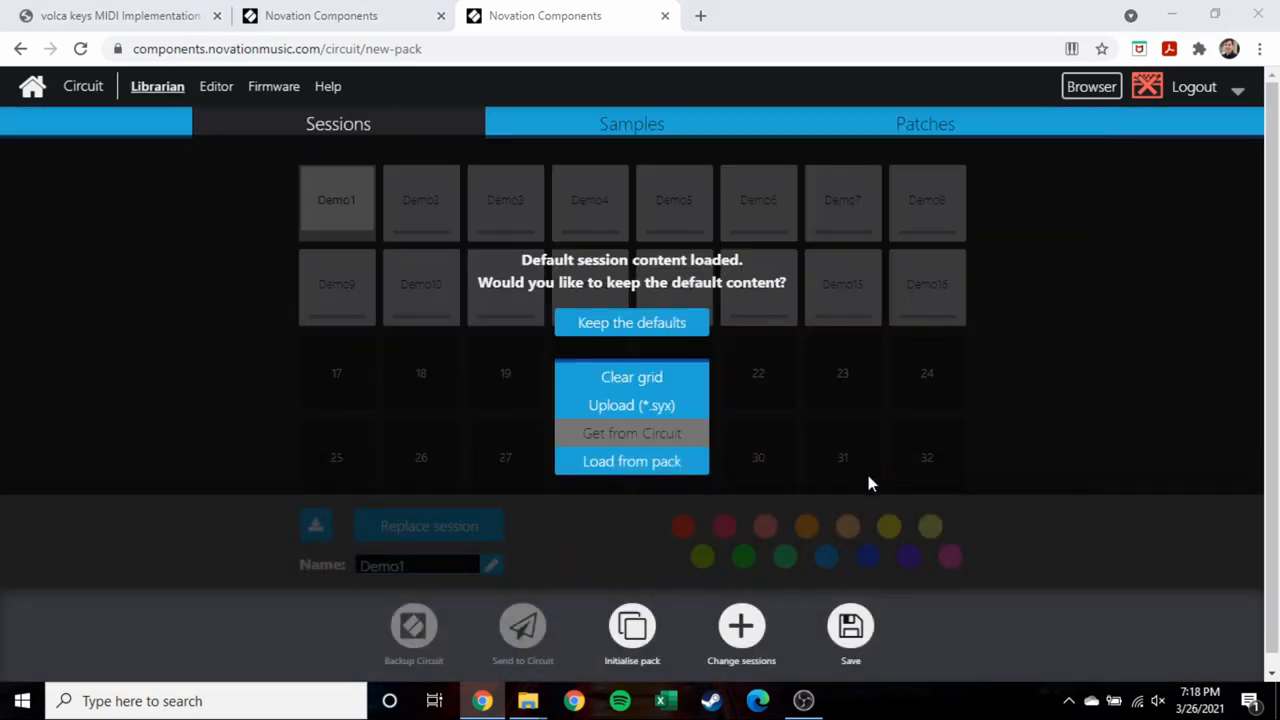
left_click(632, 460)
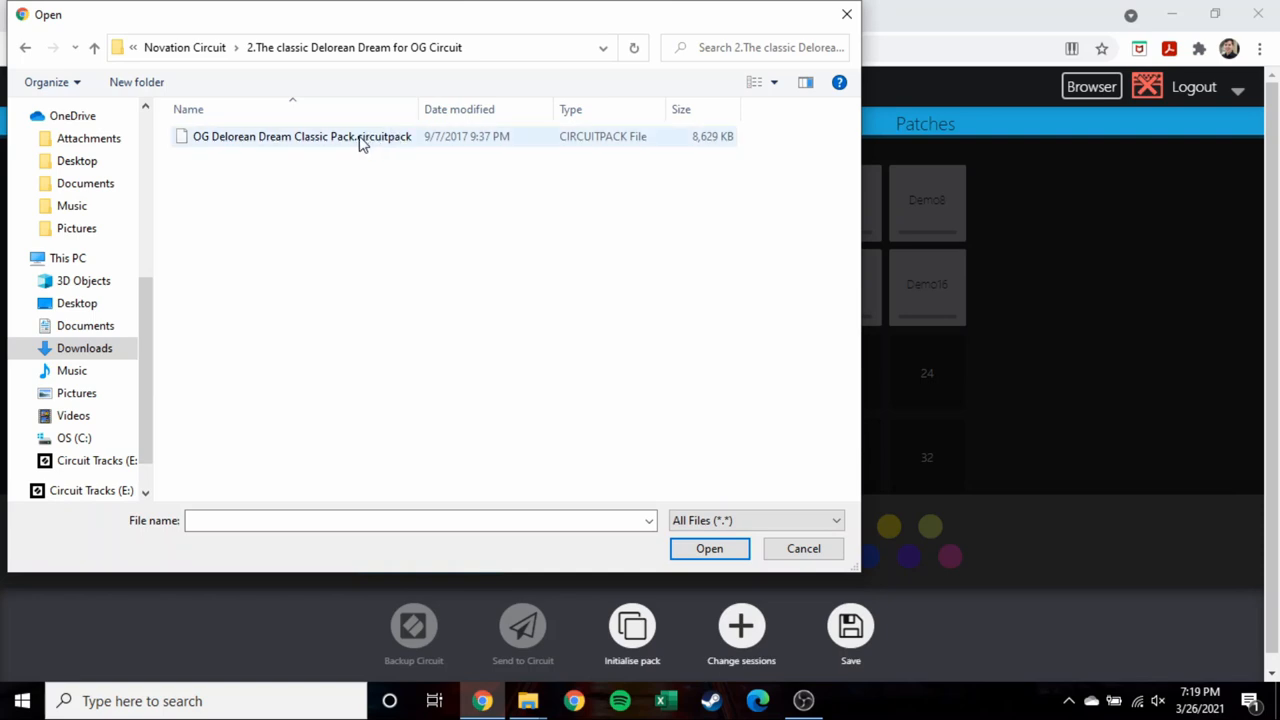
left_click(708, 548)
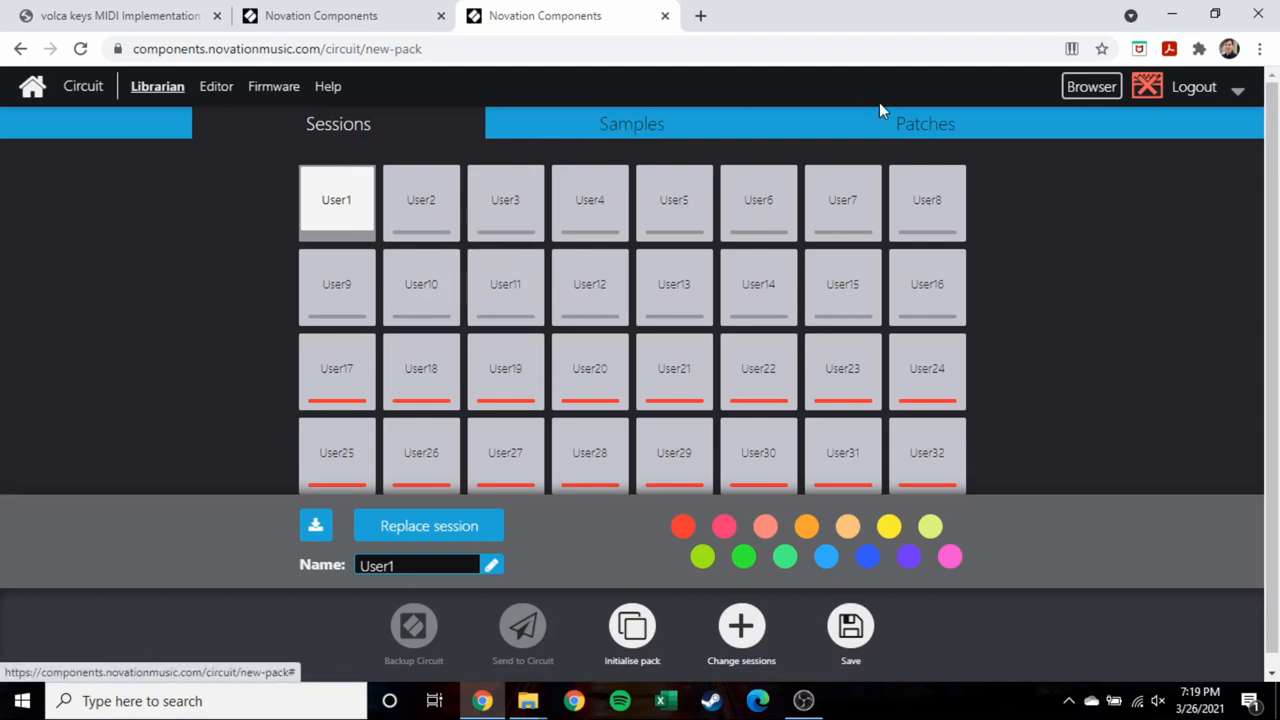
Show the loaded pack's patches and download the Kraft Bass patch.
left_click(924, 124)
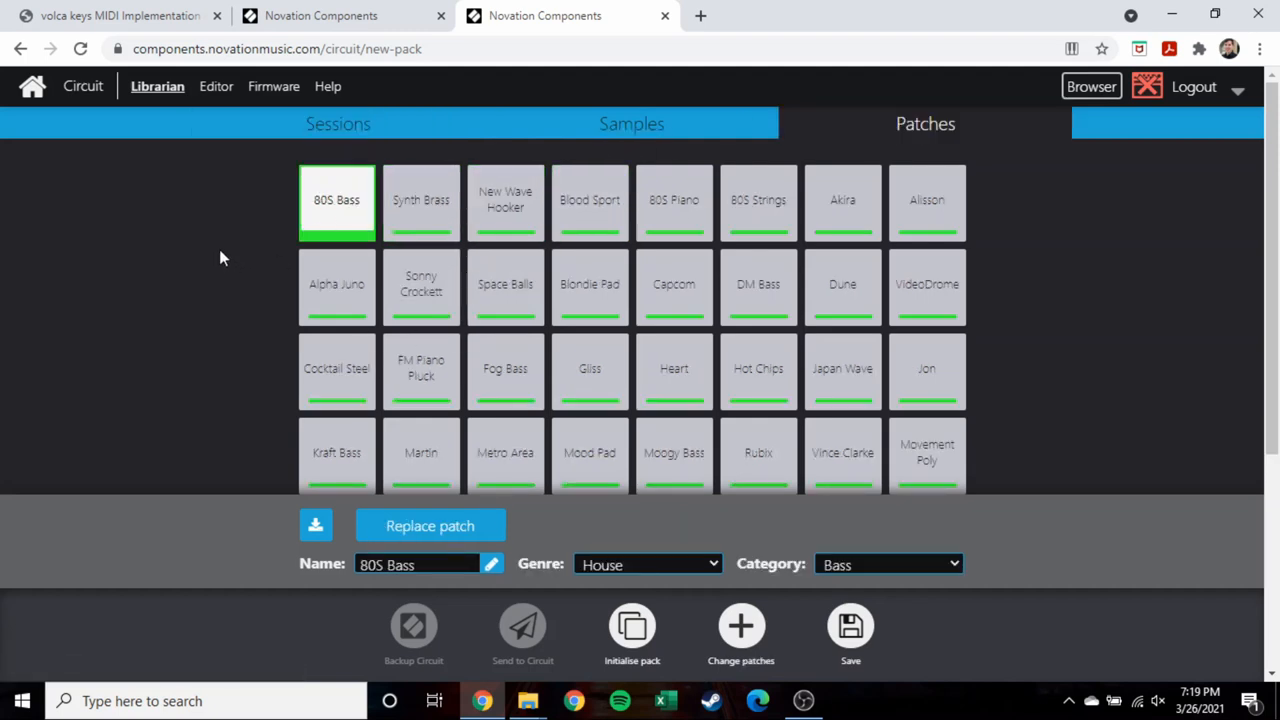
scroll("down", 3)
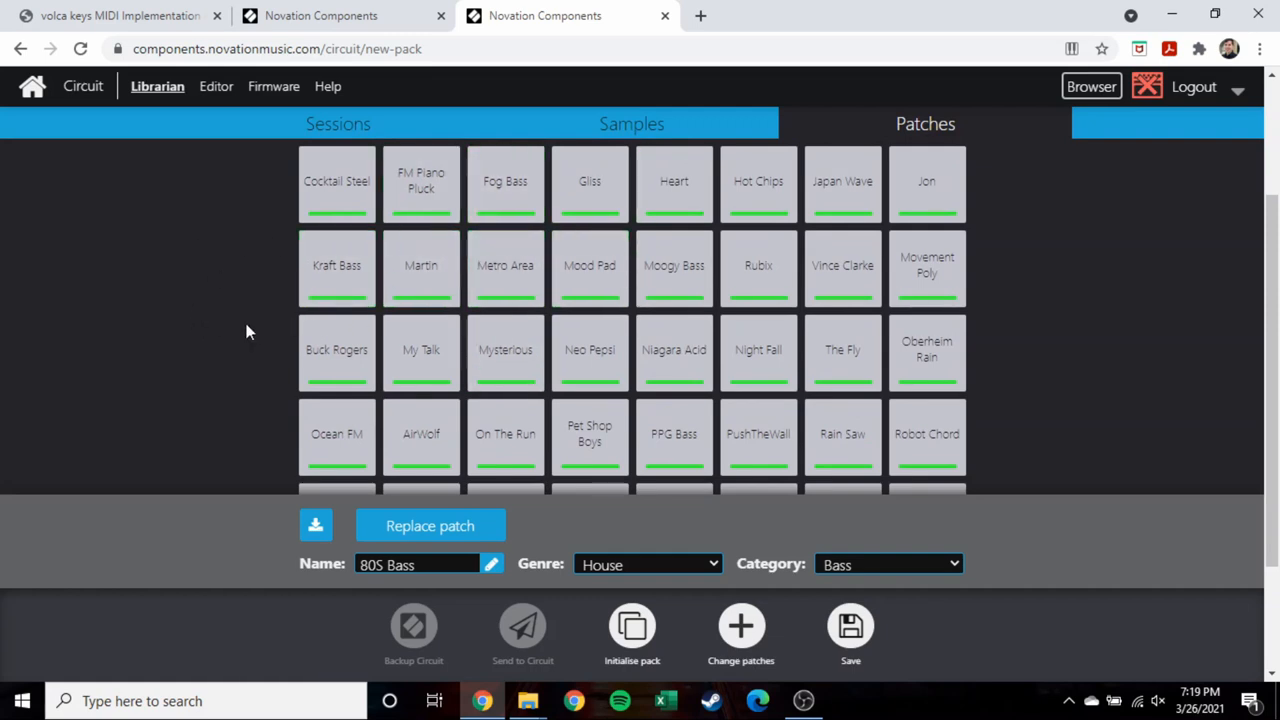
mouse_move(504, 264)
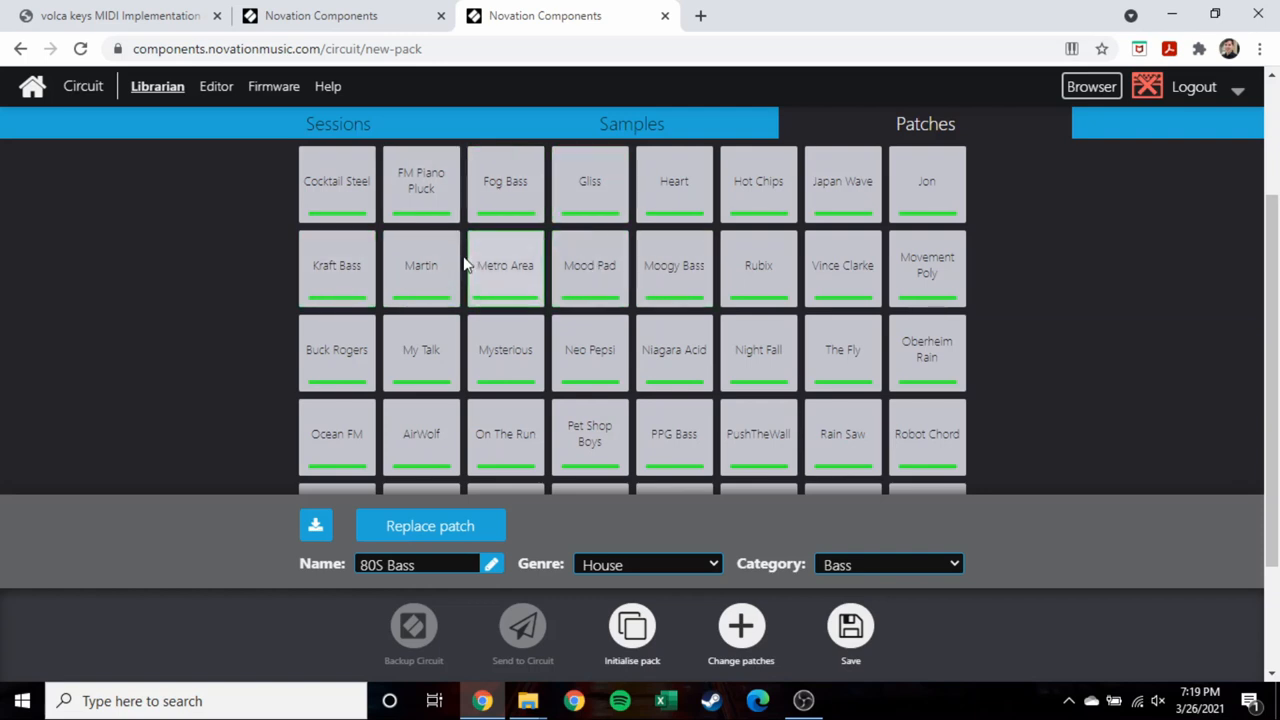
left_click(336, 264)
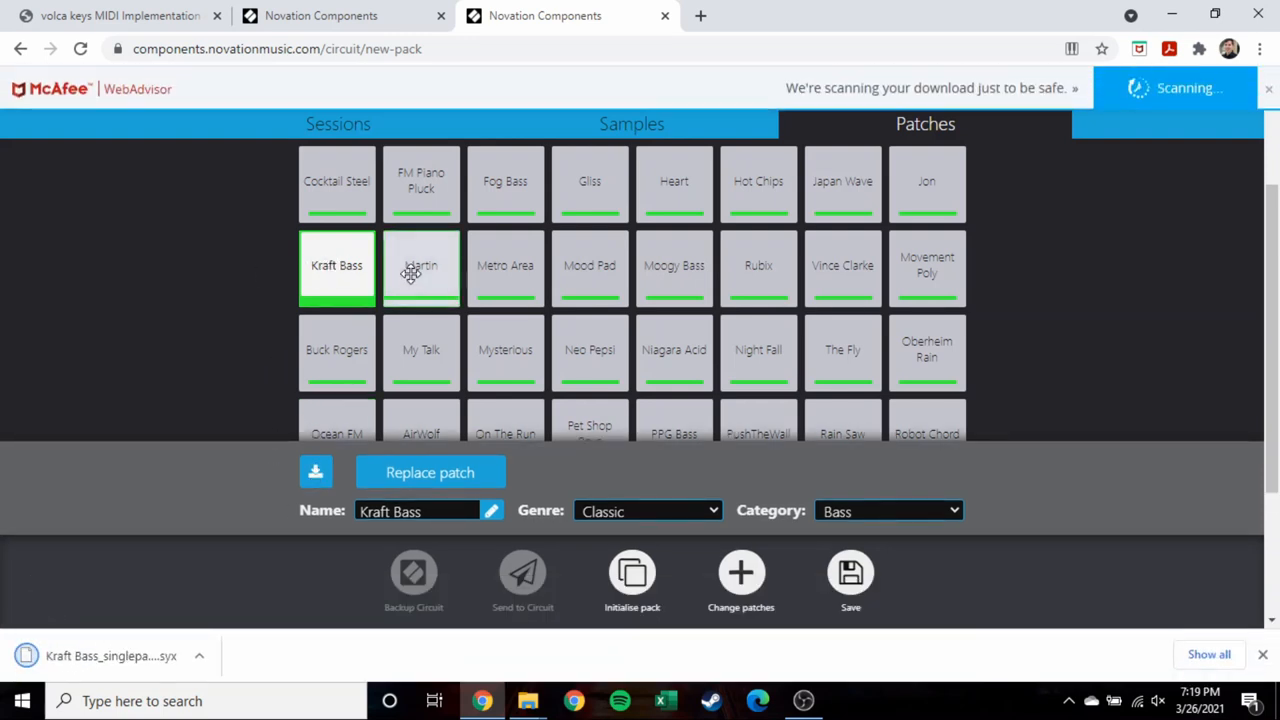
Download the Martin patch, then browse the Metro Area and Kraft Bass patches.
left_click(504, 264)
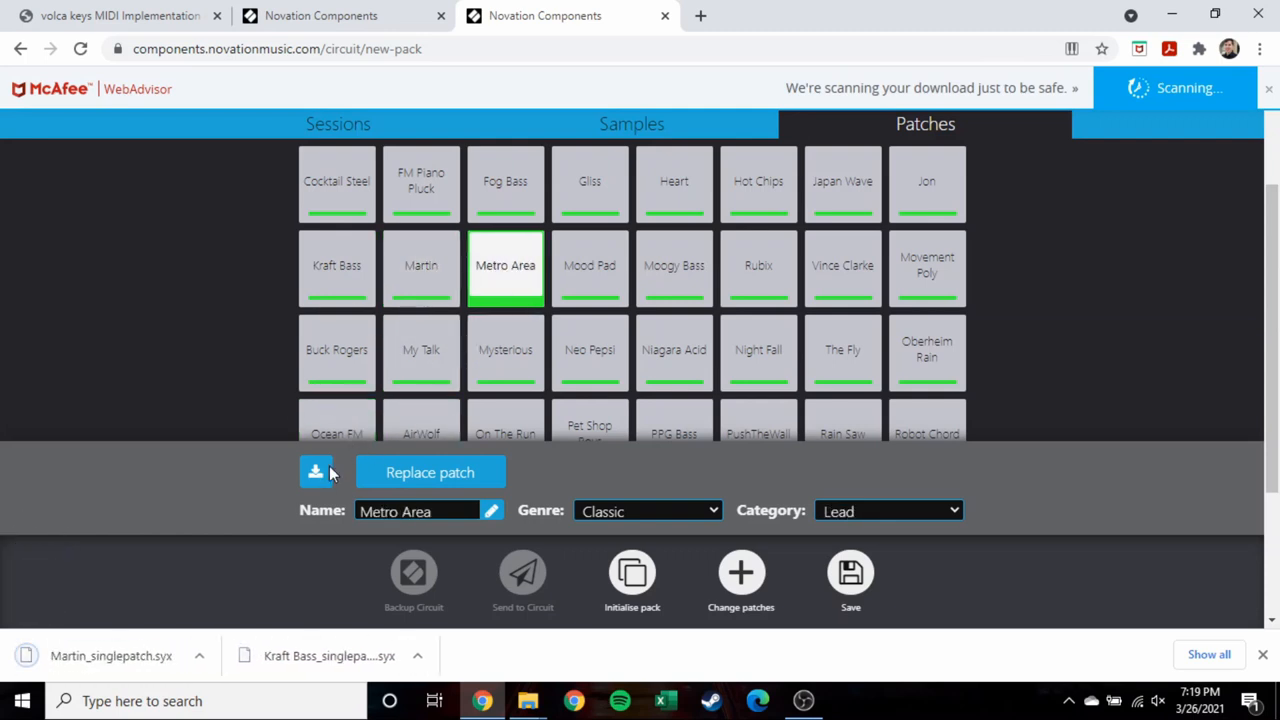
left_click(588, 264)
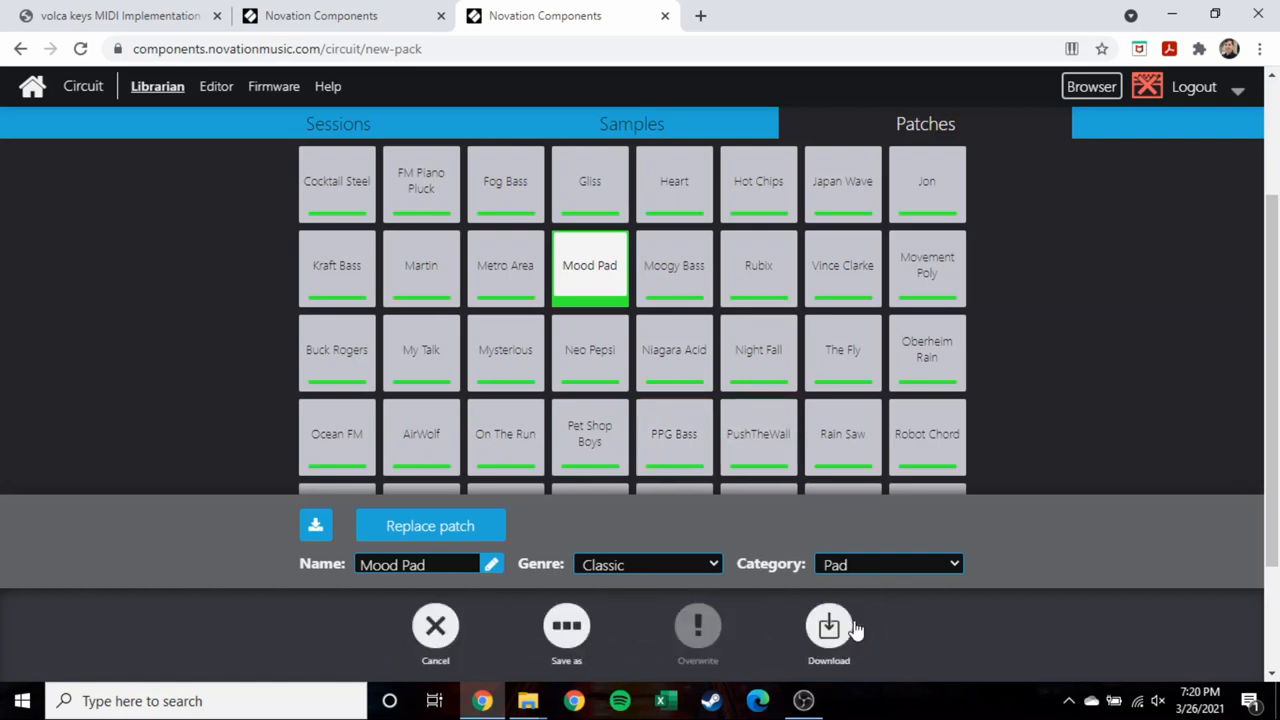
mouse_move(838, 632)
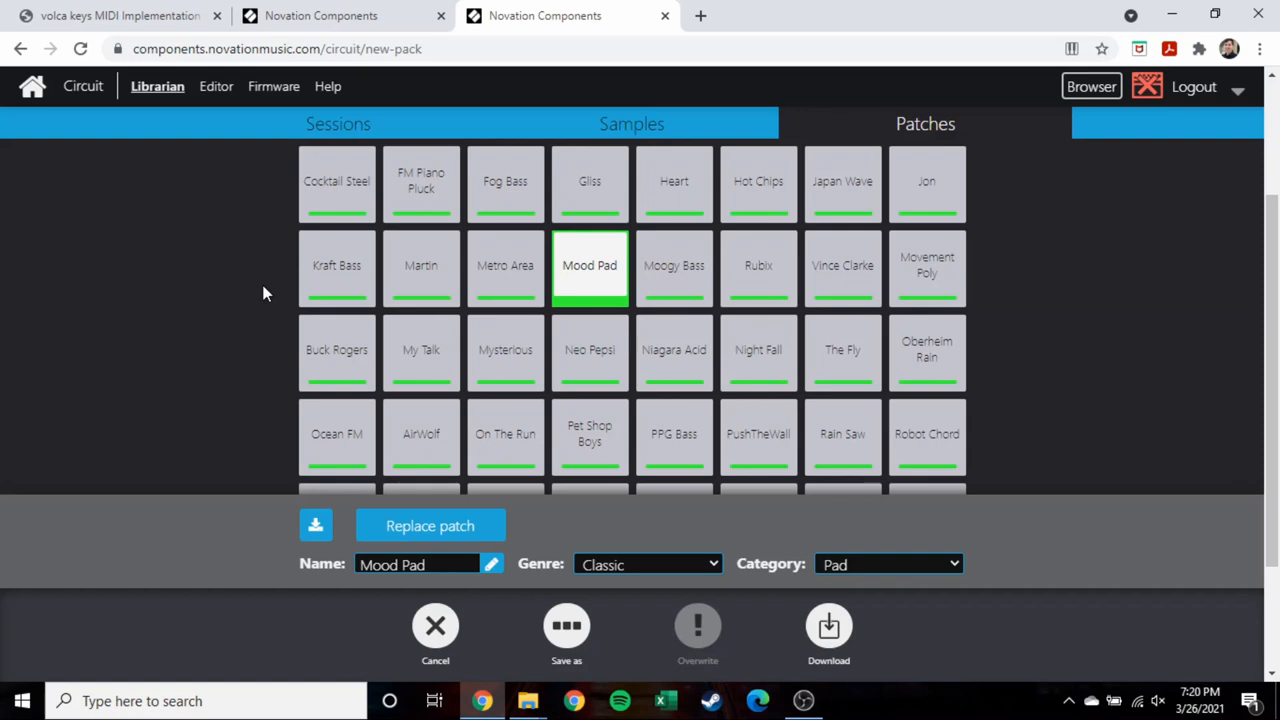
left_click(336, 264)
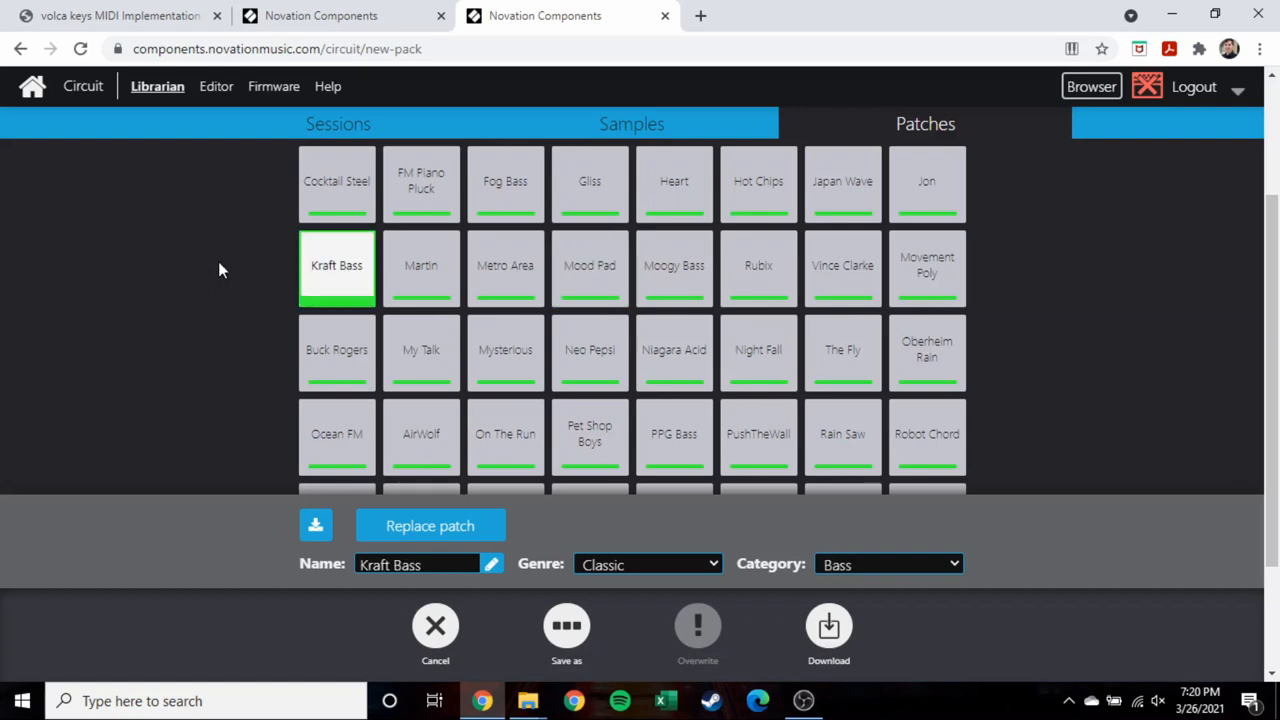
mouse_move(504, 264)
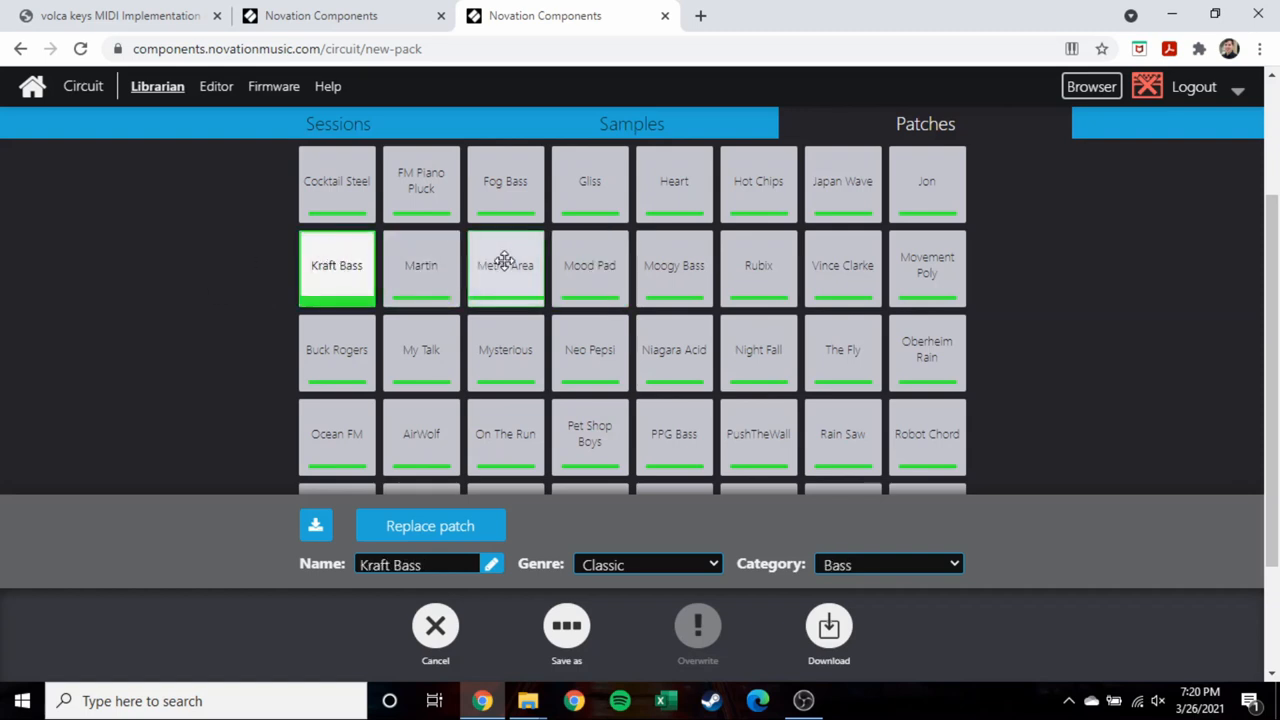
mouse_move(530, 290)
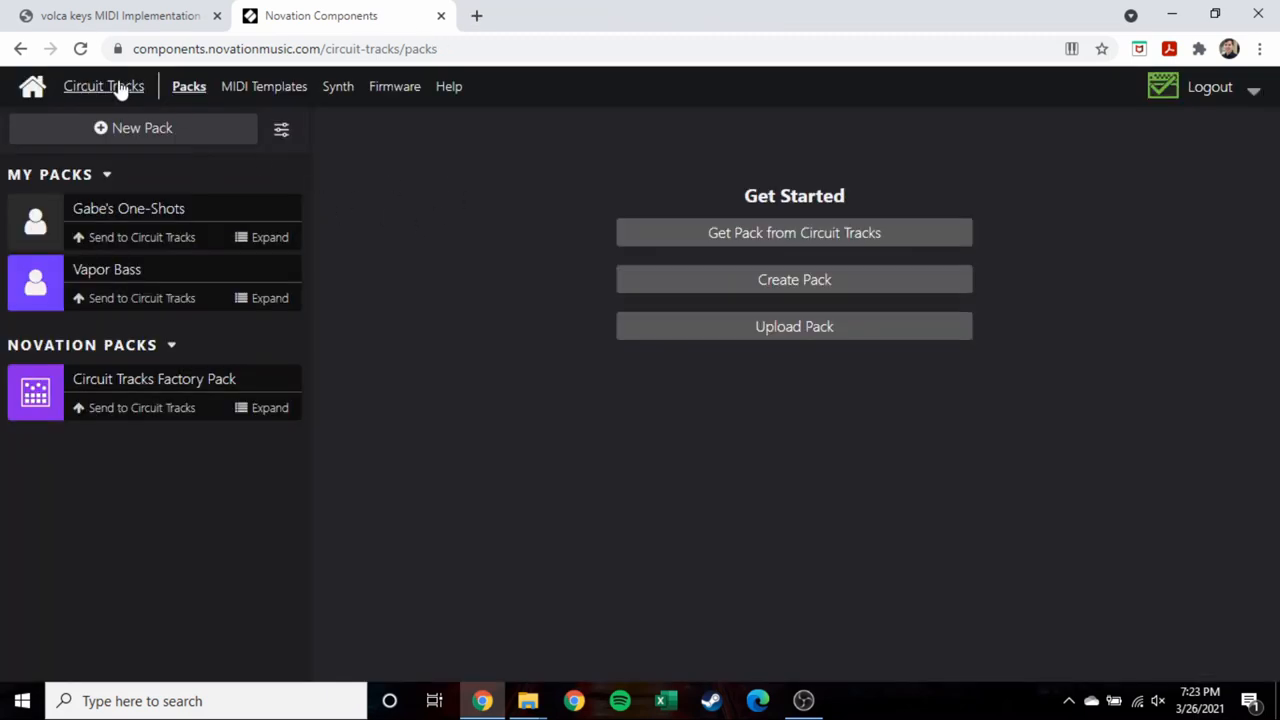
left_click(264, 86)
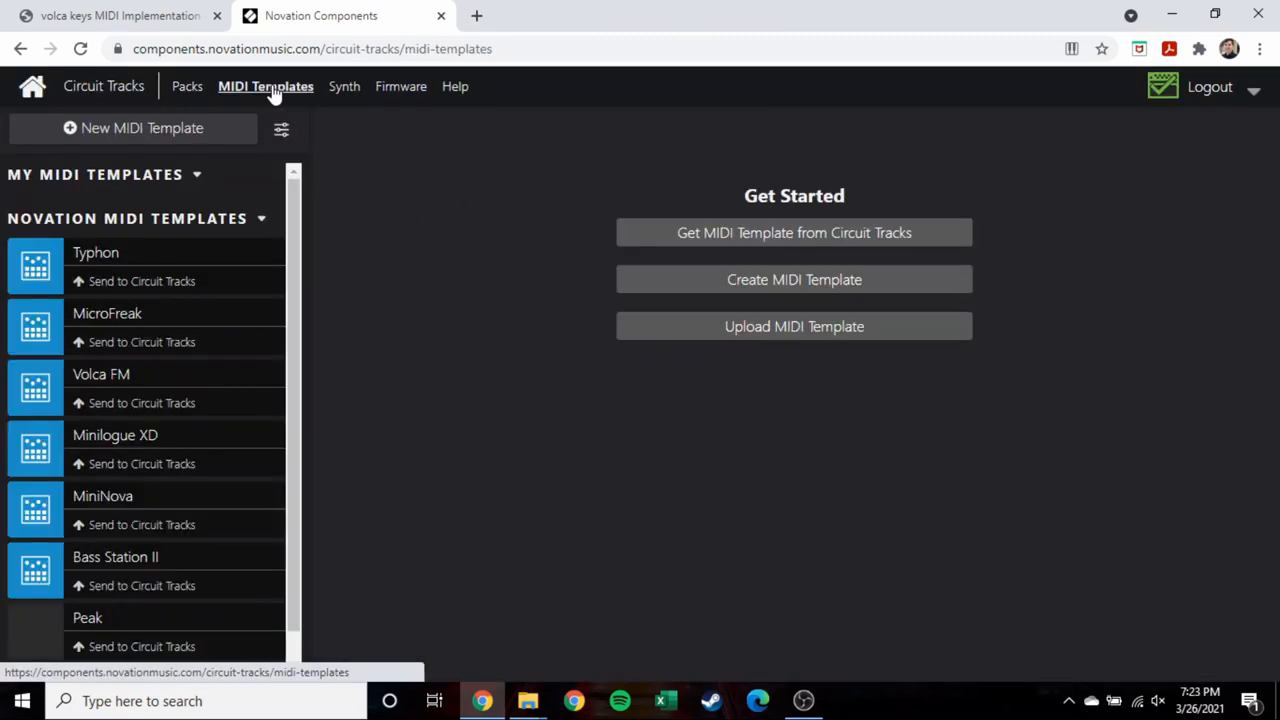
mouse_move(220, 264)
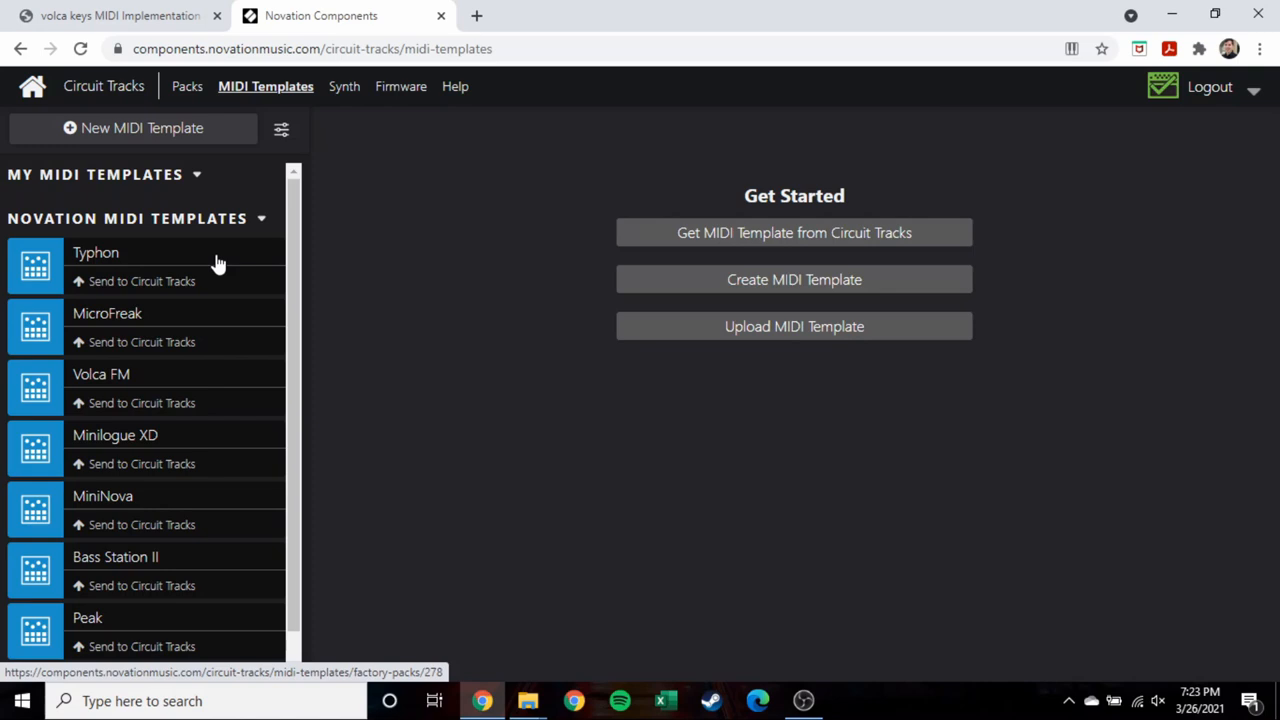
mouse_move(200, 300)
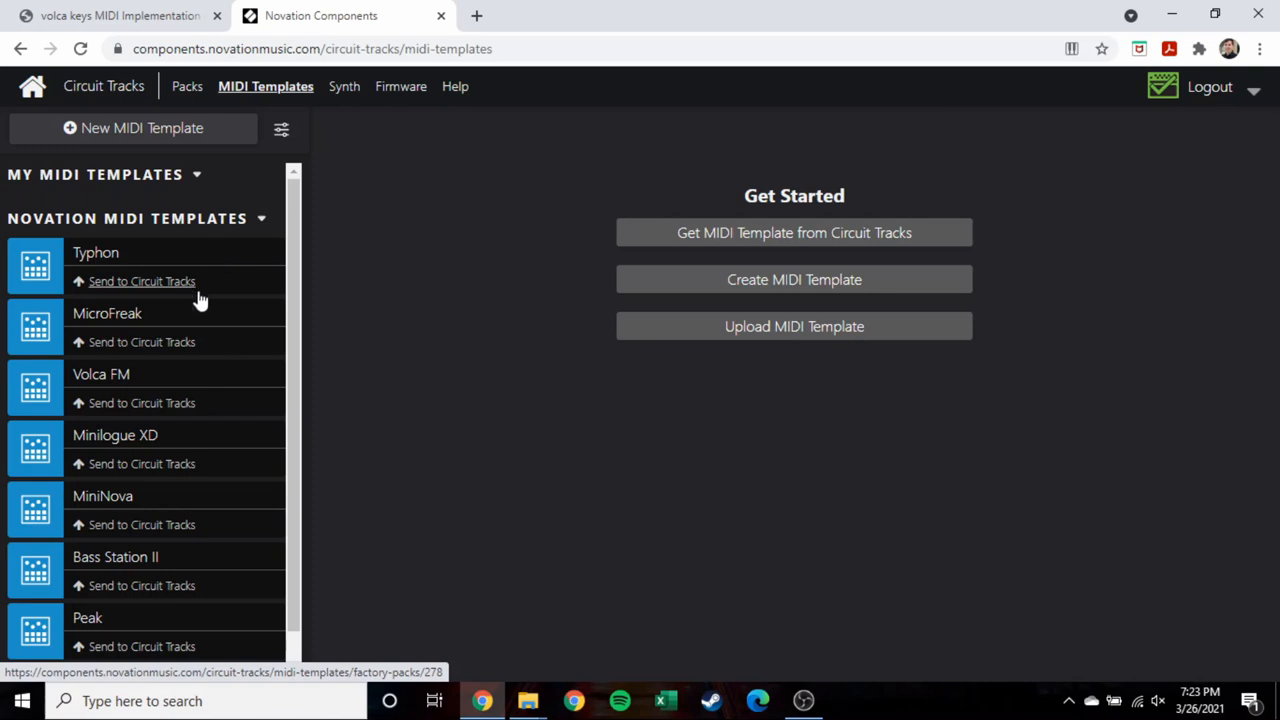
mouse_move(138, 318)
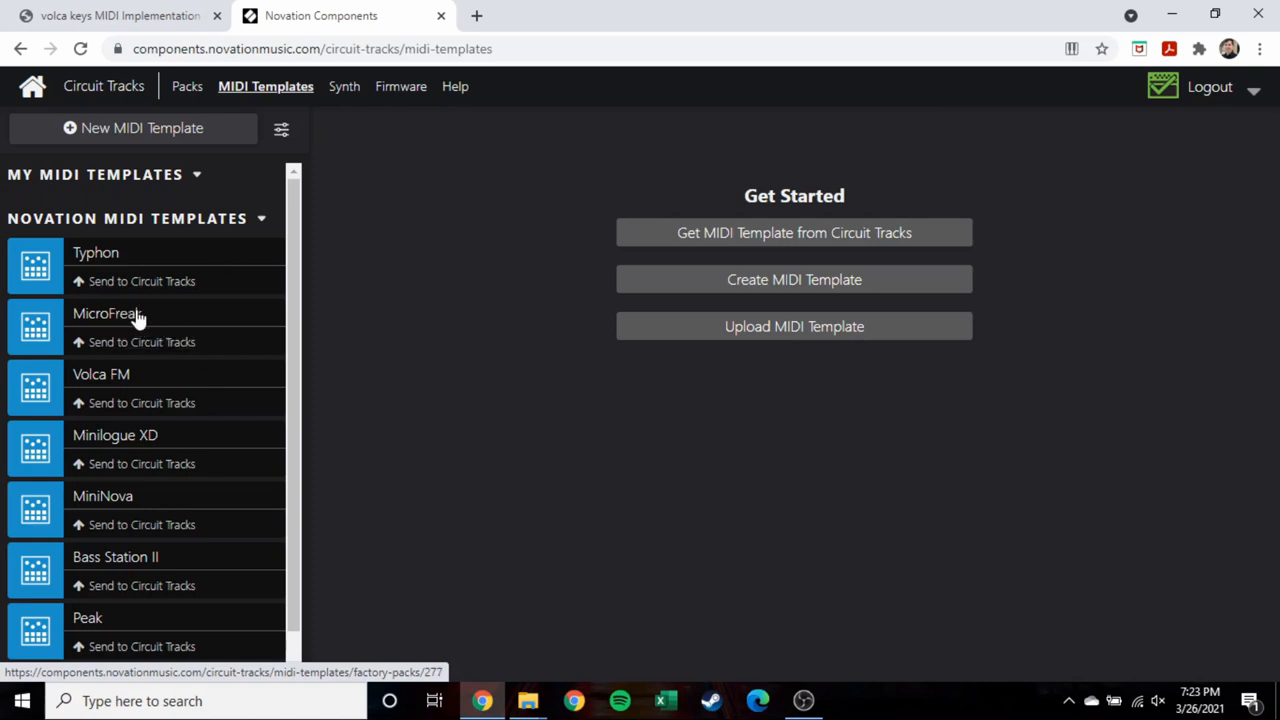
scroll("down", 3)
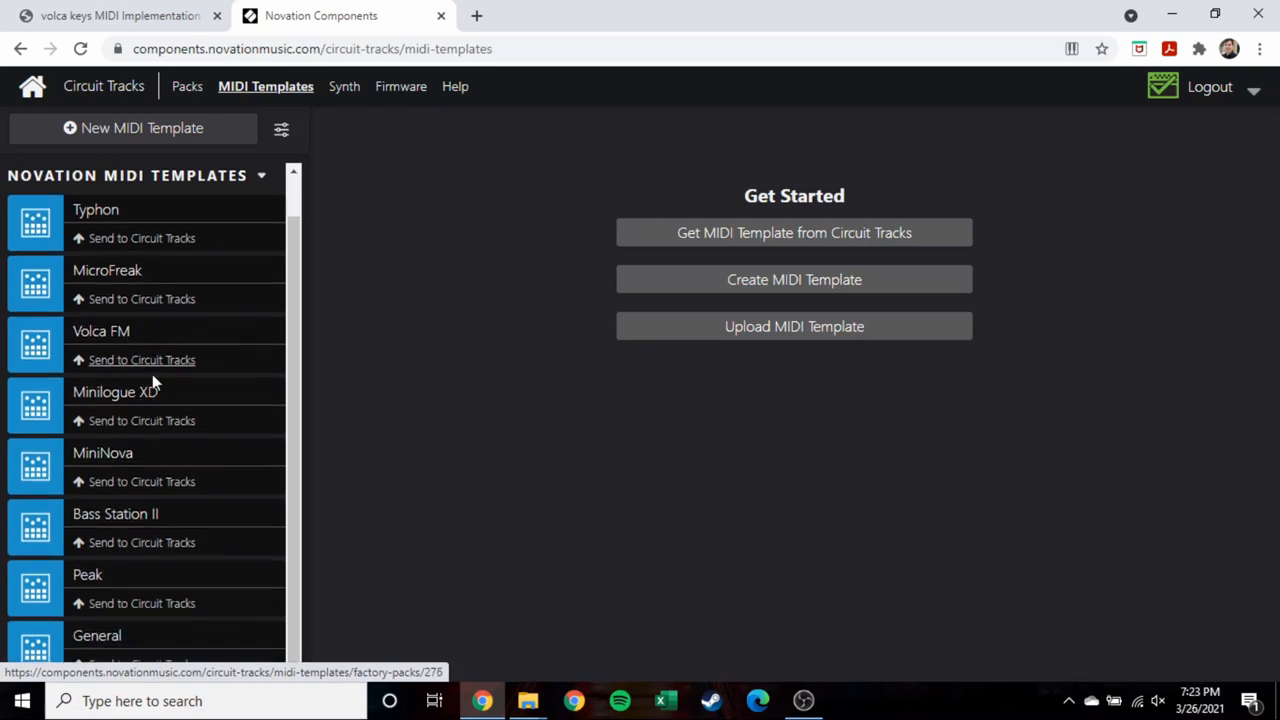
mouse_move(192, 528)
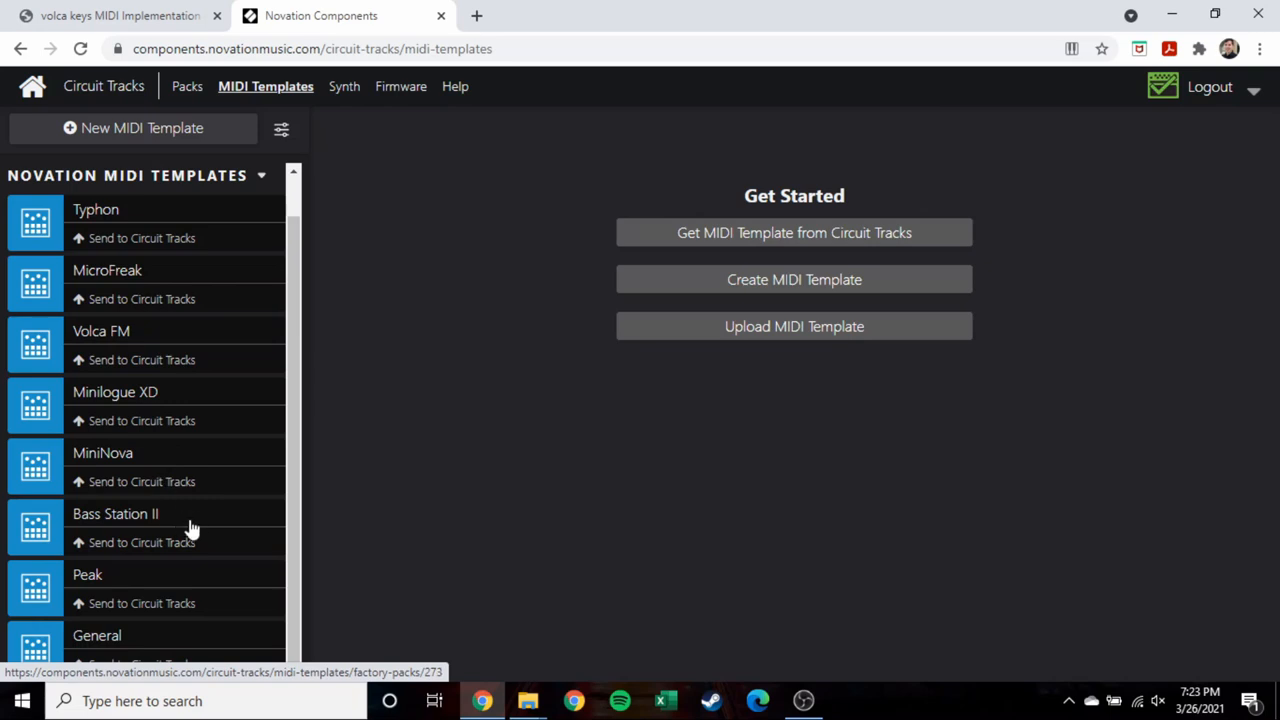
mouse_move(158, 542)
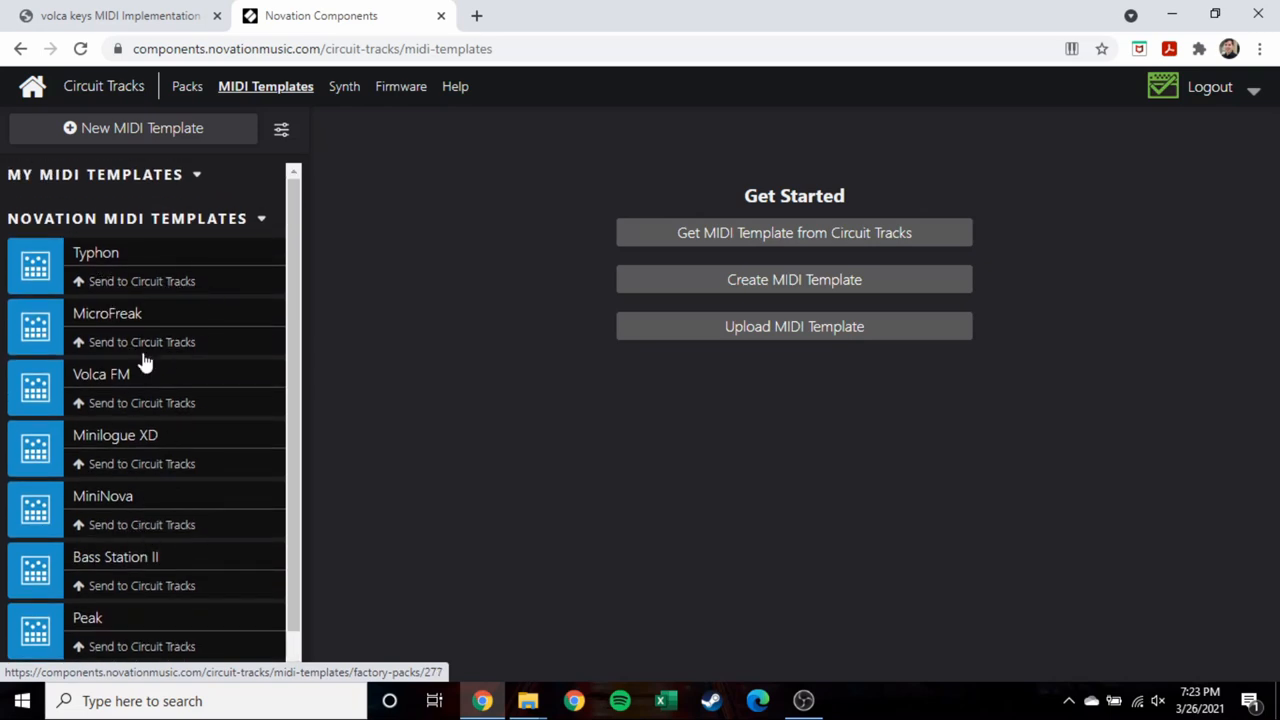
left_click(140, 342)
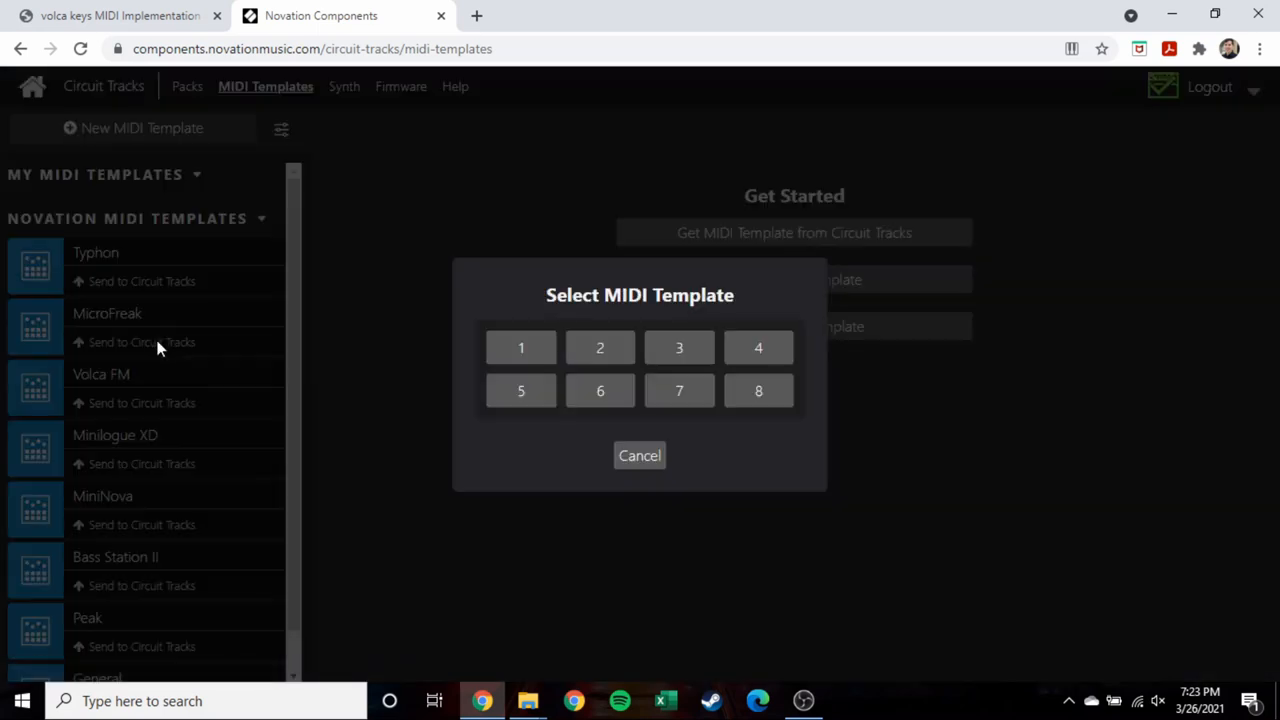
left_click(680, 390)
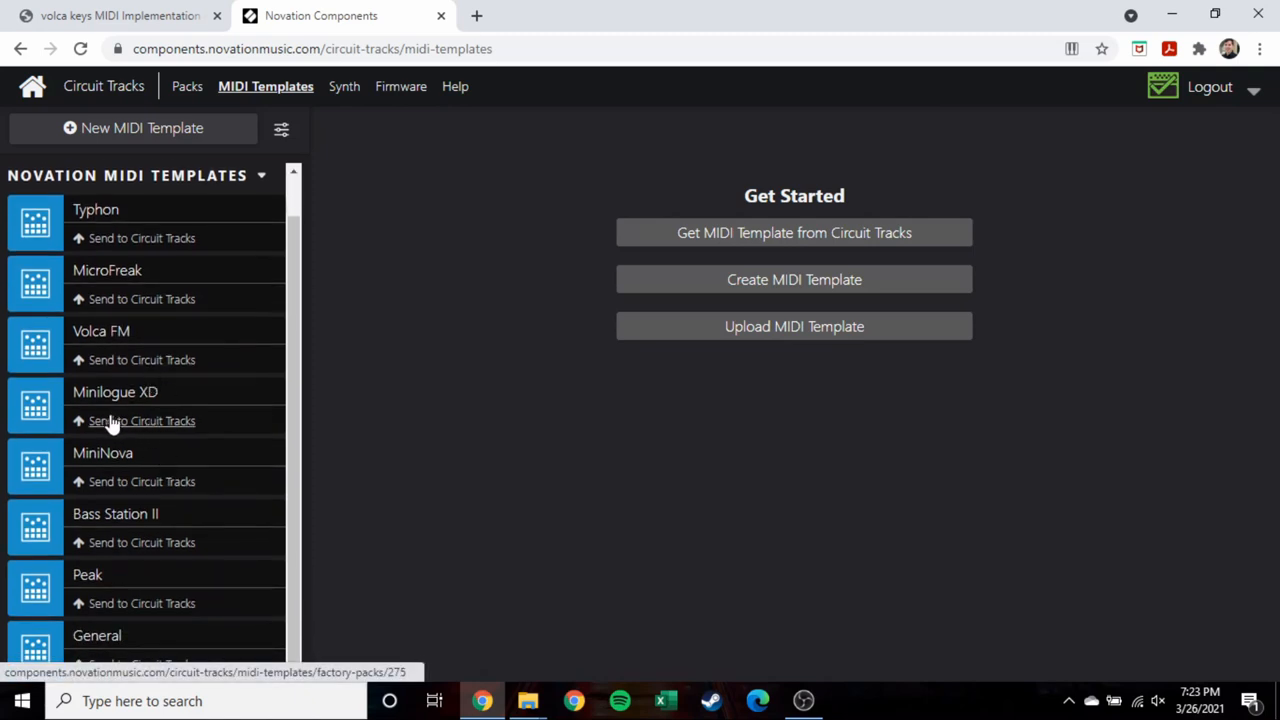
mouse_move(540, 440)
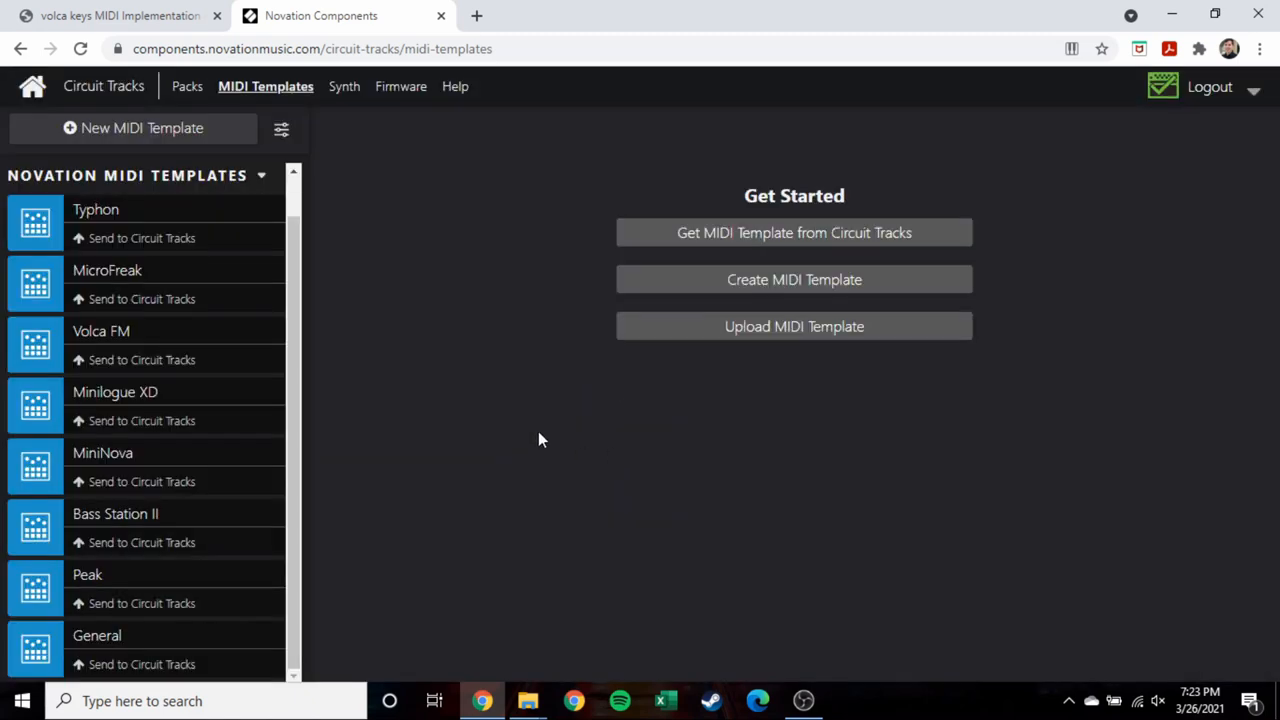
mouse_move(162, 418)
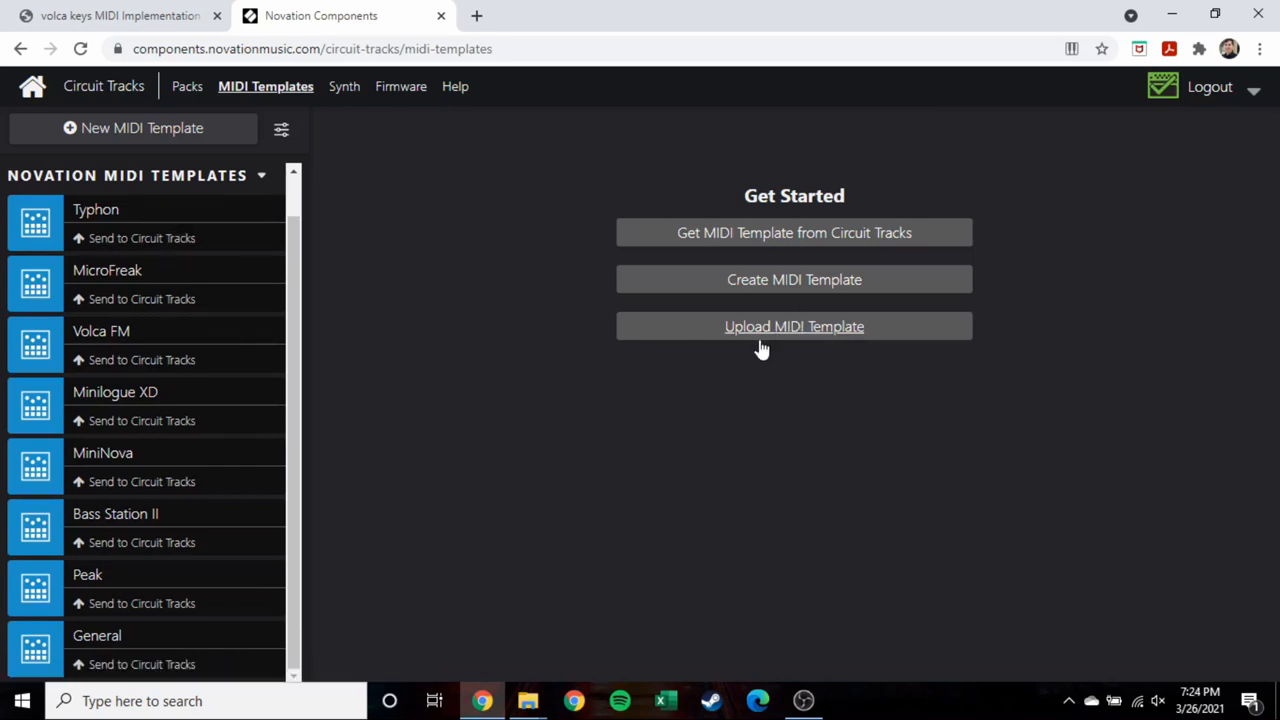
mouse_move(794, 280)
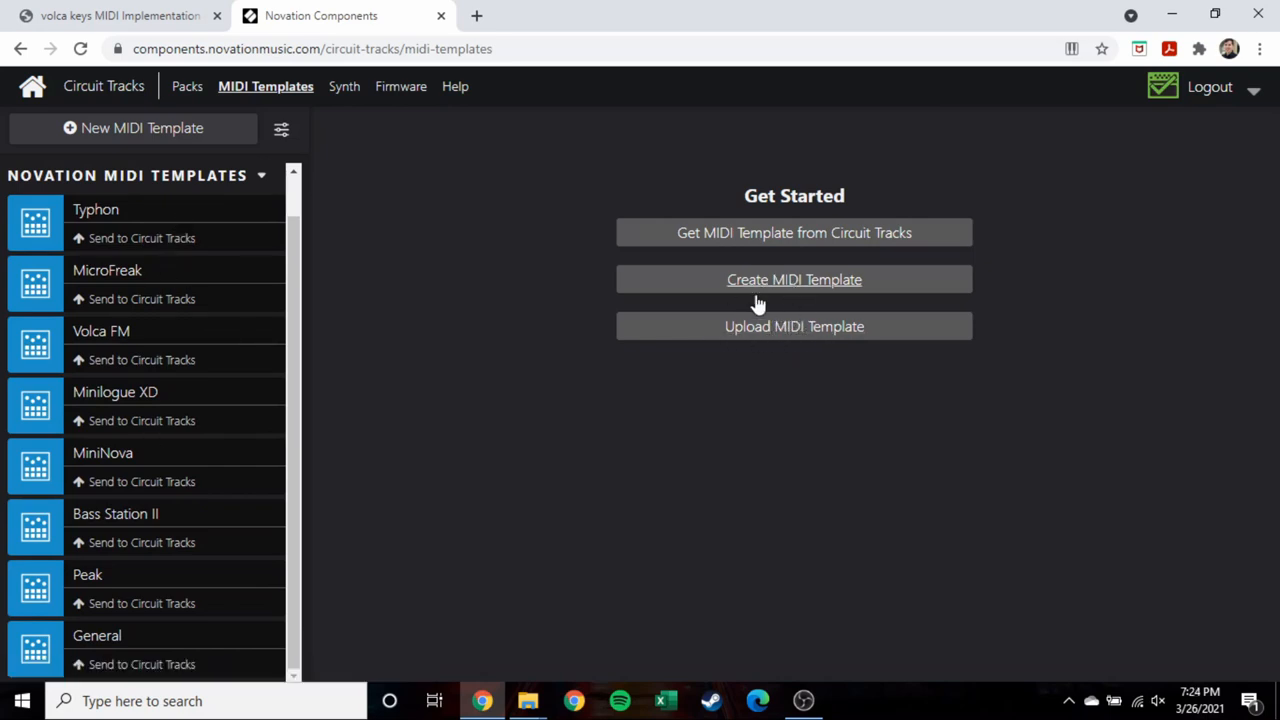
Create a new blank MIDI template, show Macro 1's settings and switch to the Volca Keys chart.
left_click(792, 280)
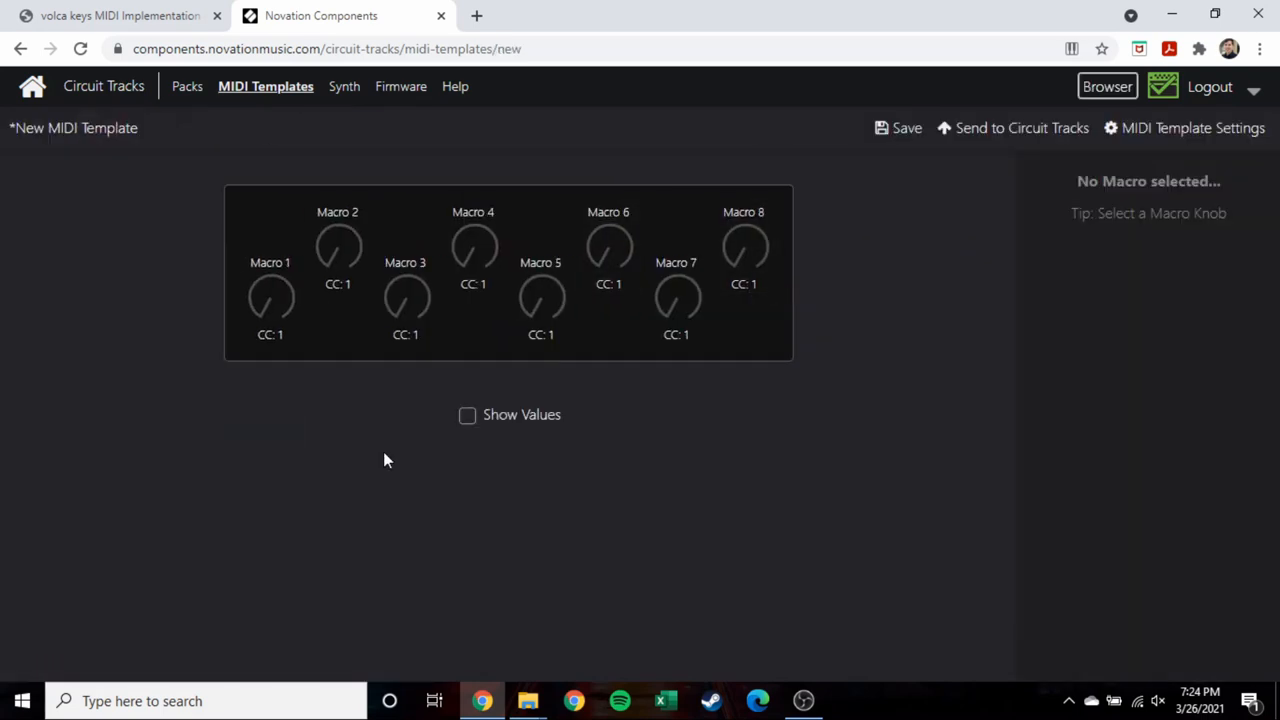
mouse_move(278, 296)
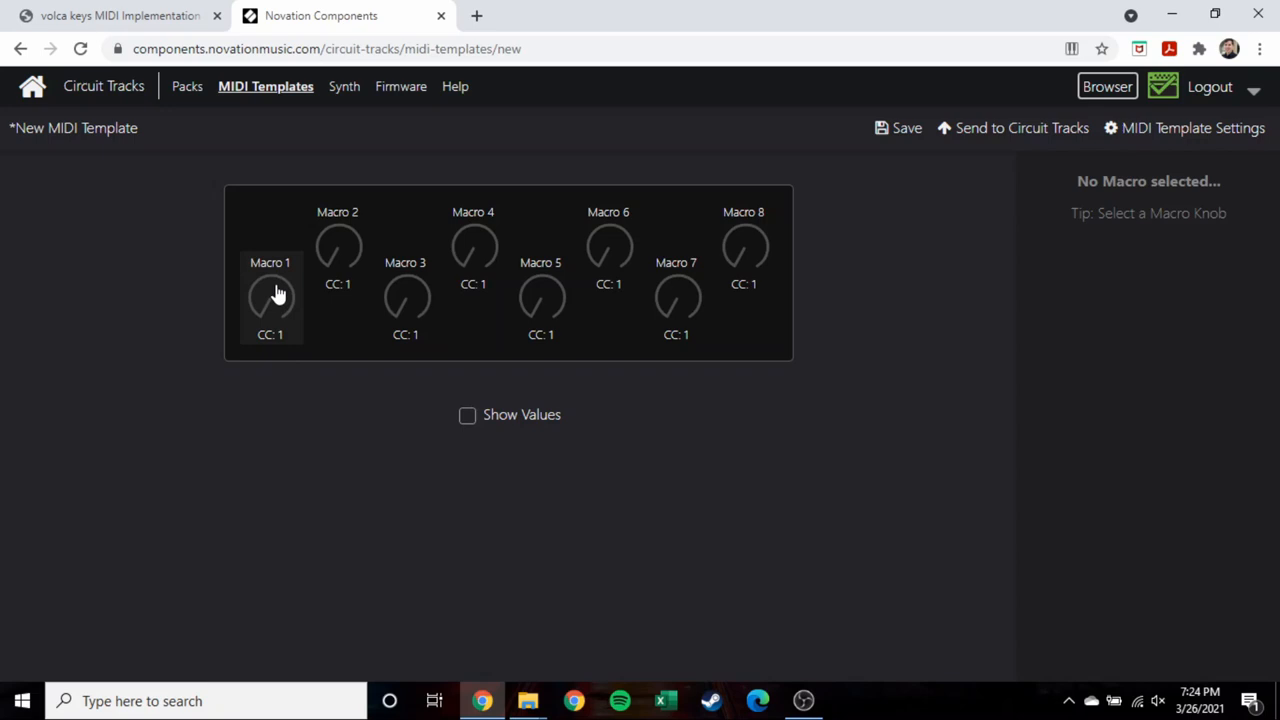
mouse_move(284, 370)
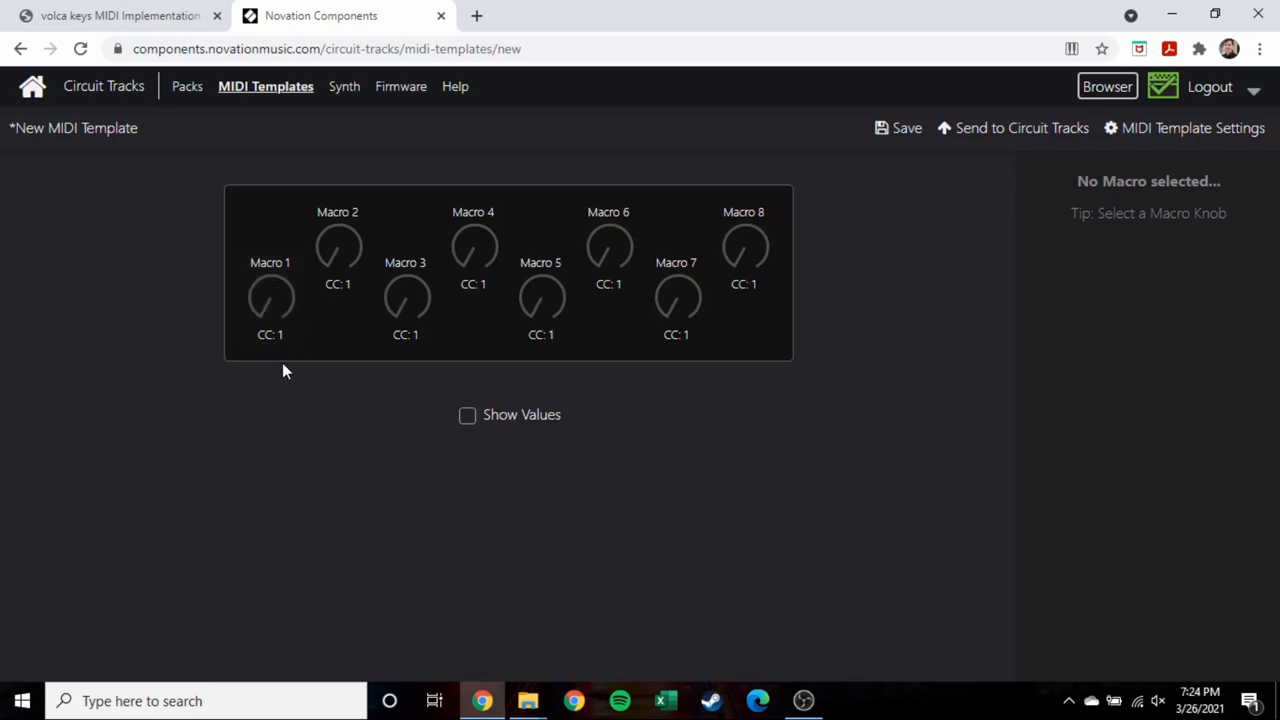
mouse_move(744, 244)
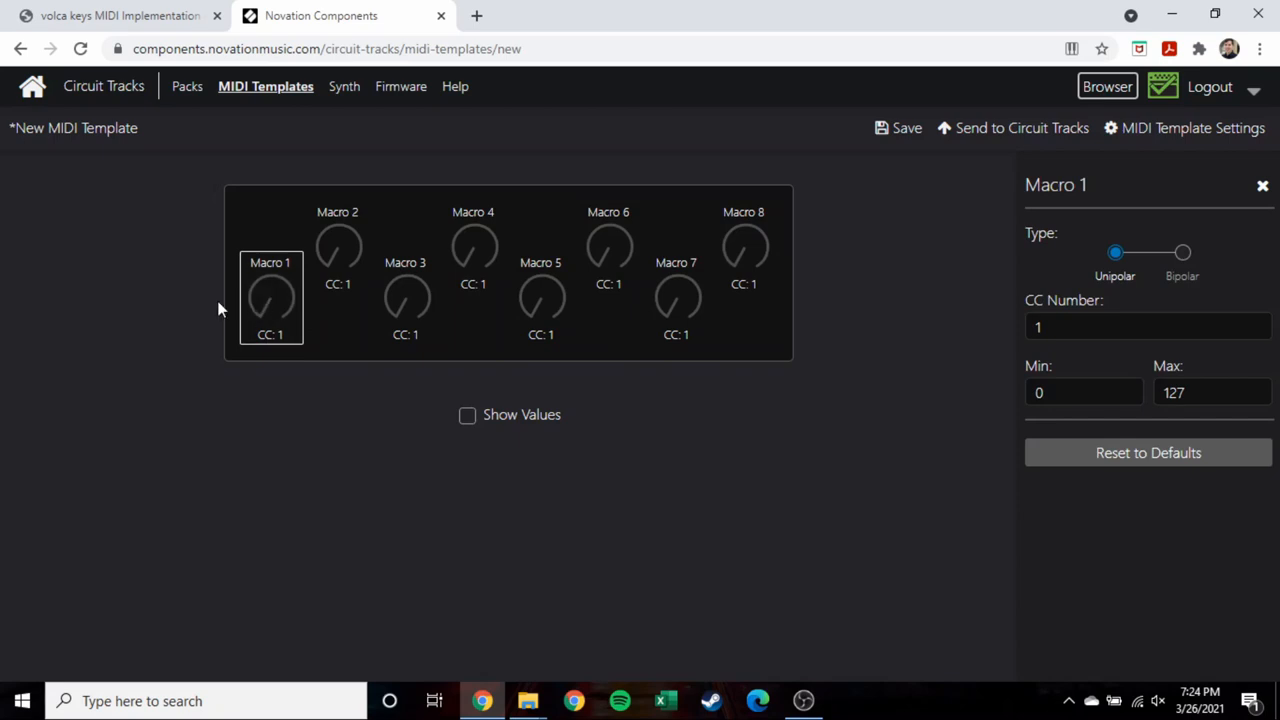
left_click(1148, 326)
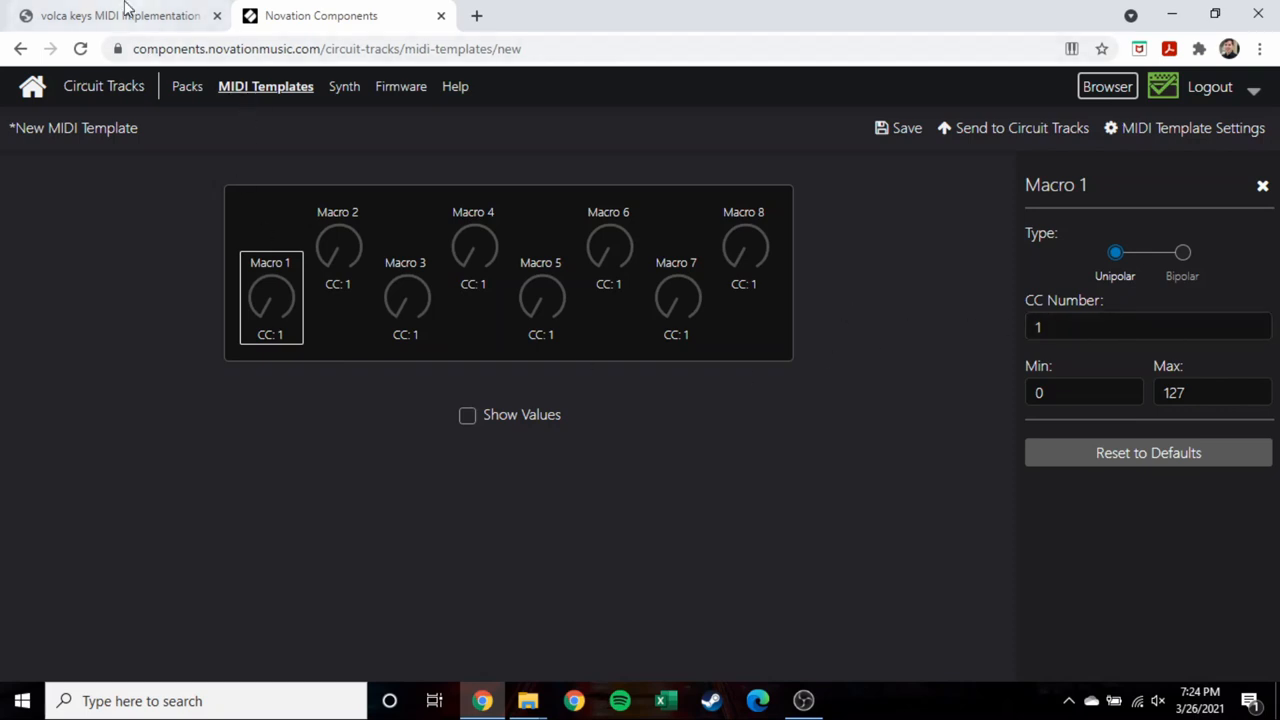
left_click(120, 16)
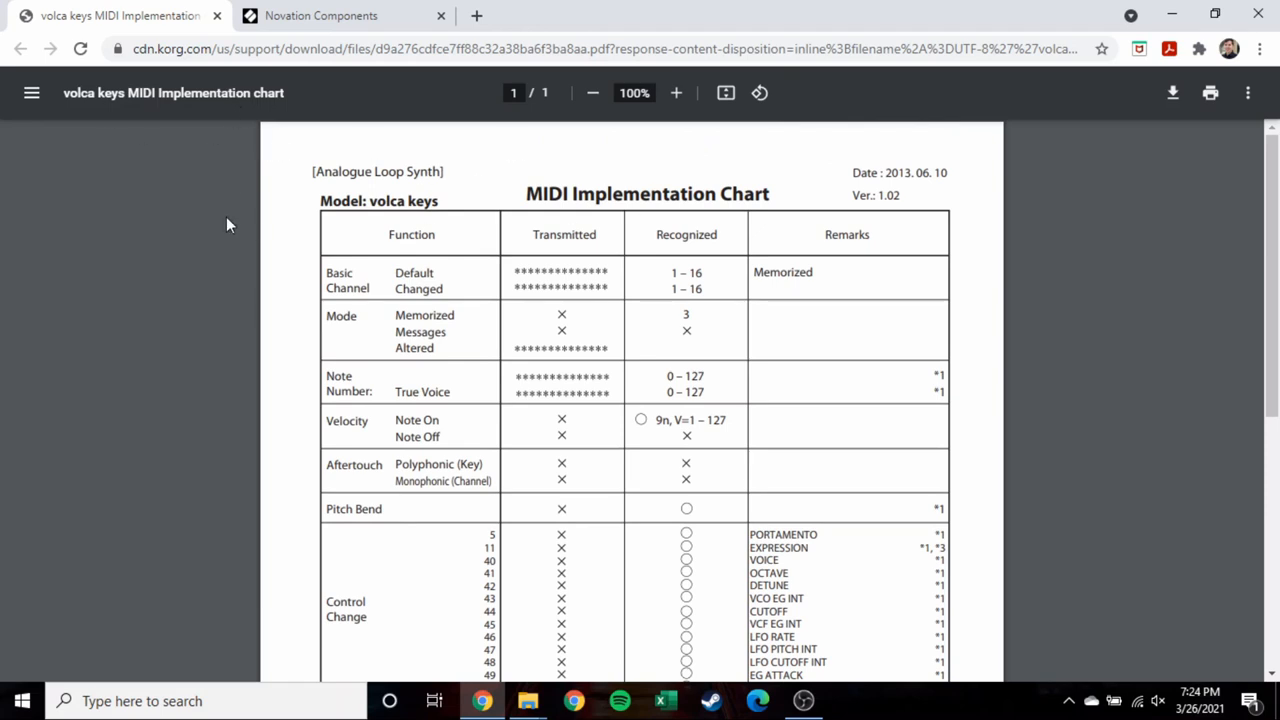
Scroll the Volca Keys chart down to the Control Change list (CC 5–53).
scroll("down", 3)
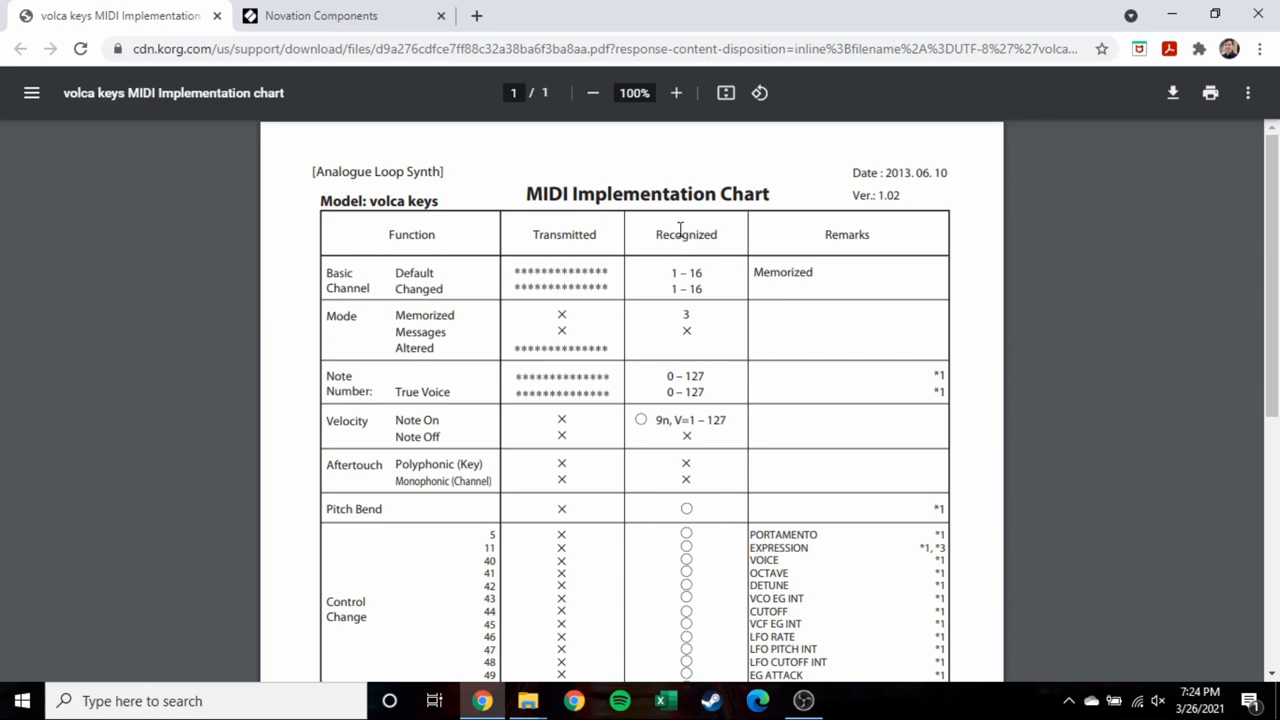
mouse_move(686, 330)
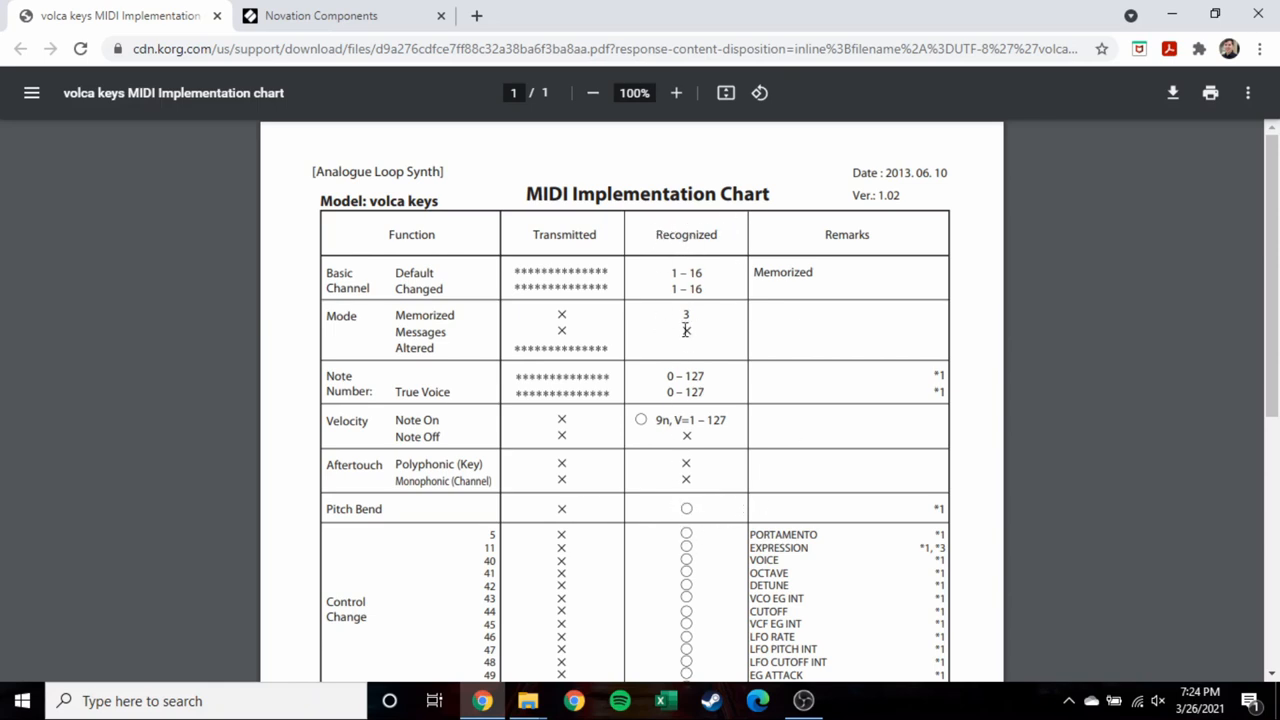
scroll("down", 3)
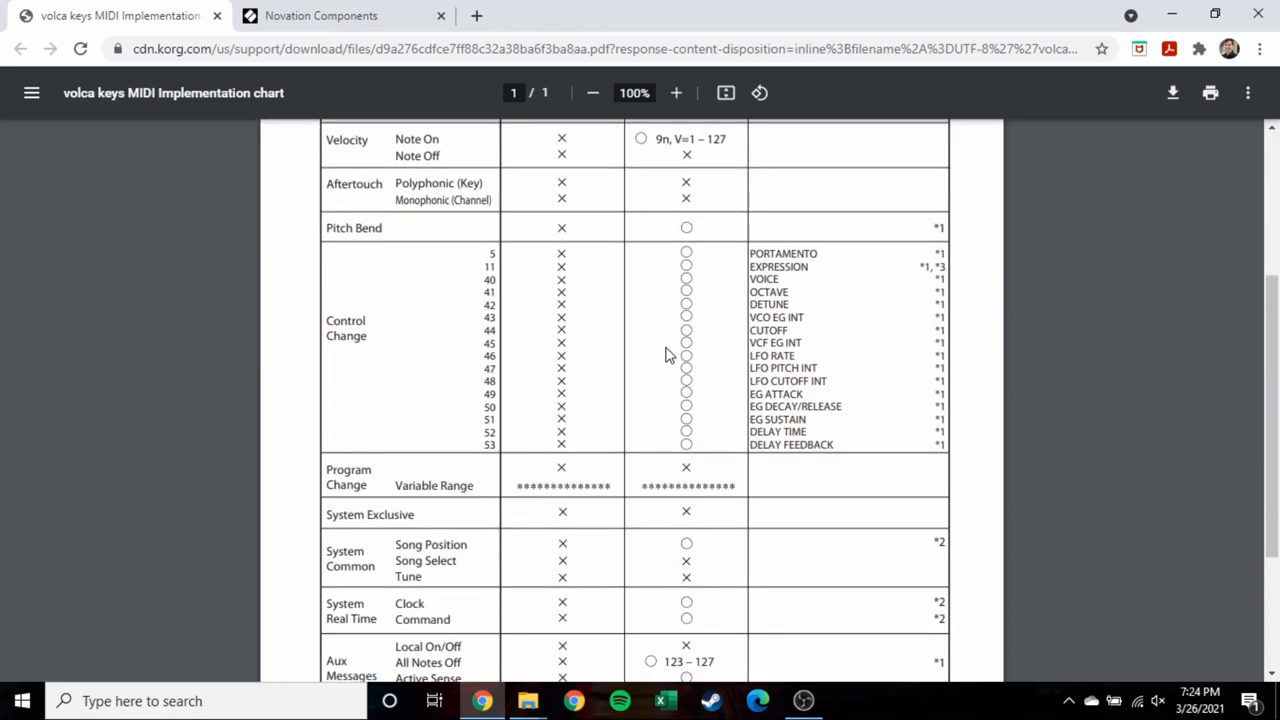
mouse_move(784, 424)
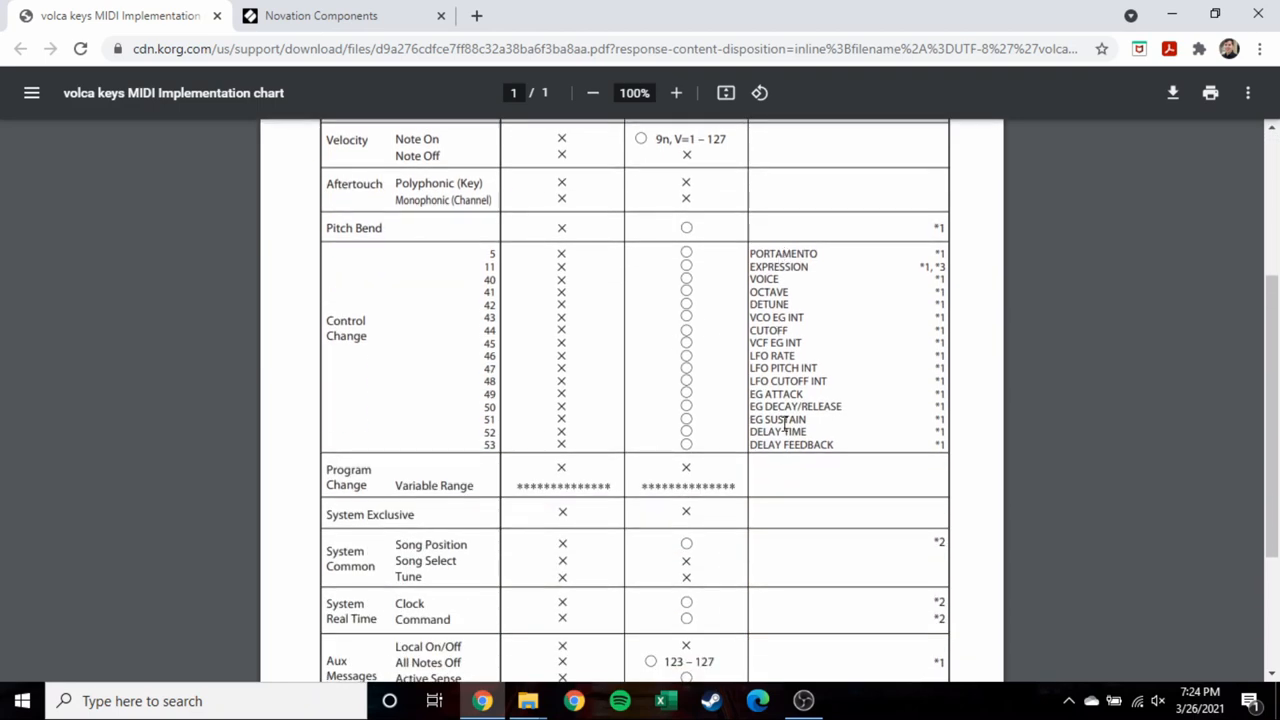
double_click(768, 330)
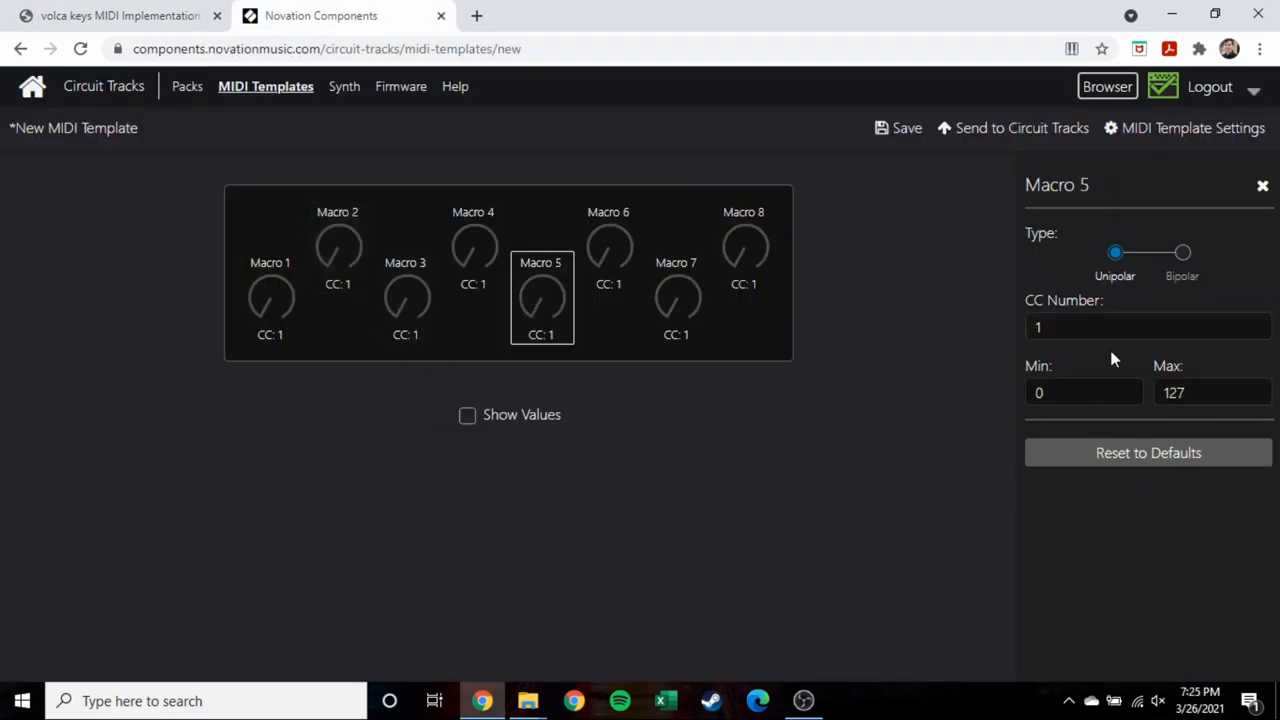
Set Macro 5's CC Number to 44.
left_click(120, 16)
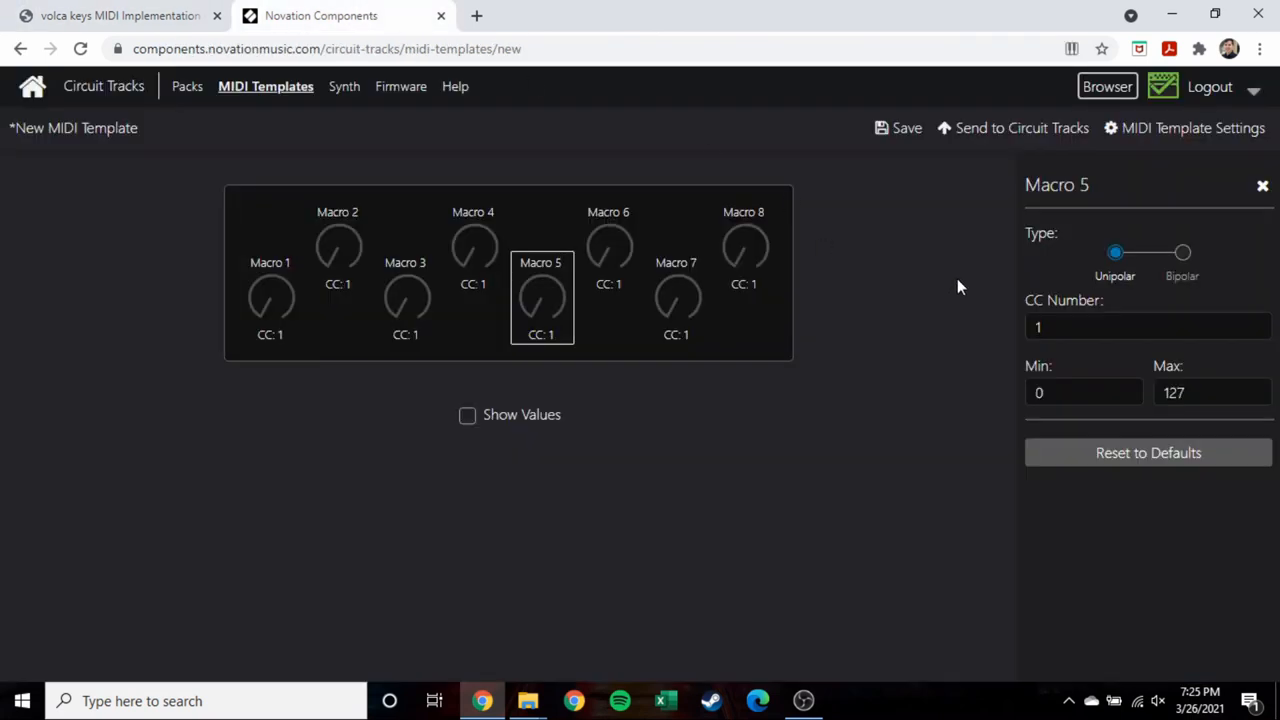
left_click(1100, 326)
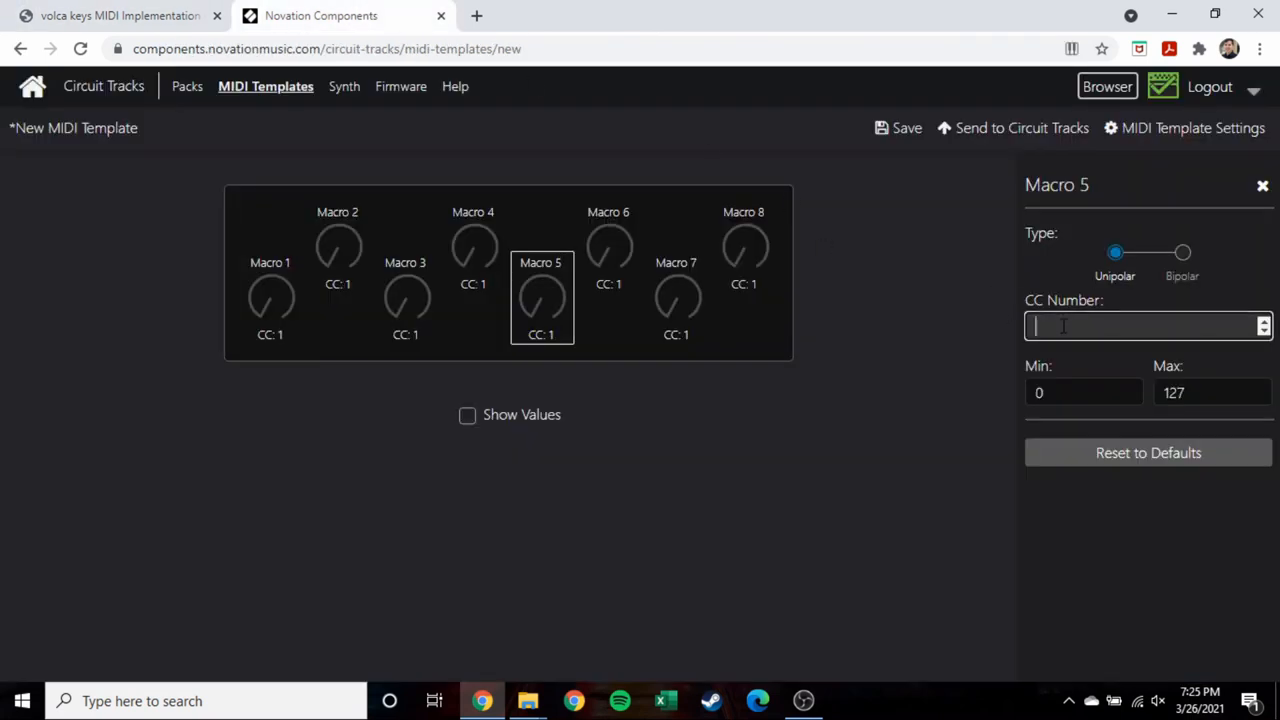
type("44")
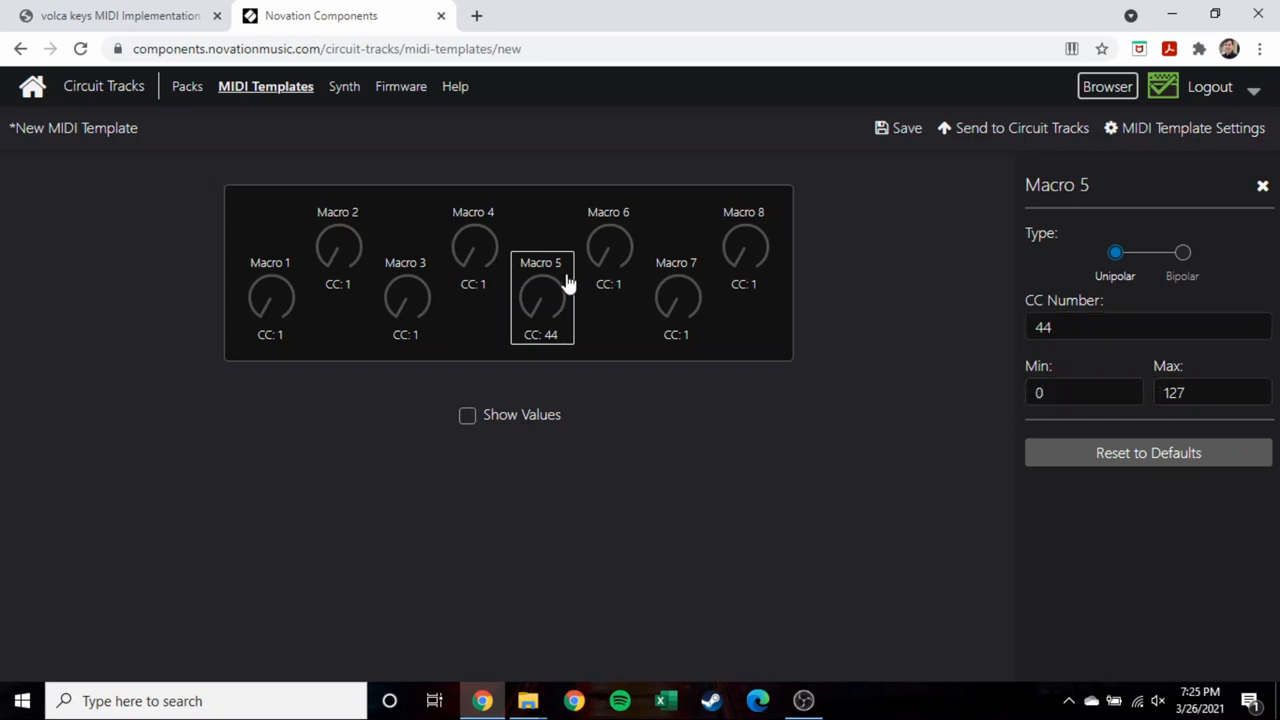
mouse_move(780, 304)
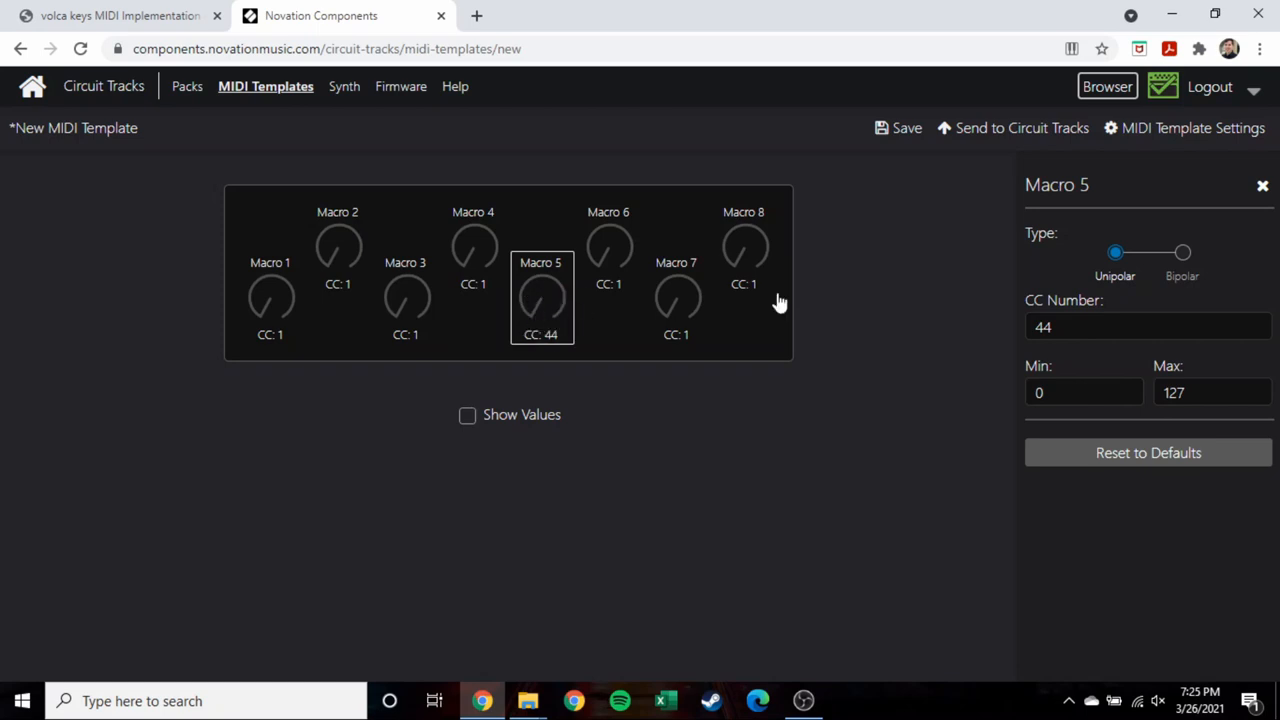
mouse_move(766, 380)
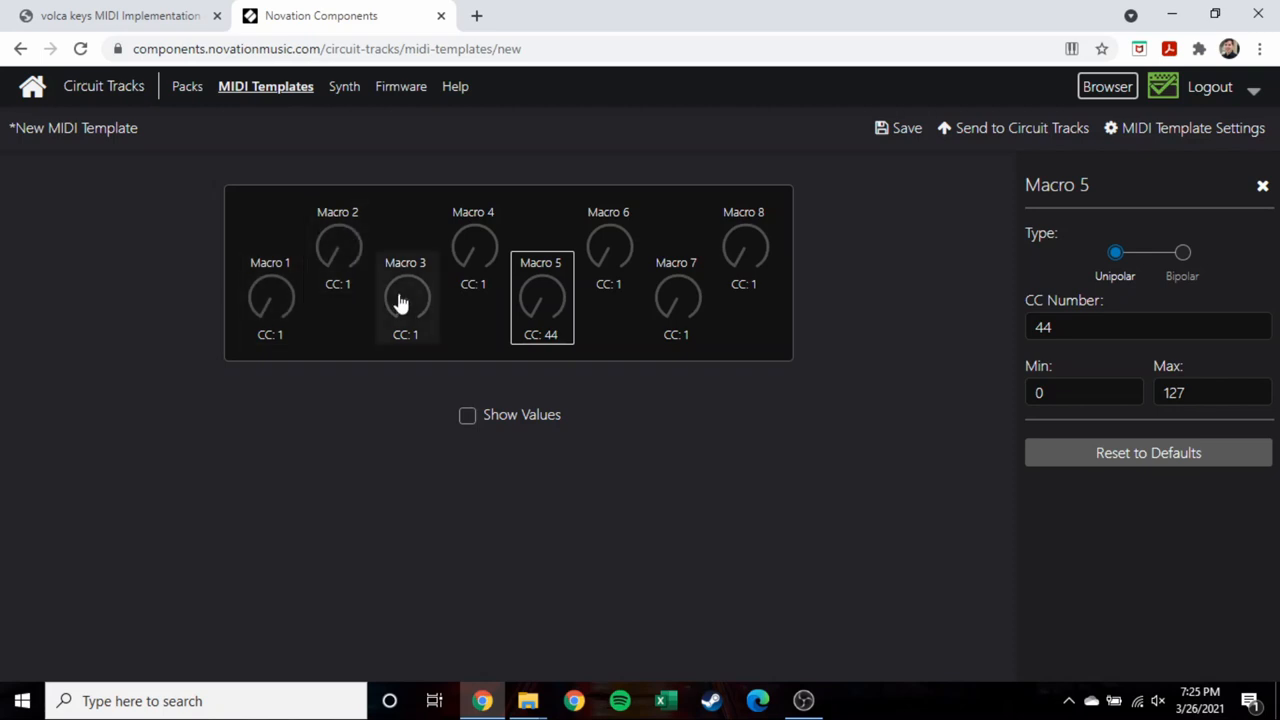
Check the chart for another CC number, return and select Macro 8.
left_click(120, 16)
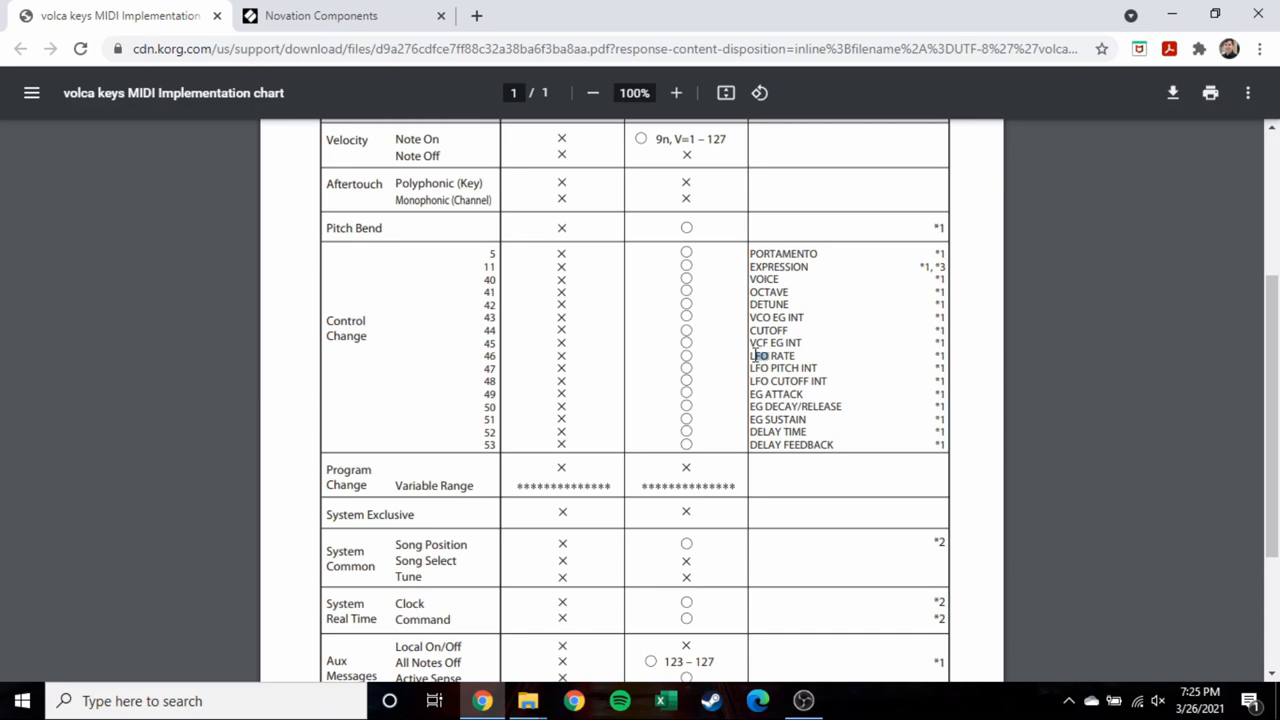
left_click(320, 16)
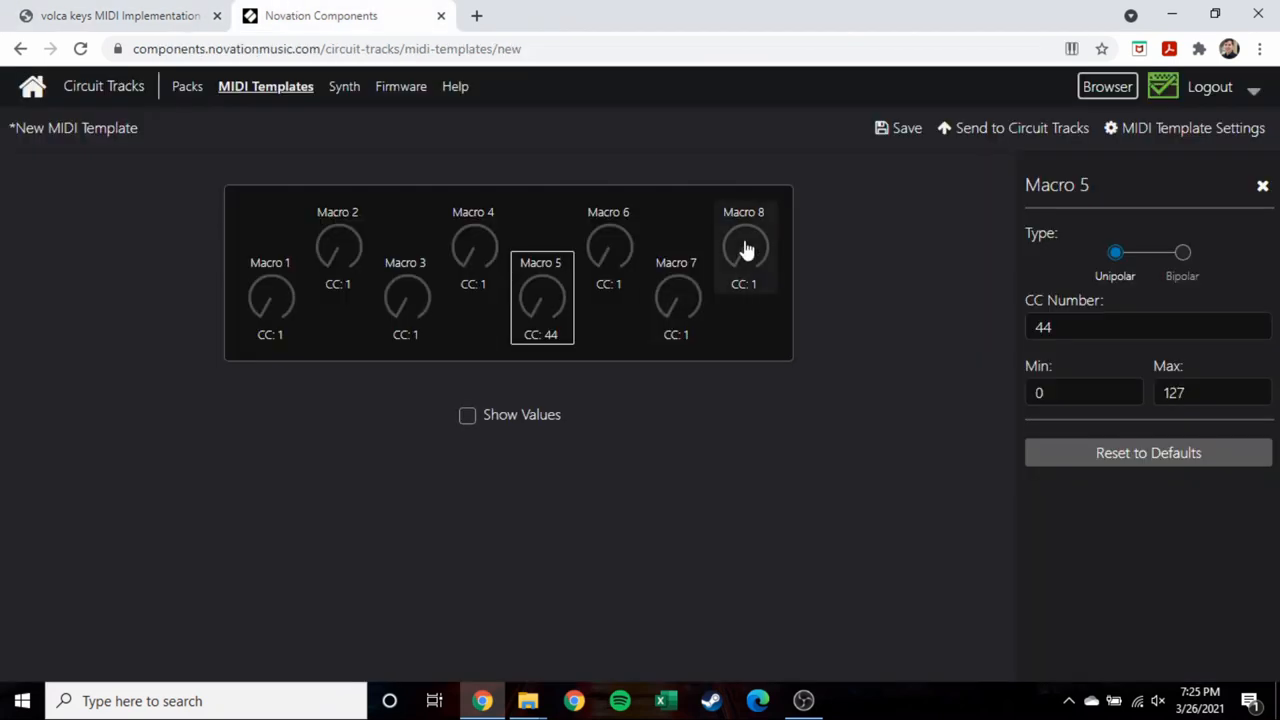
left_click(744, 248)
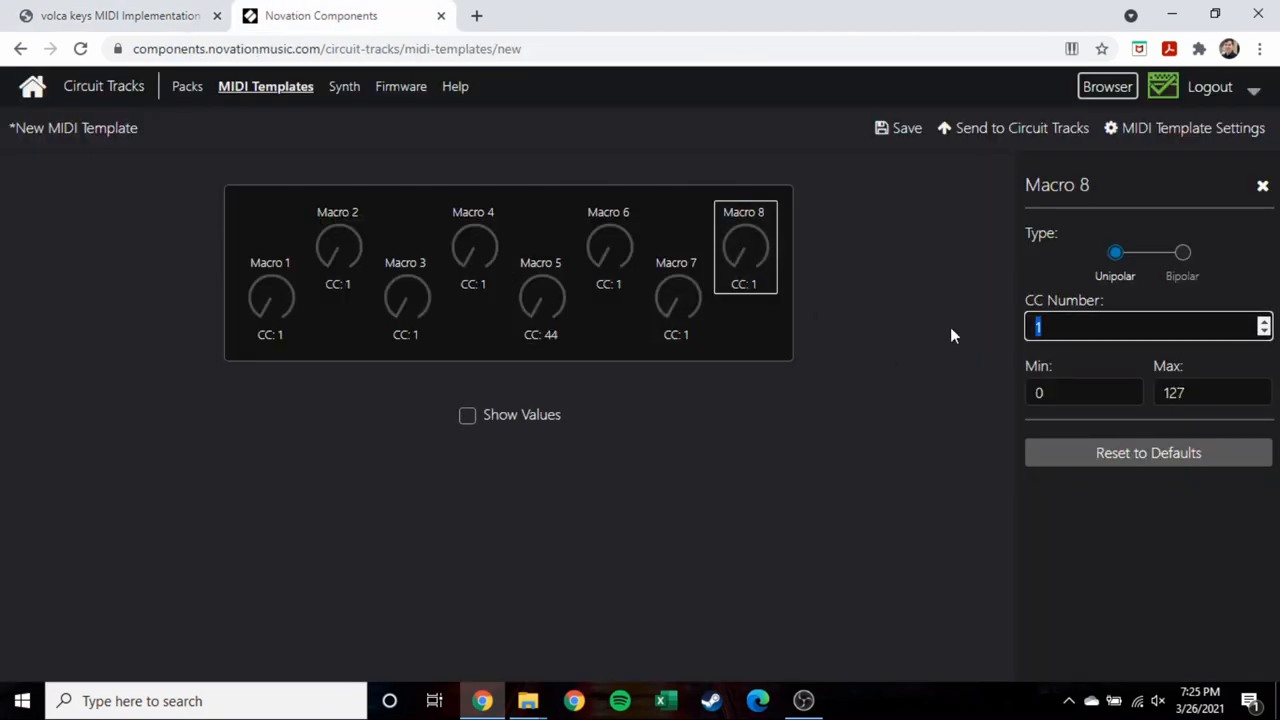
Set Macro 8 to CC 46 and name the template 'Volca Keys'.
type("46")
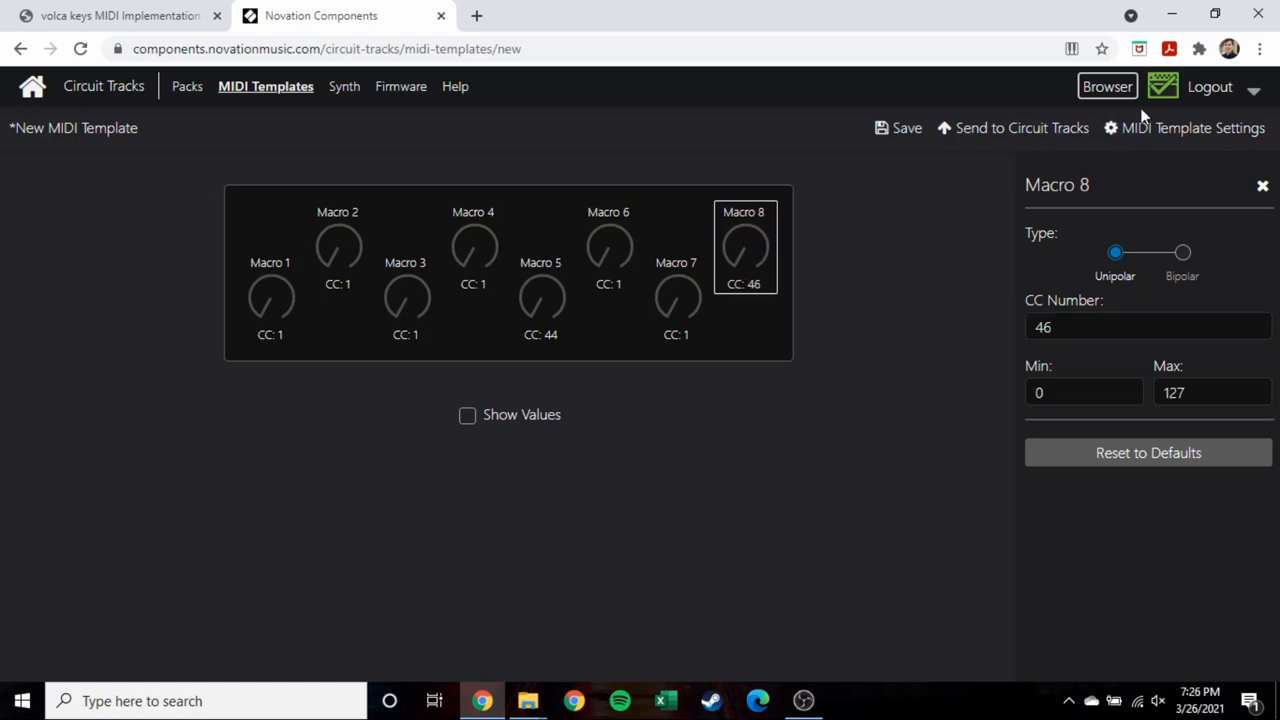
left_click(1192, 128)
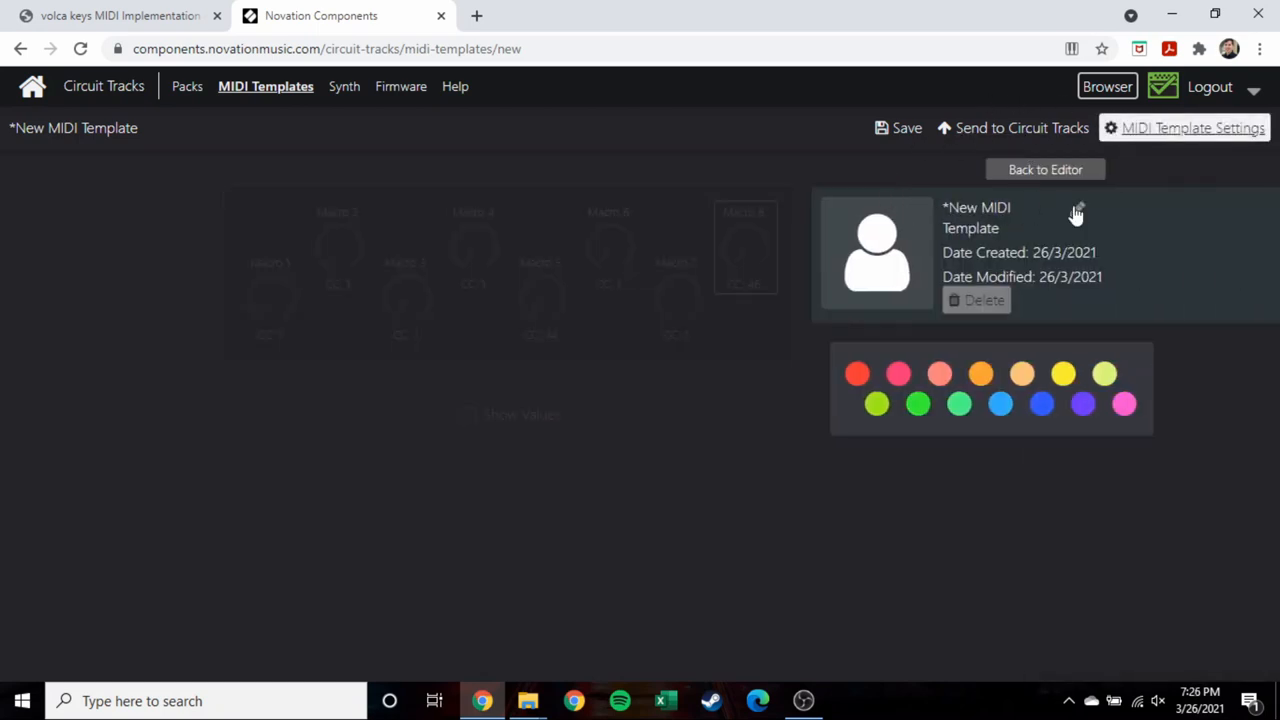
type("Volca Keys")
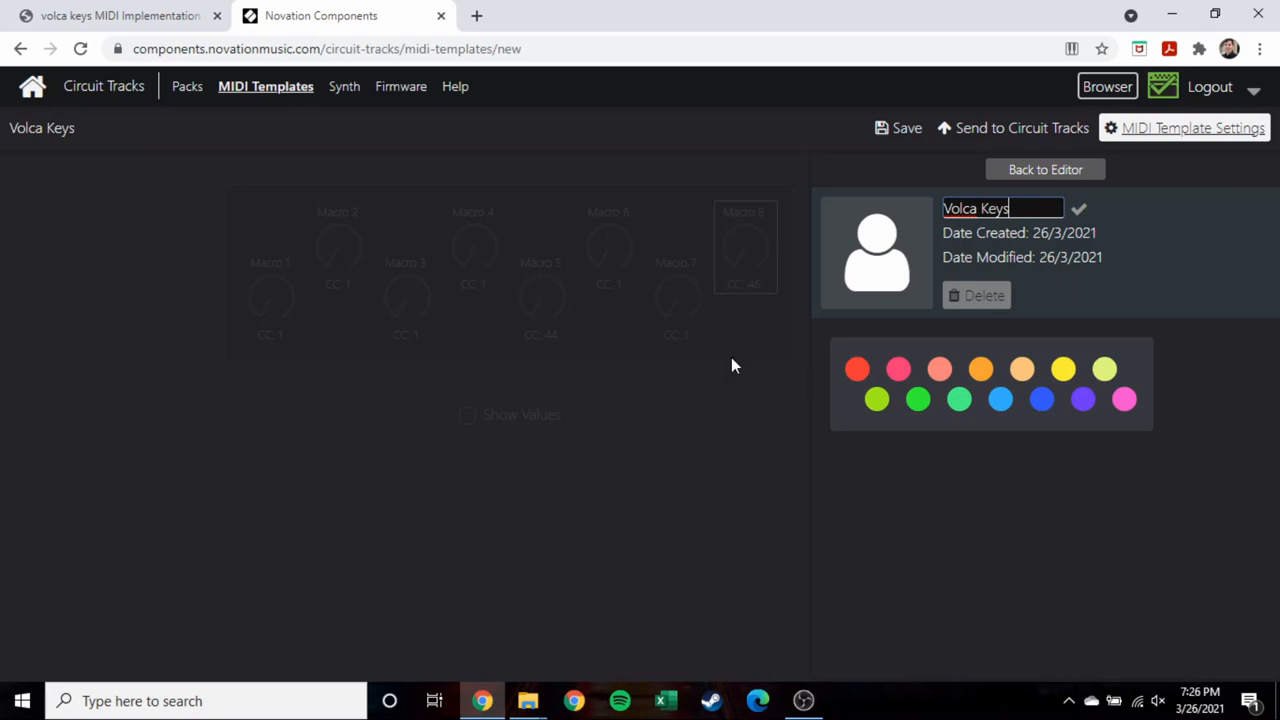
left_click(1044, 168)
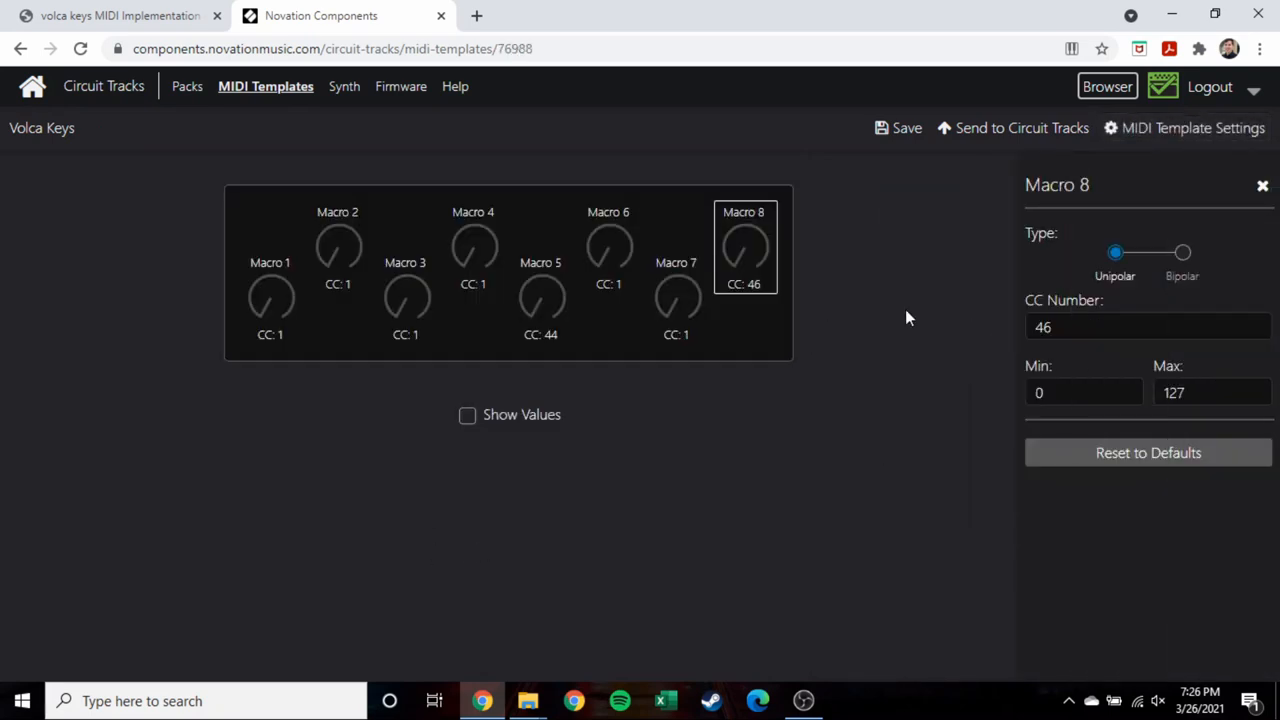
mouse_move(904, 128)
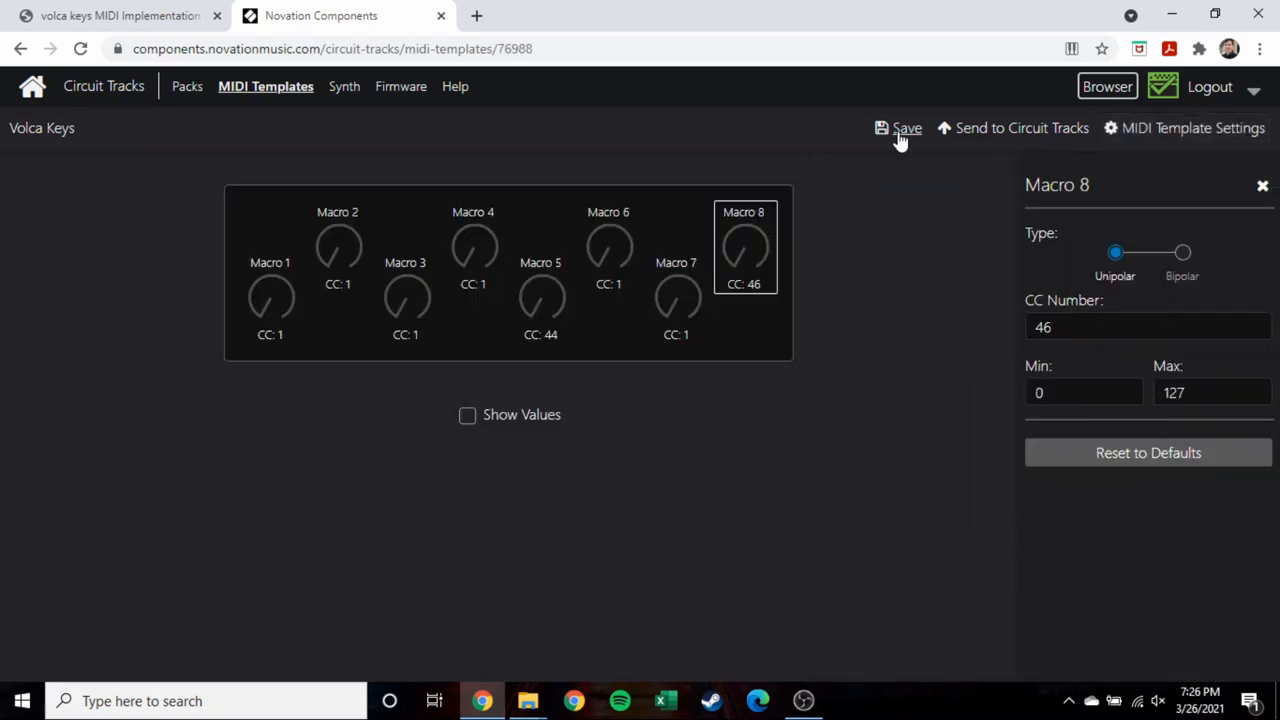
Save the template, overwriting its stored copy.
left_click(906, 128)
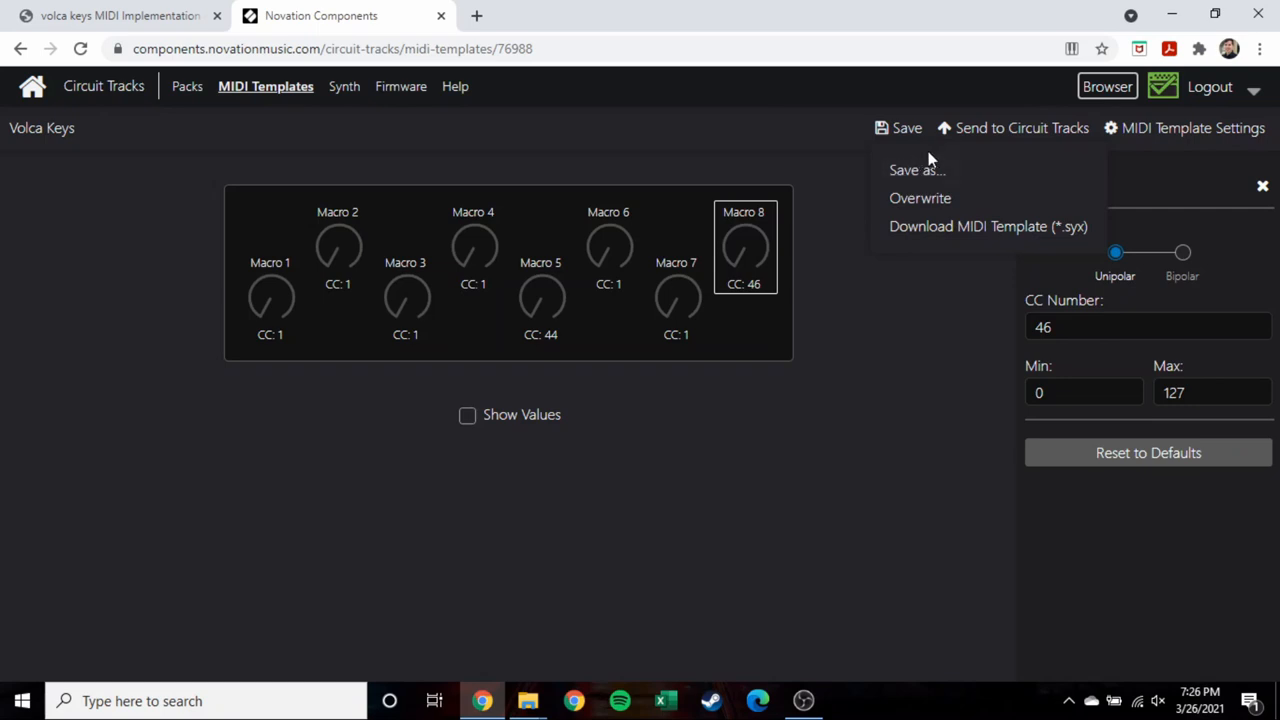
mouse_move(950, 170)
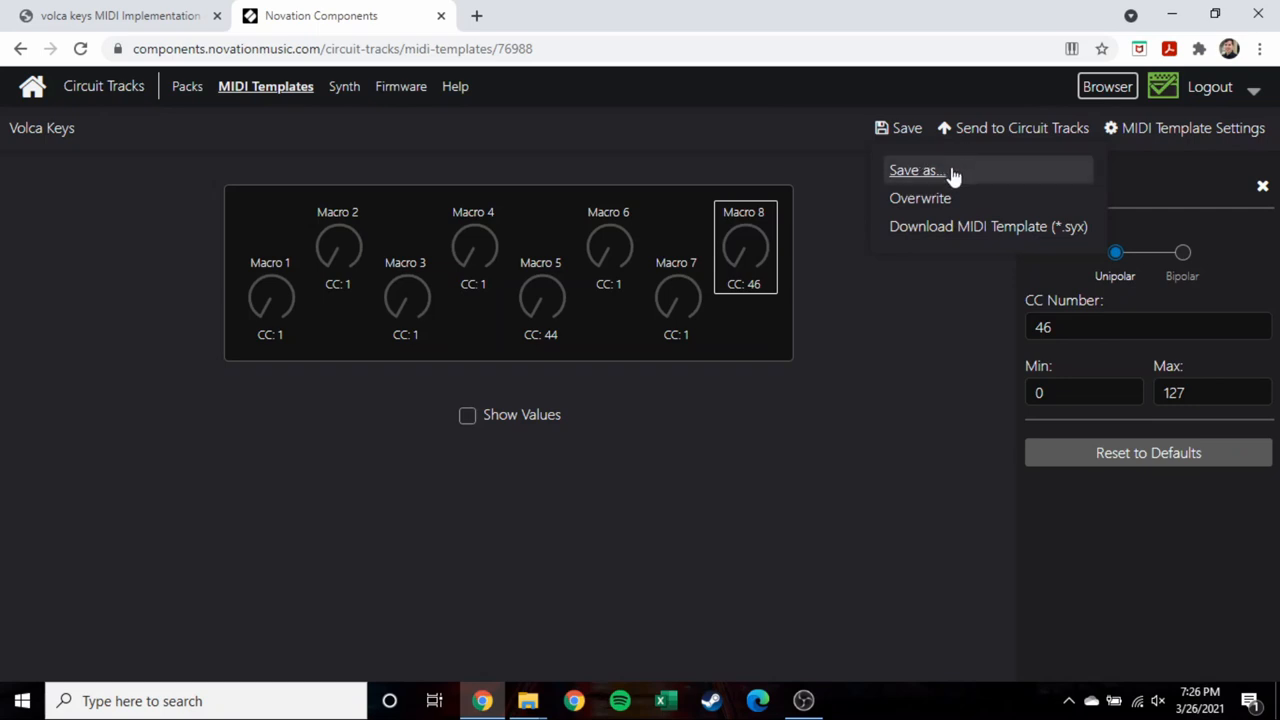
mouse_move(920, 198)
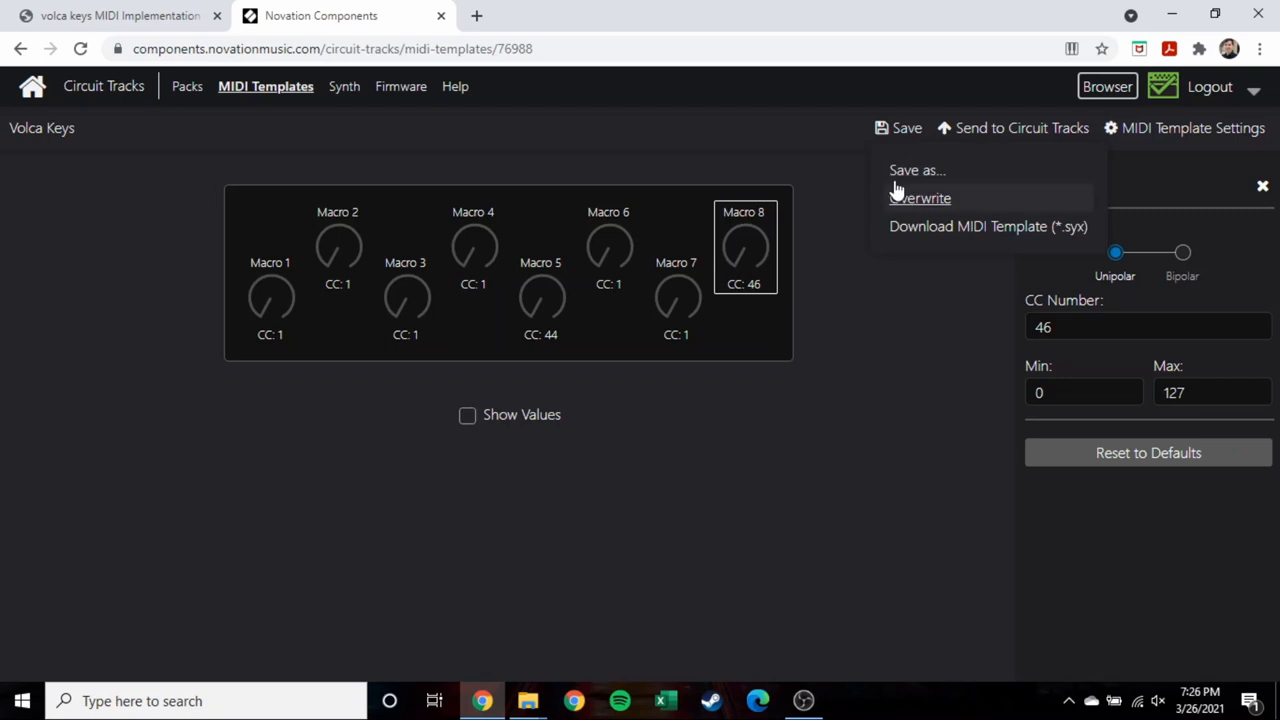
left_click(900, 128)
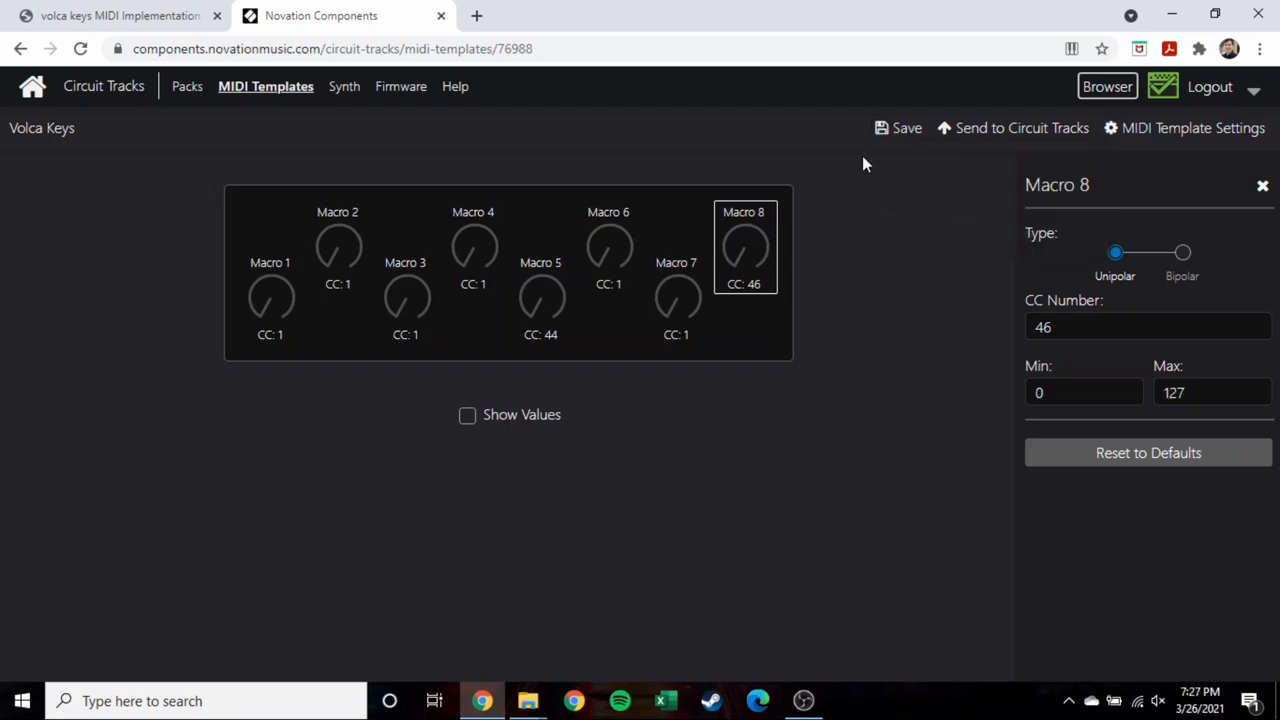
Load the 3DFX factory patch in the synth editor and review its main, modulation and effects settings.
left_click(336, 86)
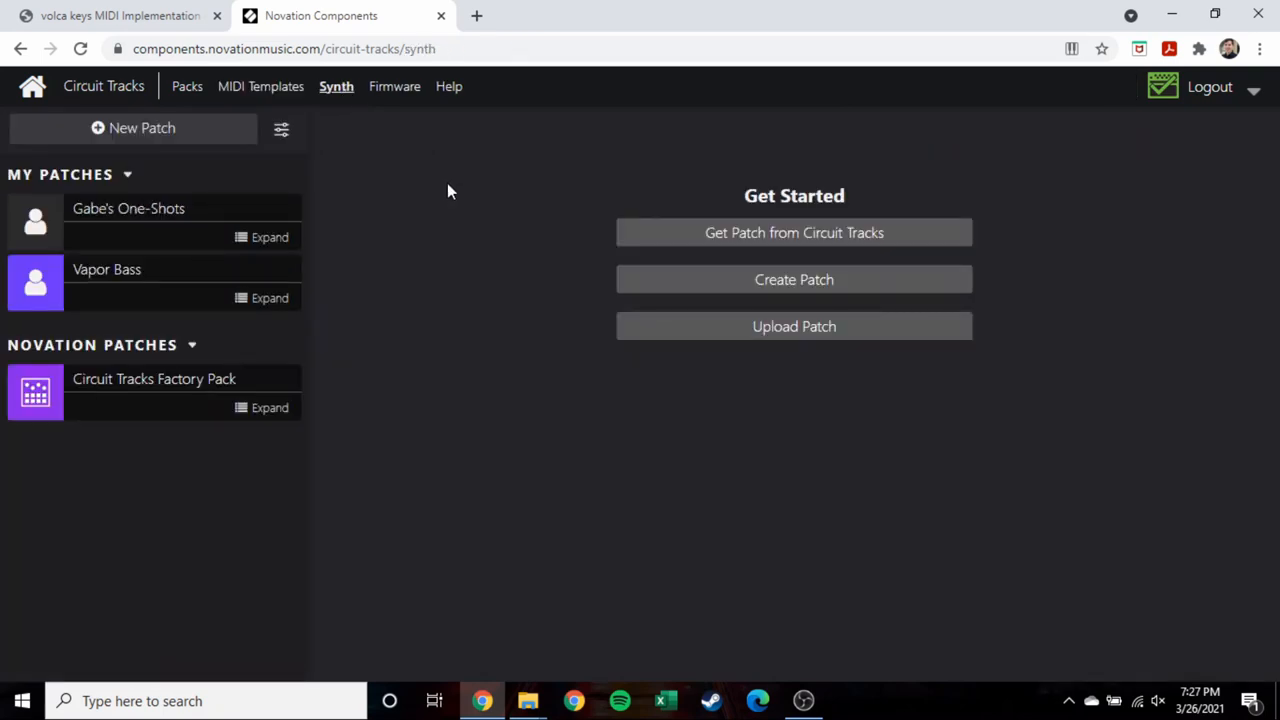
mouse_move(296, 284)
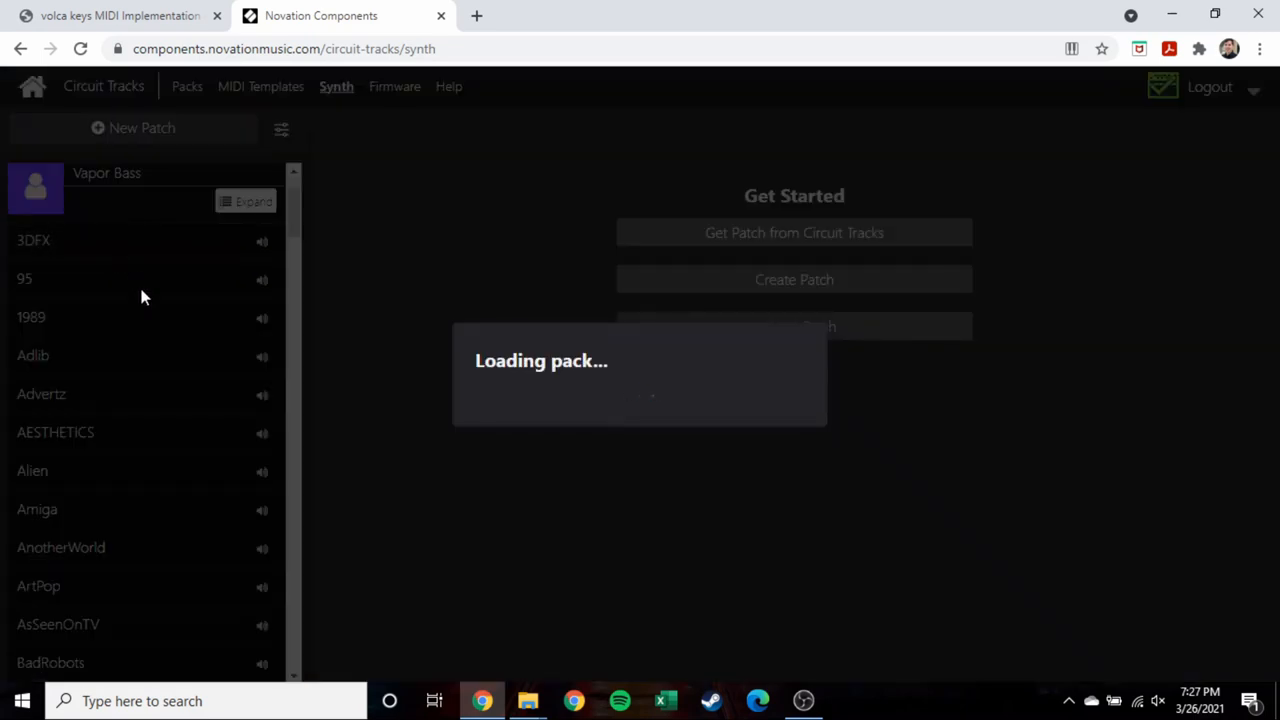
left_click(32, 240)
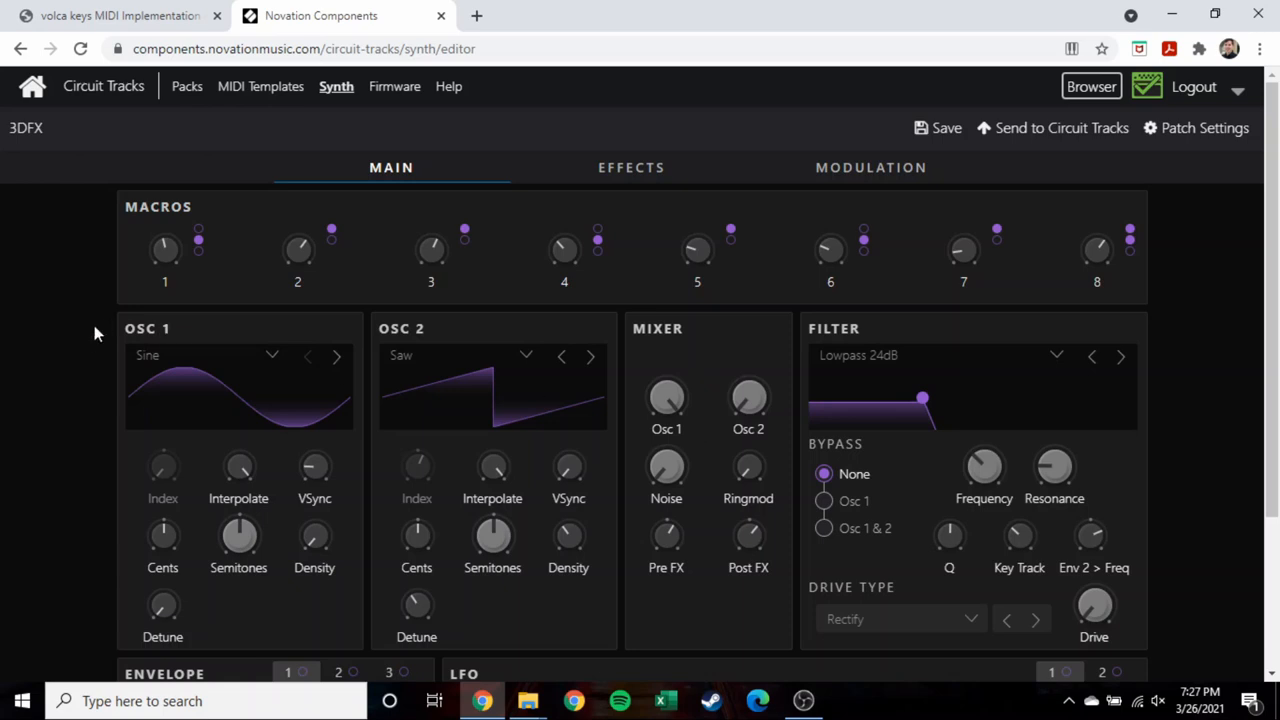
mouse_move(84, 344)
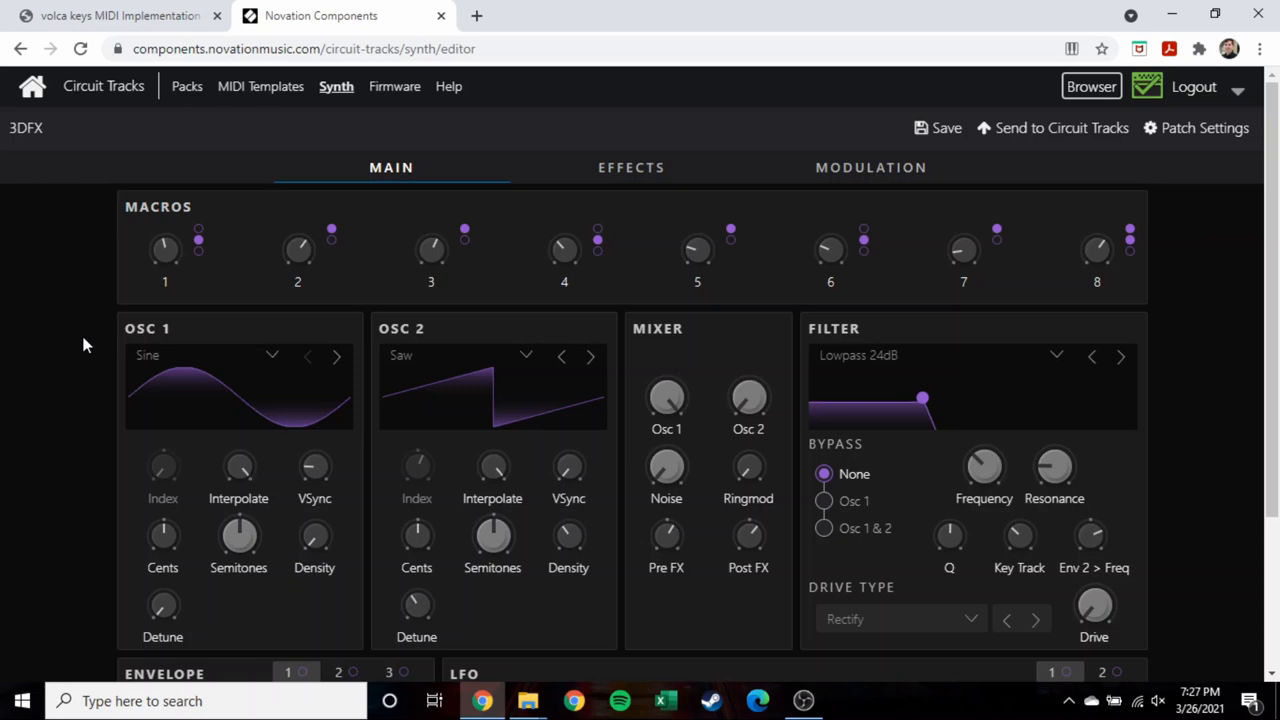
mouse_move(90, 384)
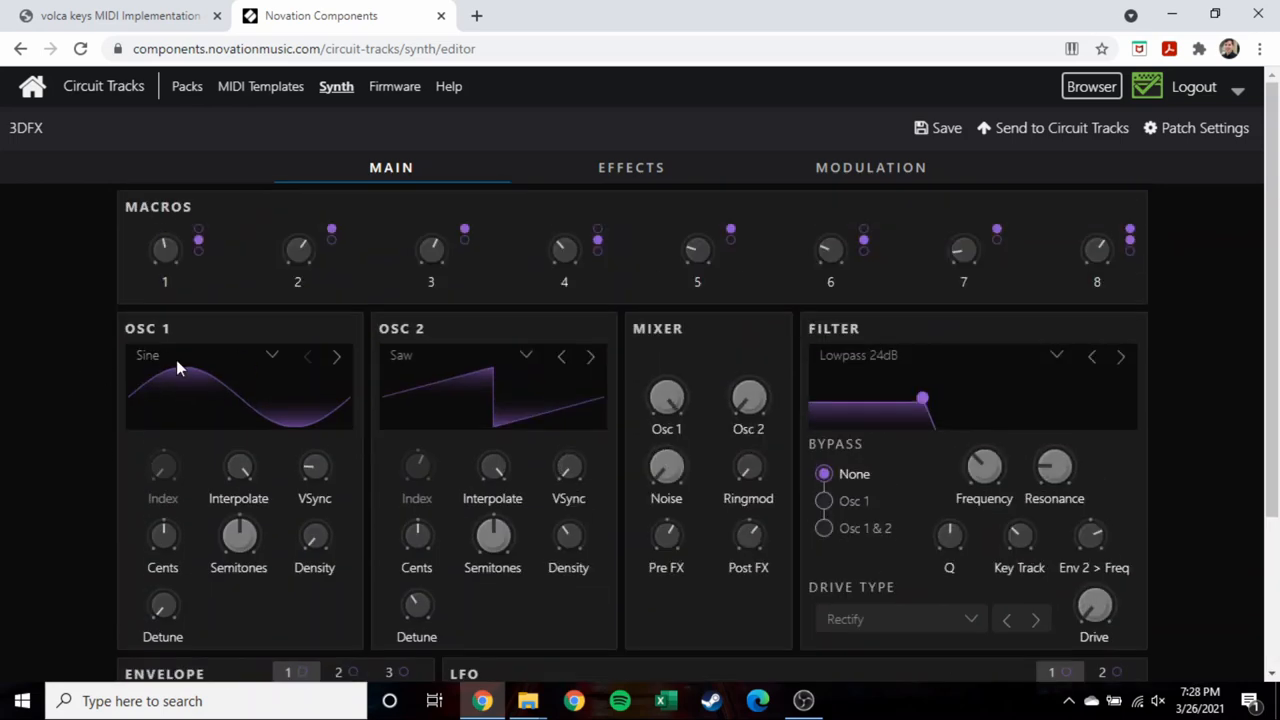
mouse_move(248, 384)
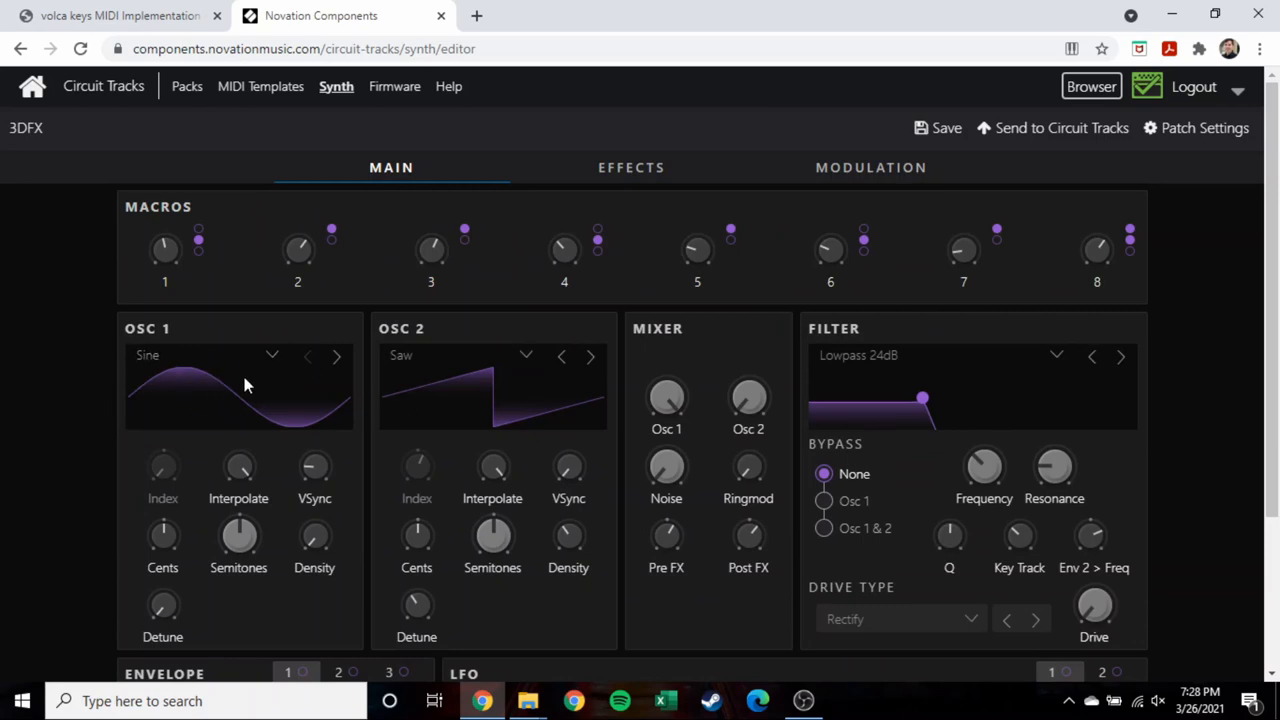
mouse_move(268, 358)
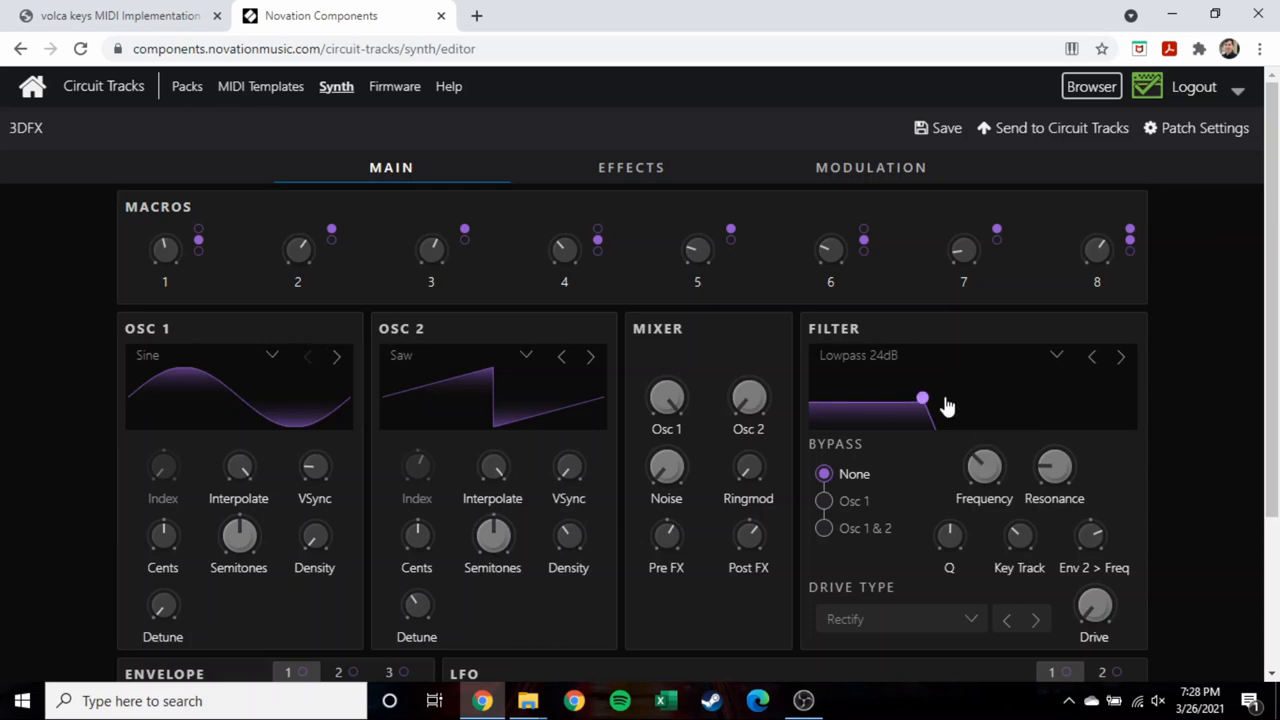
scroll("down", 3)
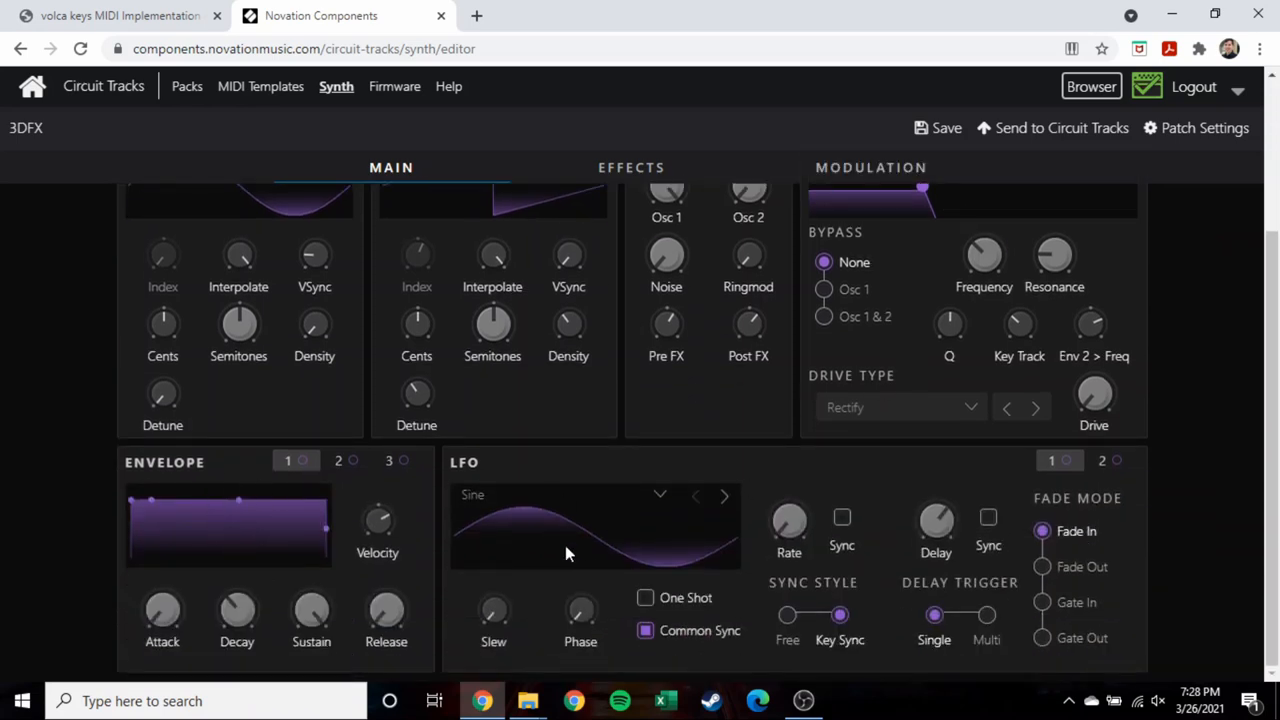
left_click(872, 168)
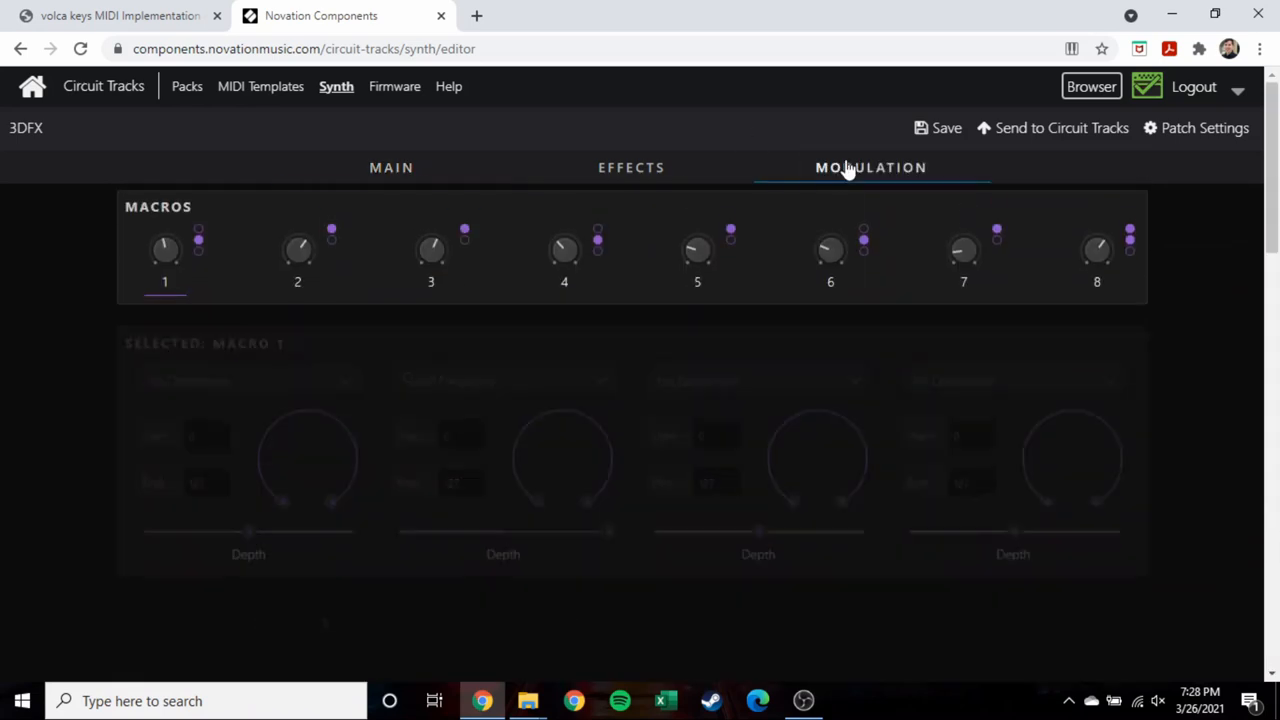
left_click(632, 168)
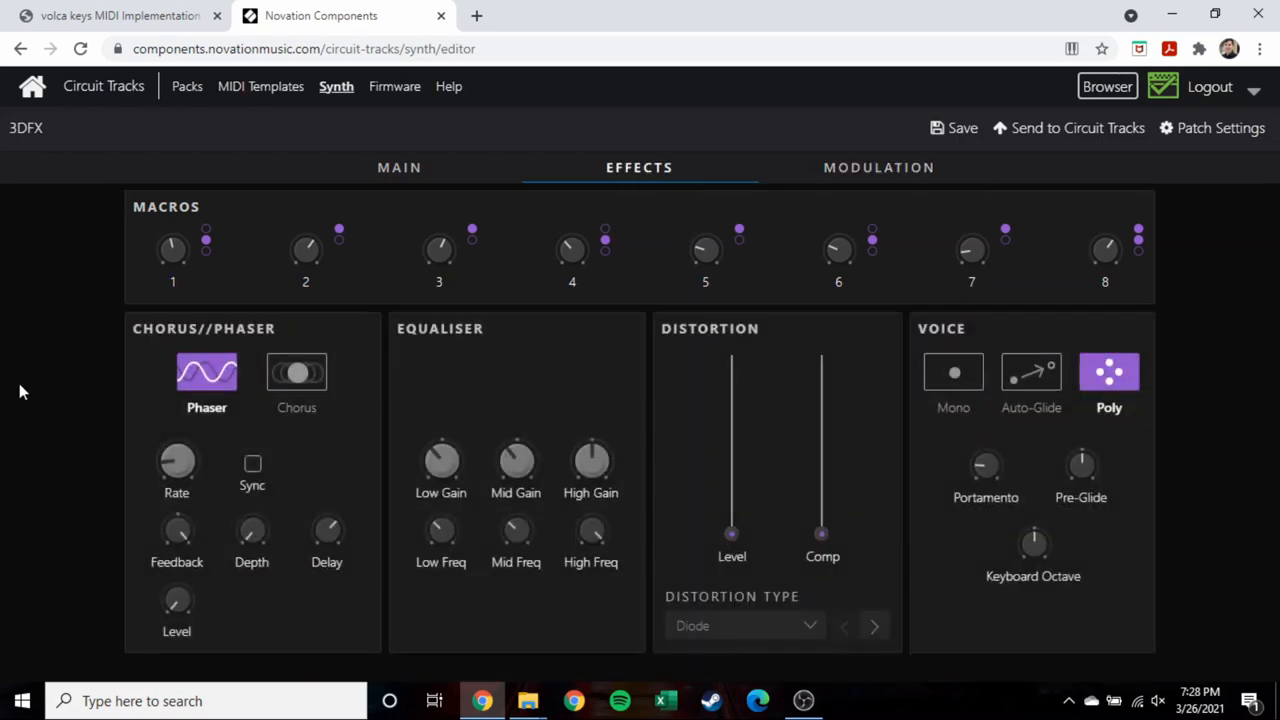
mouse_move(380, 192)
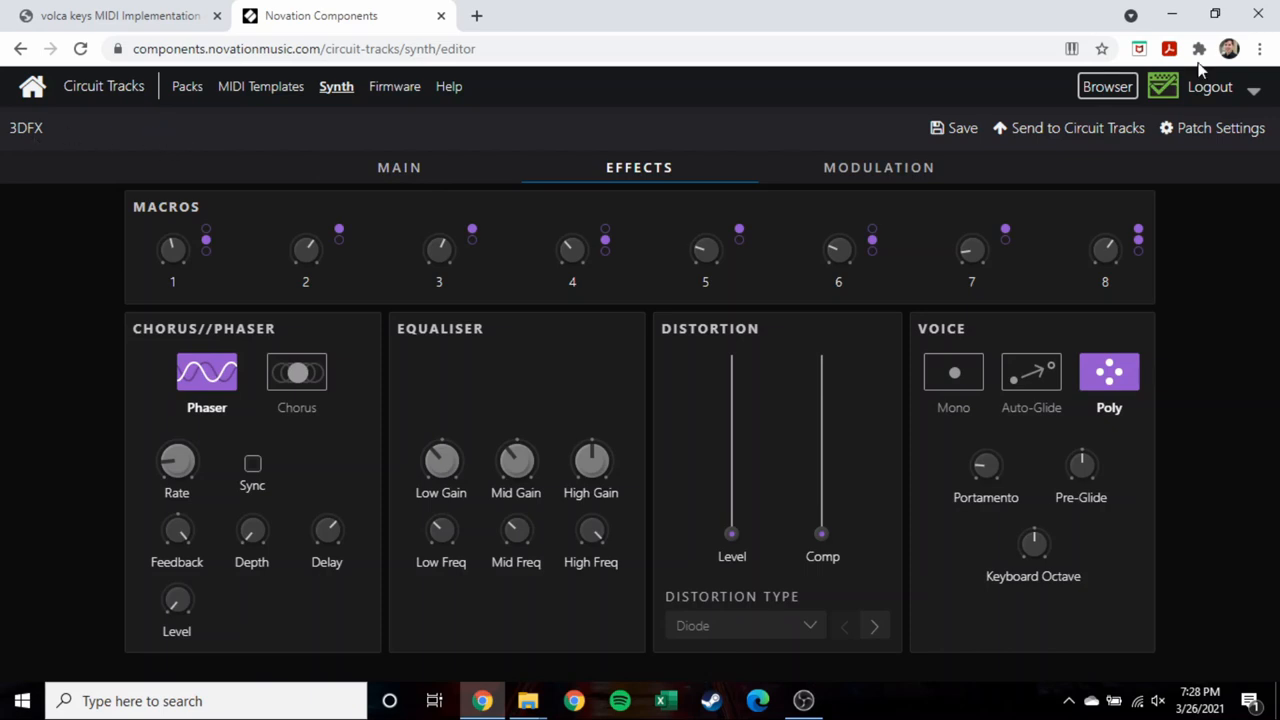
mouse_move(296, 192)
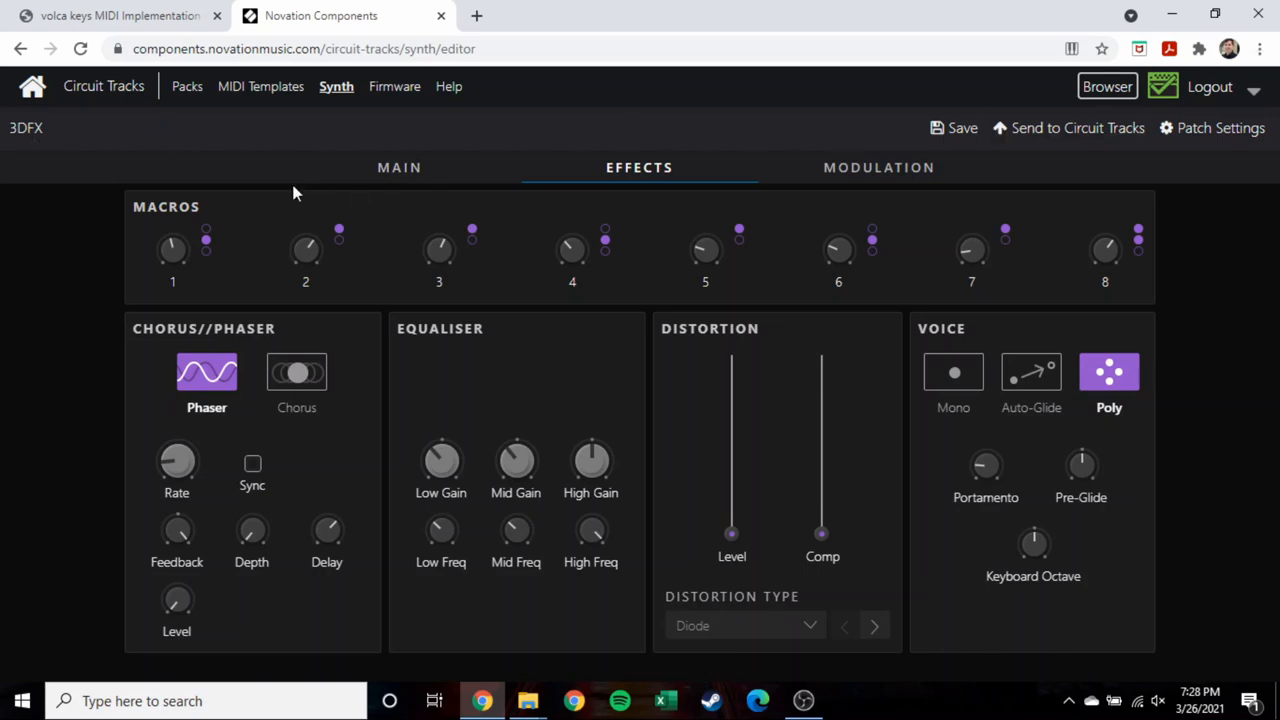
Start a new Initial Patch with Osc 1 set to Saw [7:3] PW and show its effects.
left_click(336, 86)
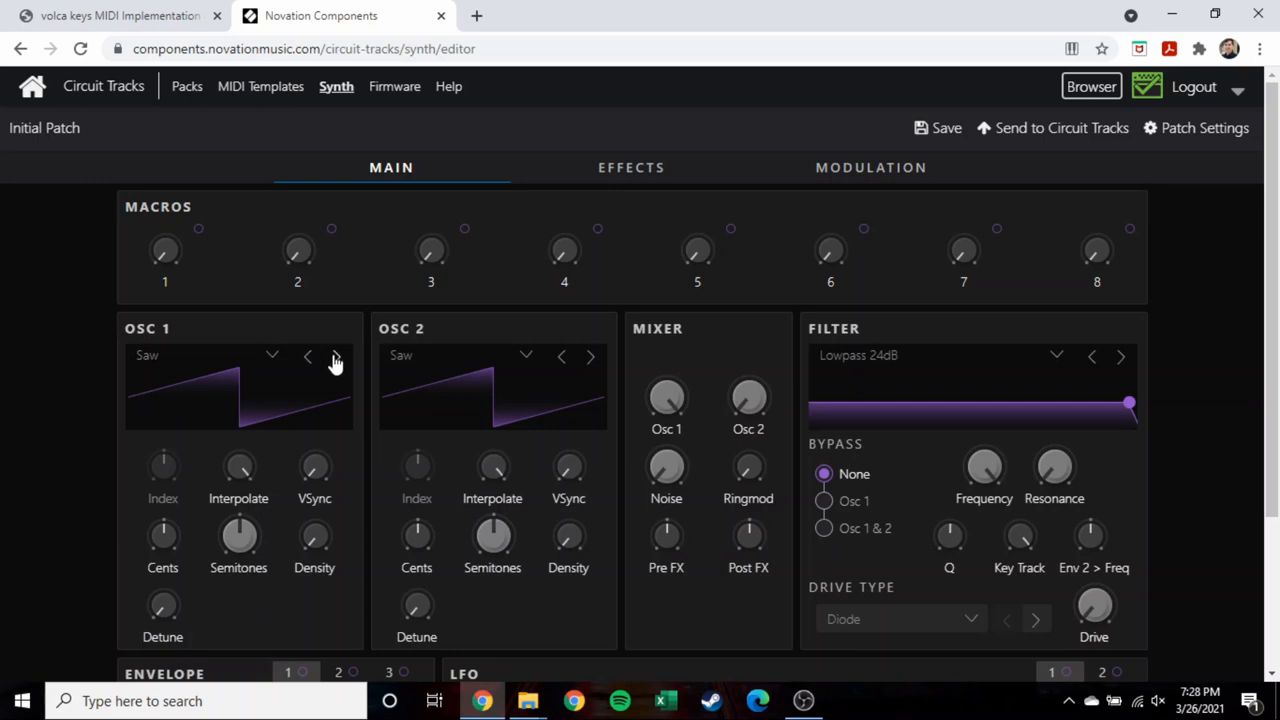
left_click(272, 356)
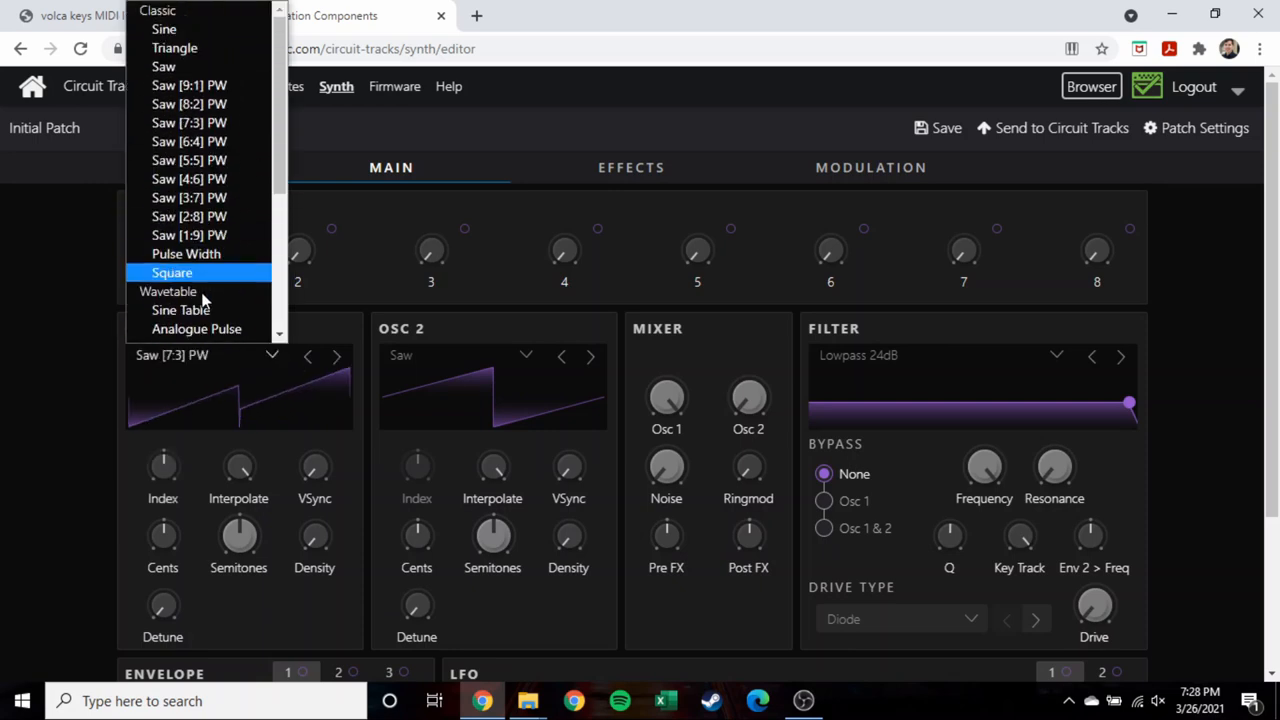
mouse_move(188, 236)
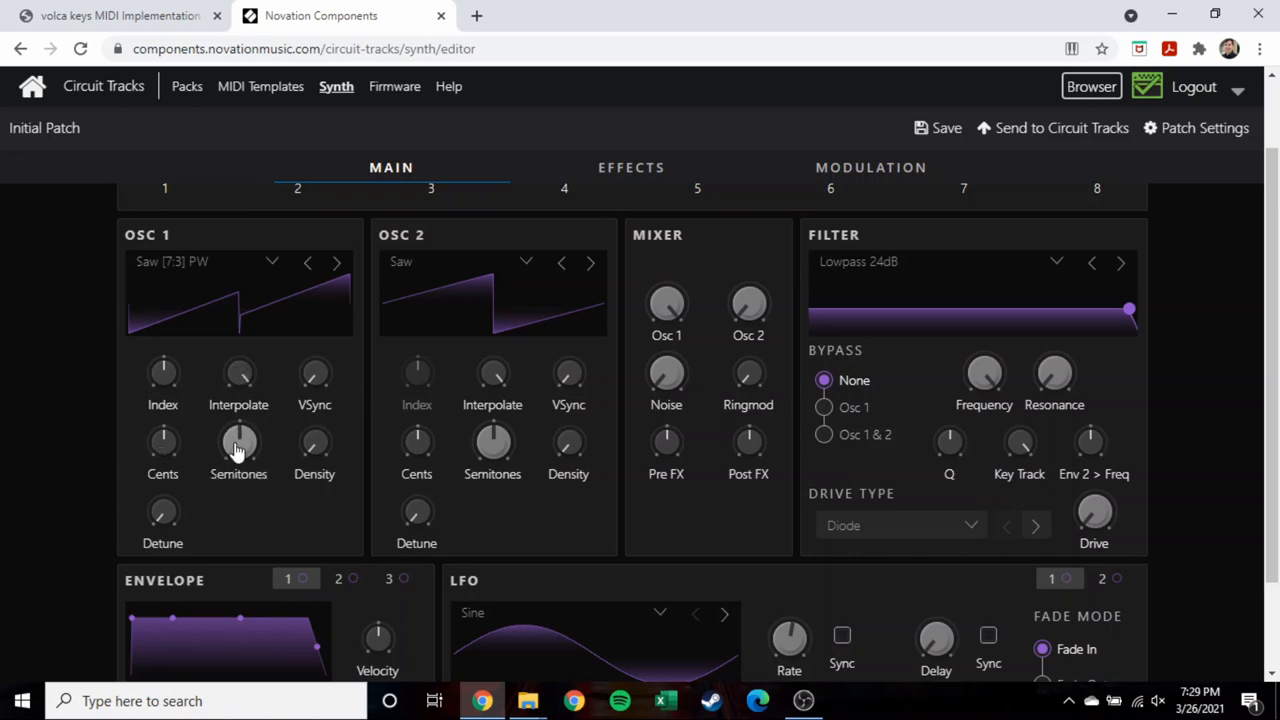
mouse_move(692, 412)
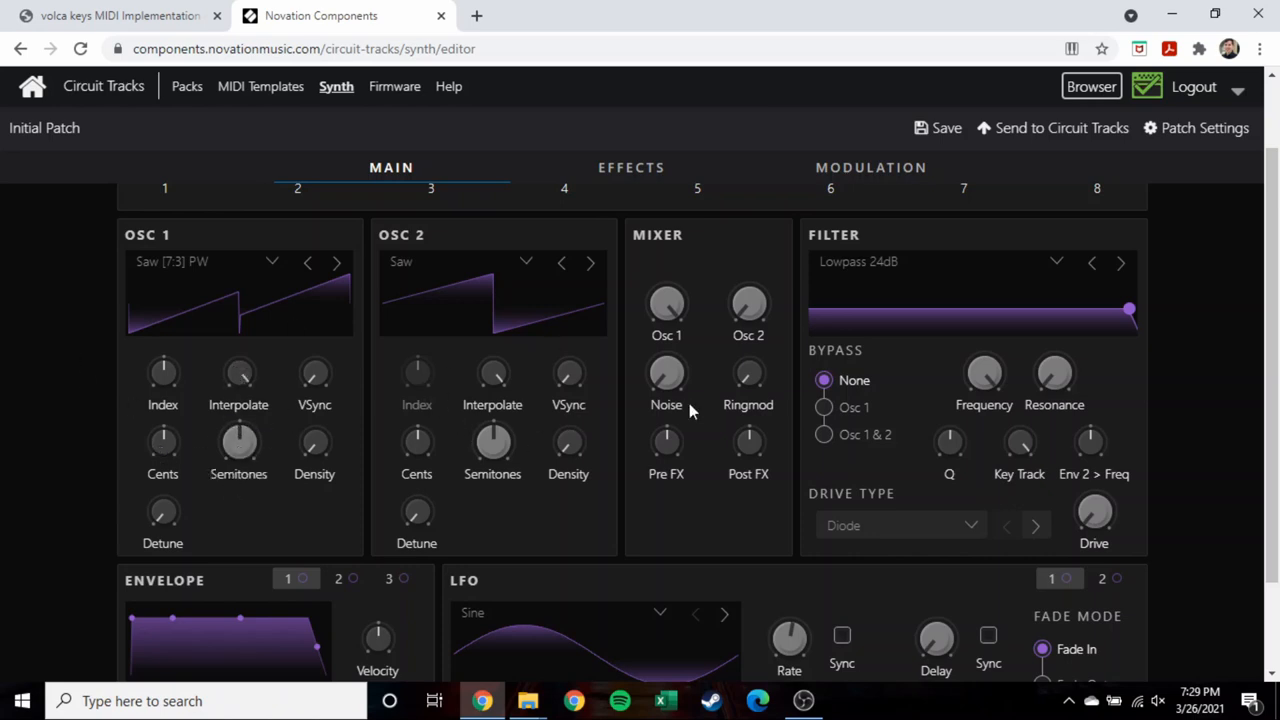
scroll("down", 3)
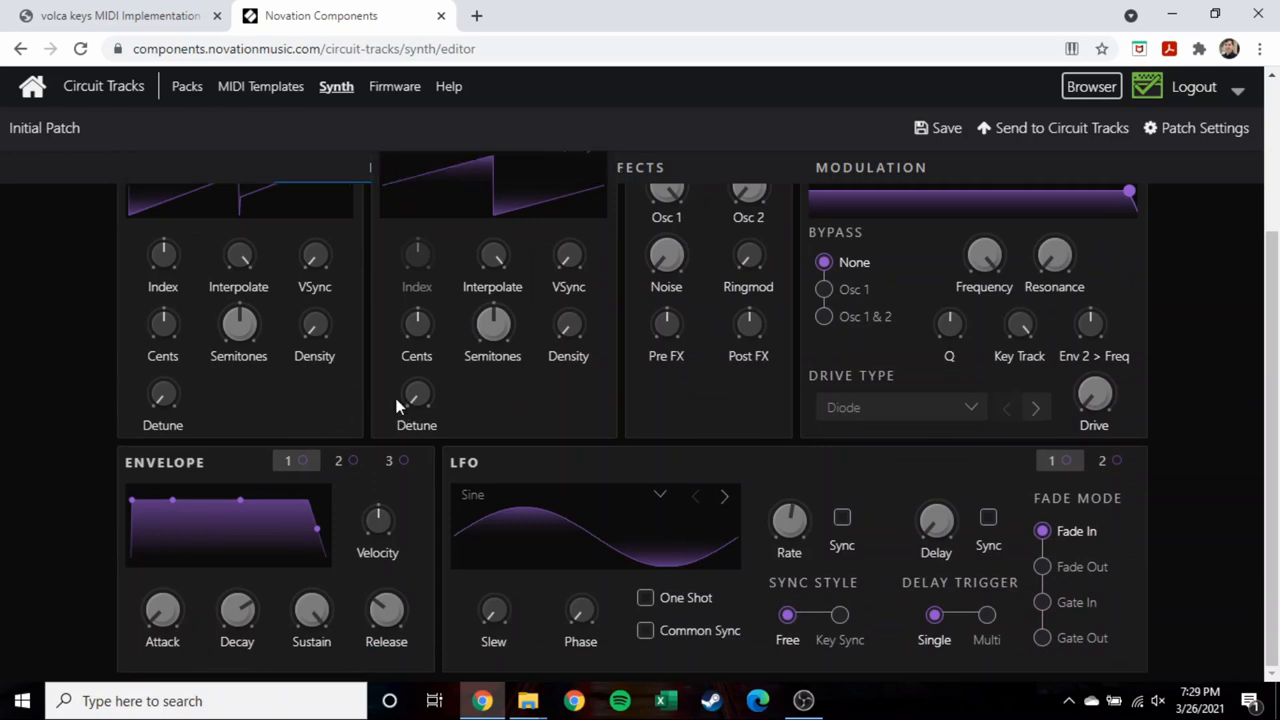
left_click(640, 168)
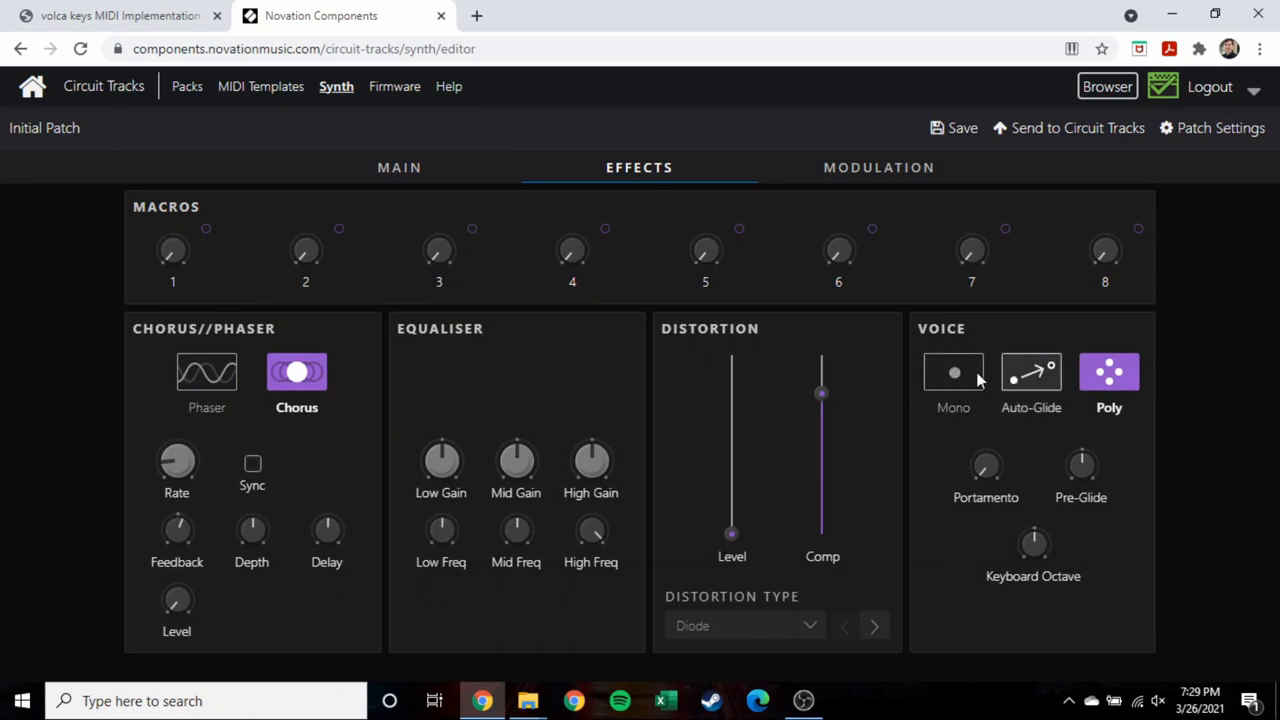
mouse_move(476, 358)
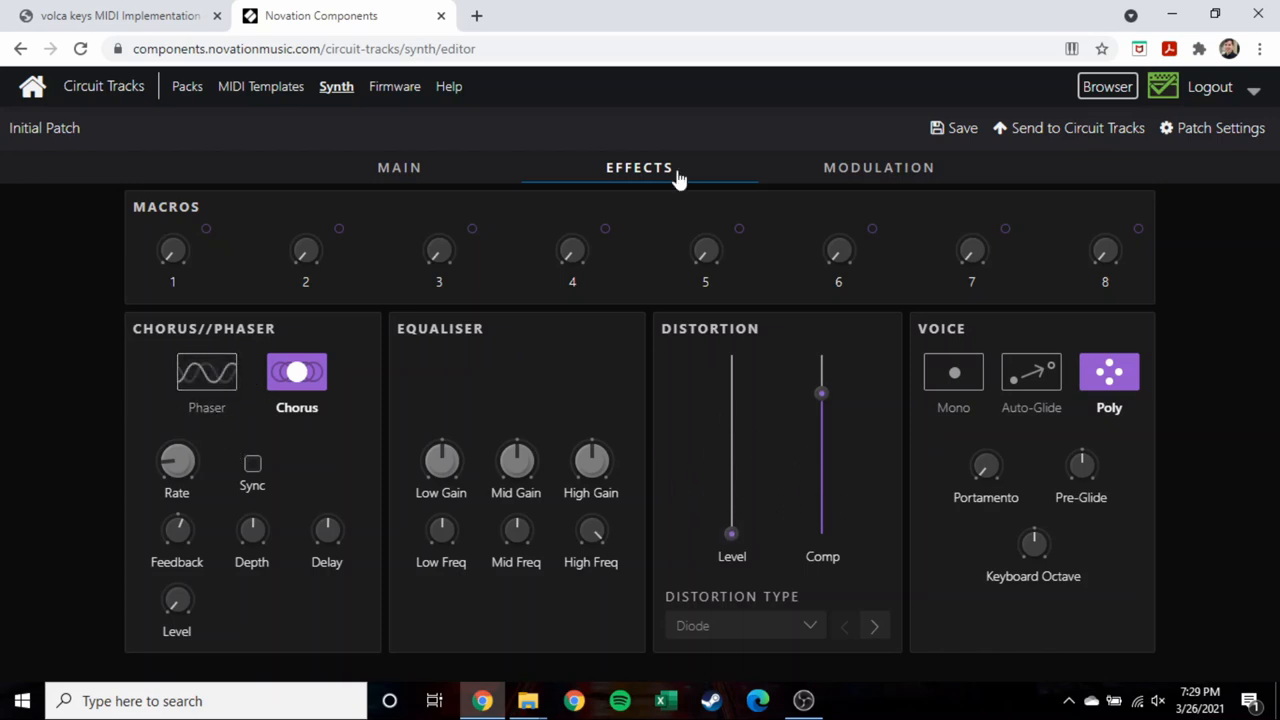
mouse_move(878, 168)
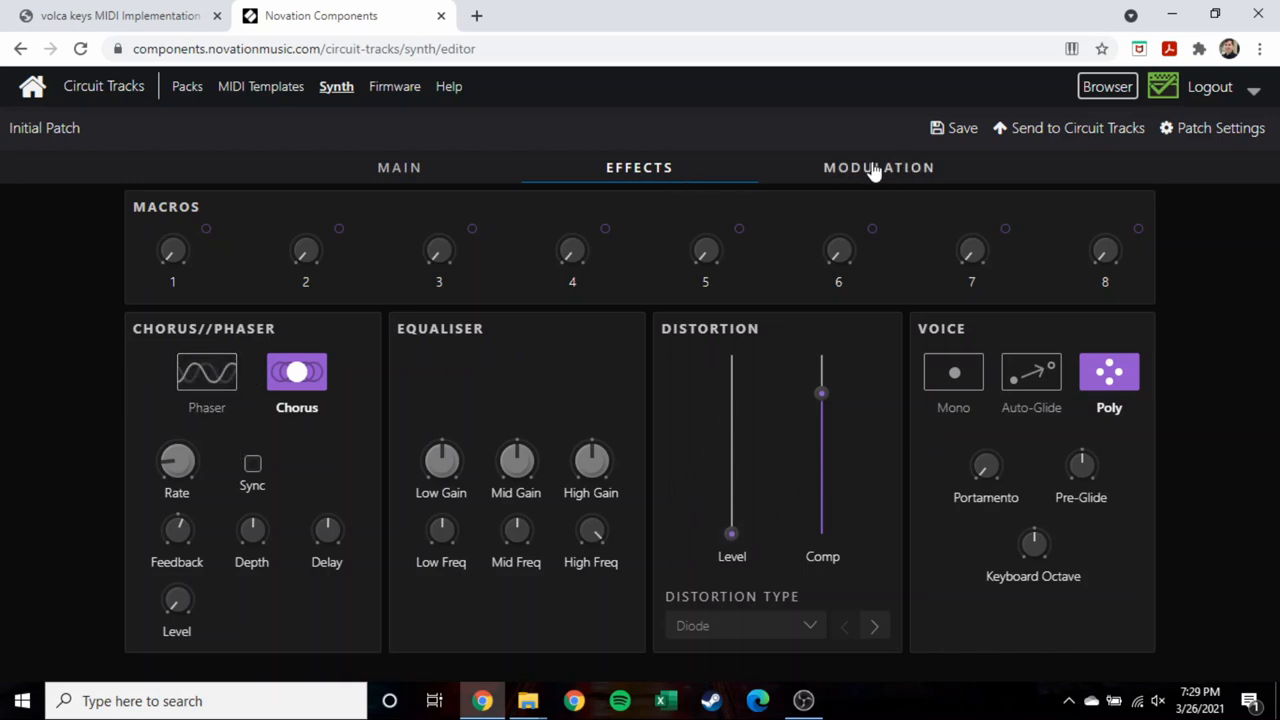
On the modulation page, set Macro 1's first destination to OSC 1 Volume.
left_click(870, 168)
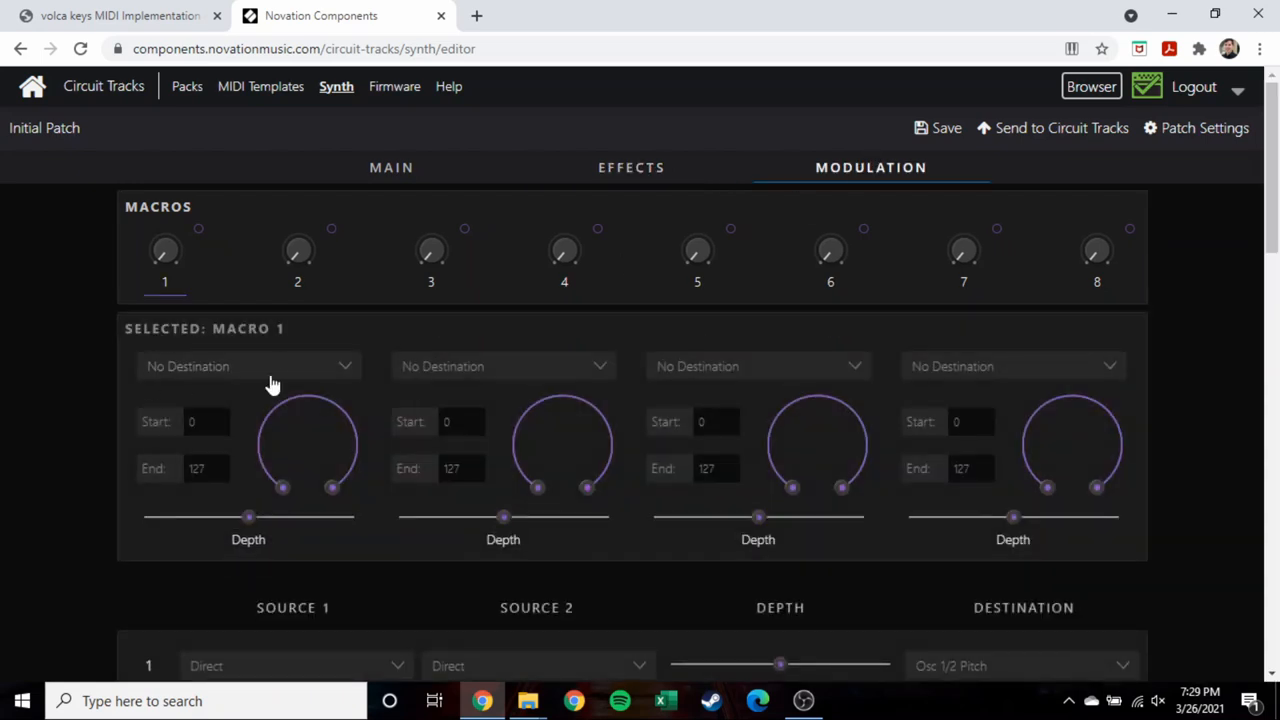
mouse_move(192, 248)
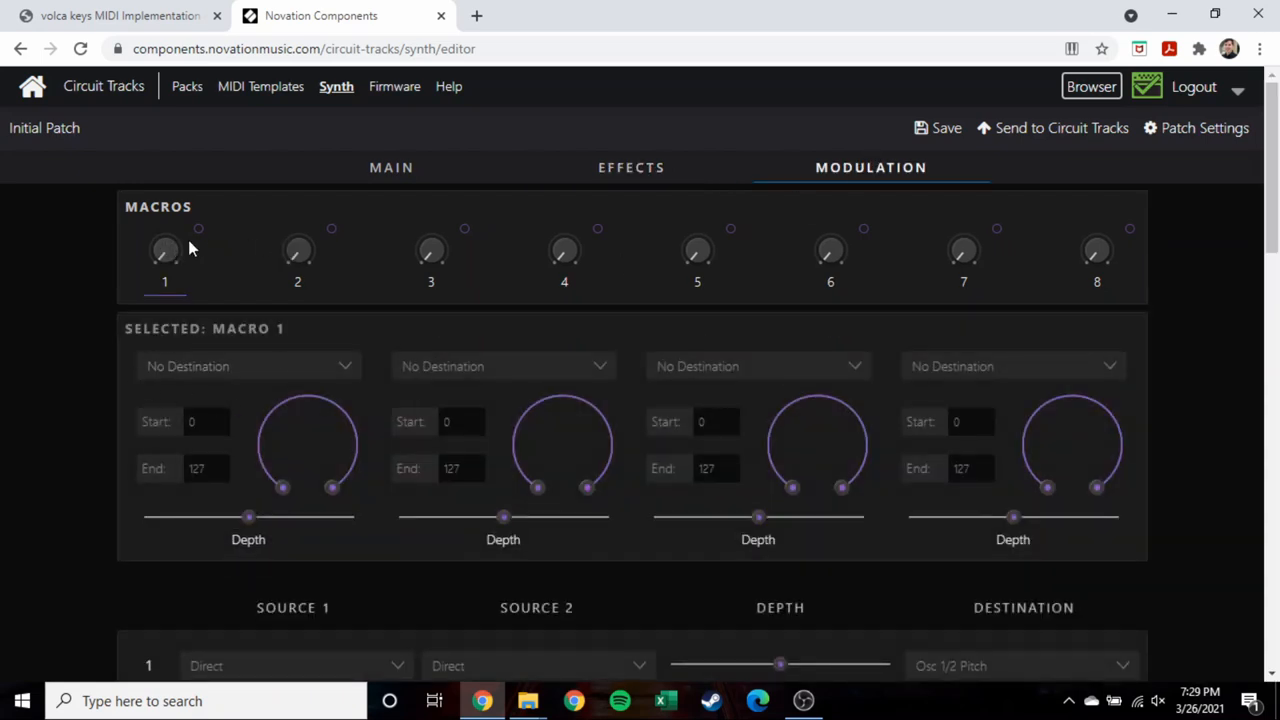
mouse_move(296, 252)
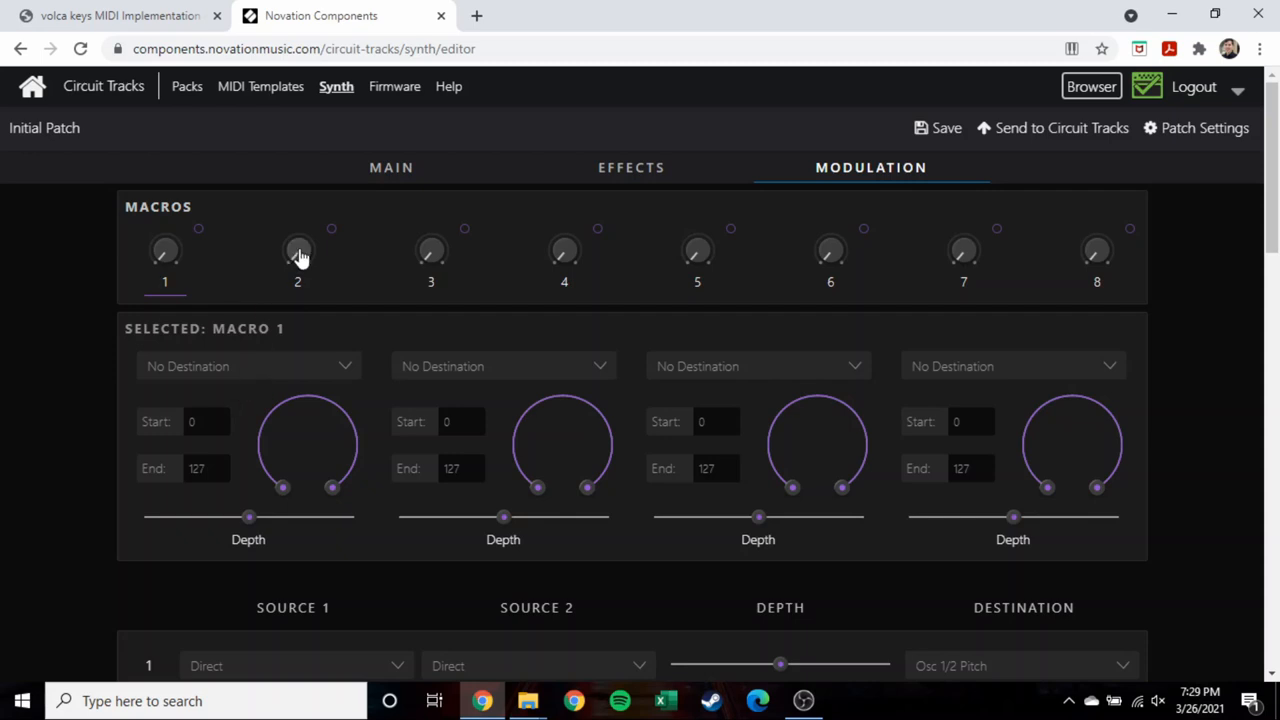
left_click(296, 252)
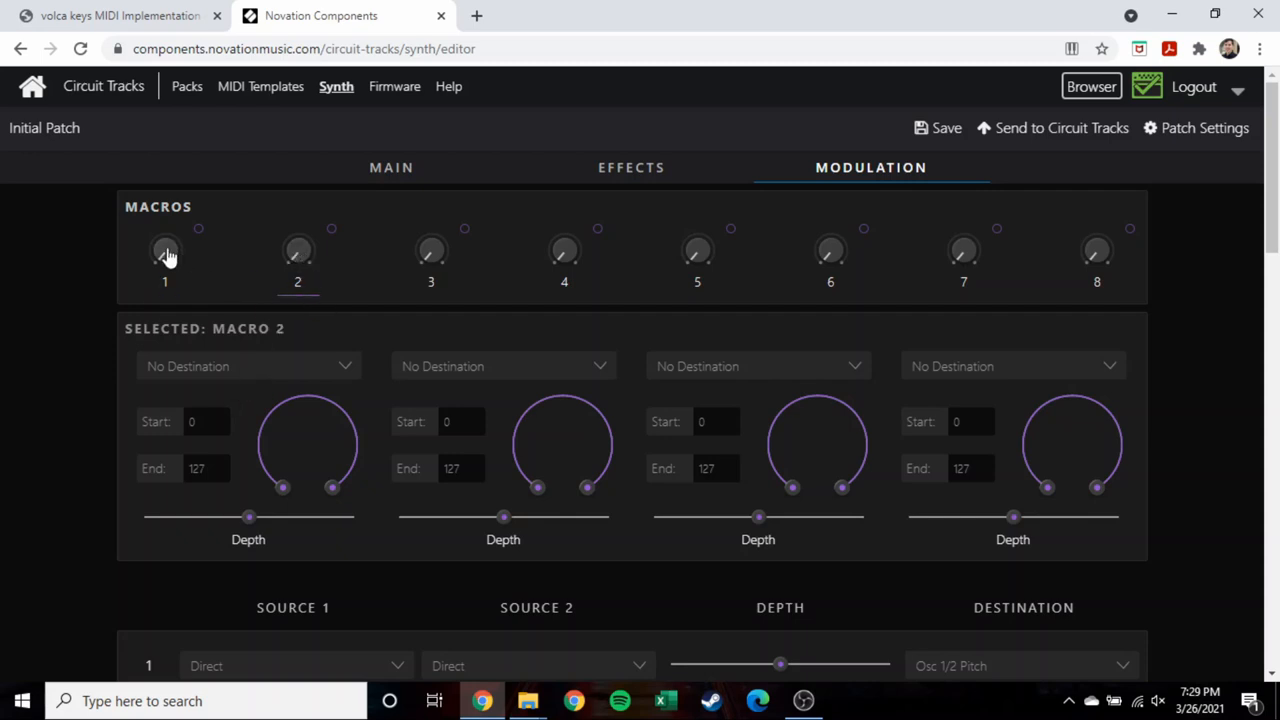
left_click(164, 252)
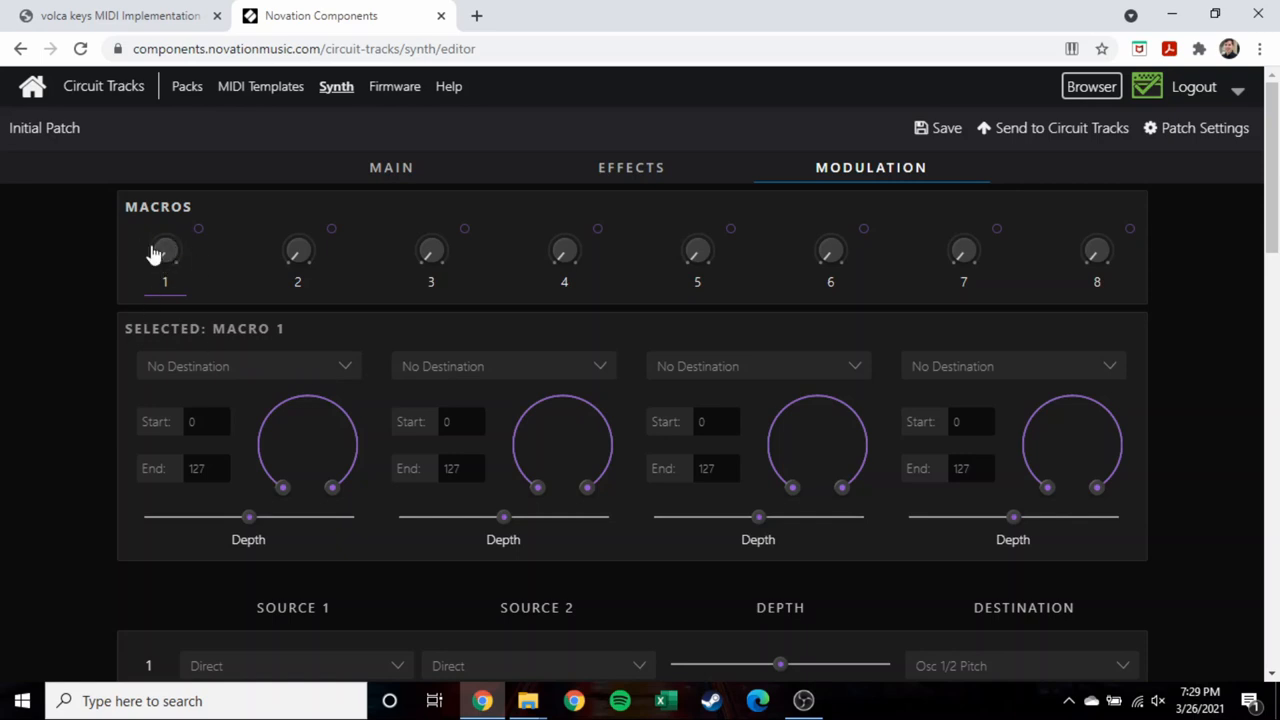
mouse_move(240, 372)
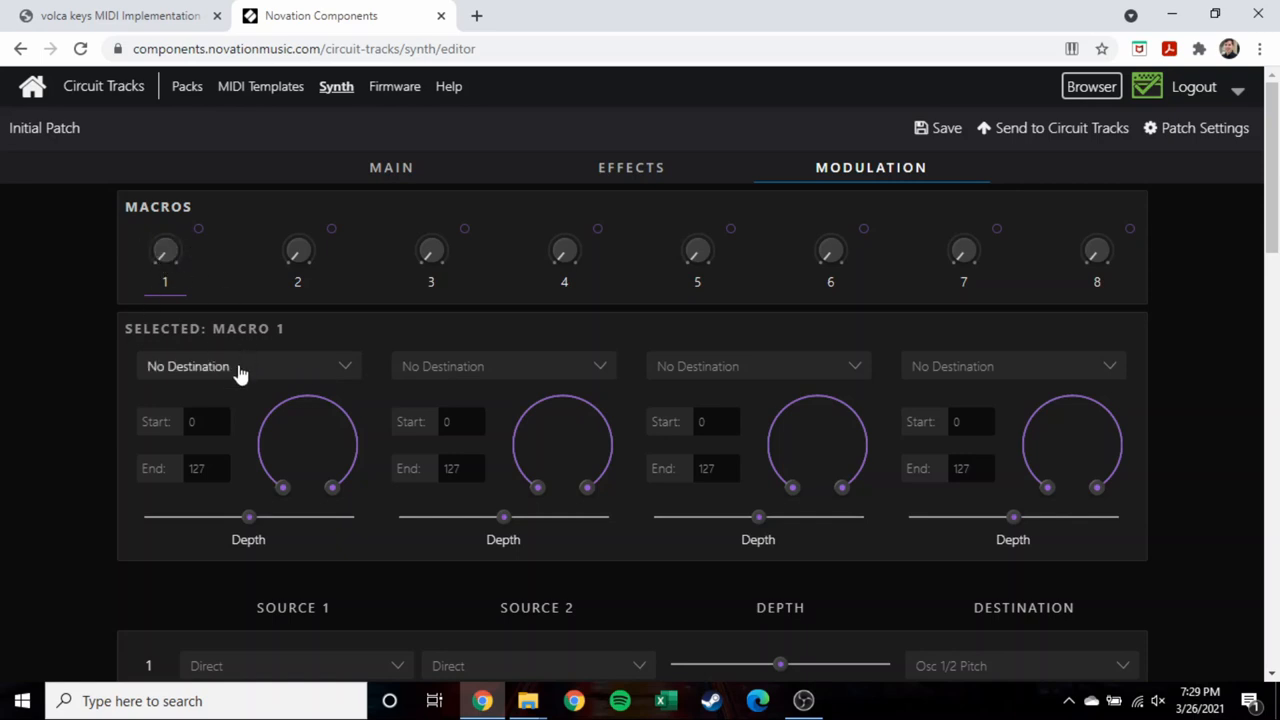
left_click(248, 366)
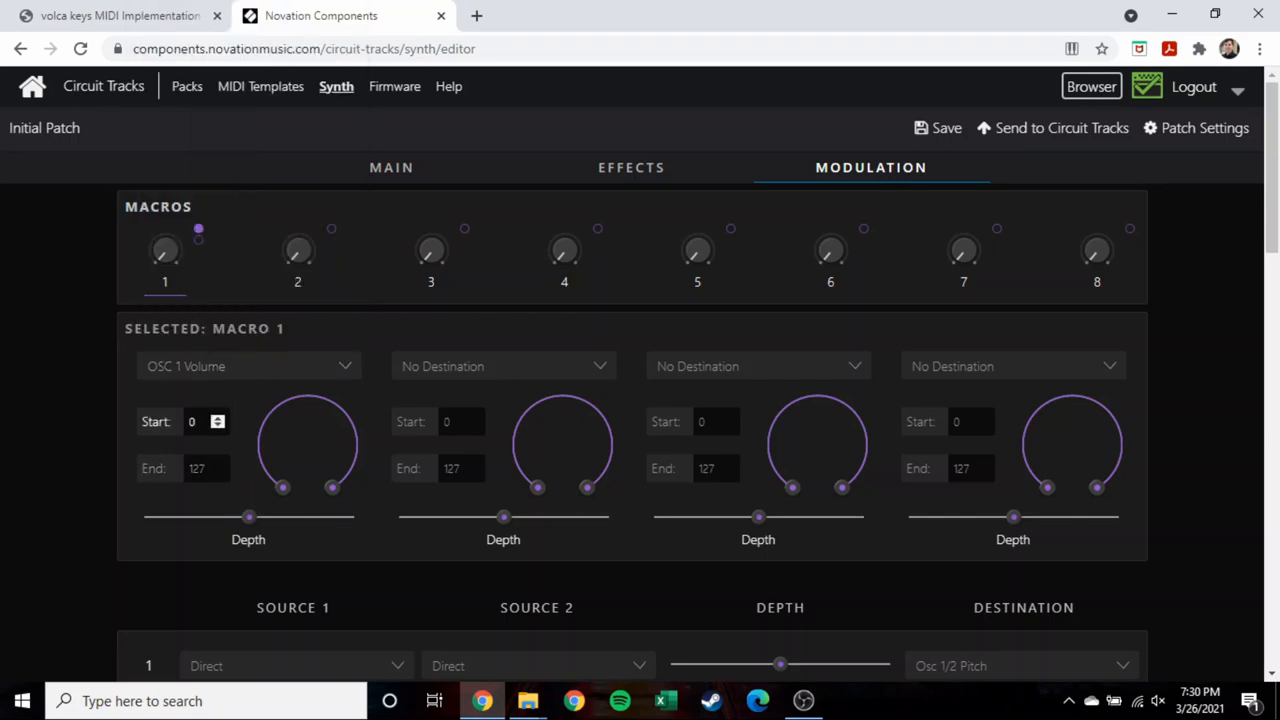
Set the OSC 1 Volume routing range to 39–108 and adjust its depth.
left_click_drag(284, 488, 268, 476)
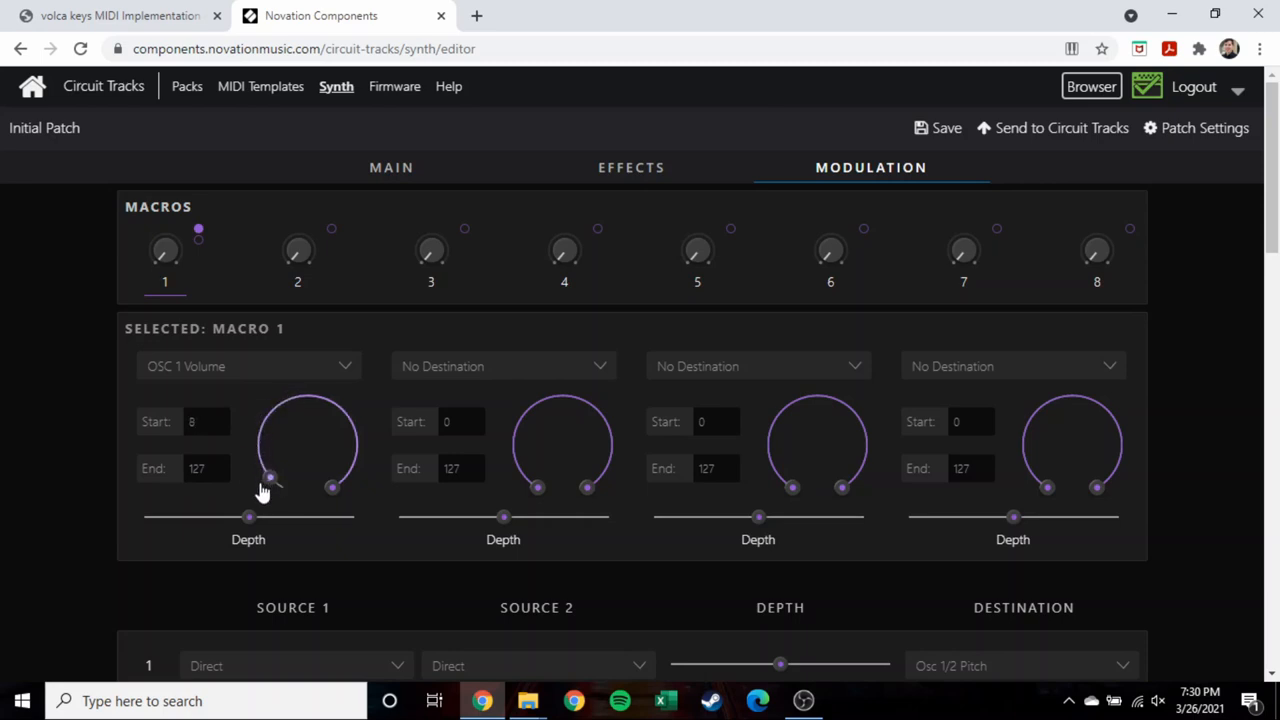
left_click_drag(268, 476, 262, 430)
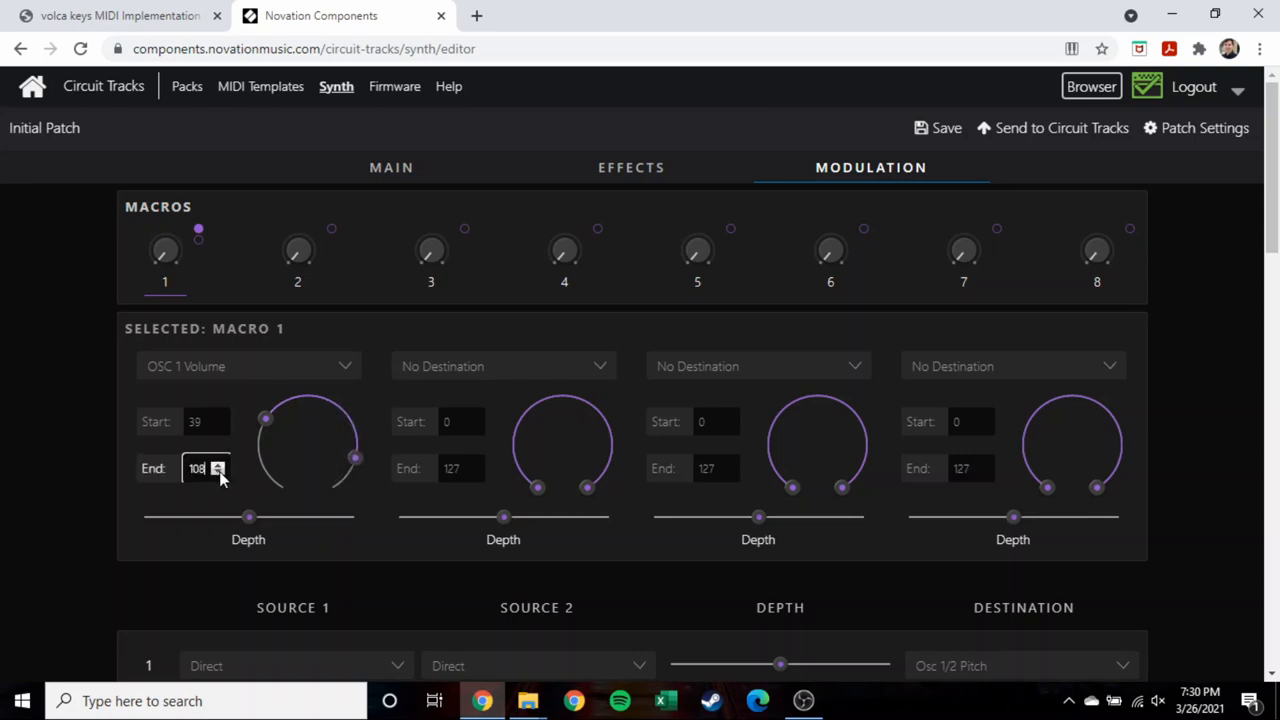
left_click_drag(248, 516, 282, 516)
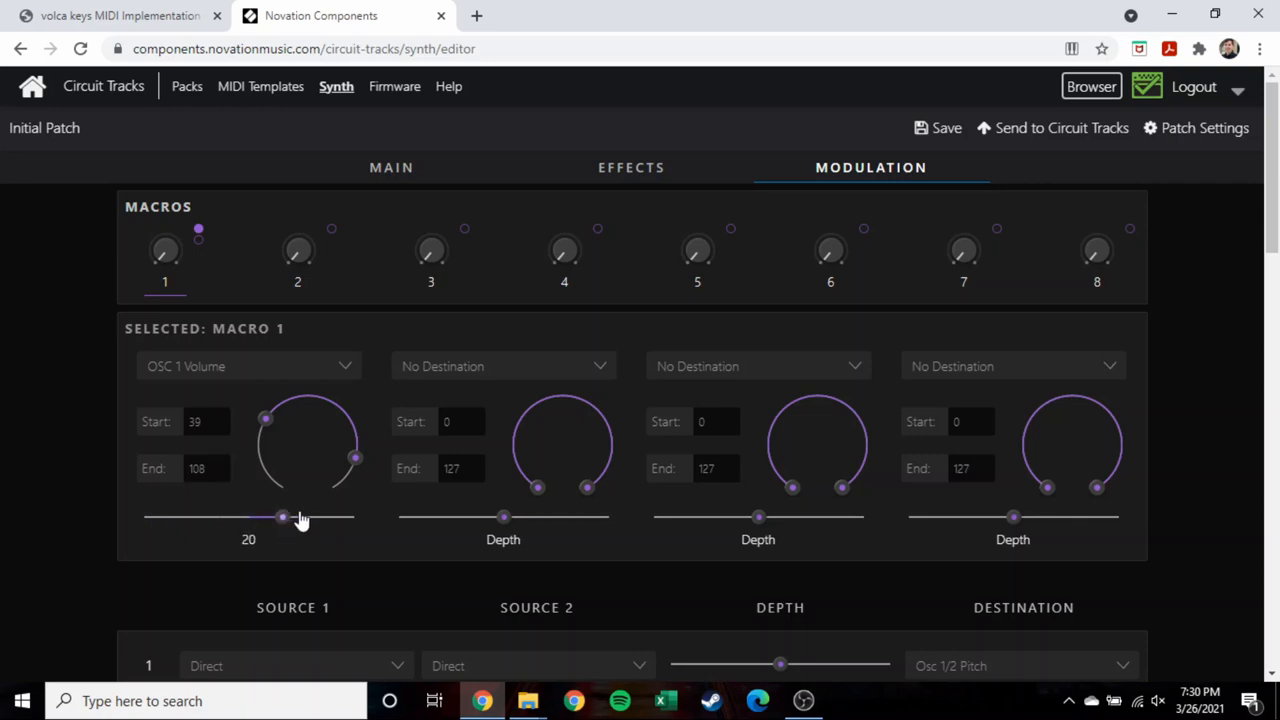
left_click_drag(284, 516, 270, 516)
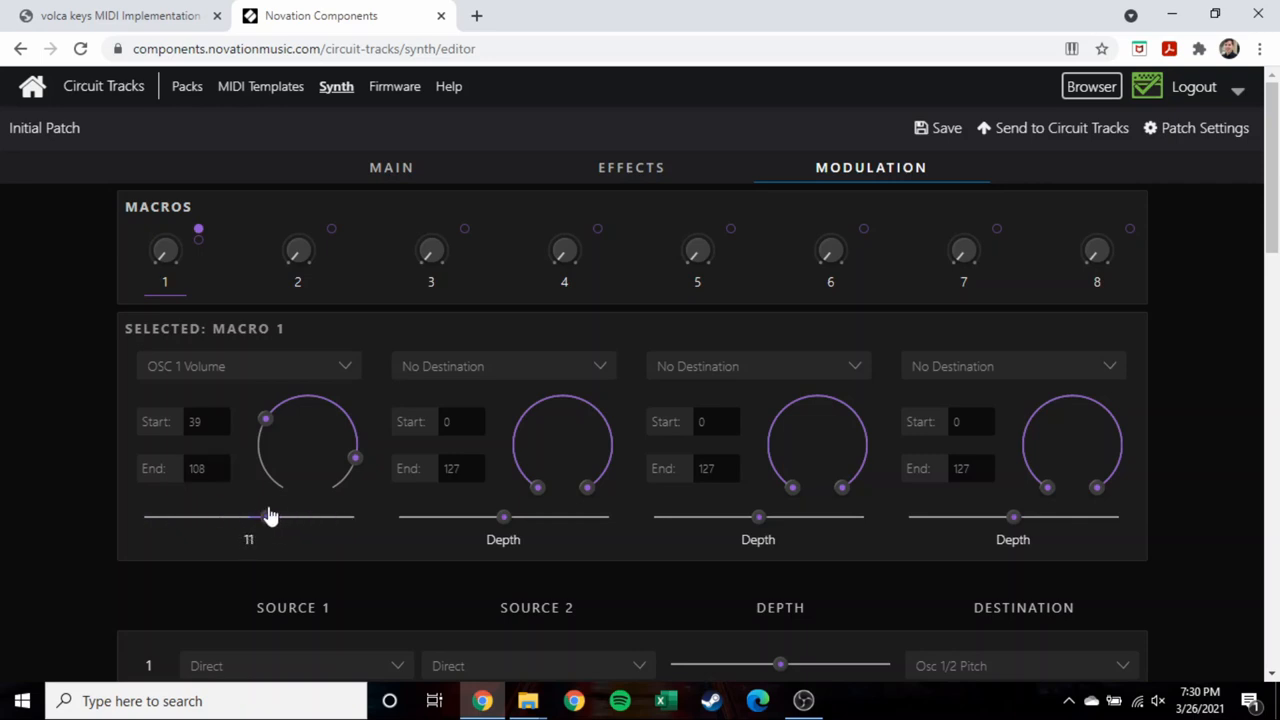
left_click_drag(270, 516, 258, 516)
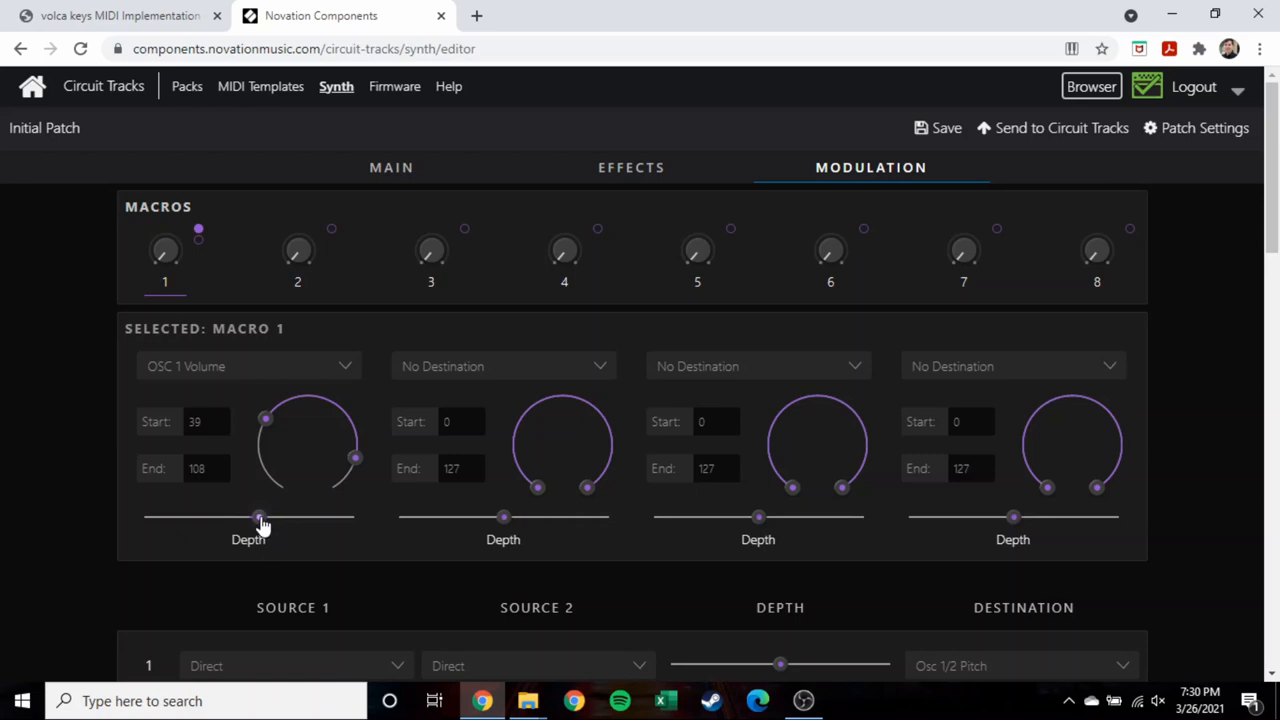
Set Macro 1's second destination to Env 3 Decay.
left_click(504, 366)
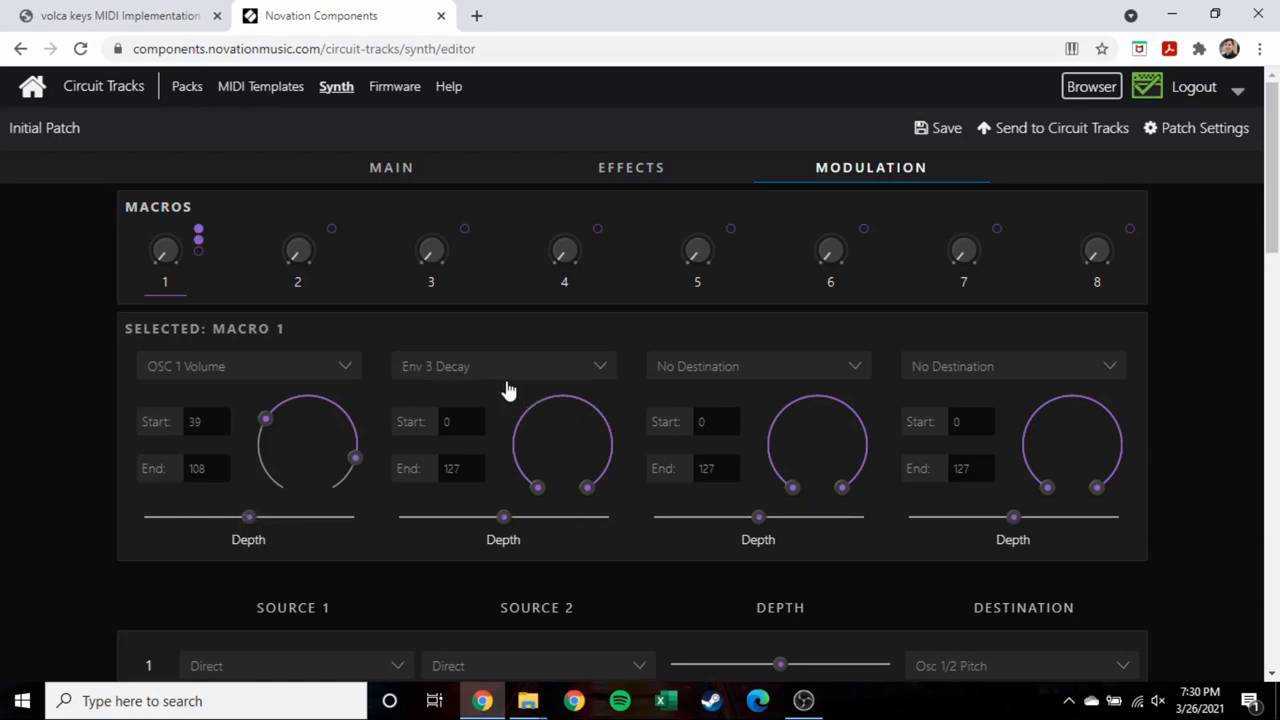
mouse_move(544, 400)
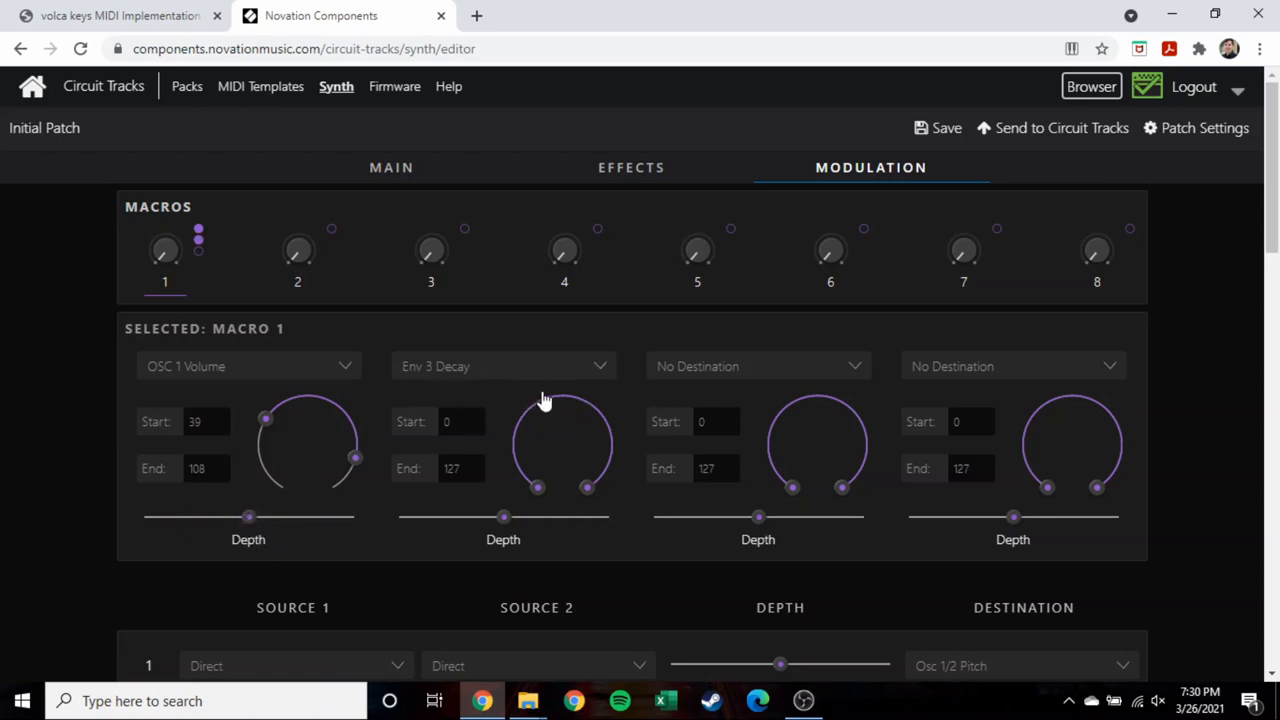
mouse_move(540, 390)
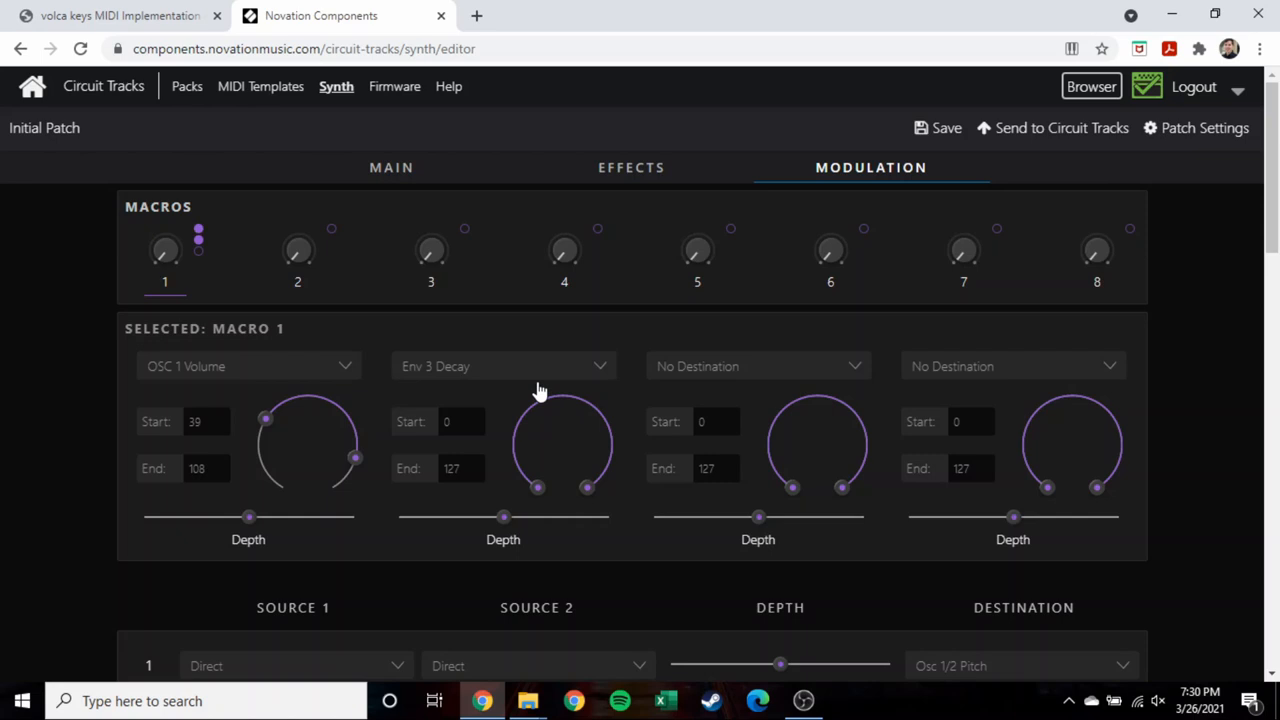
mouse_move(556, 424)
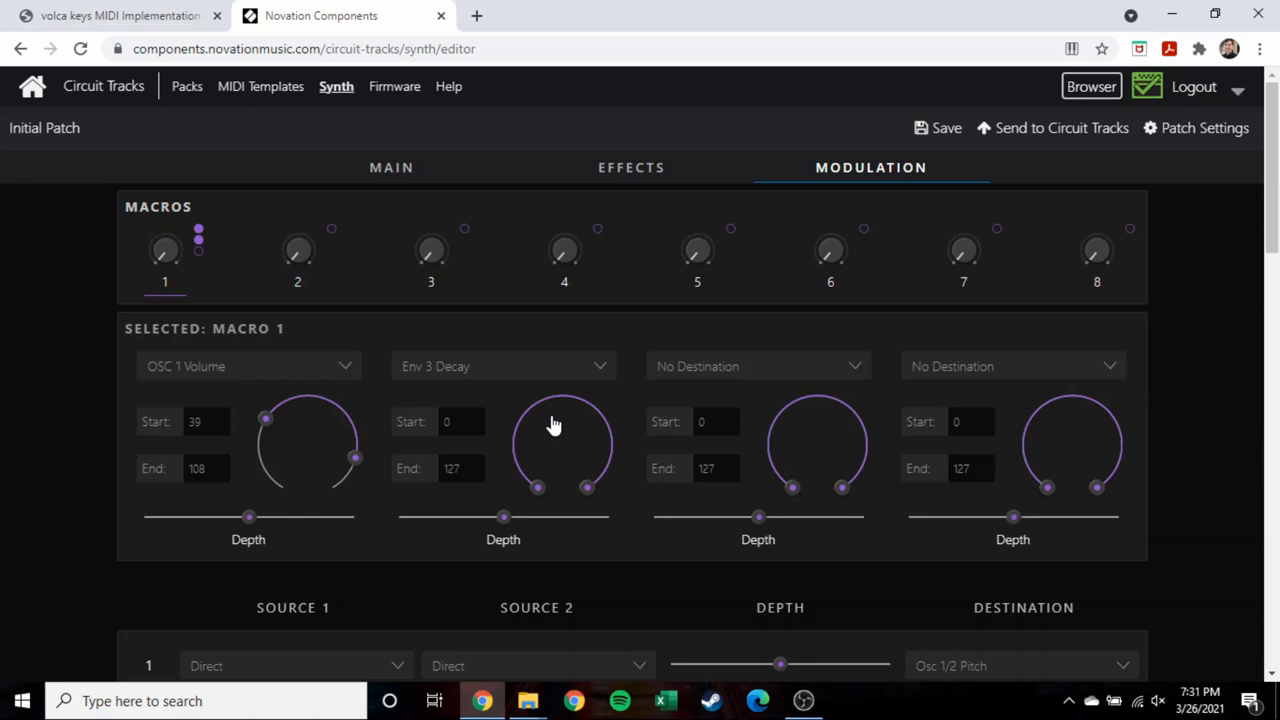
mouse_move(312, 348)
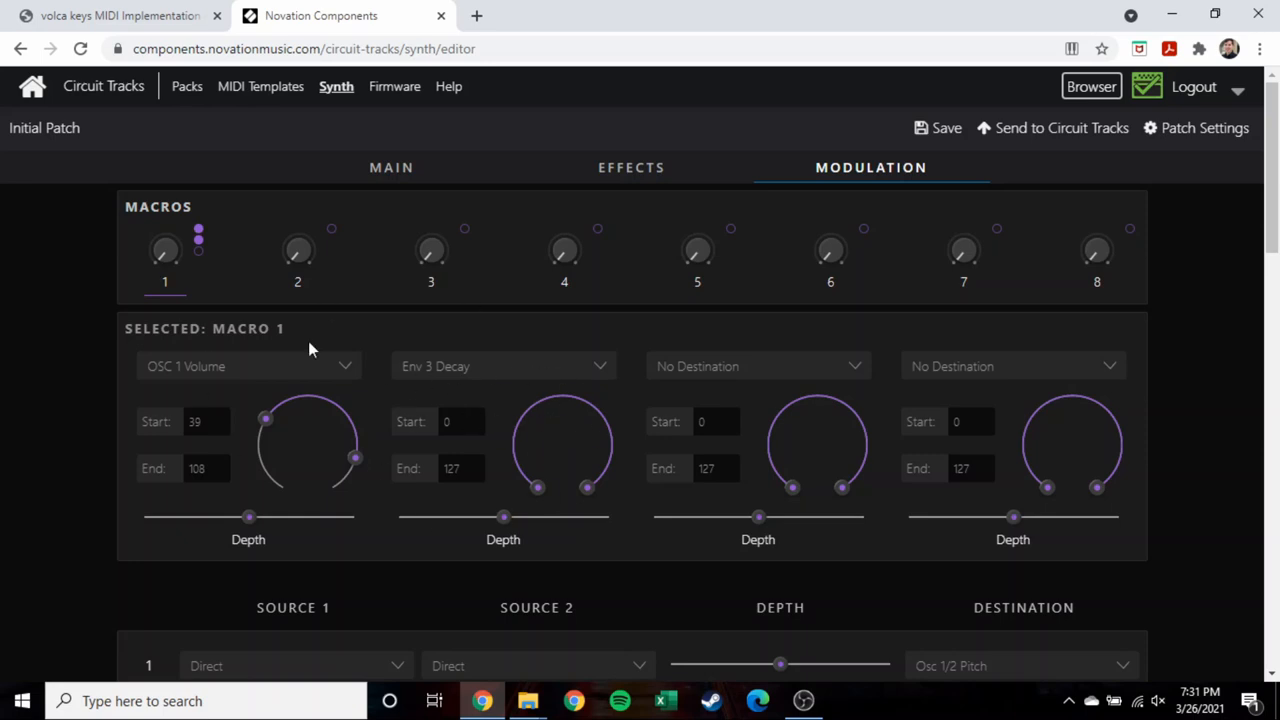
In the mod matrix, set slot 1's source to Keyboard.
scroll("down", 3)
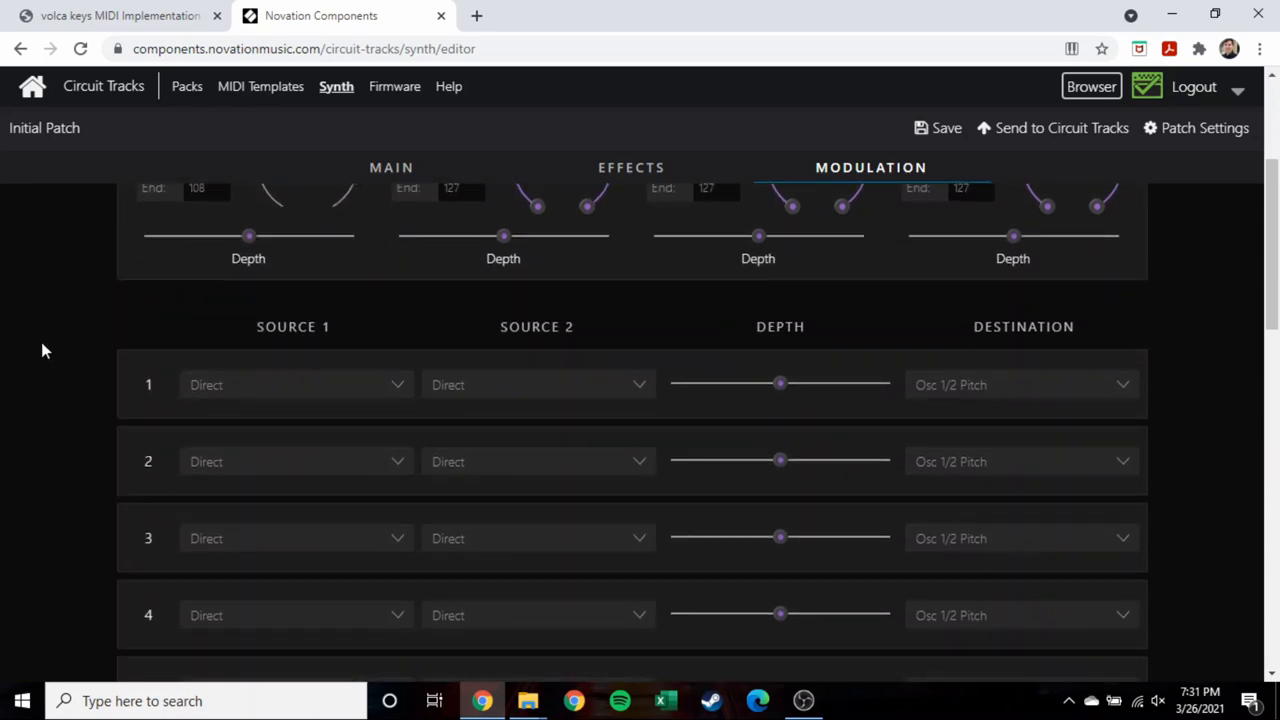
scroll("down", 3)
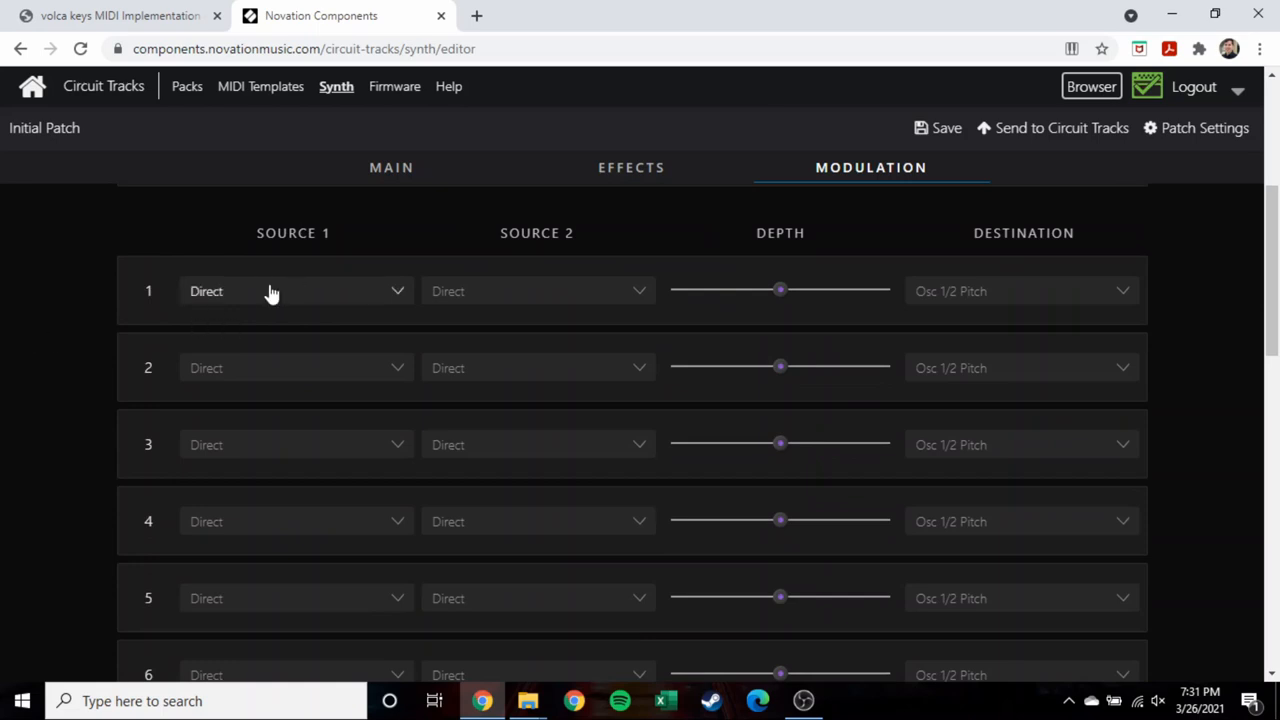
mouse_move(1030, 308)
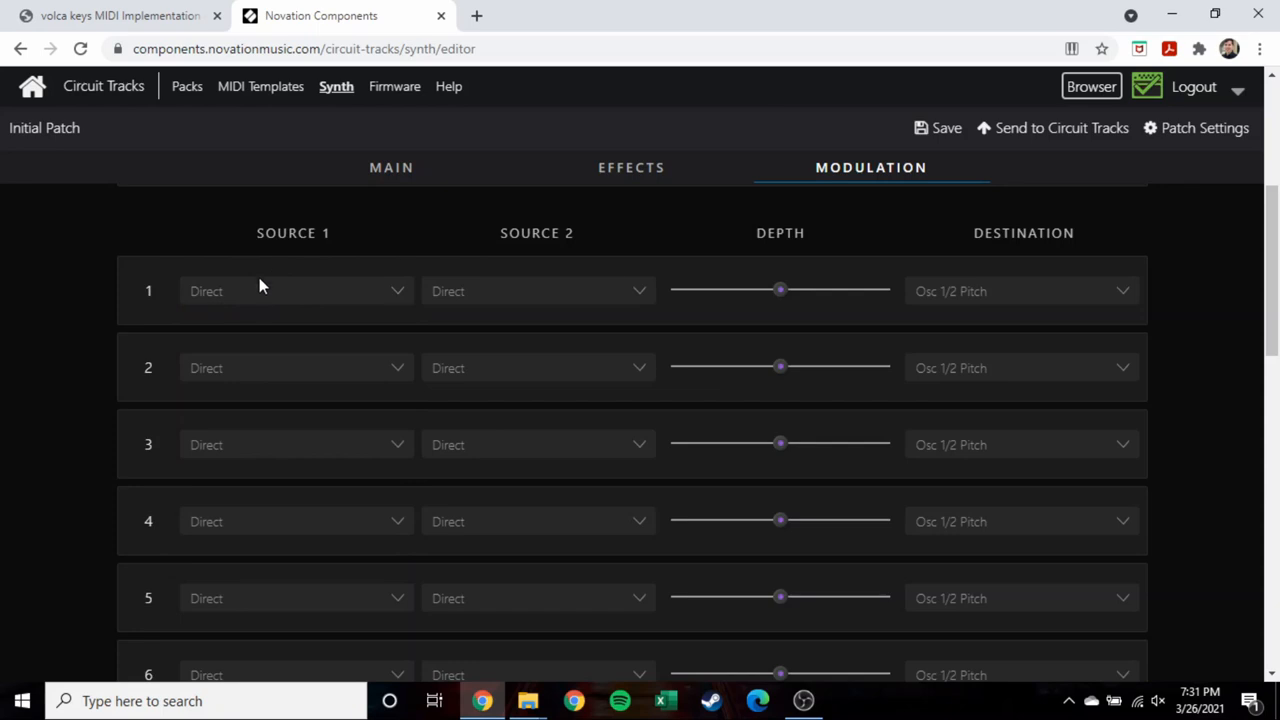
left_click(296, 292)
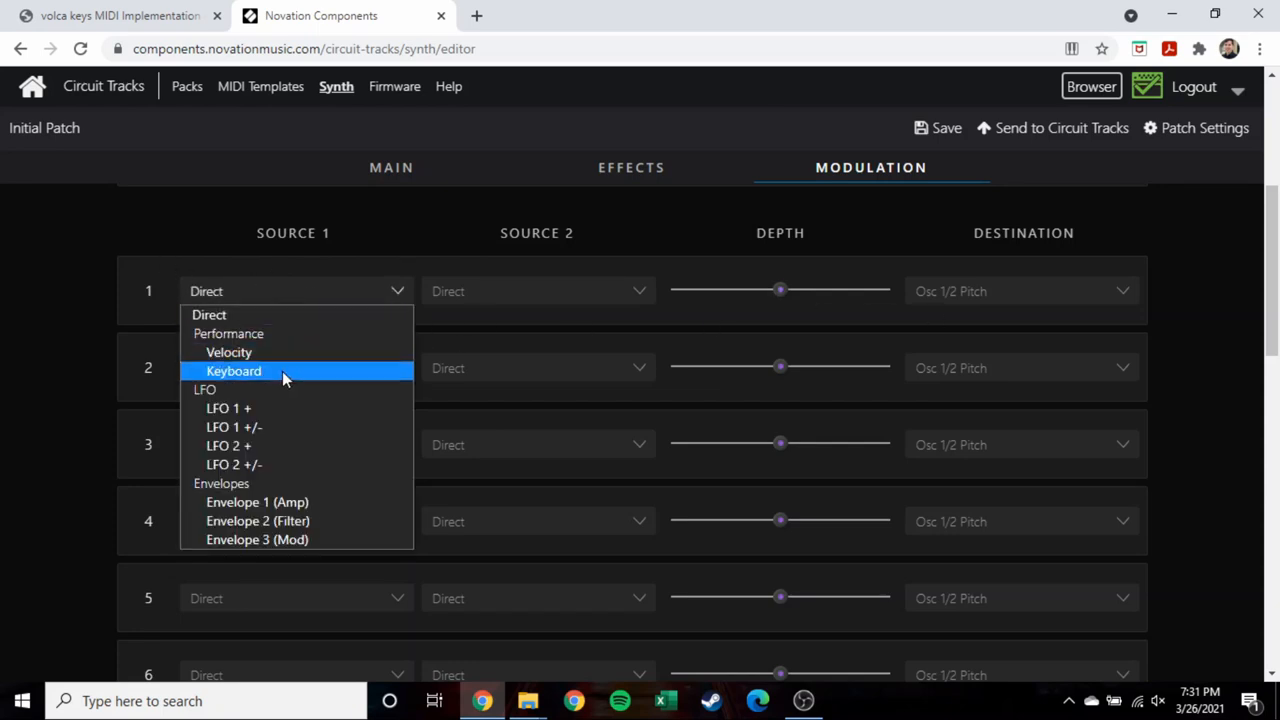
left_click(232, 370)
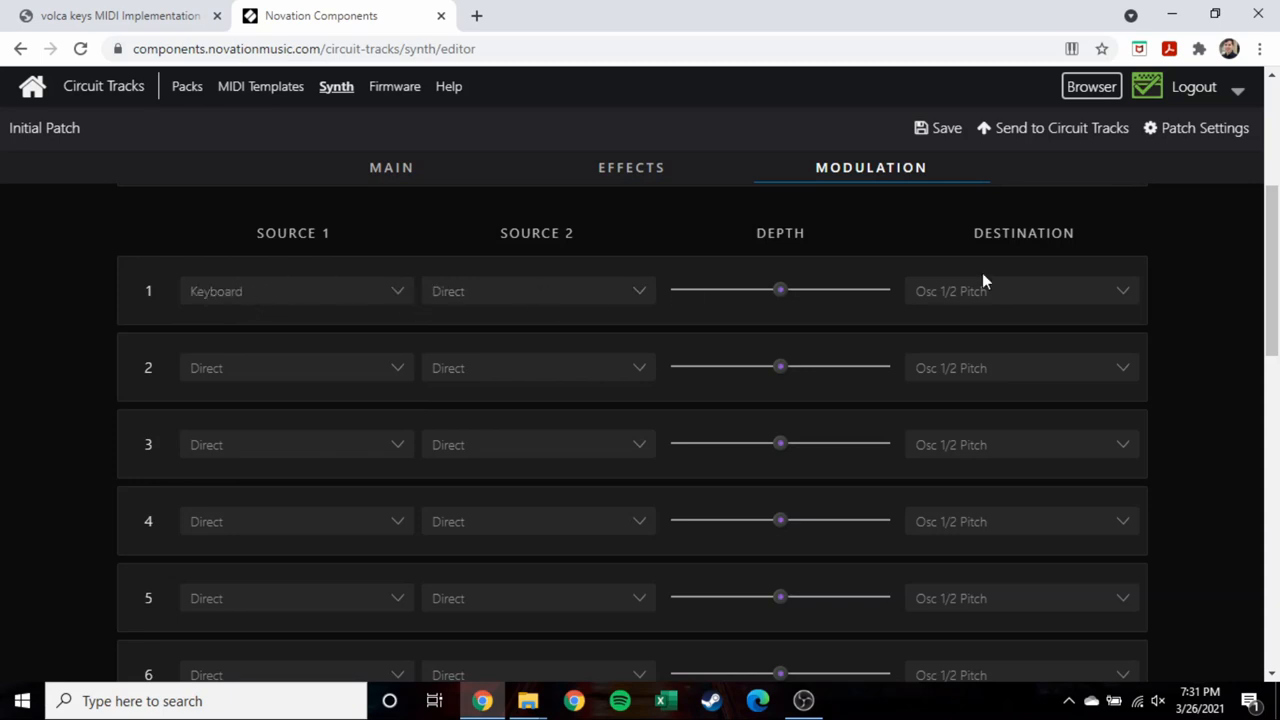
Route slot 1 to filter Frequency with a depth of -37.
left_click(1020, 292)
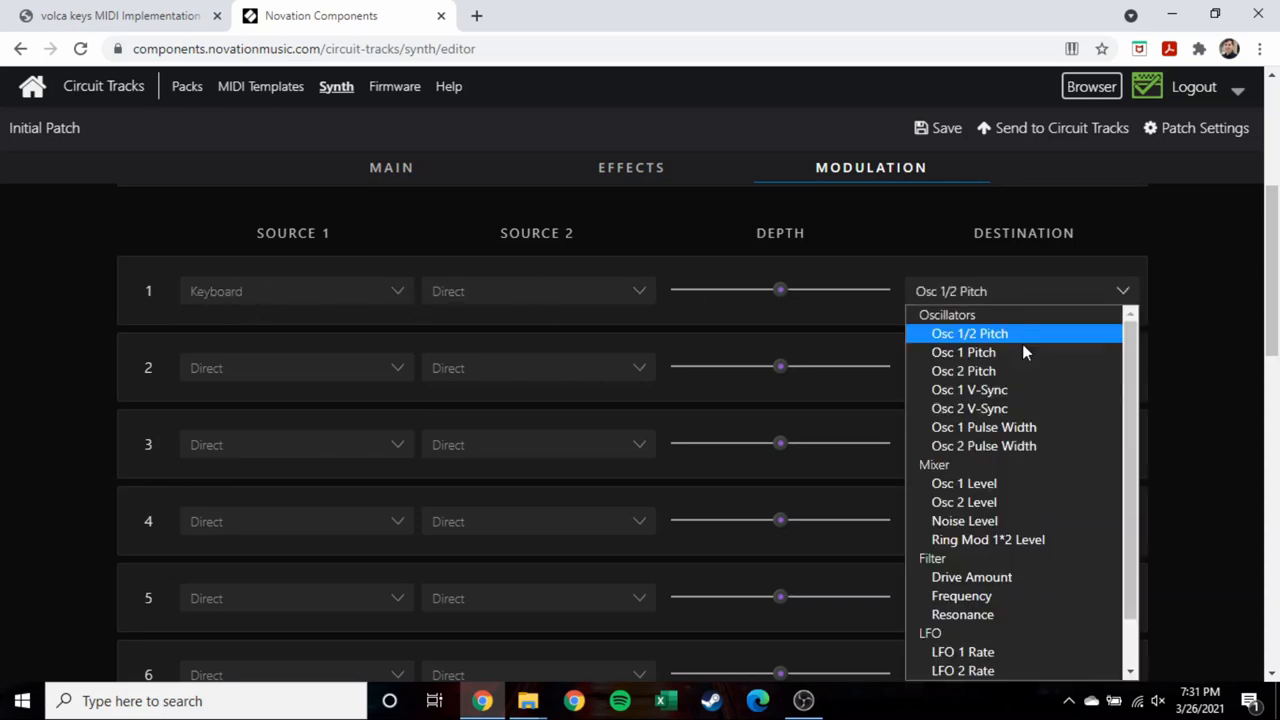
scroll("down", 3)
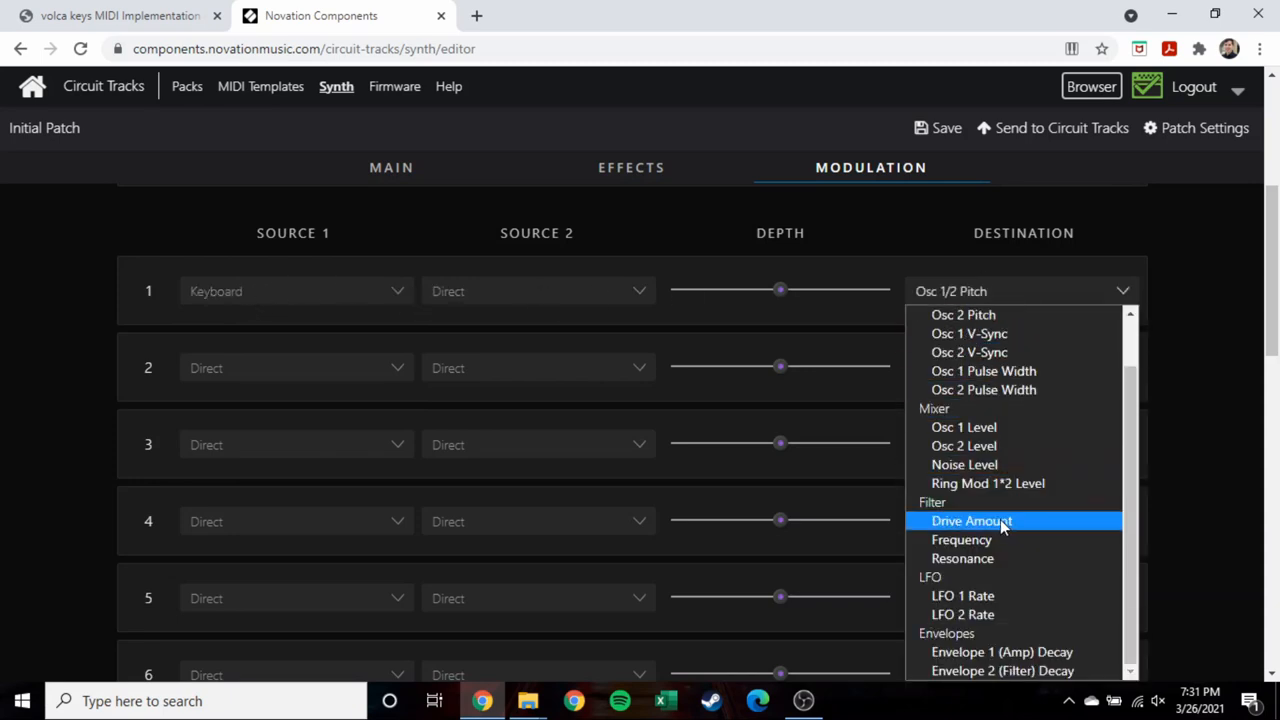
left_click(960, 540)
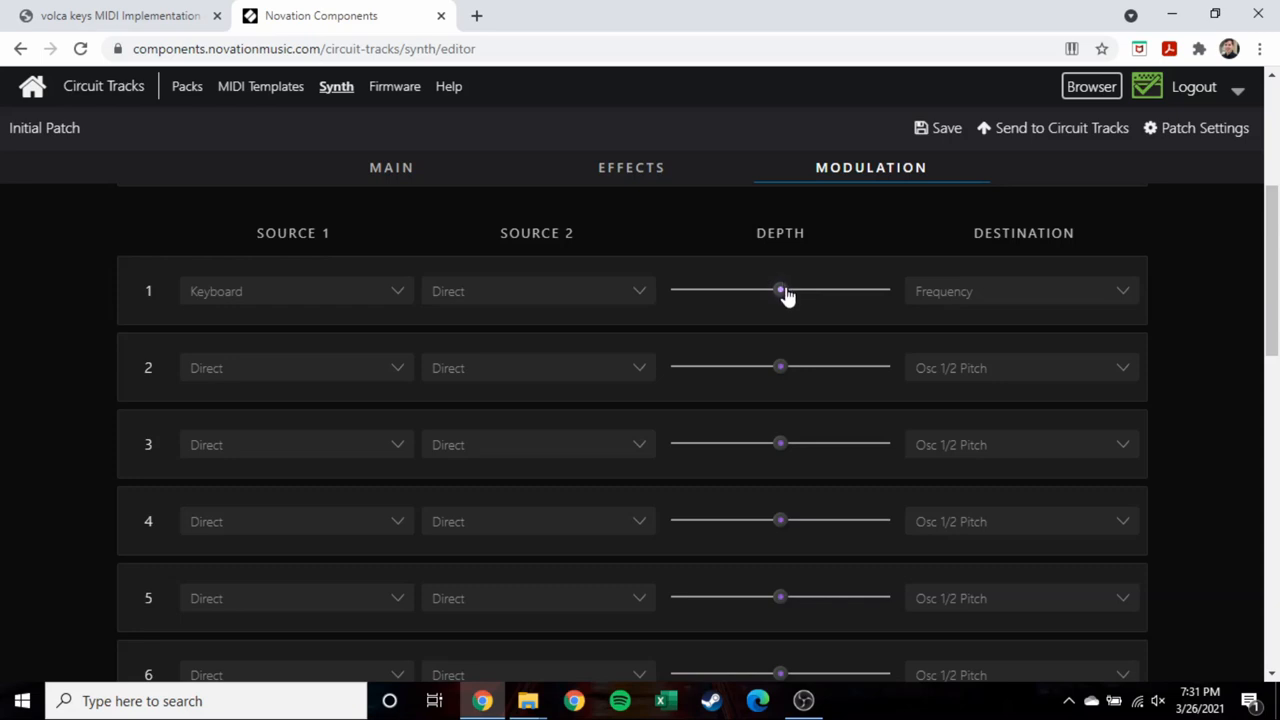
left_click_drag(780, 290, 716, 290)
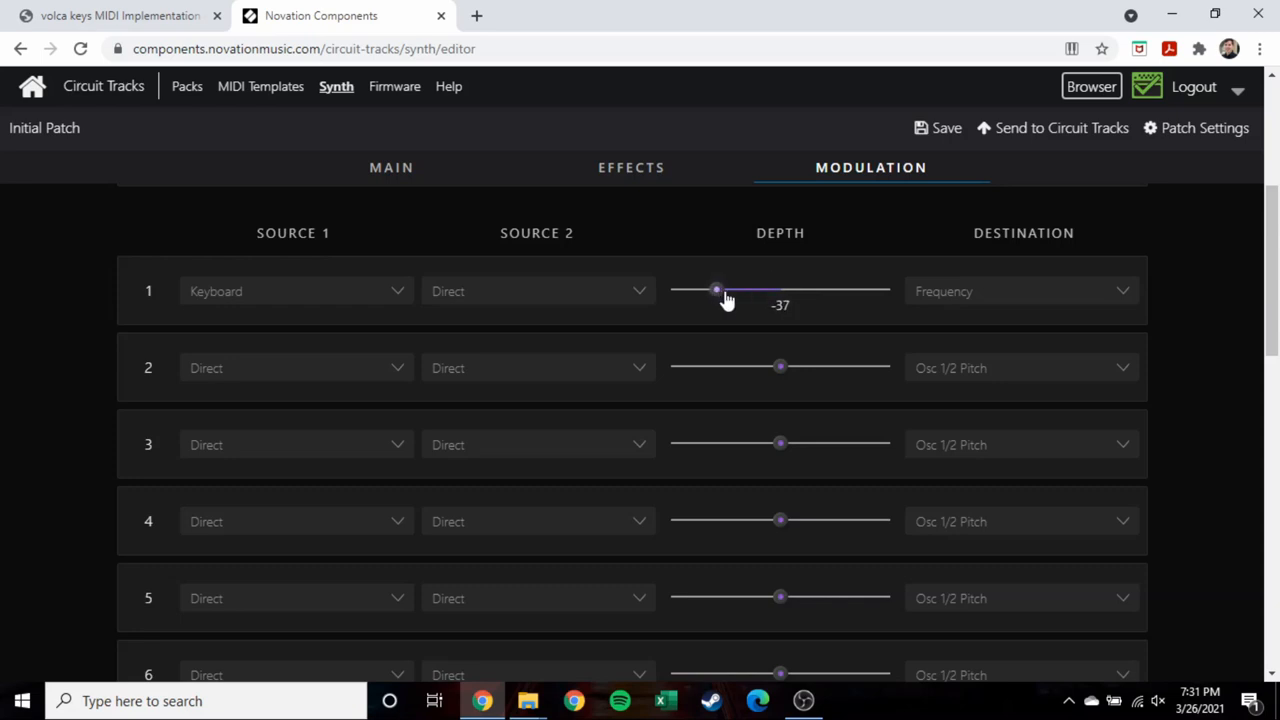
scroll("down", 3)
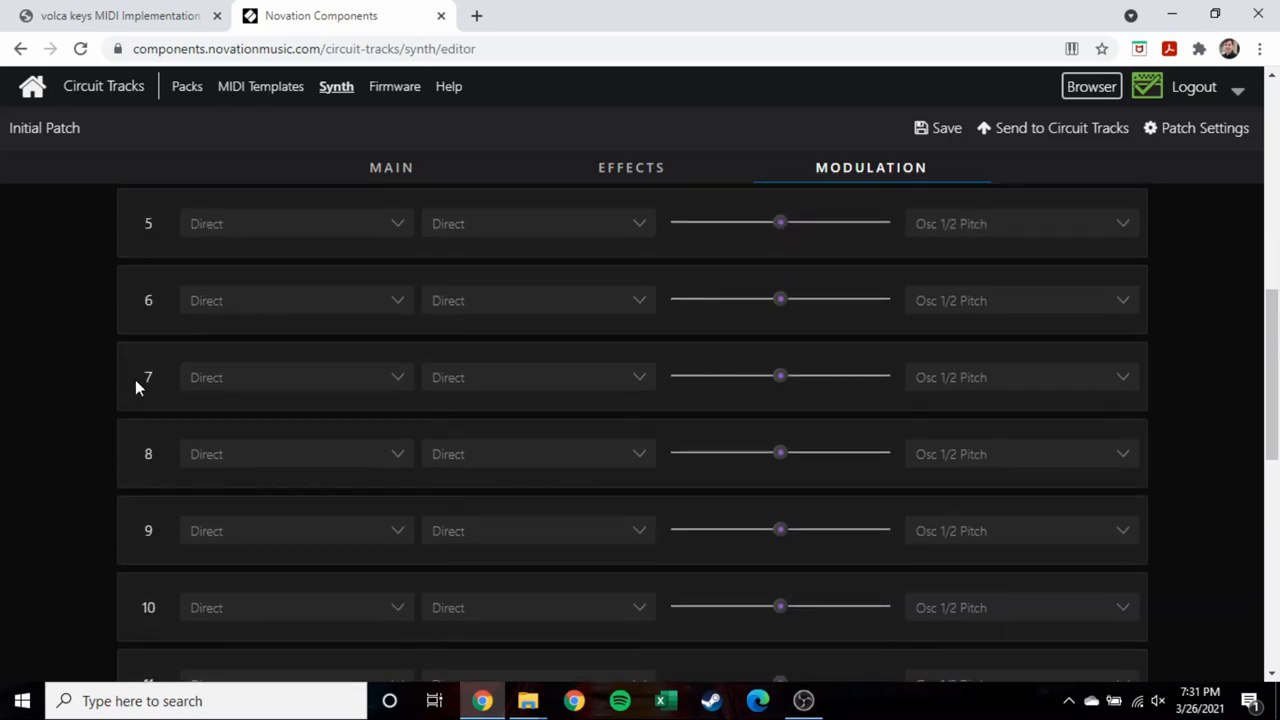
scroll("down", 3)
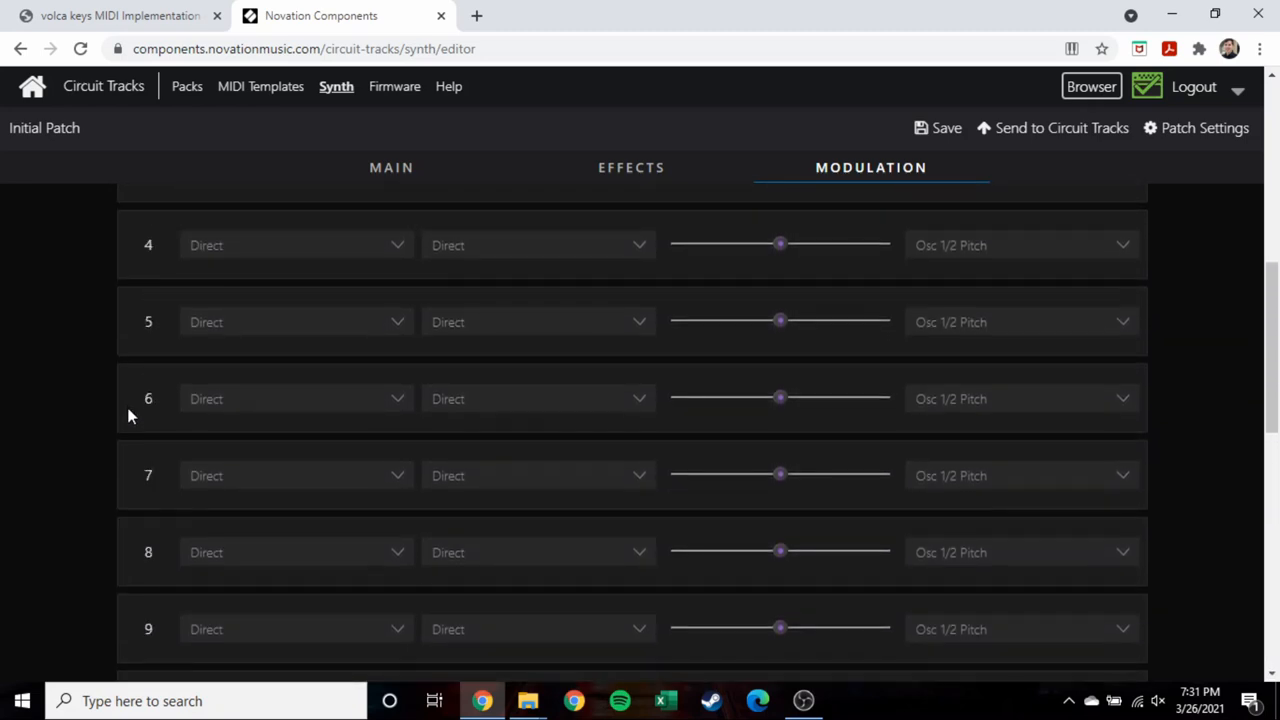
scroll("up", 3)
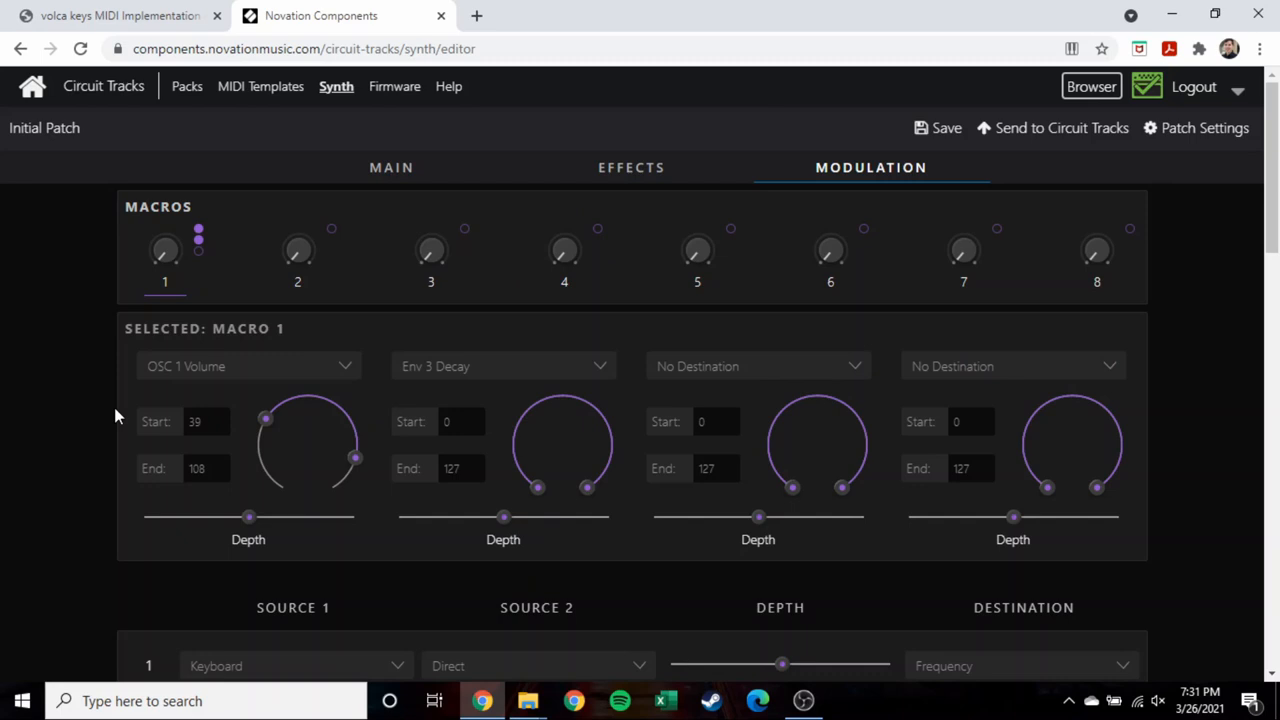
mouse_move(244, 260)
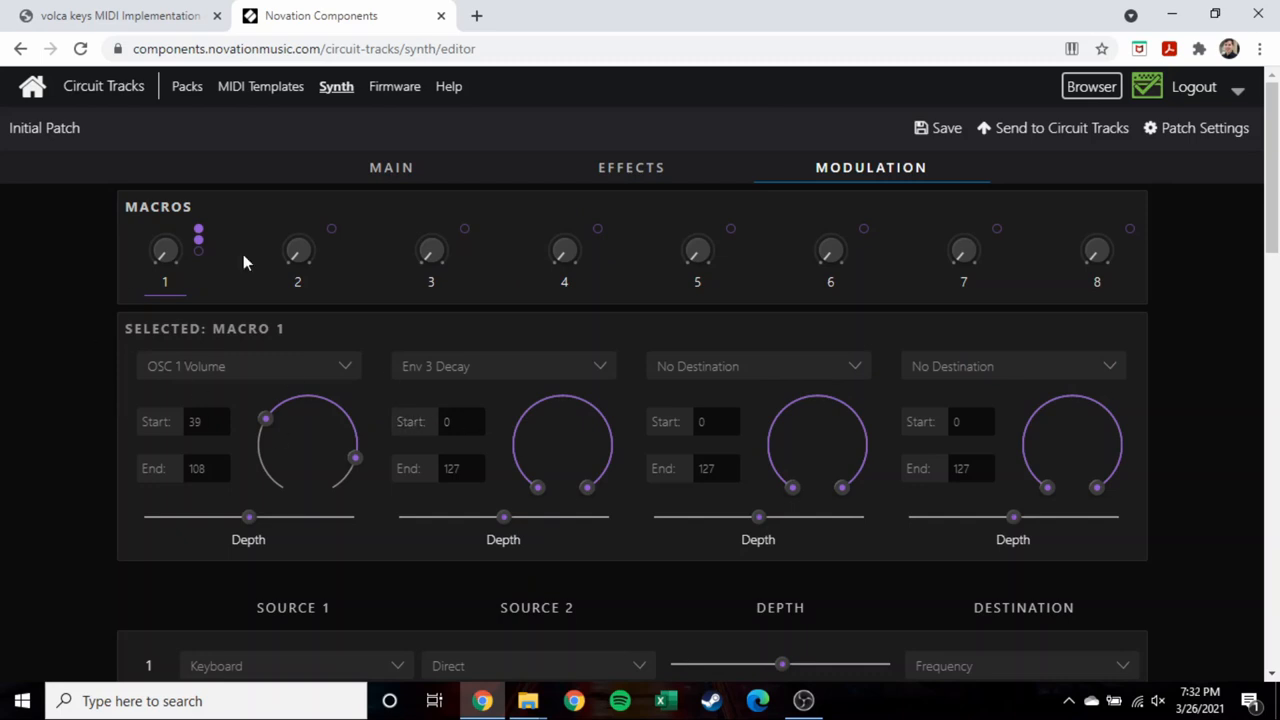
scroll("down", 3)
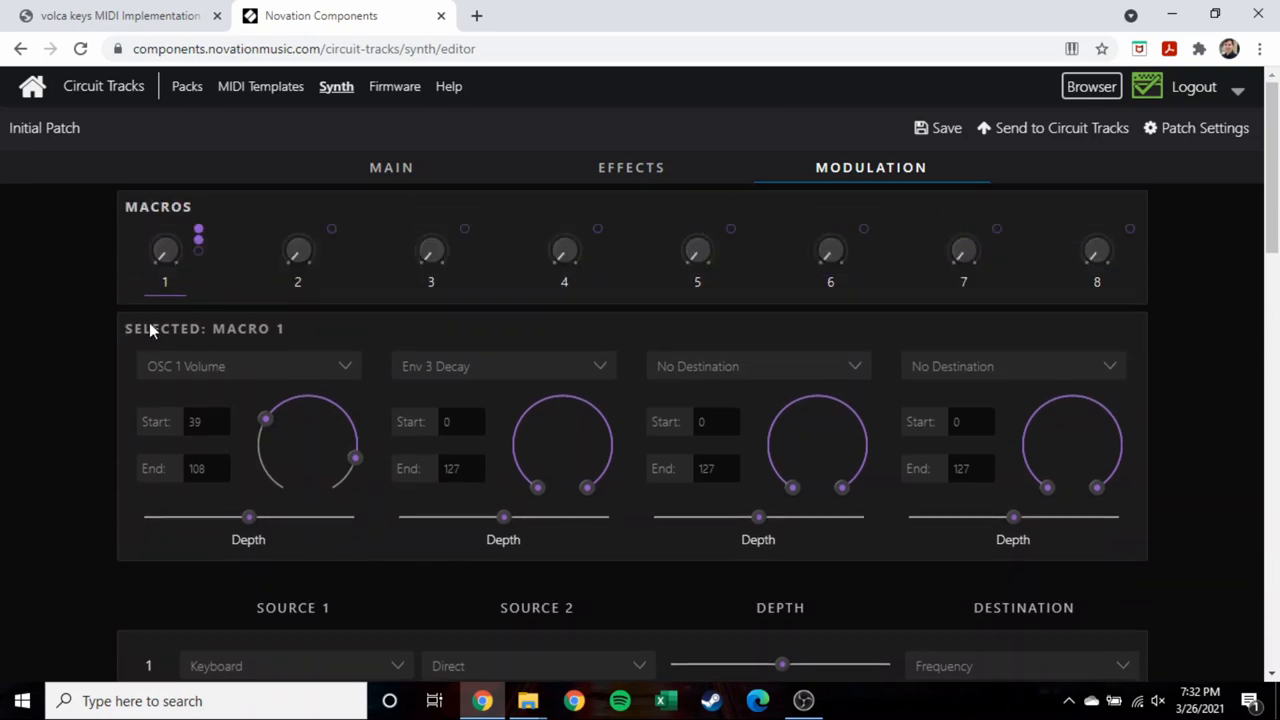
left_click(640, 168)
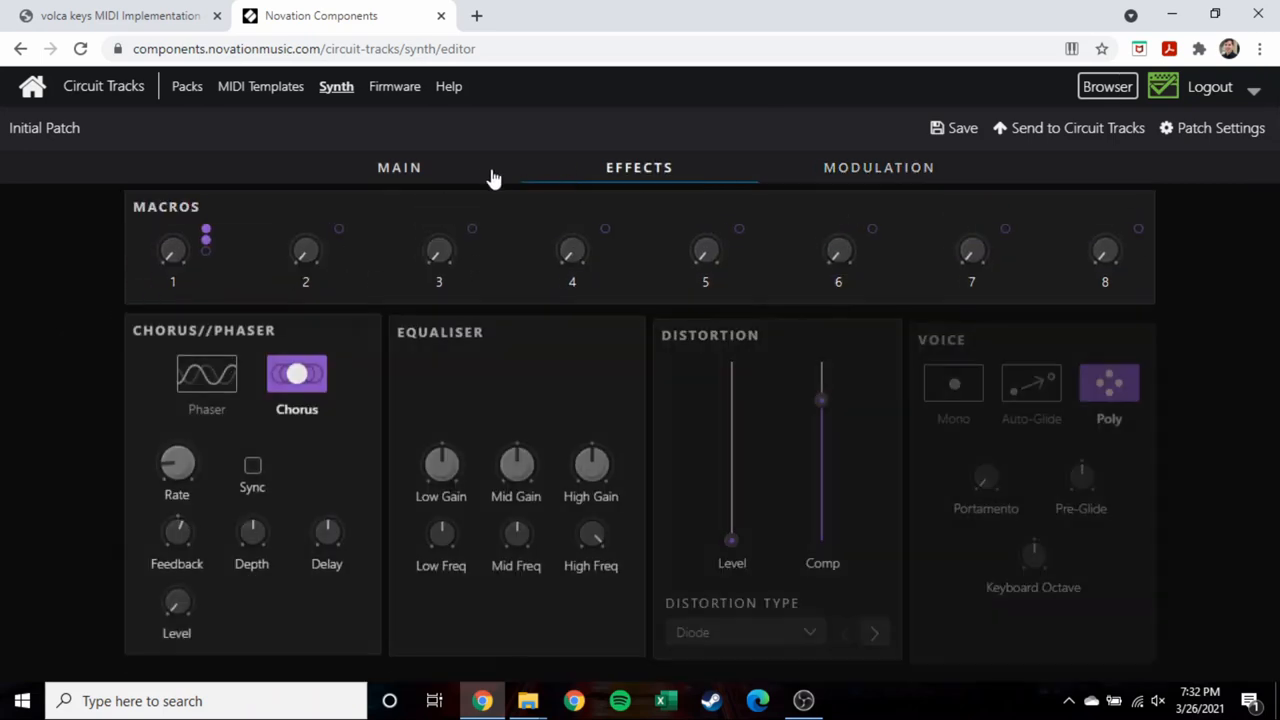
left_click(392, 168)
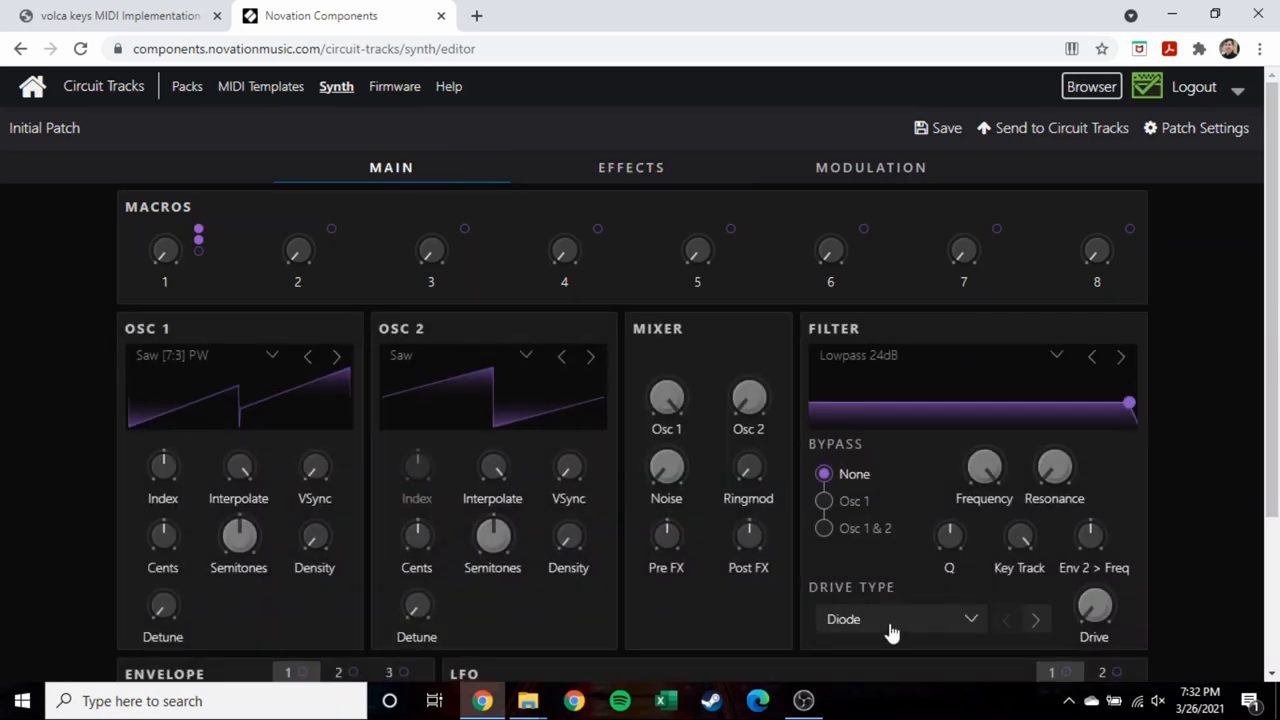
left_click(900, 618)
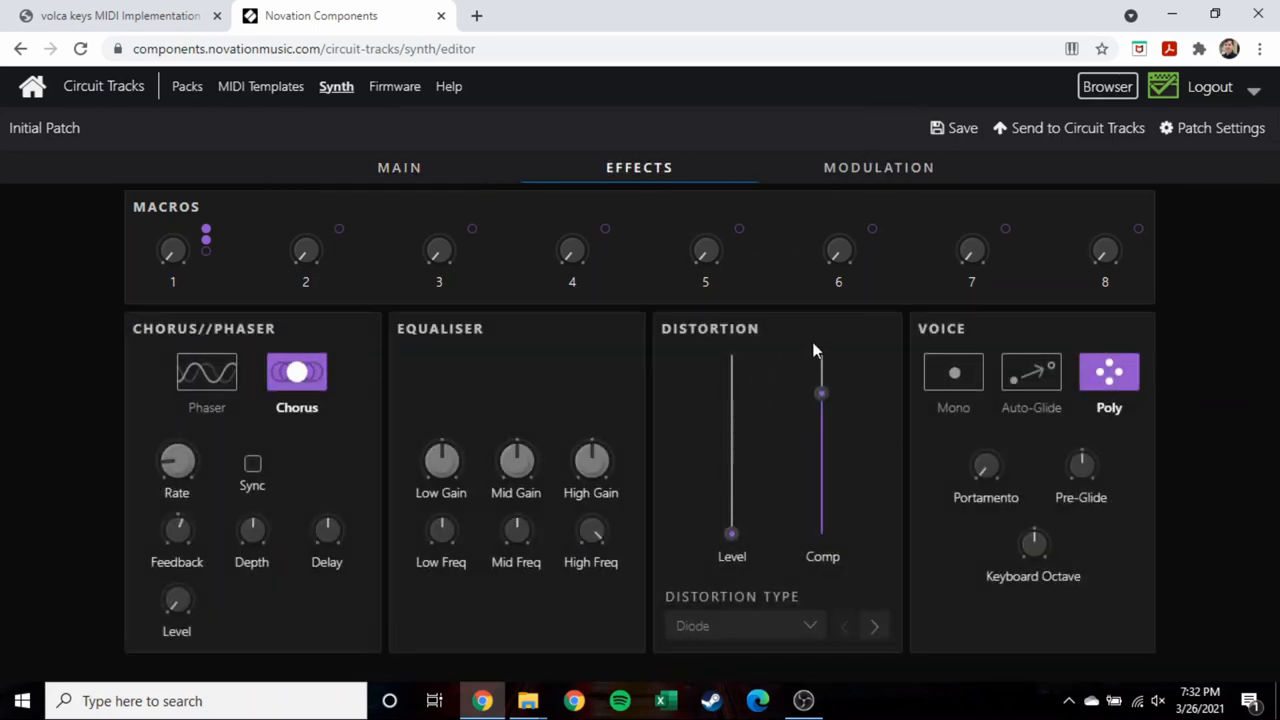
mouse_move(836, 376)
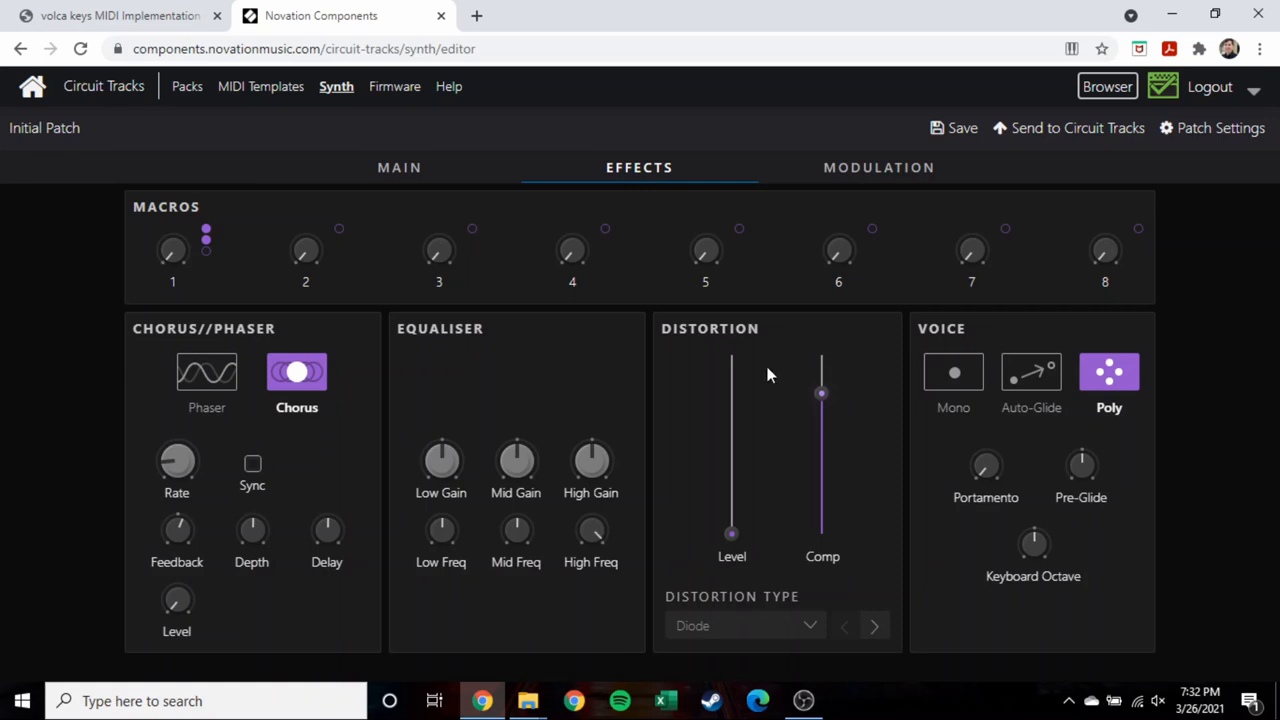
left_click(1220, 128)
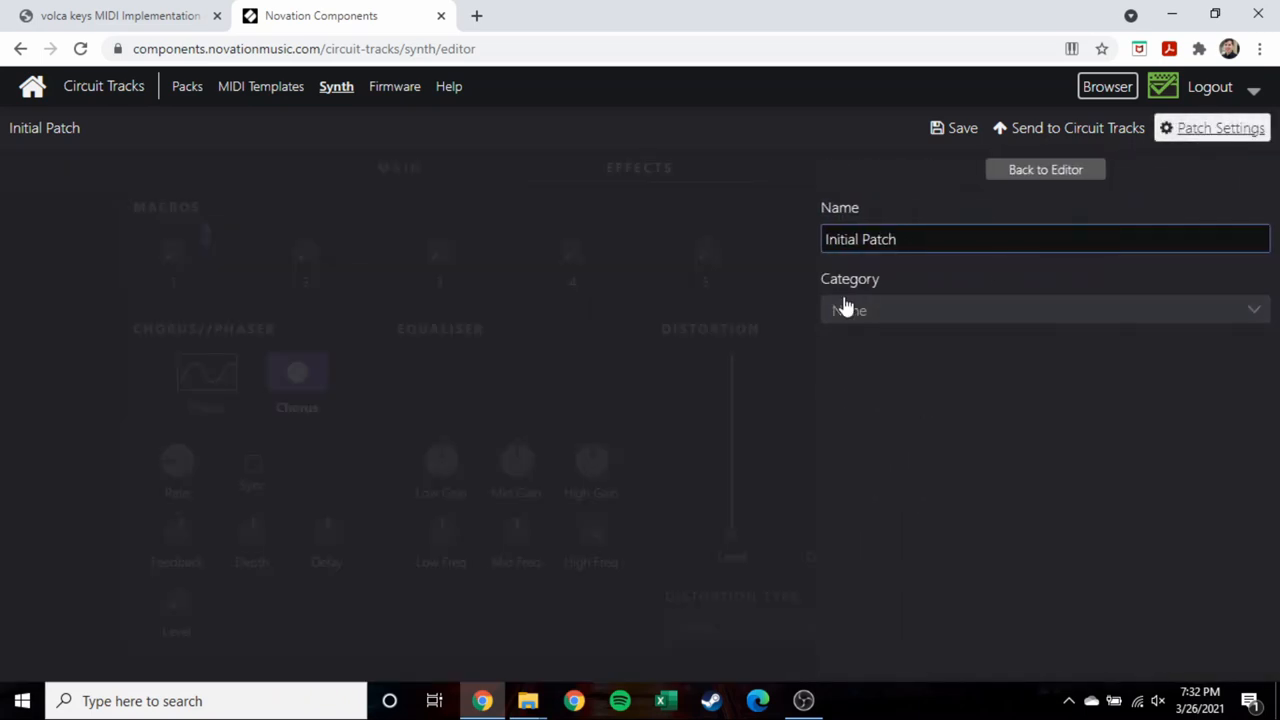
left_click(1044, 308)
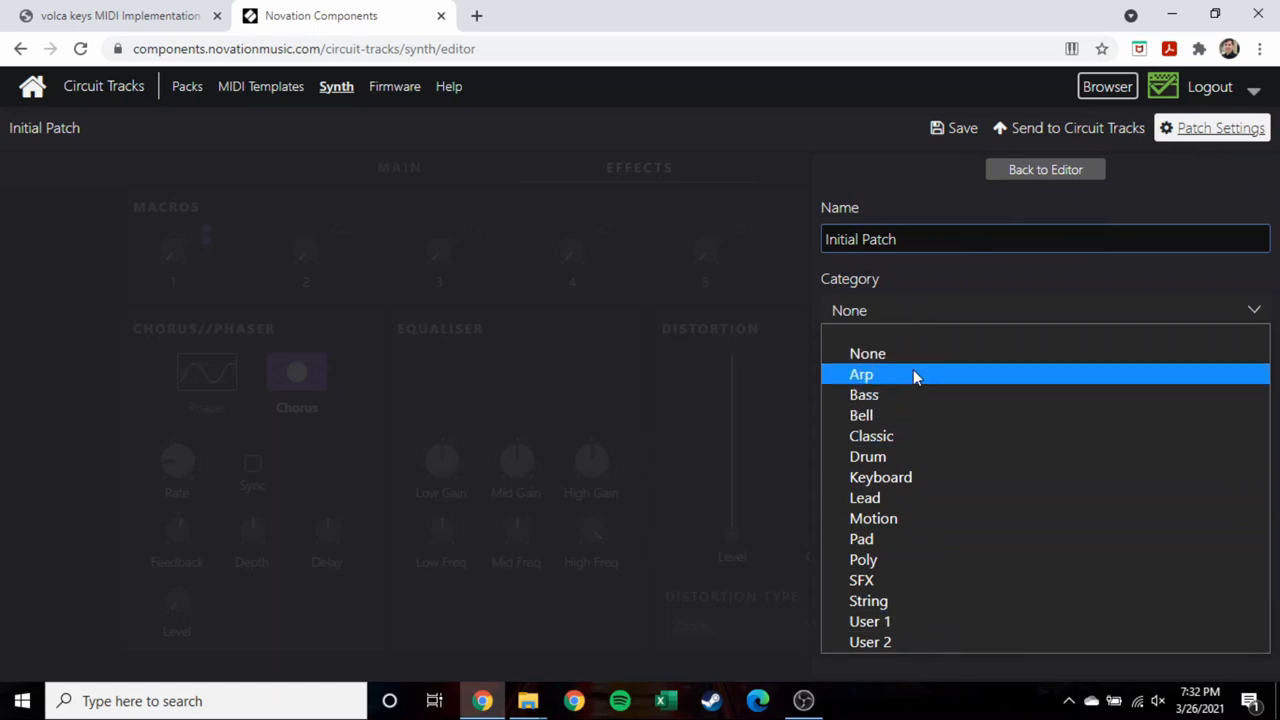
mouse_move(928, 376)
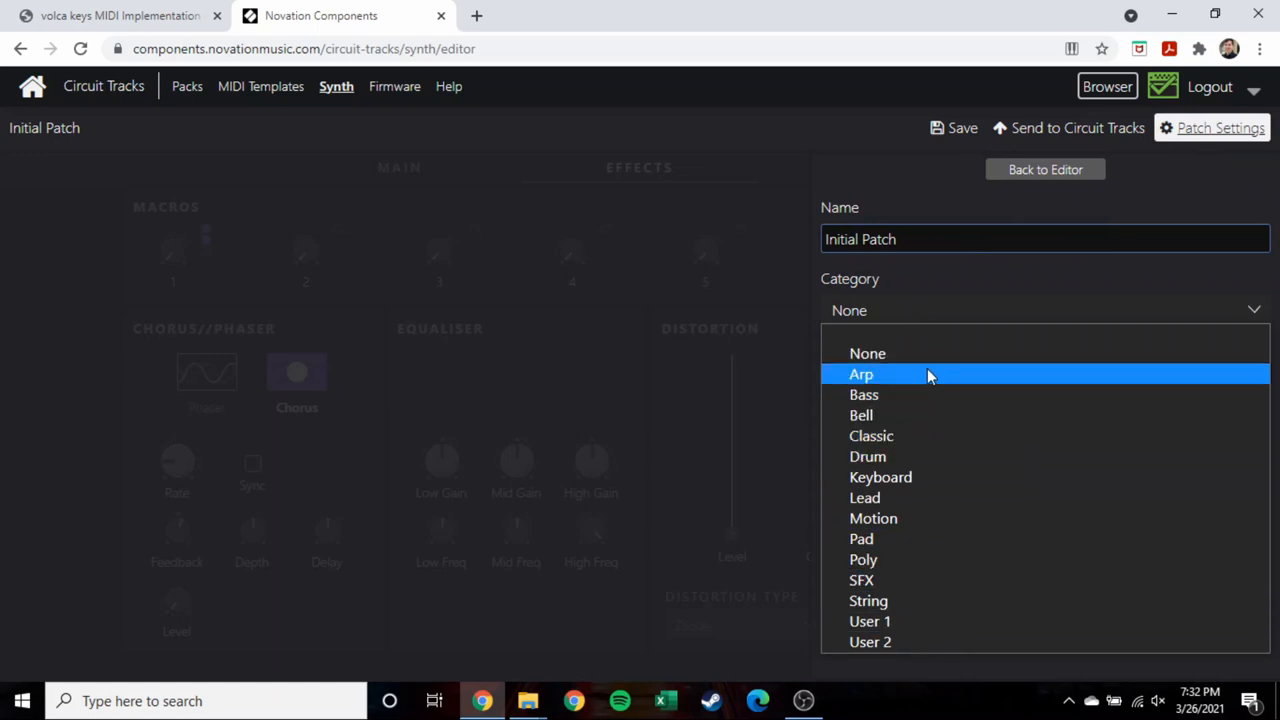
left_click(1044, 168)
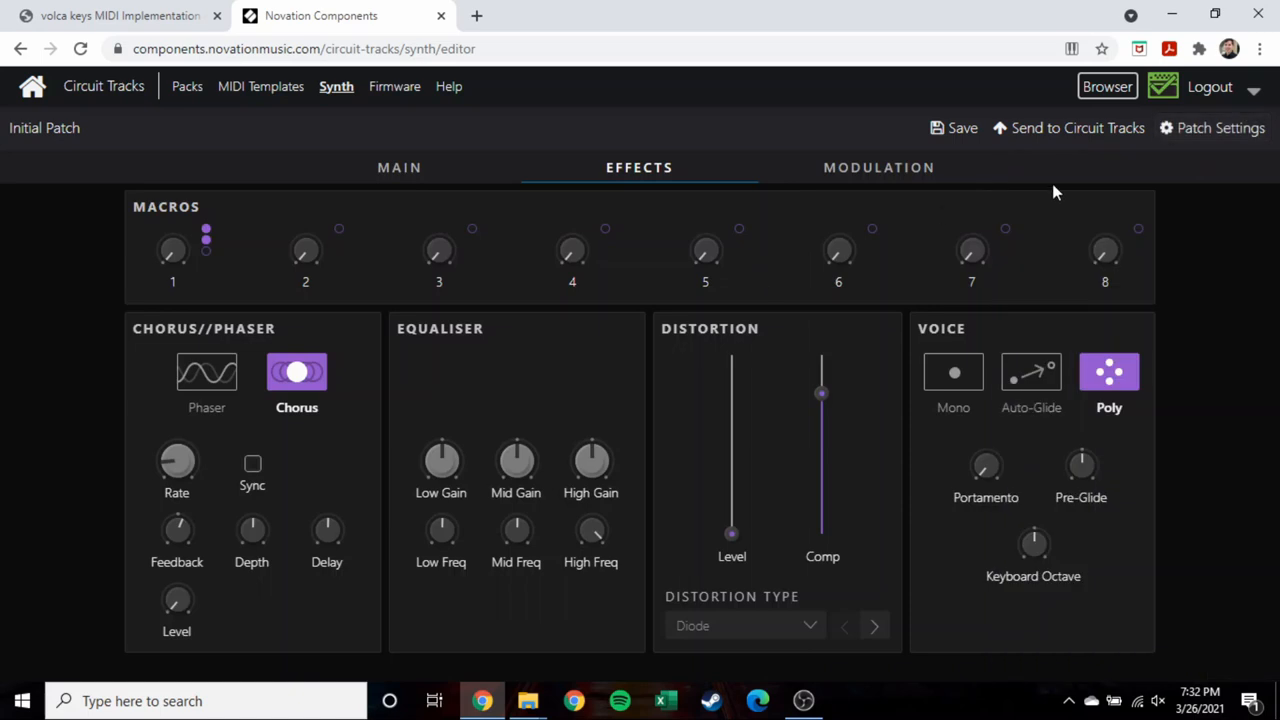
mouse_move(962, 128)
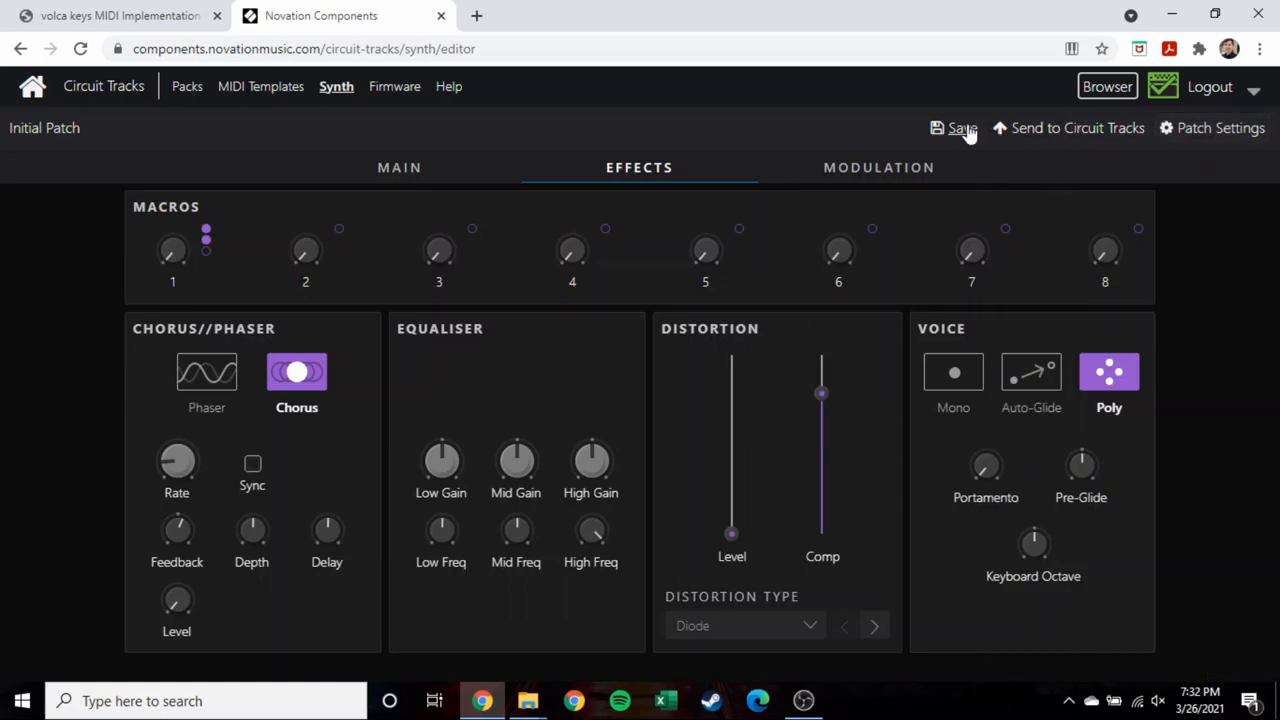
Download the current Initial Patch as a SysEx (*.syx) file via Save.
left_click(960, 128)
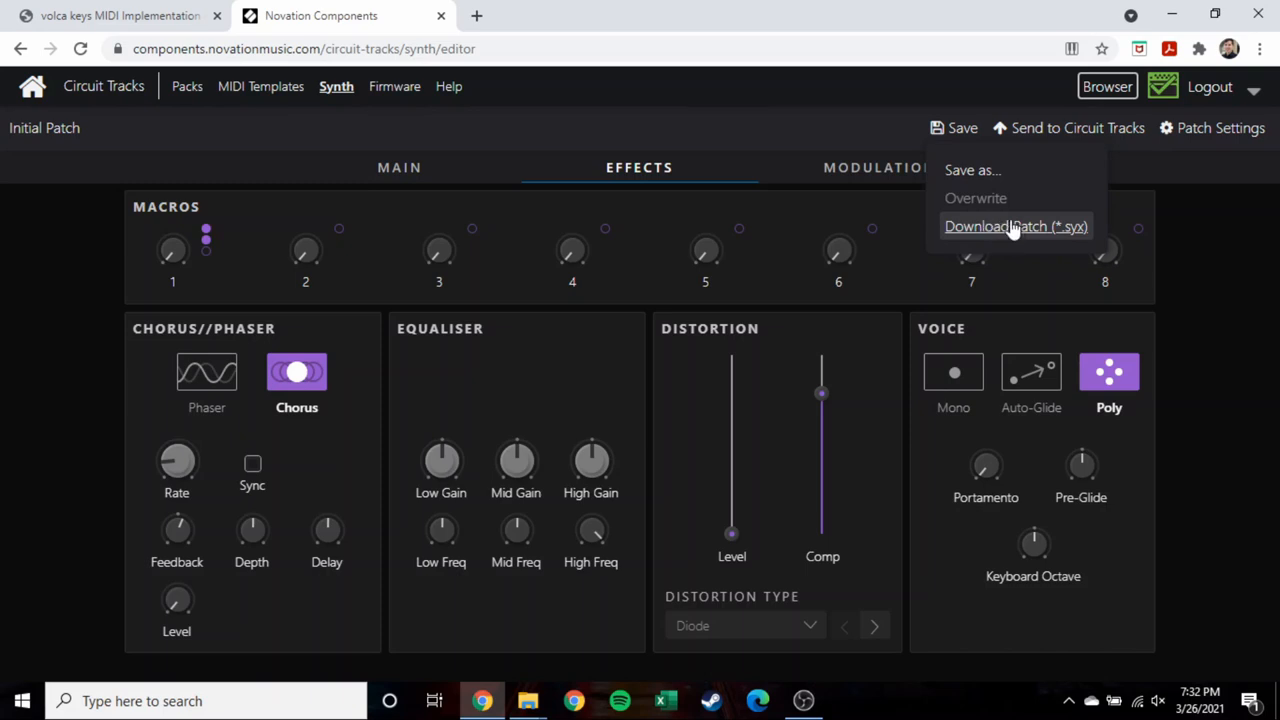
mouse_move(1016, 228)
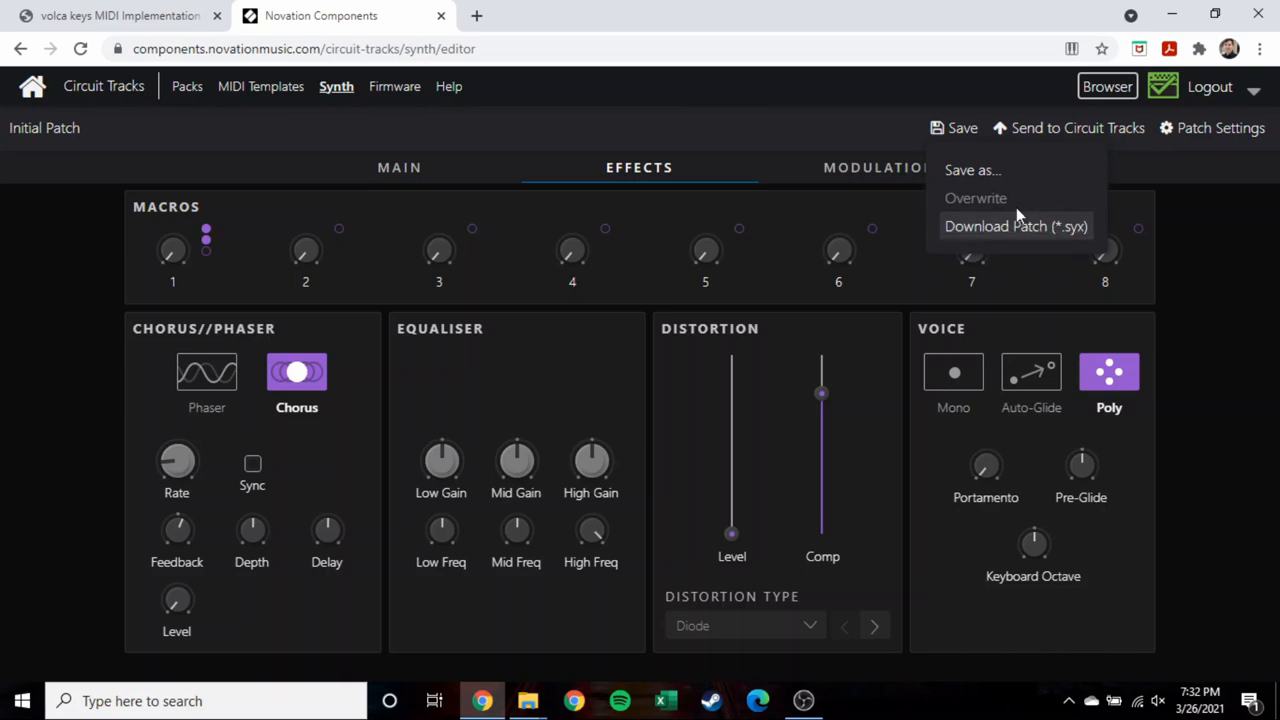
mouse_move(1050, 240)
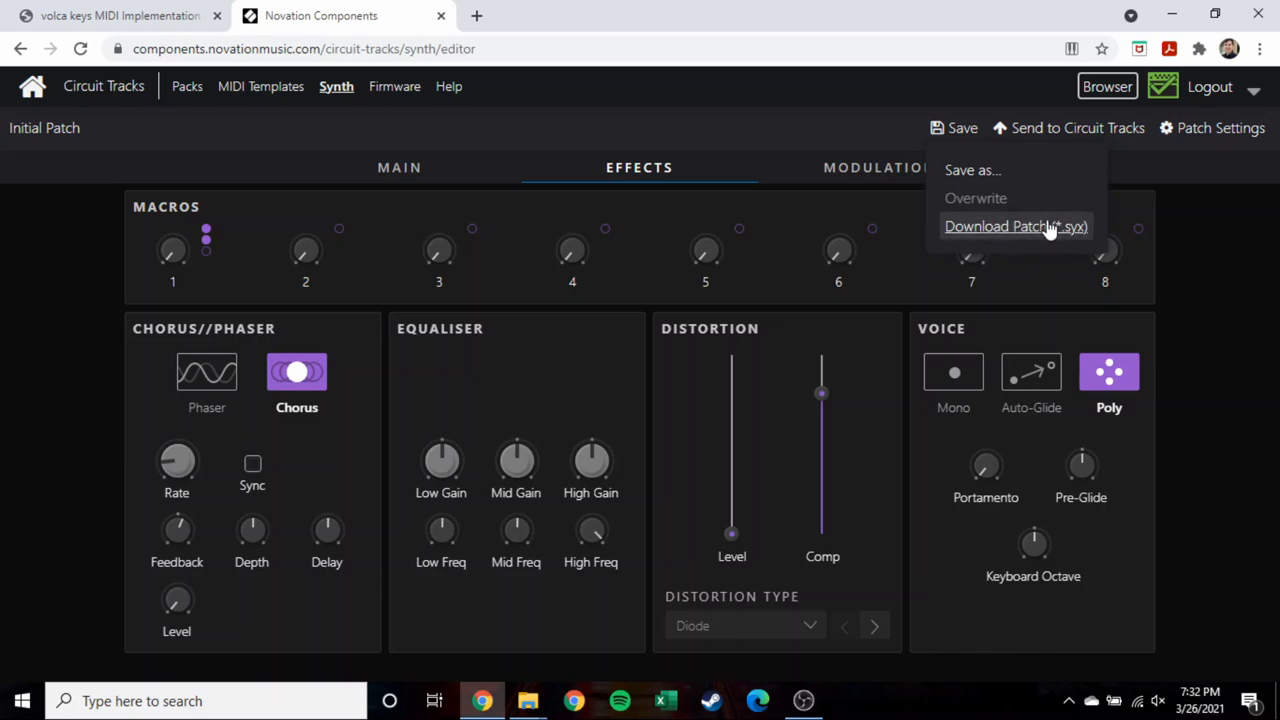
mouse_move(1044, 228)
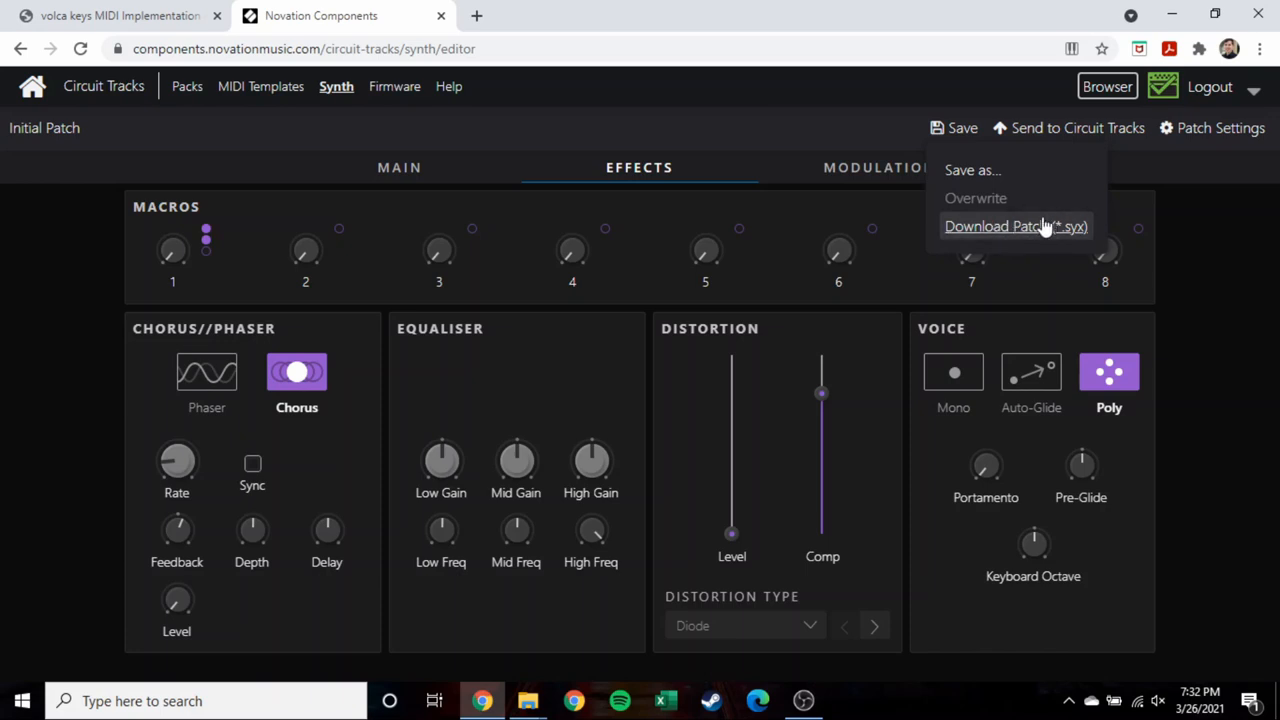
left_click(394, 86)
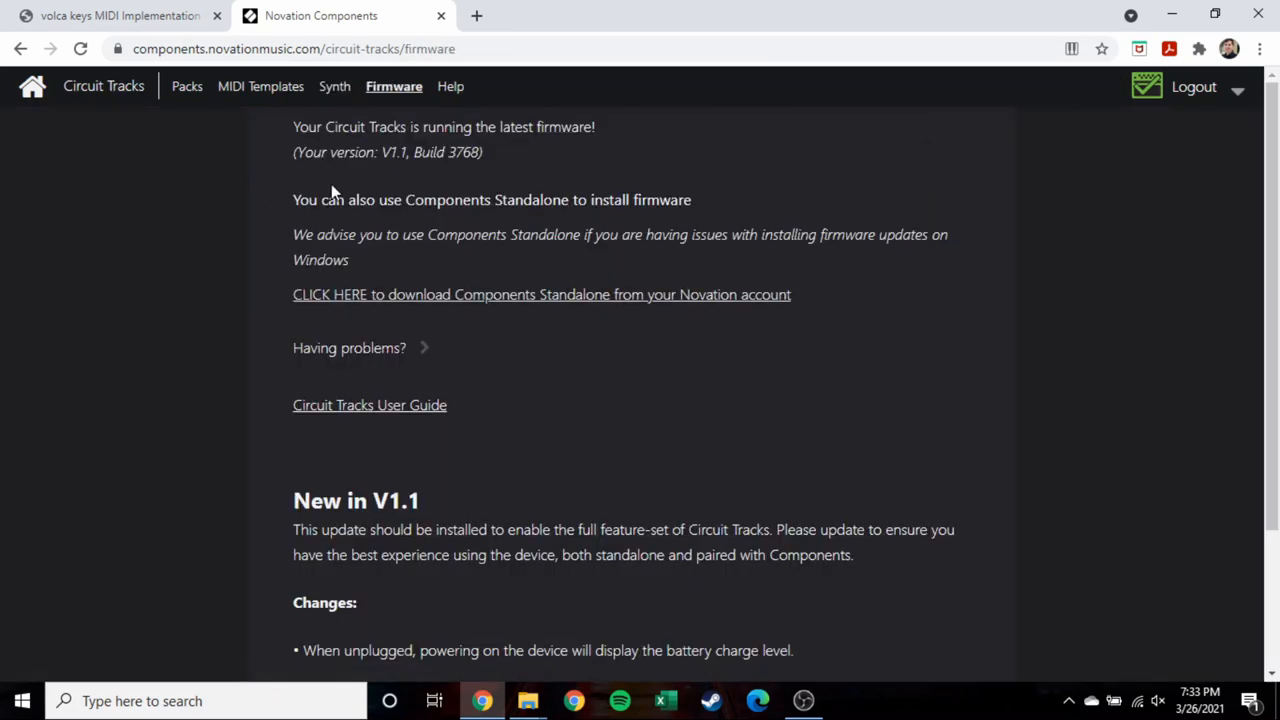
mouse_move(198, 230)
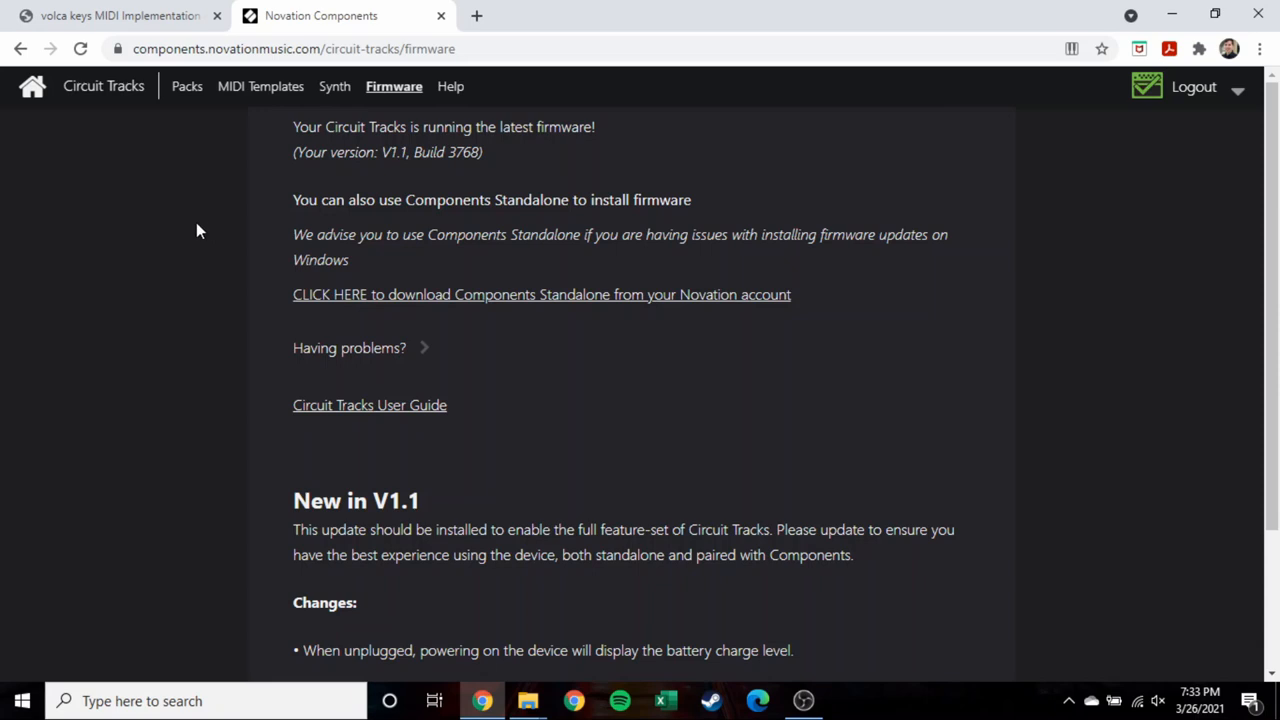
mouse_move(276, 180)
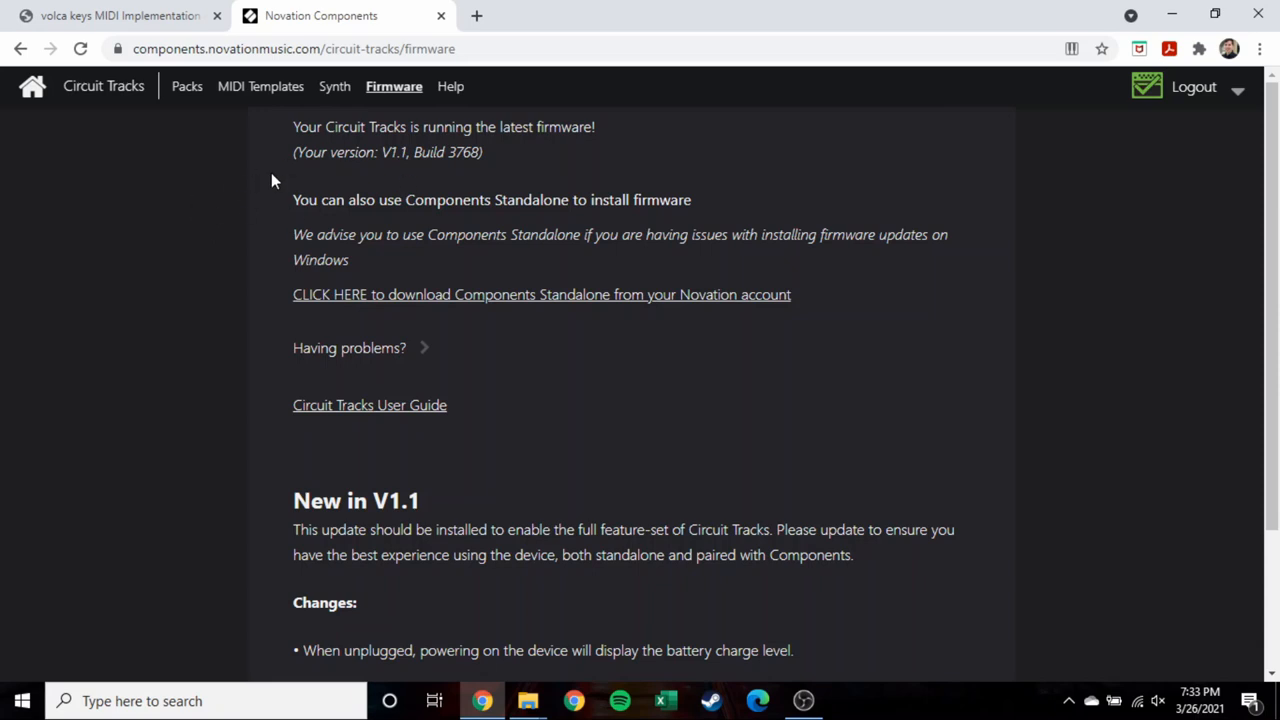
mouse_move(224, 198)
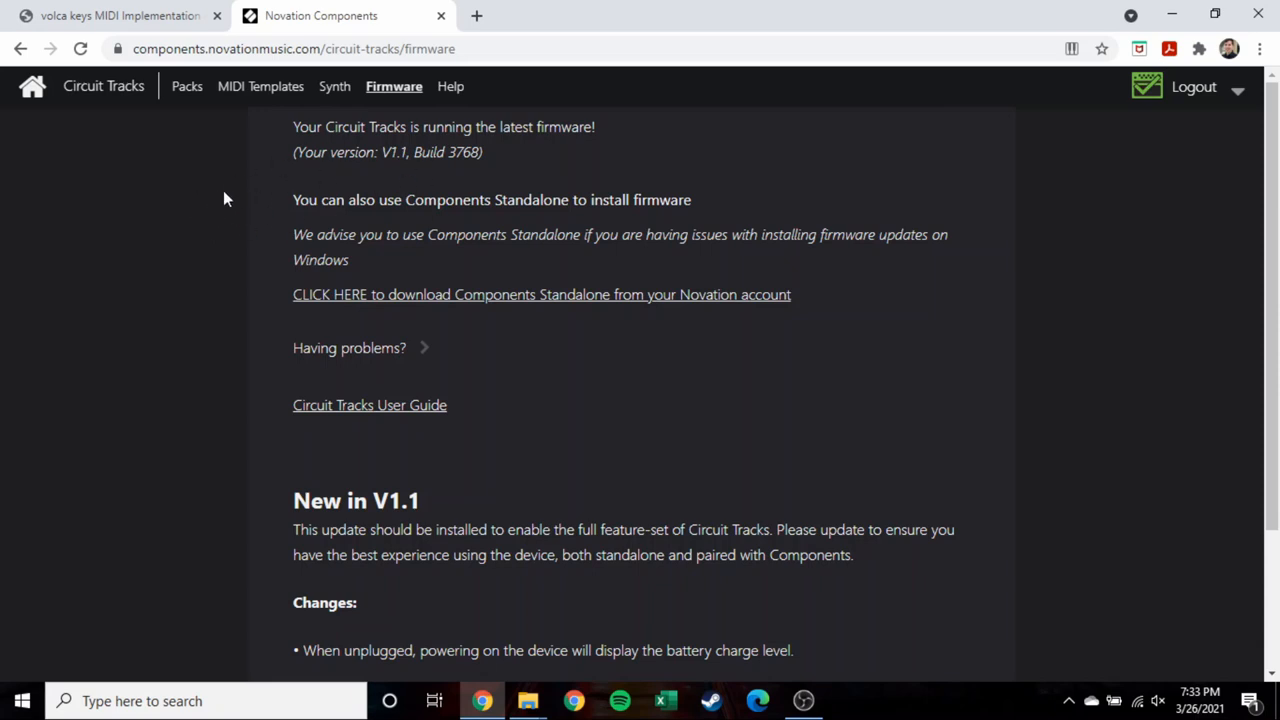
mouse_move(360, 234)
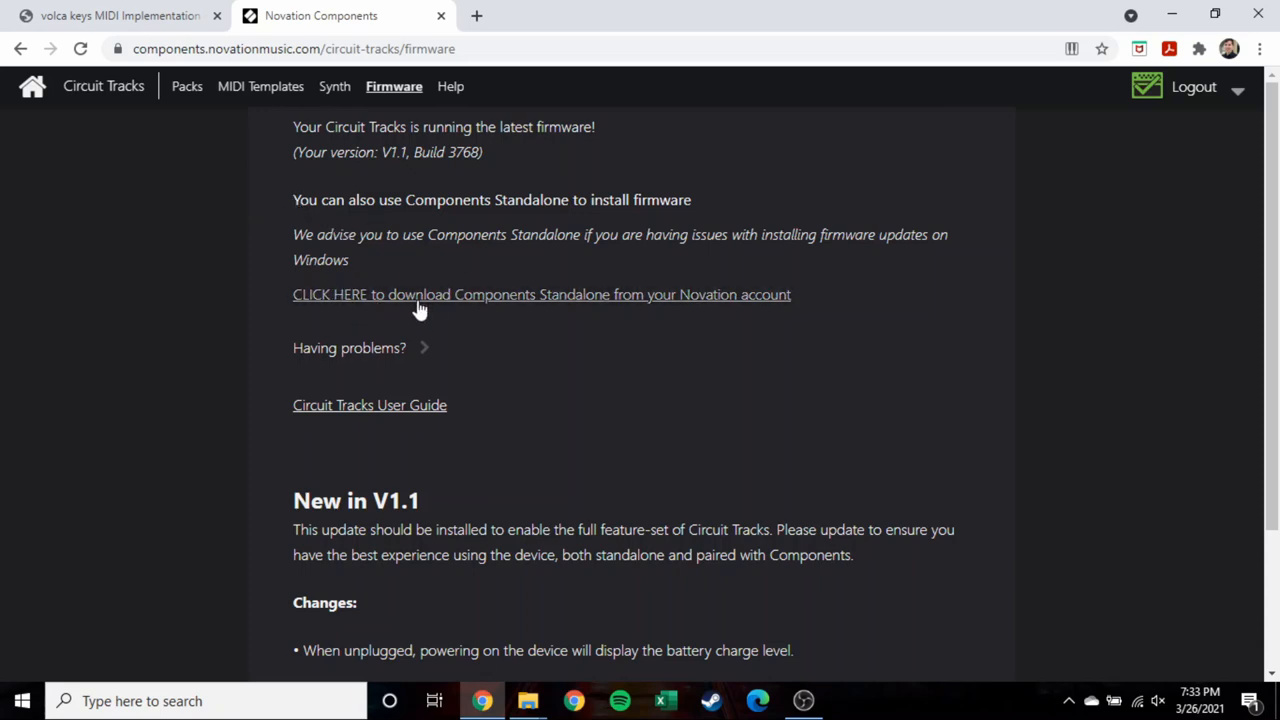
mouse_move(548, 284)
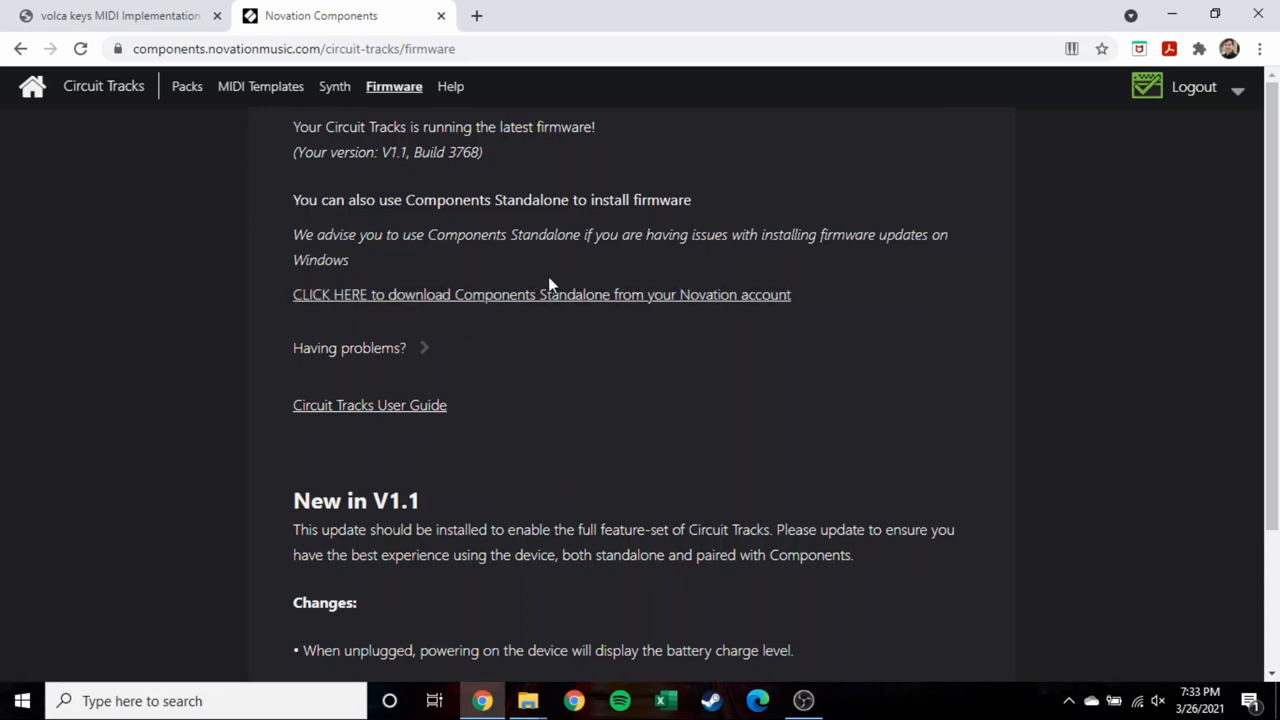
mouse_move(560, 300)
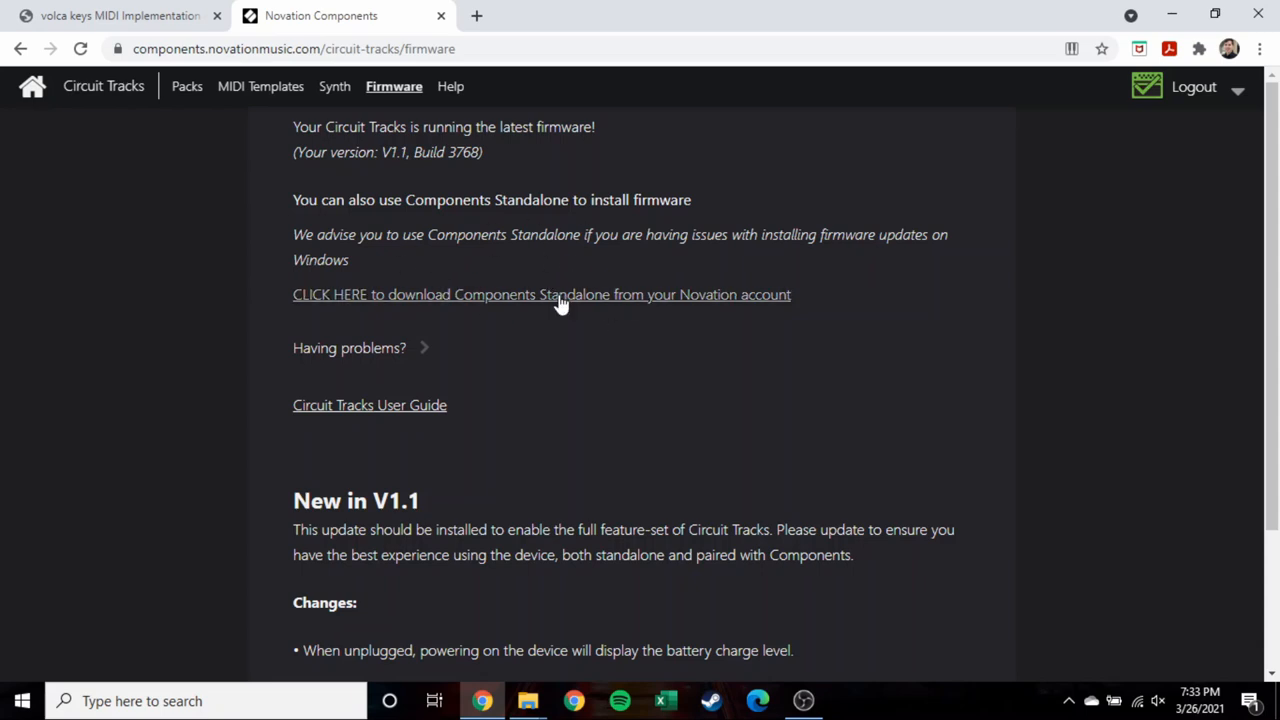
mouse_move(536, 328)
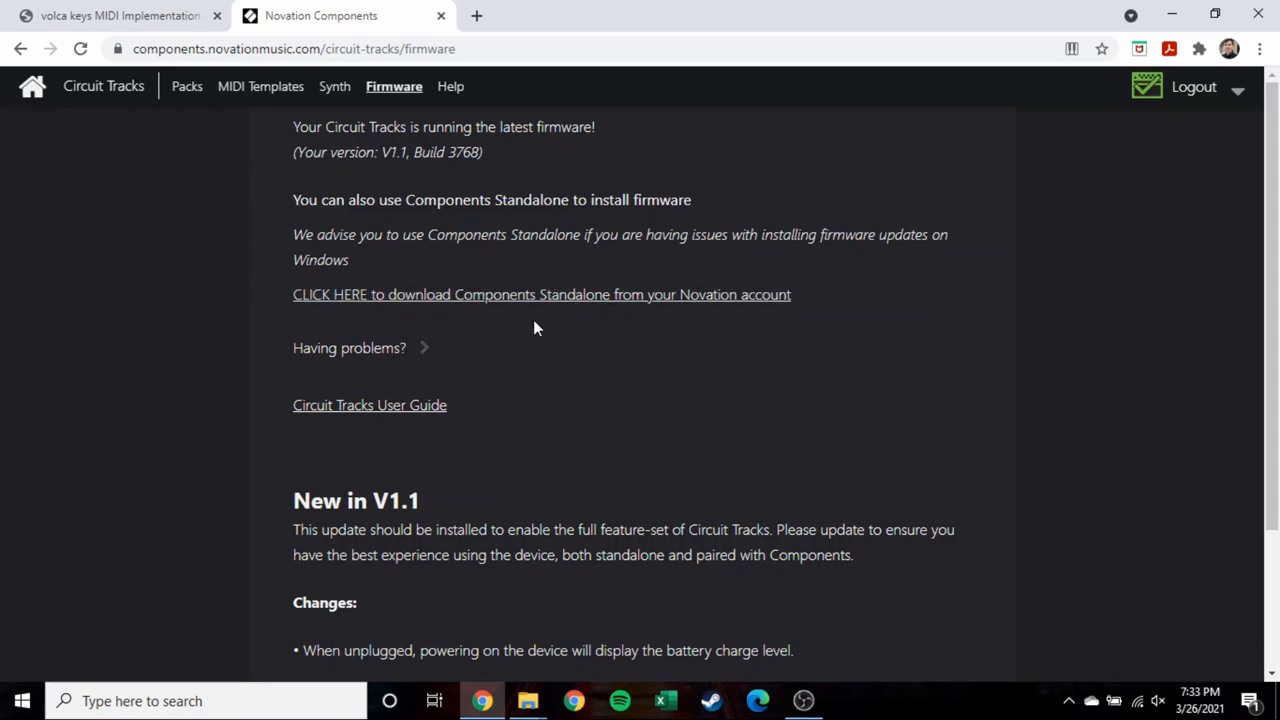
mouse_move(584, 352)
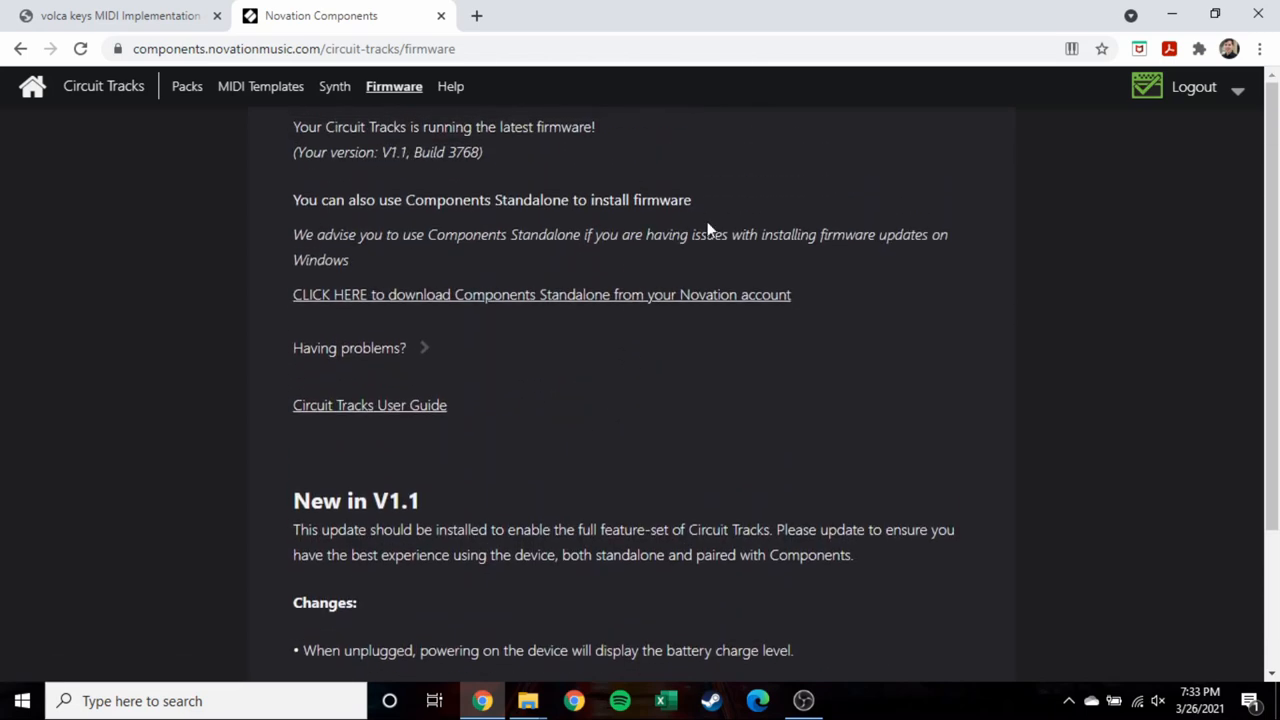
mouse_move(676, 248)
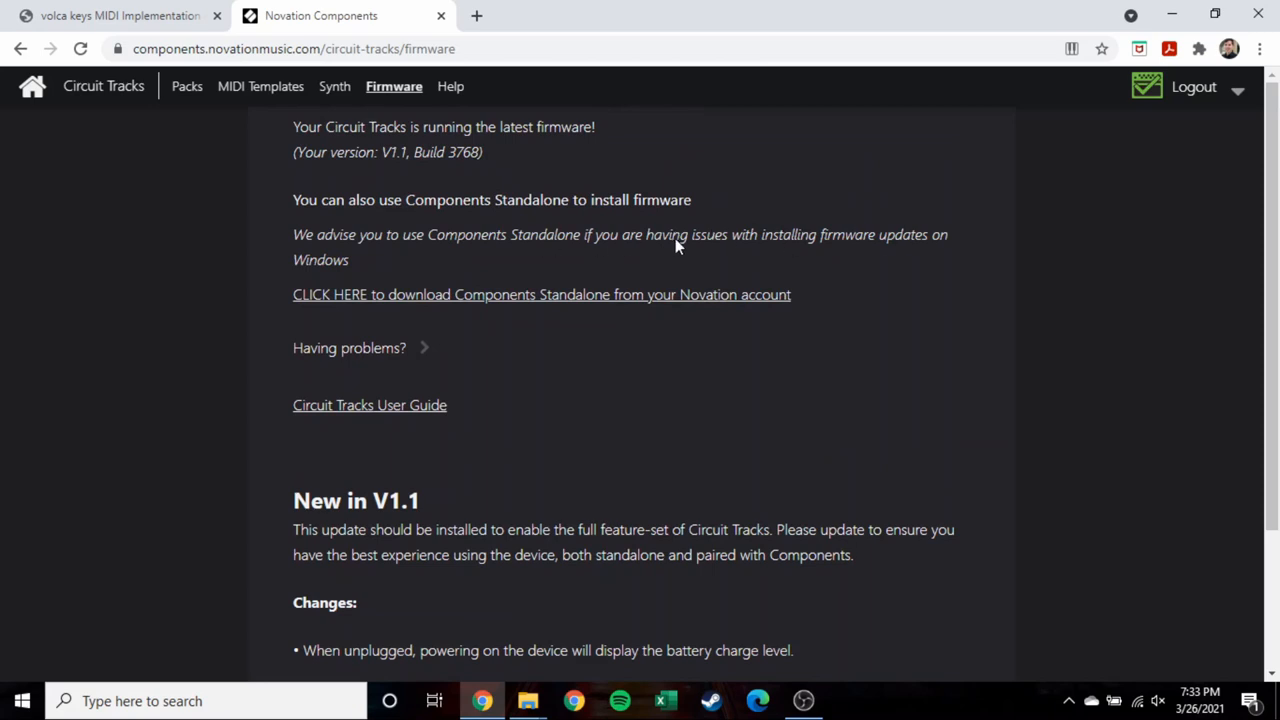
mouse_move(608, 288)
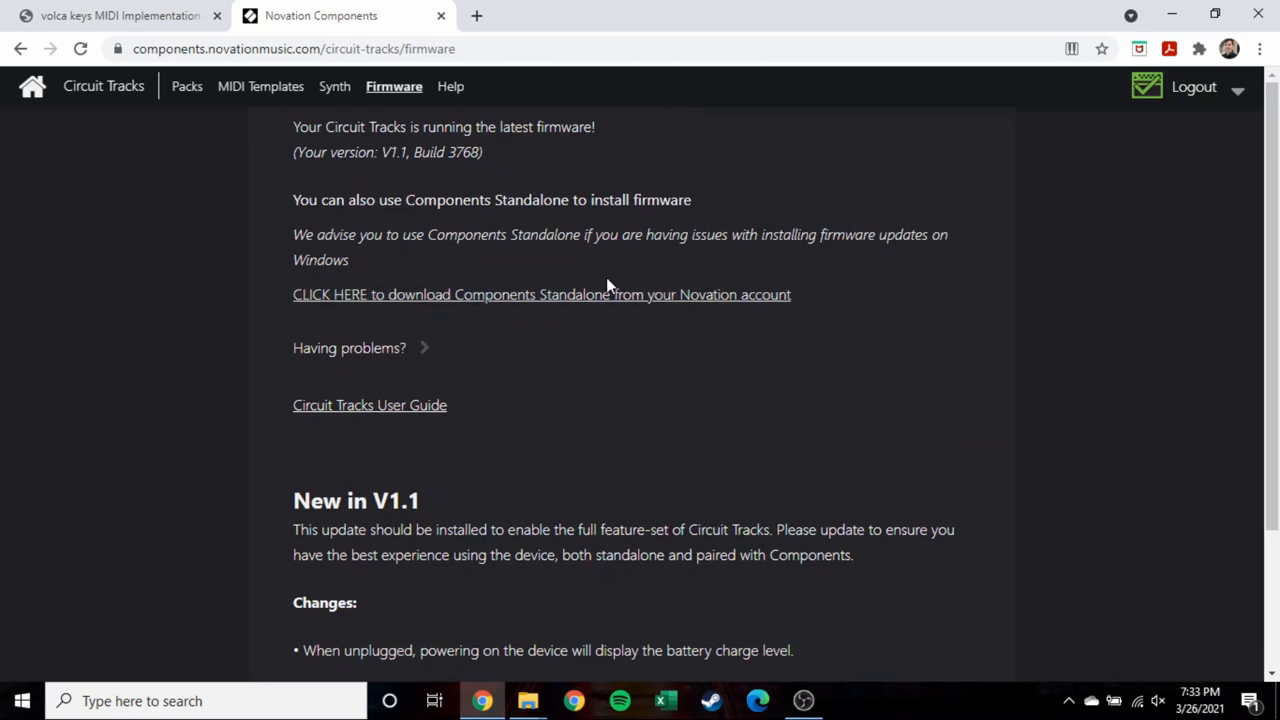